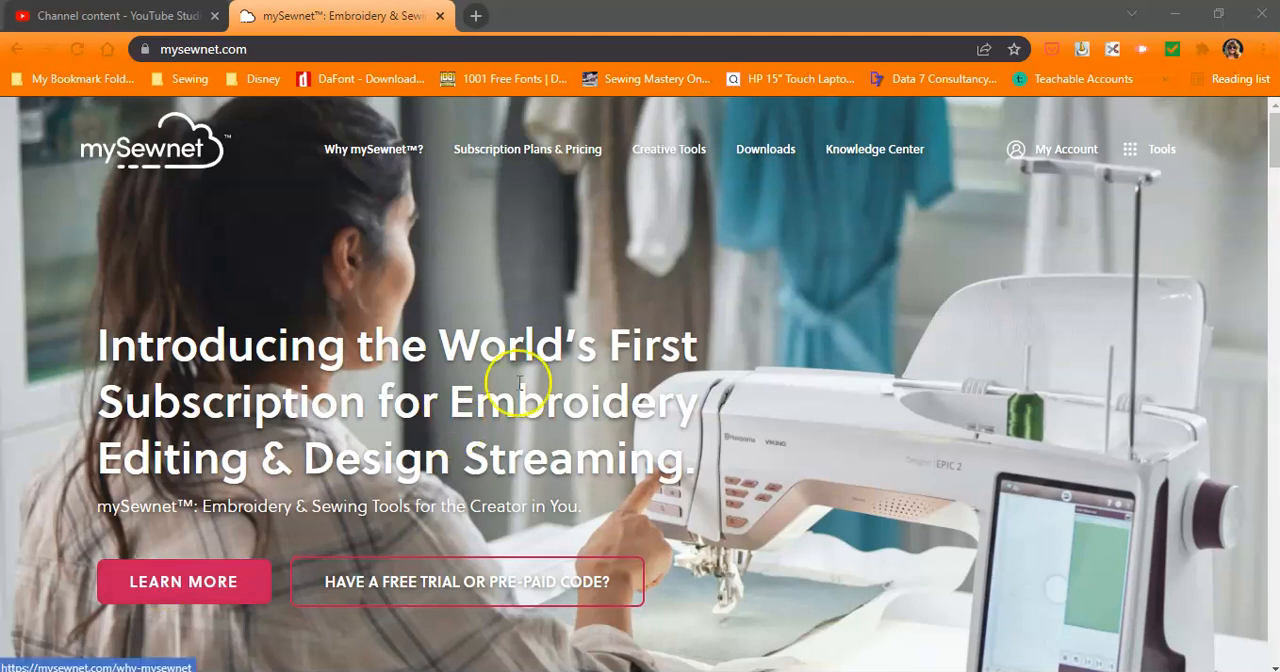
pyautogui.moveTo(874, 148)
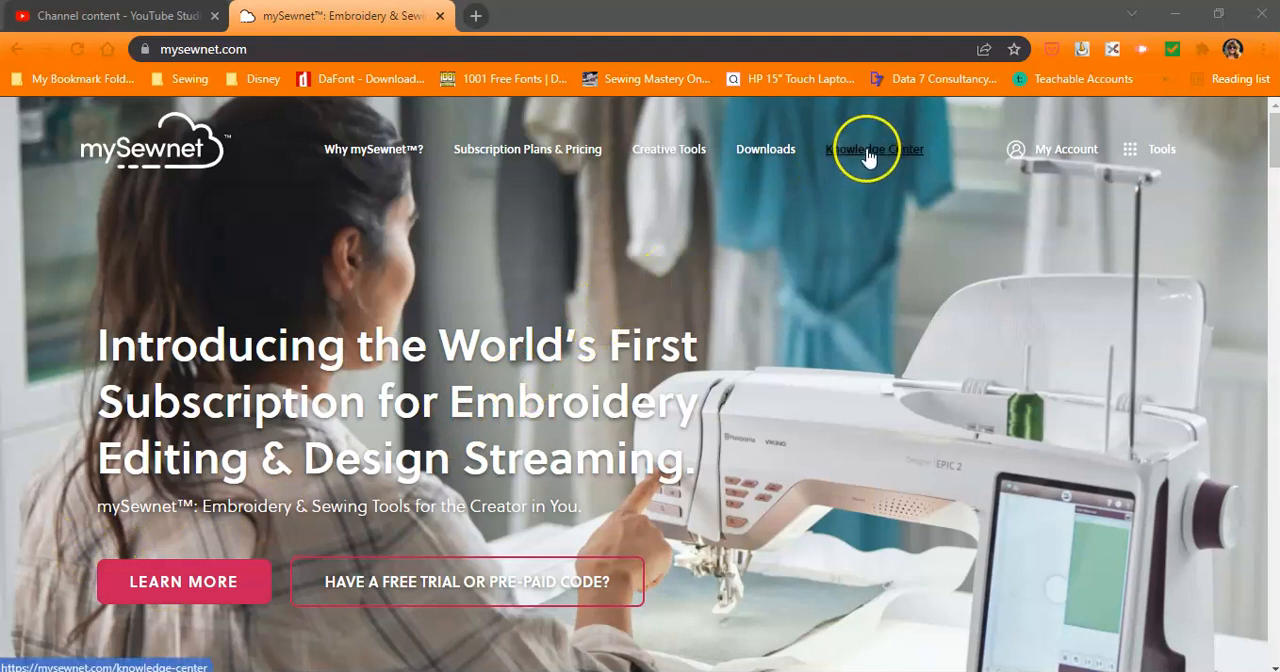
pyautogui.moveTo(916, 150)
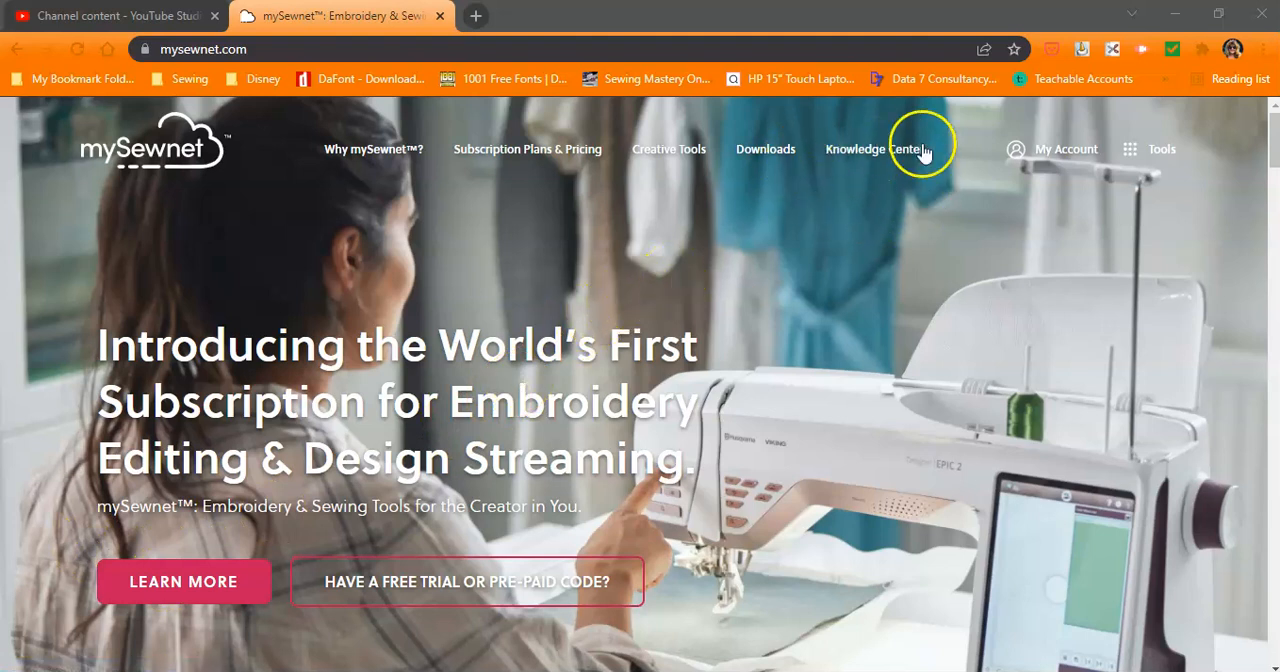
# - Go to the Knowledge Center page from the top navigation and browse its tools list
pyautogui.click(872, 148)
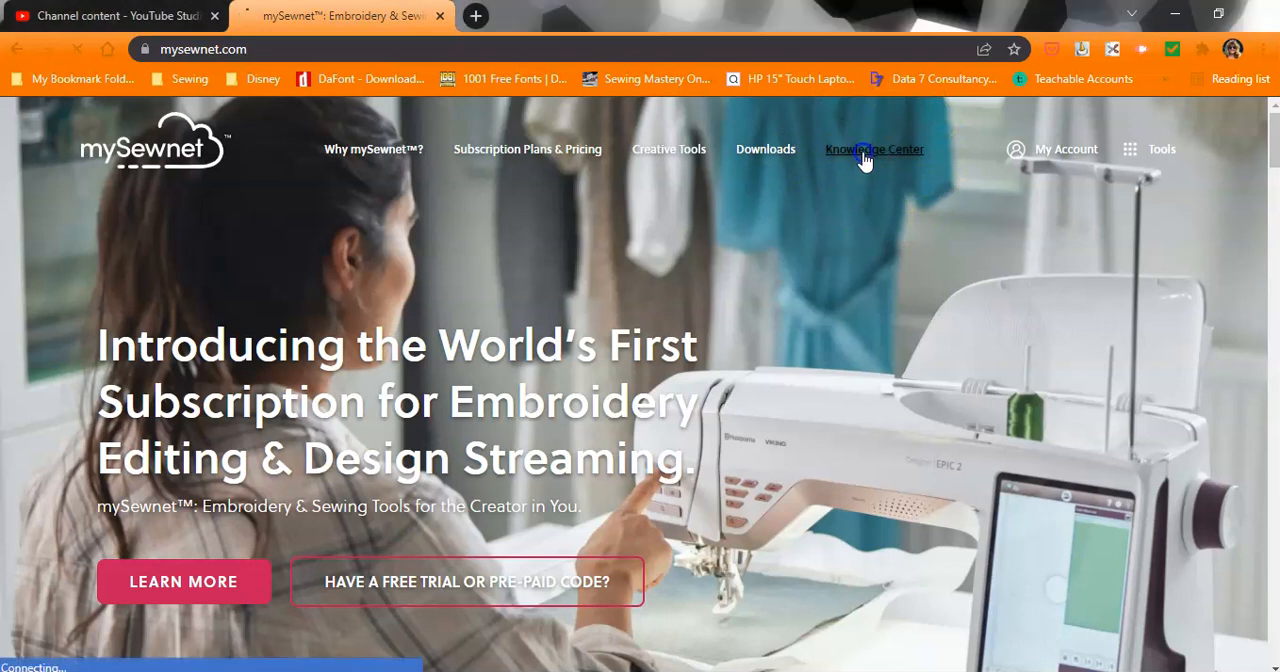
pyautogui.click(874, 148)
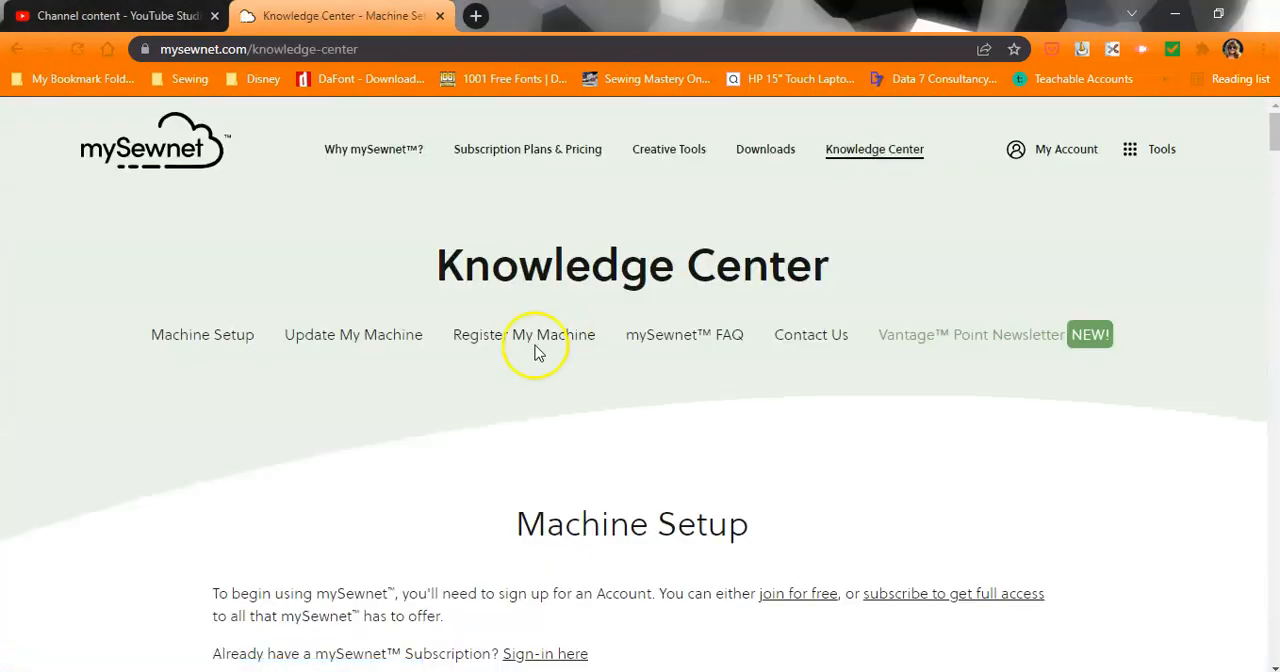
pyautogui.moveTo(930, 356)
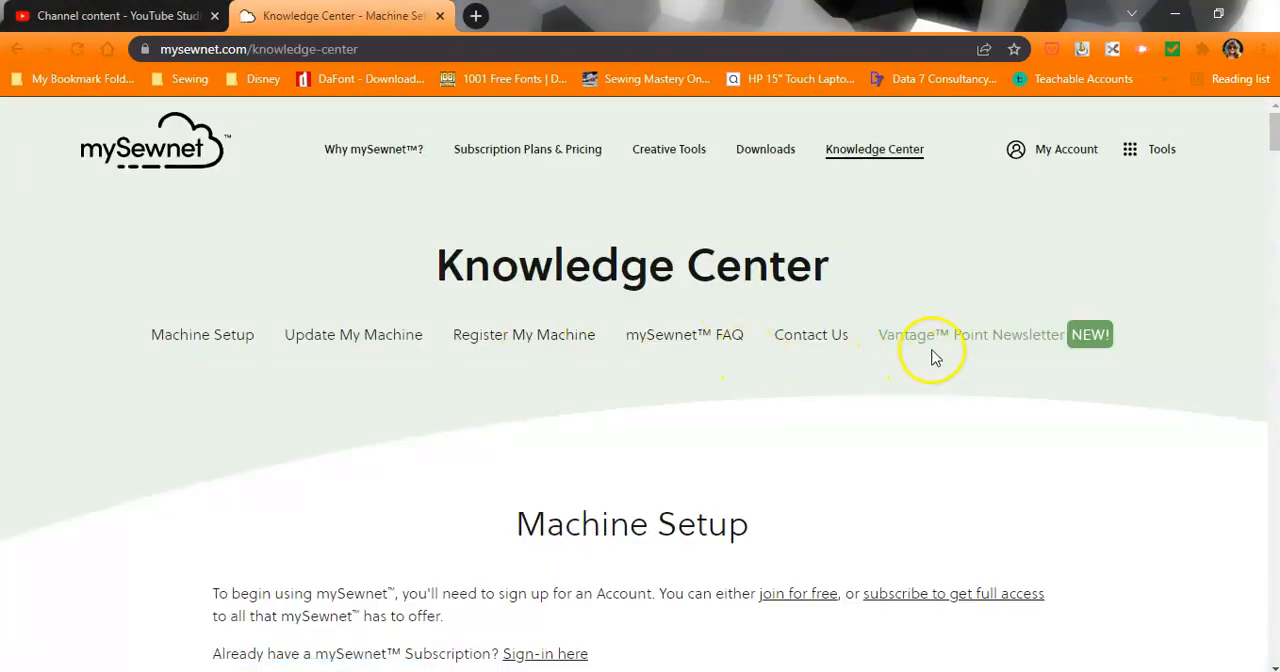
pyautogui.moveTo(960, 344)
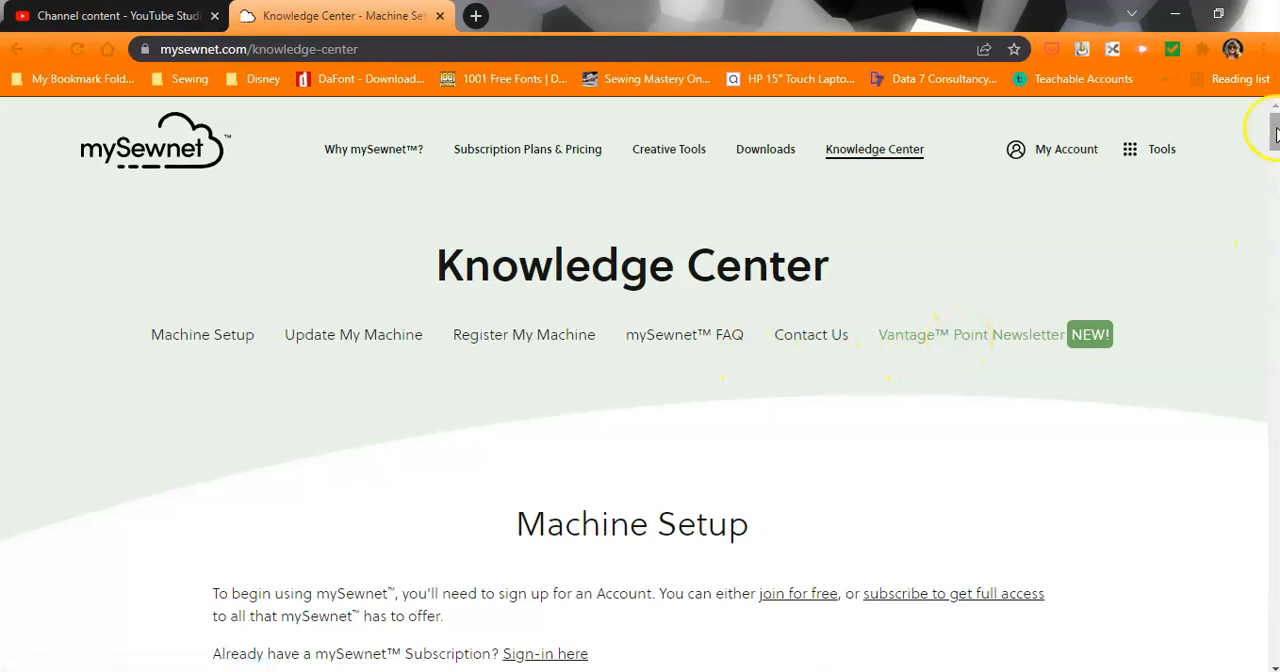
pyautogui.scroll(-3)
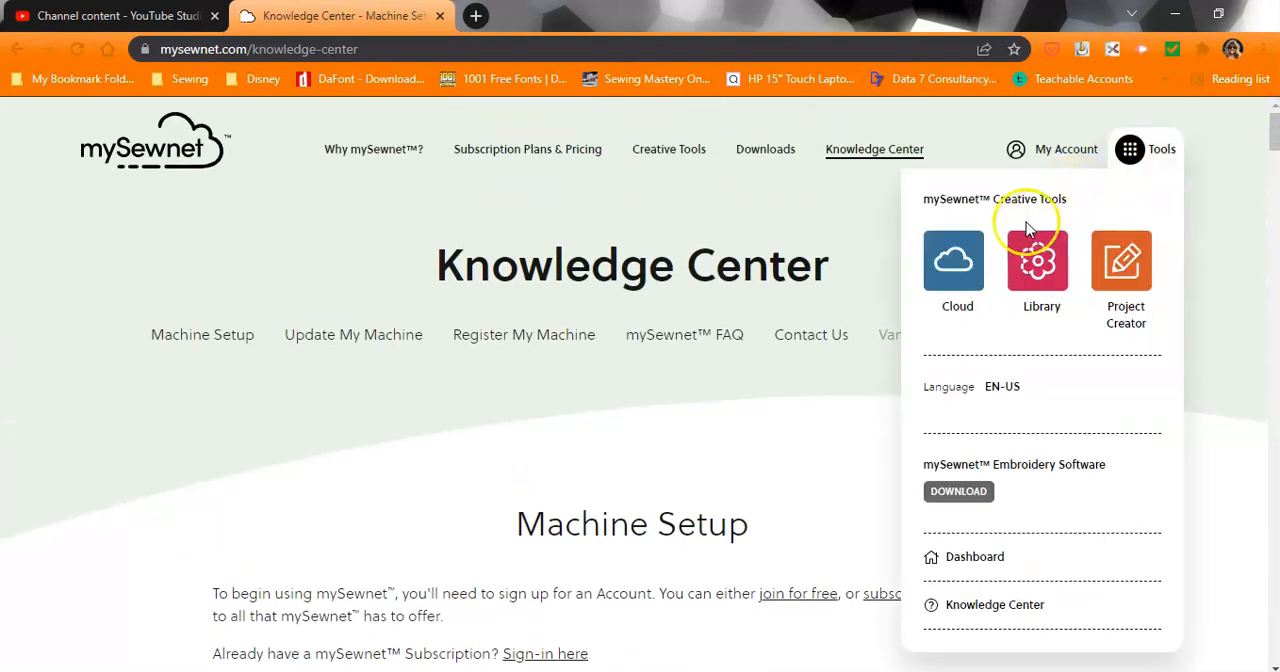
pyautogui.click(1160, 148)
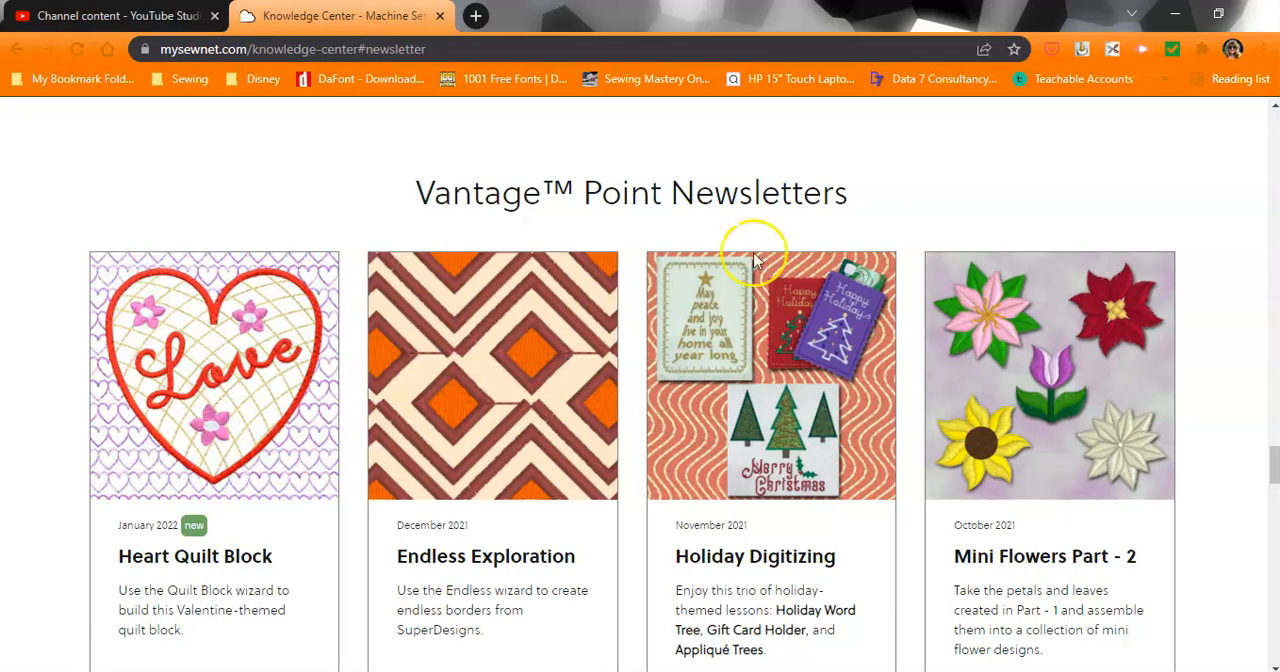
pyautogui.moveTo(1236, 180)
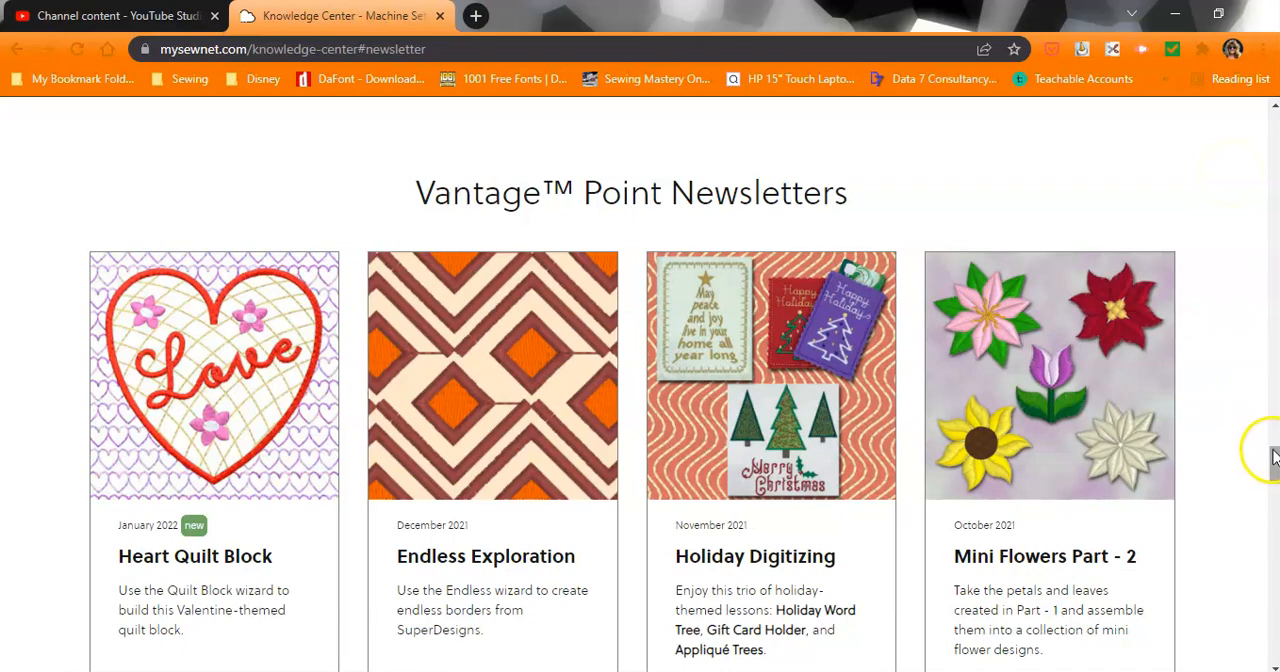
pyautogui.scroll(-3)
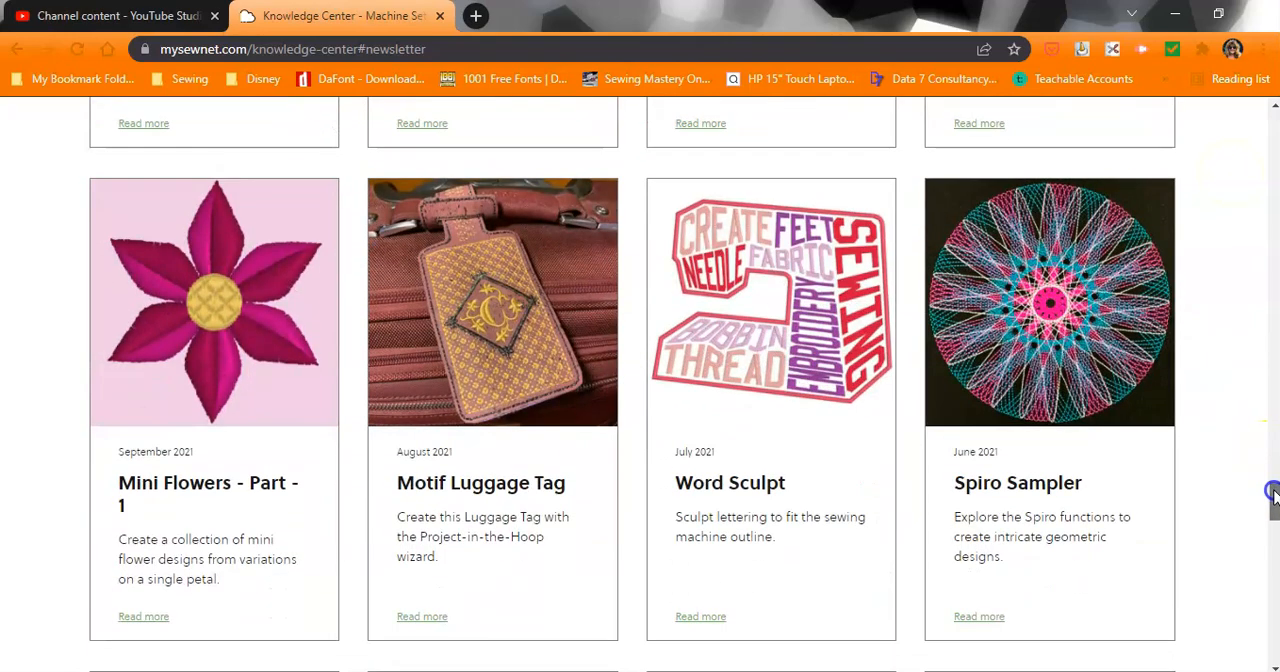
pyautogui.scroll(-3)
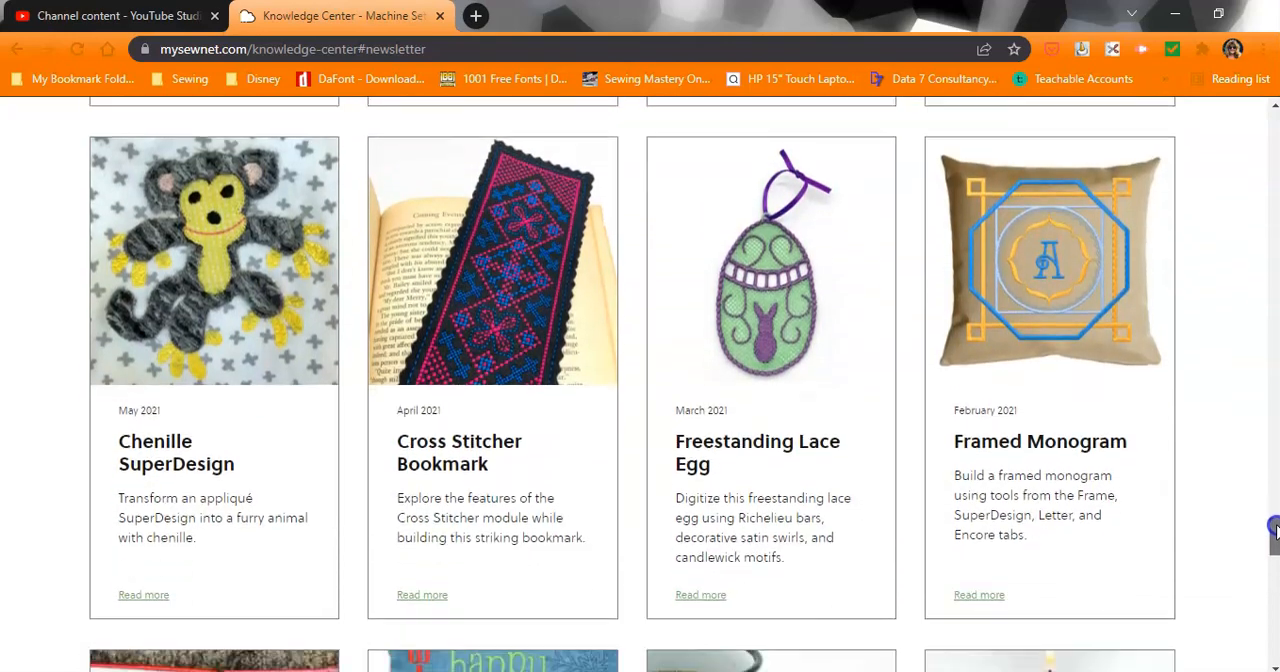
pyautogui.scroll(-3)
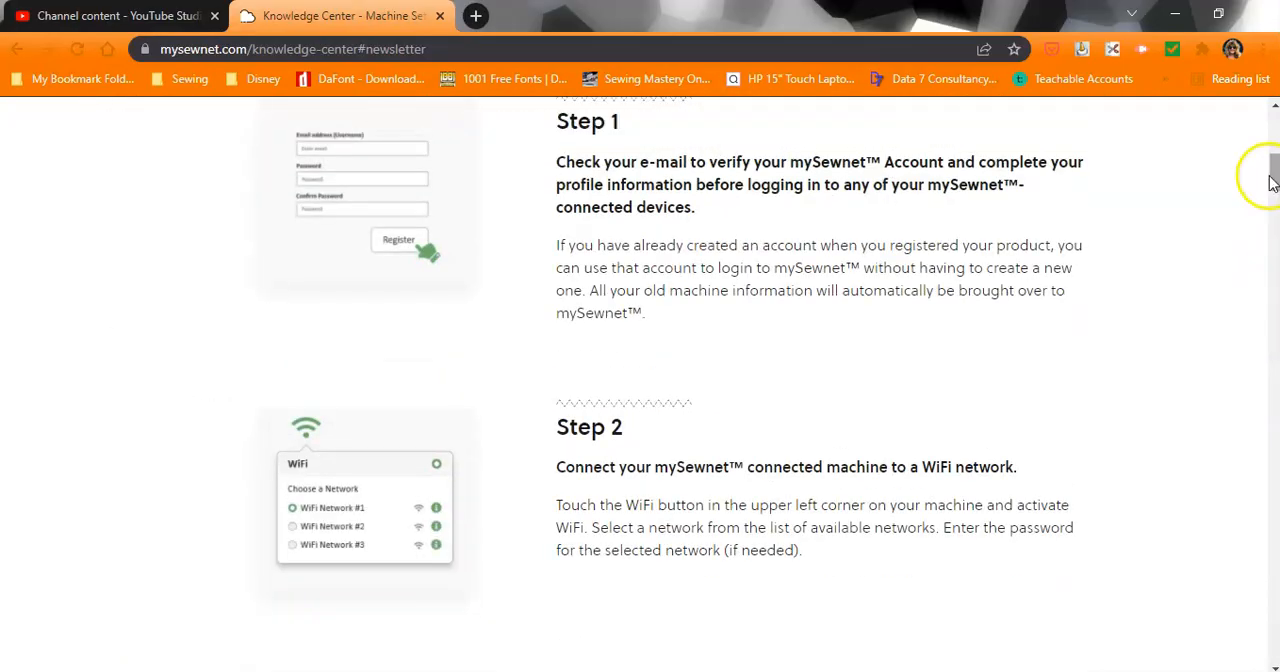
pyautogui.scroll(3)
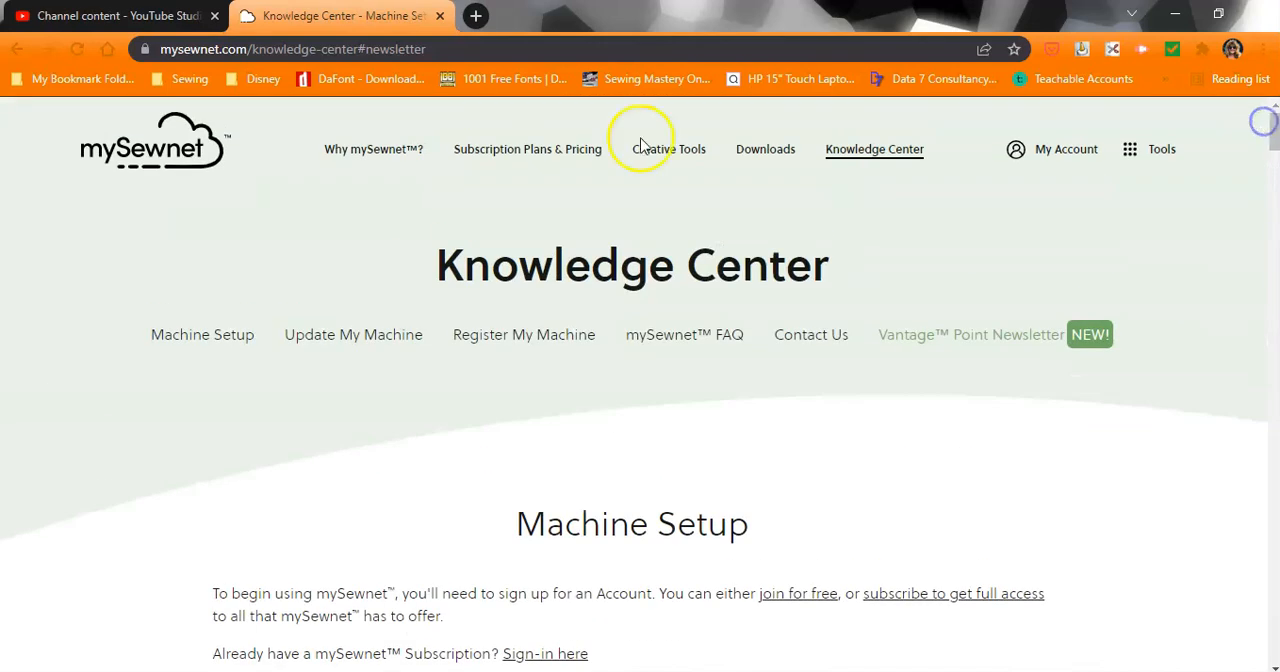
pyautogui.moveTo(436, 184)
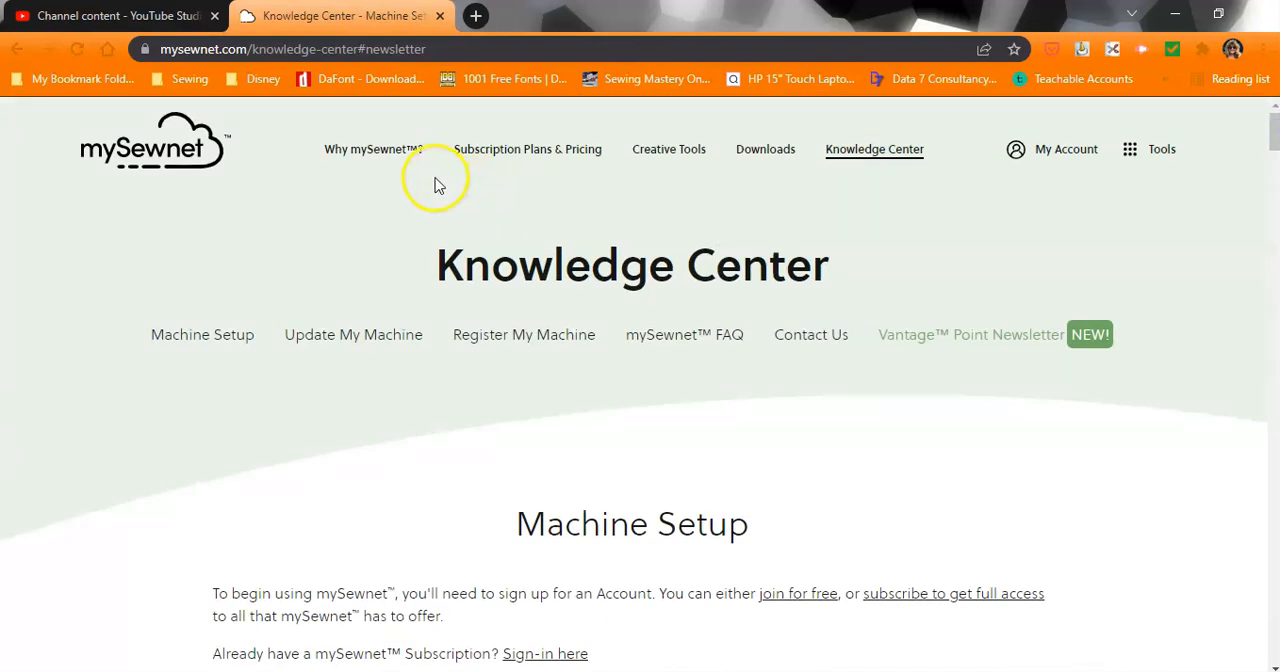
pyautogui.moveTo(624, 164)
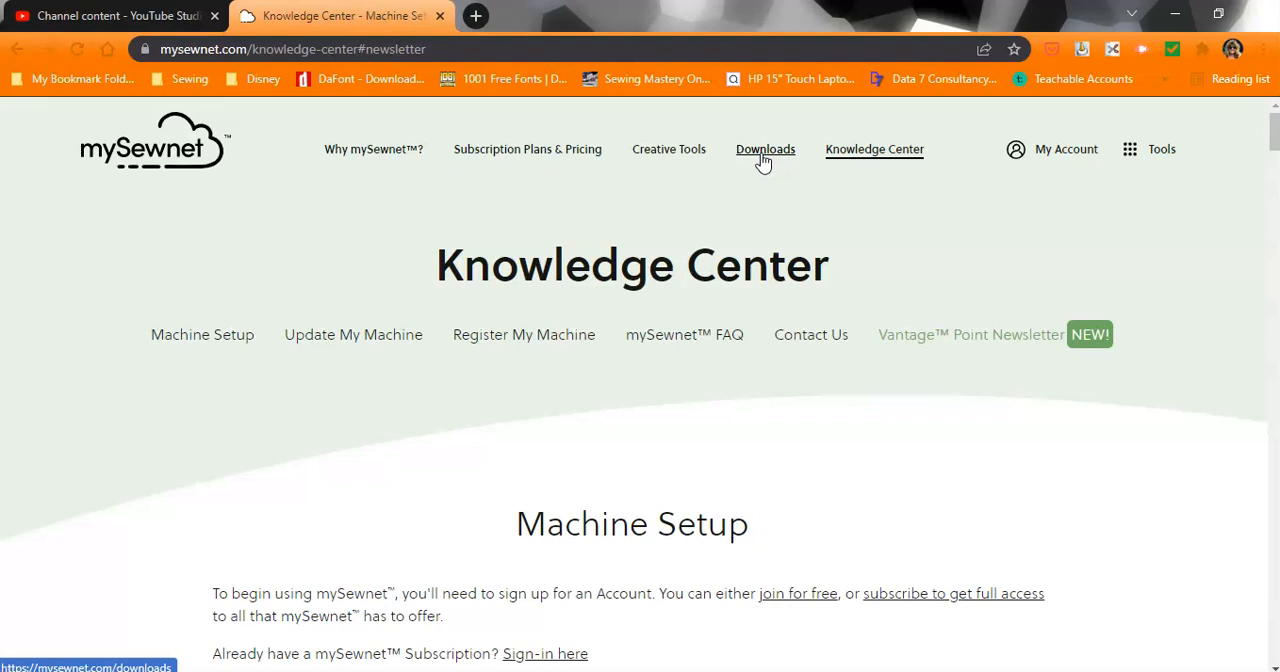
# - Browse the Creative Tools page through its Cloud, Library and Project Creator cards
pyautogui.click(668, 148)
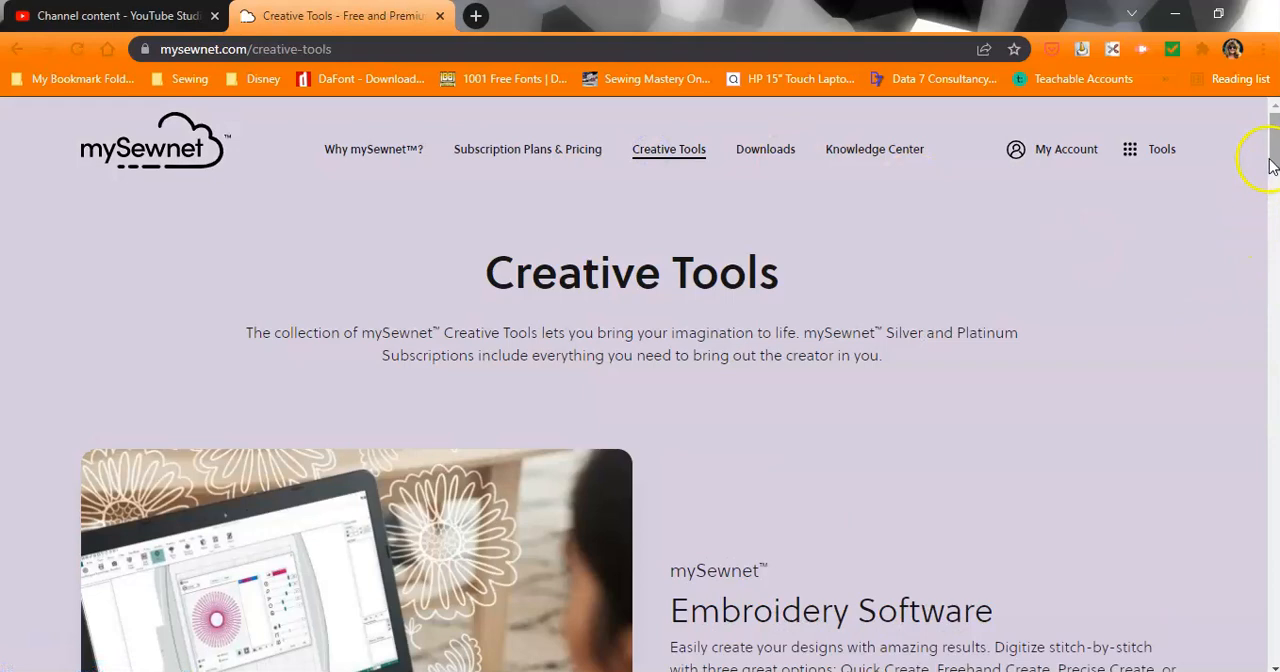
pyautogui.scroll(-3)
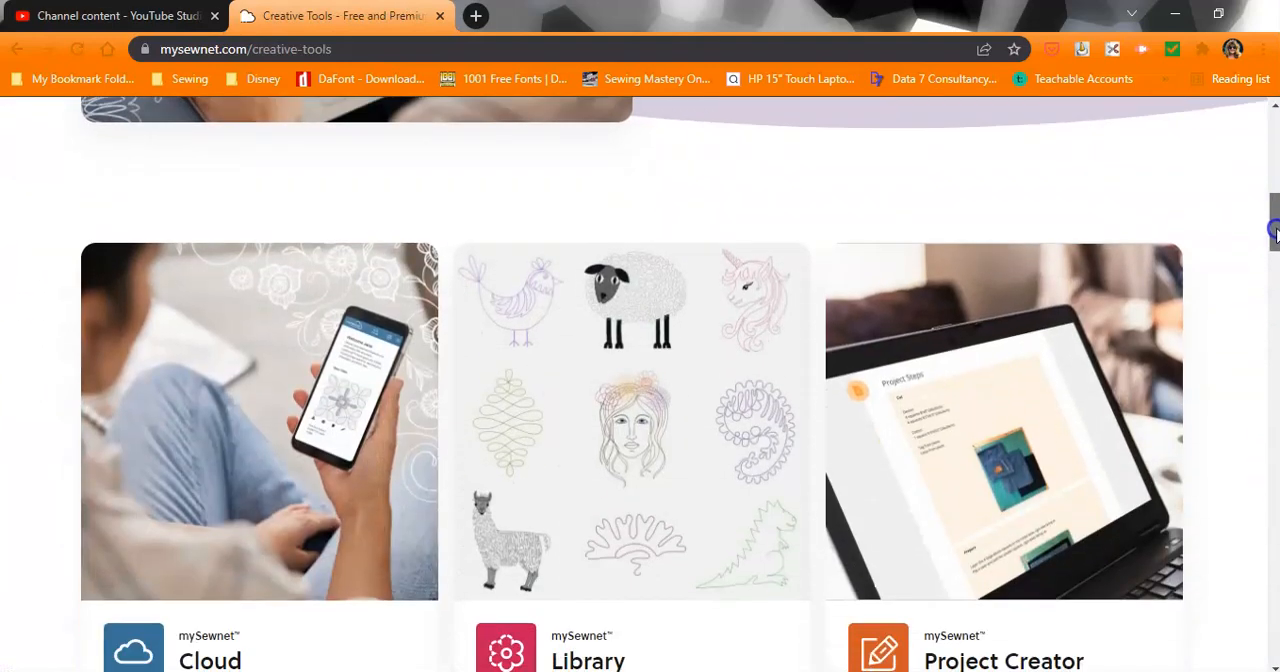
pyautogui.scroll(-3)
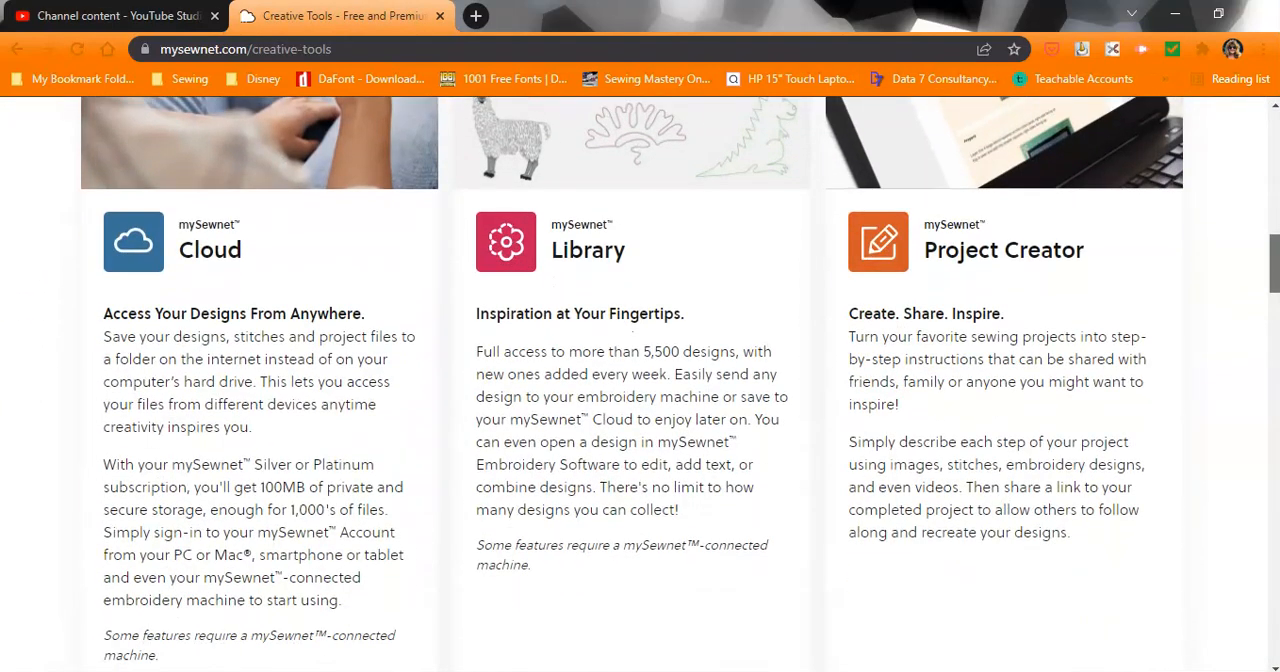
pyautogui.scroll(-3)
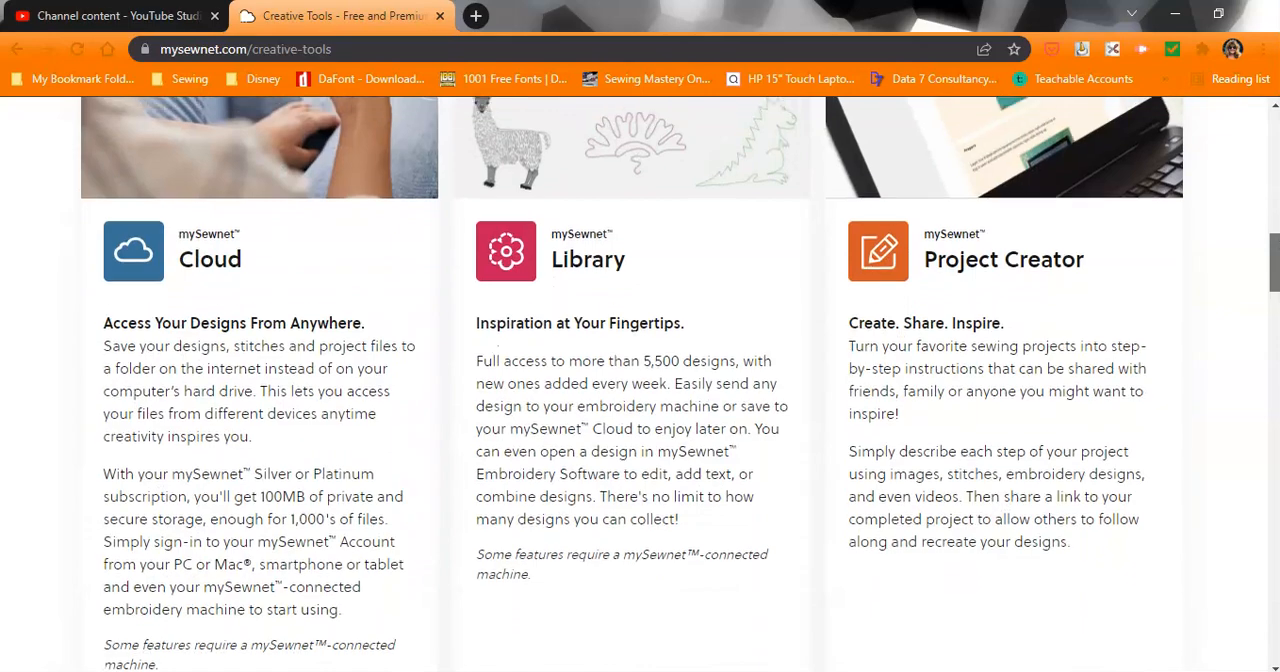
pyautogui.scroll(-3)
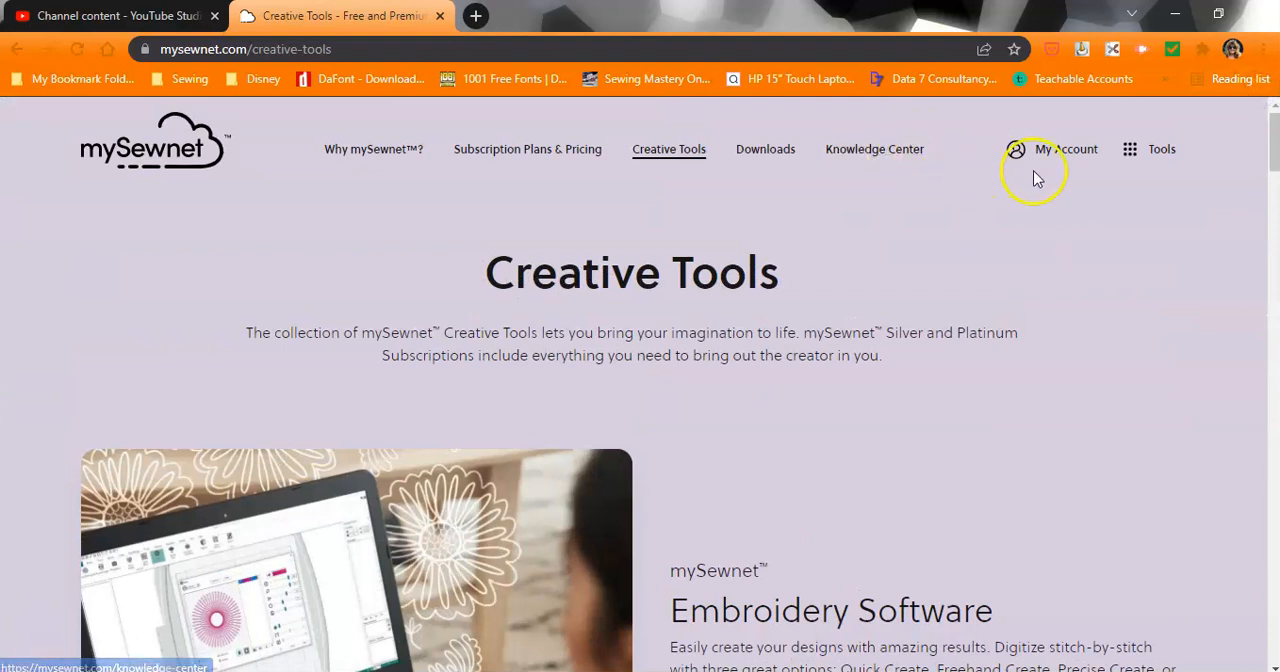
# - Reach the mySewnet Library site from the creative tools list
pyautogui.click(1160, 148)
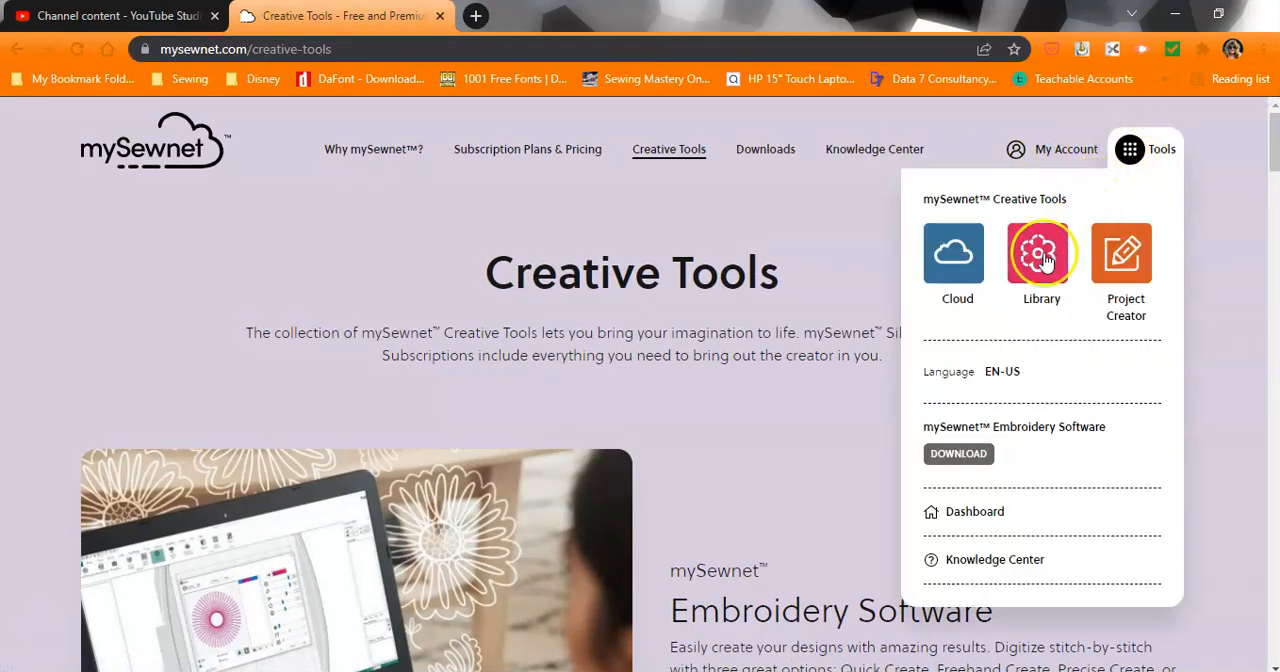
pyautogui.click(1040, 252)
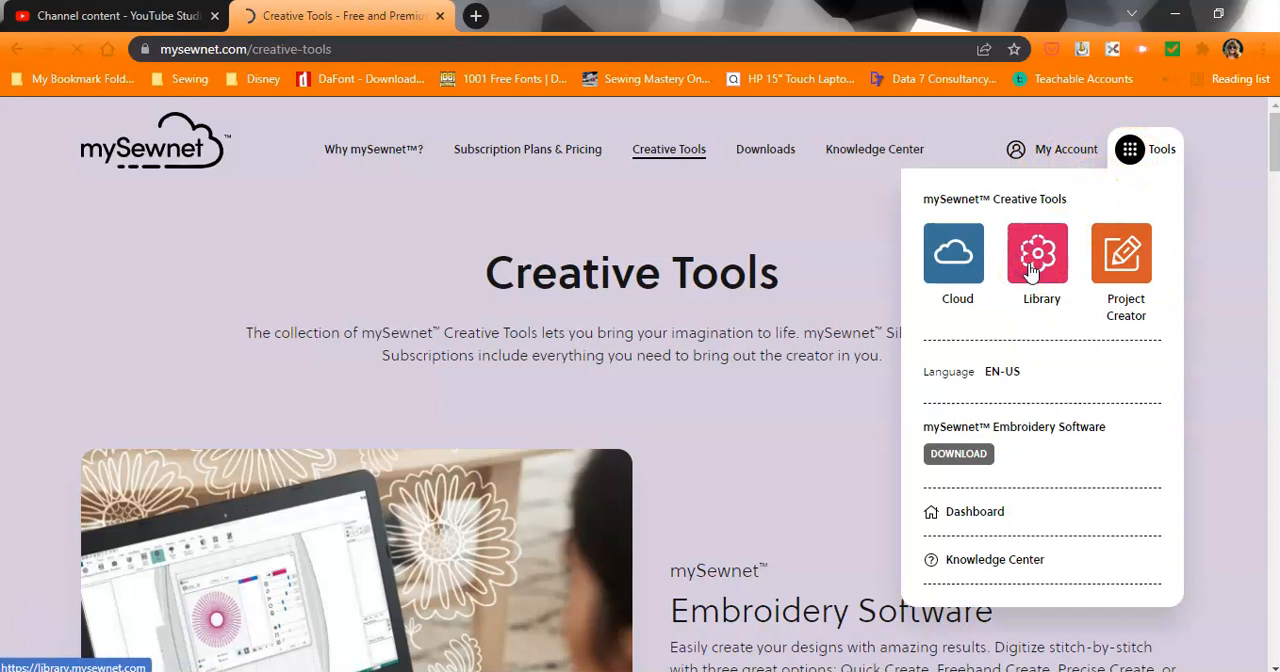
pyautogui.click(1040, 252)
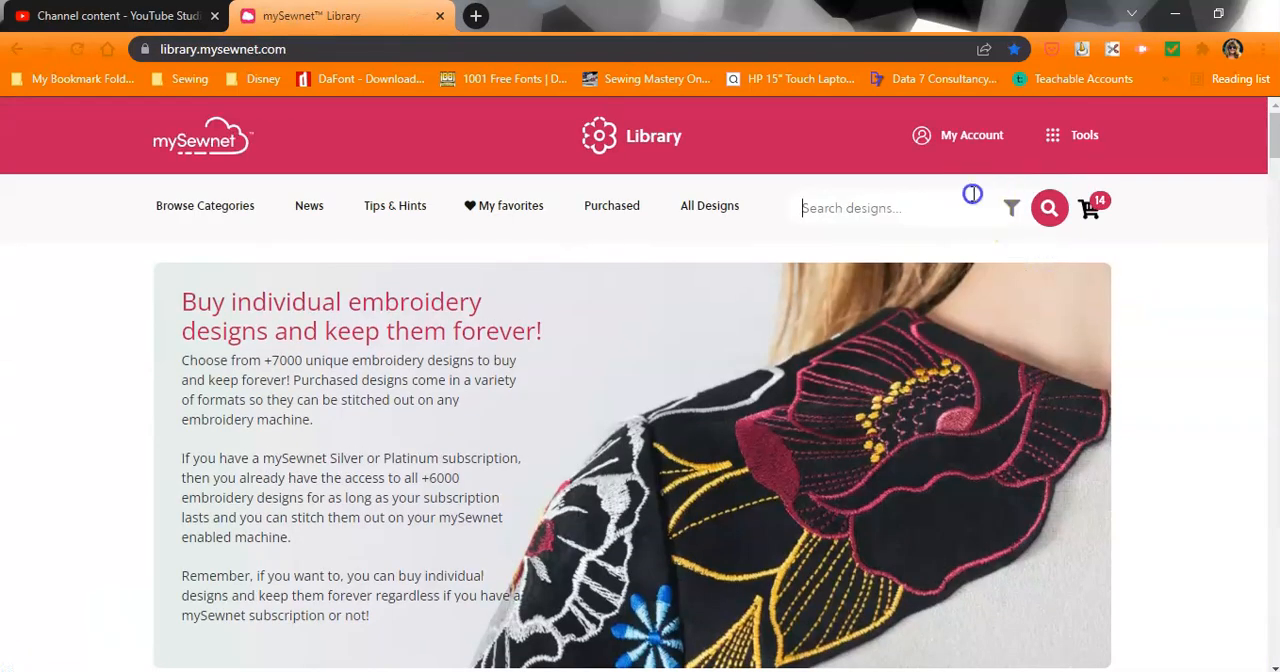
# - Search the design catalogue for 'free', browse the 571 results and show the Sort by choices
pyautogui.write('free')
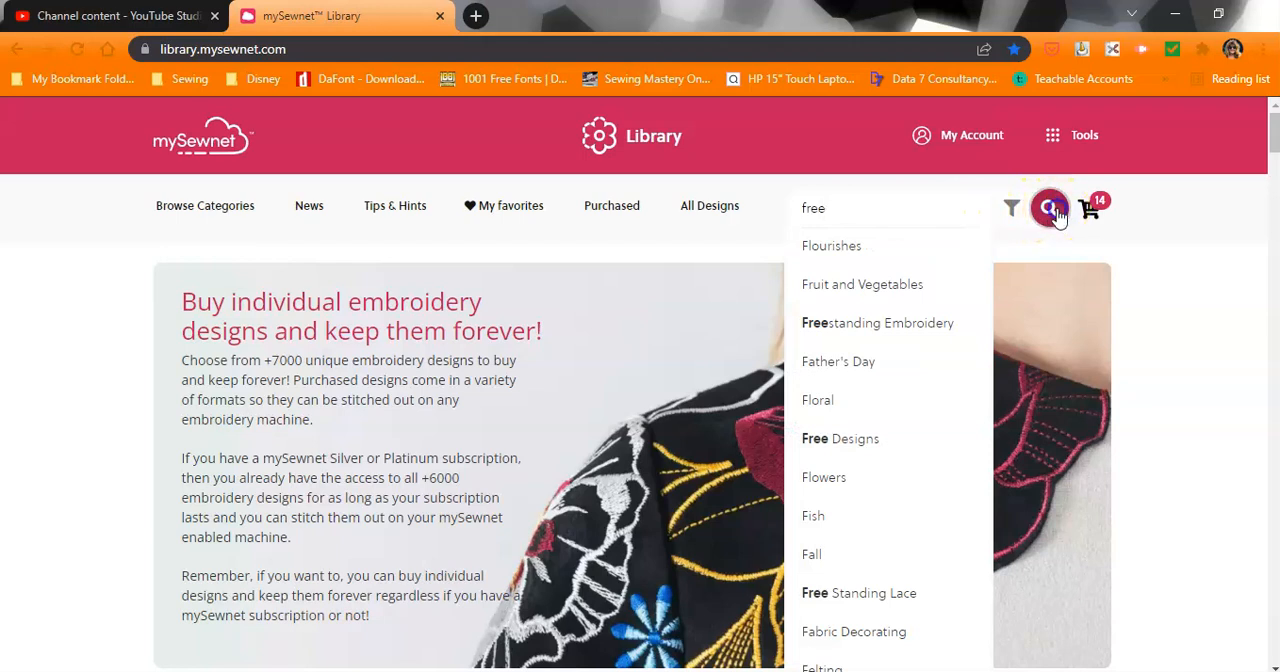
pyautogui.click(1050, 208)
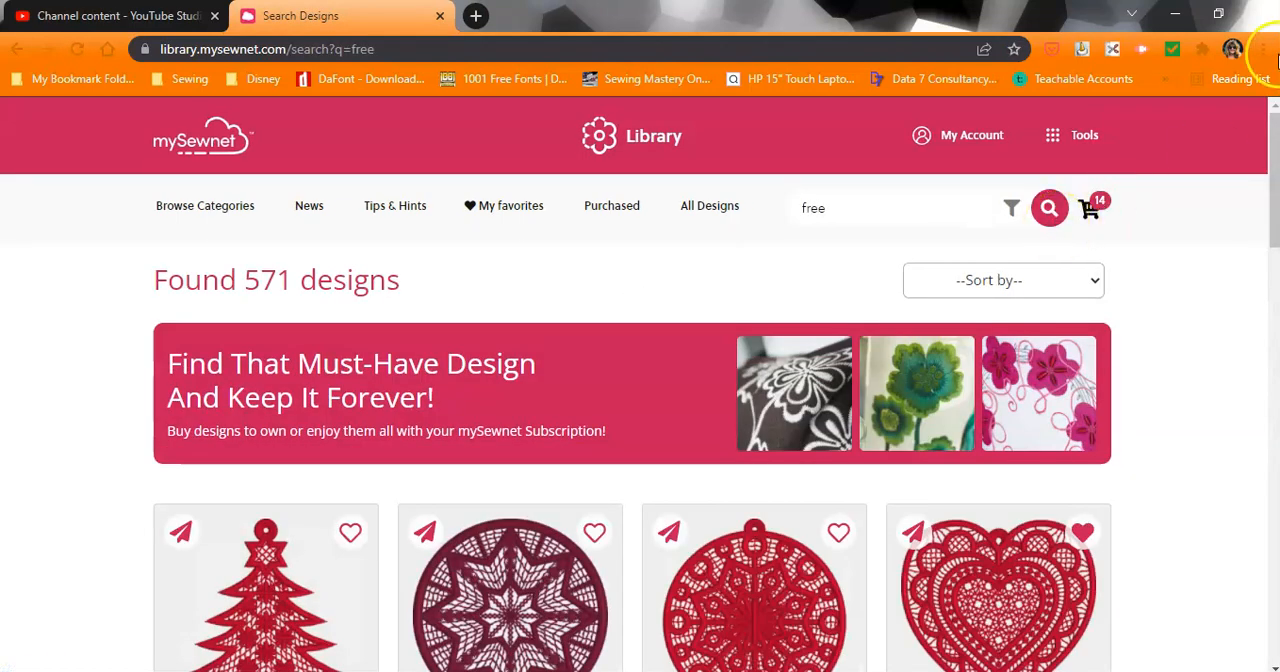
pyautogui.scroll(-3)
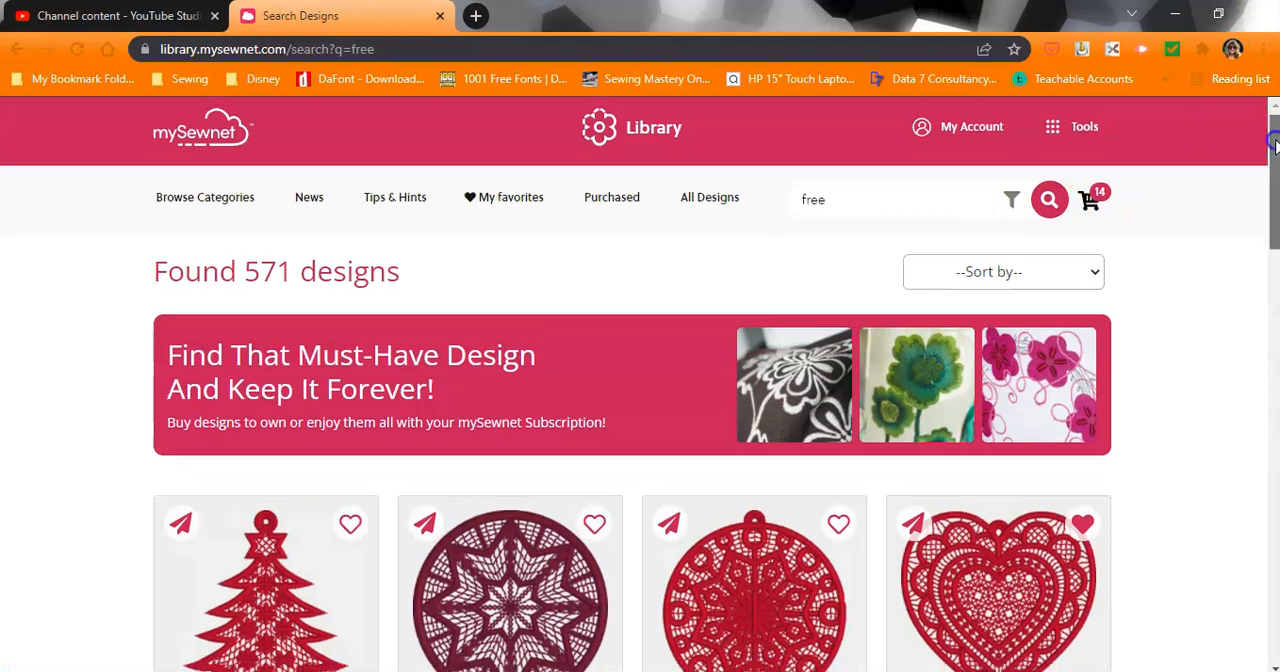
pyautogui.scroll(-3)
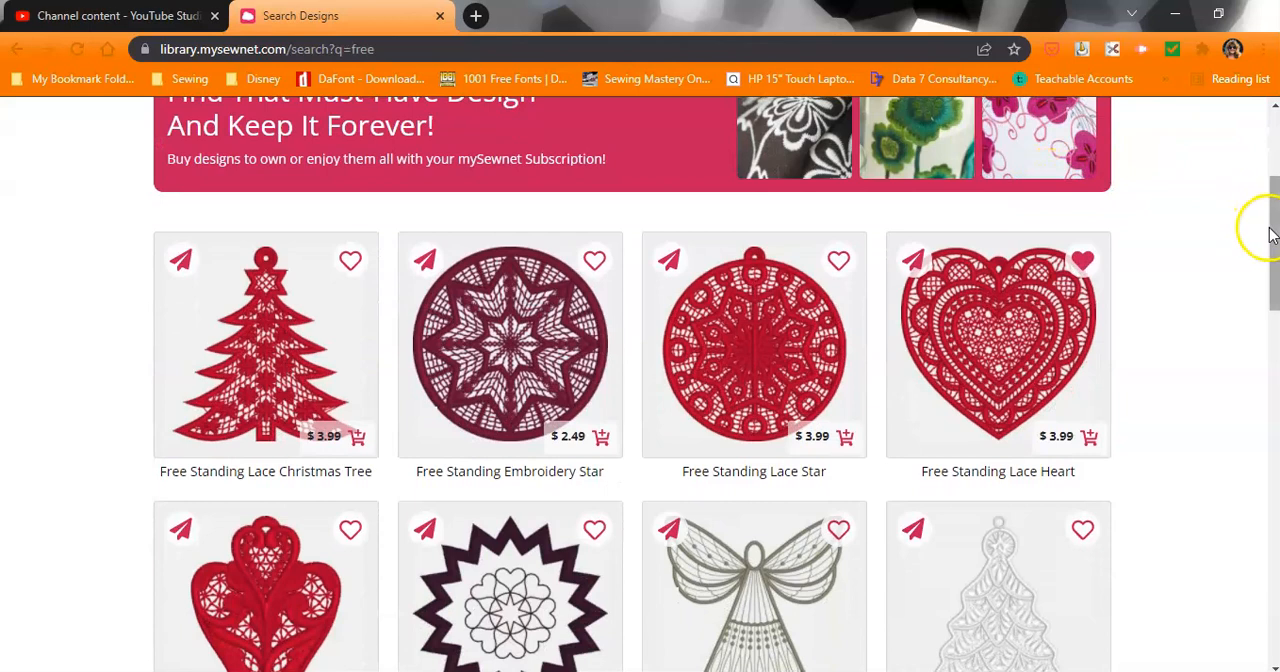
pyautogui.scroll(3)
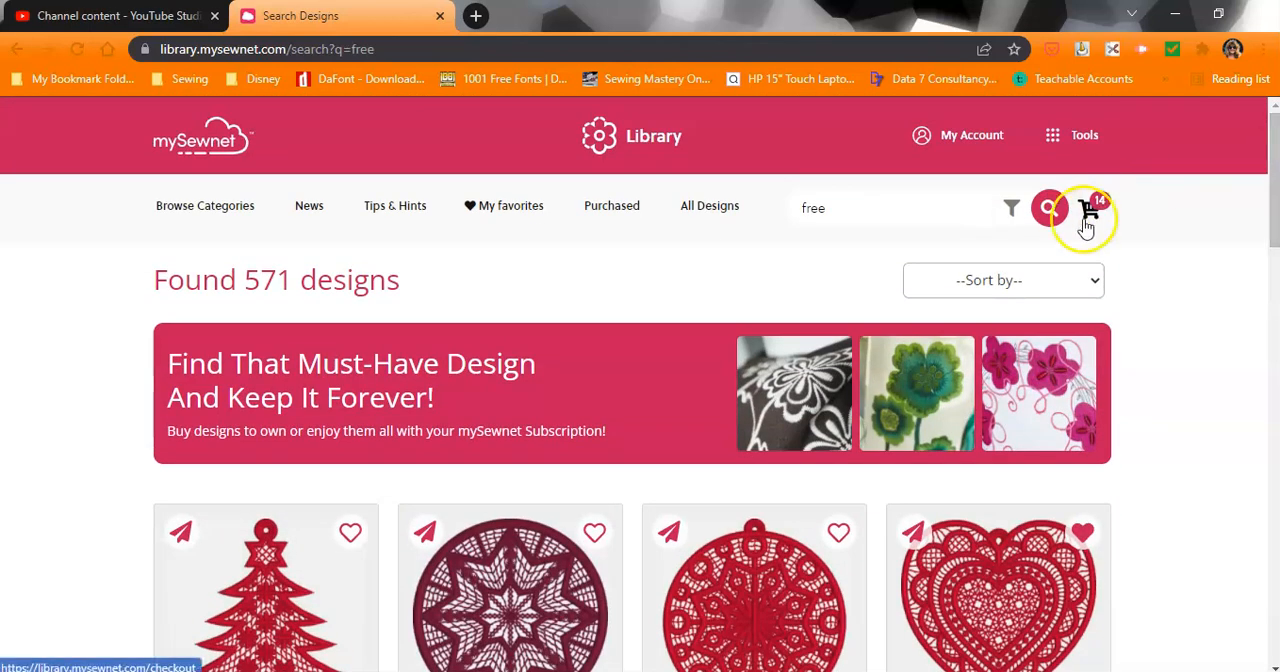
pyautogui.click(1002, 280)
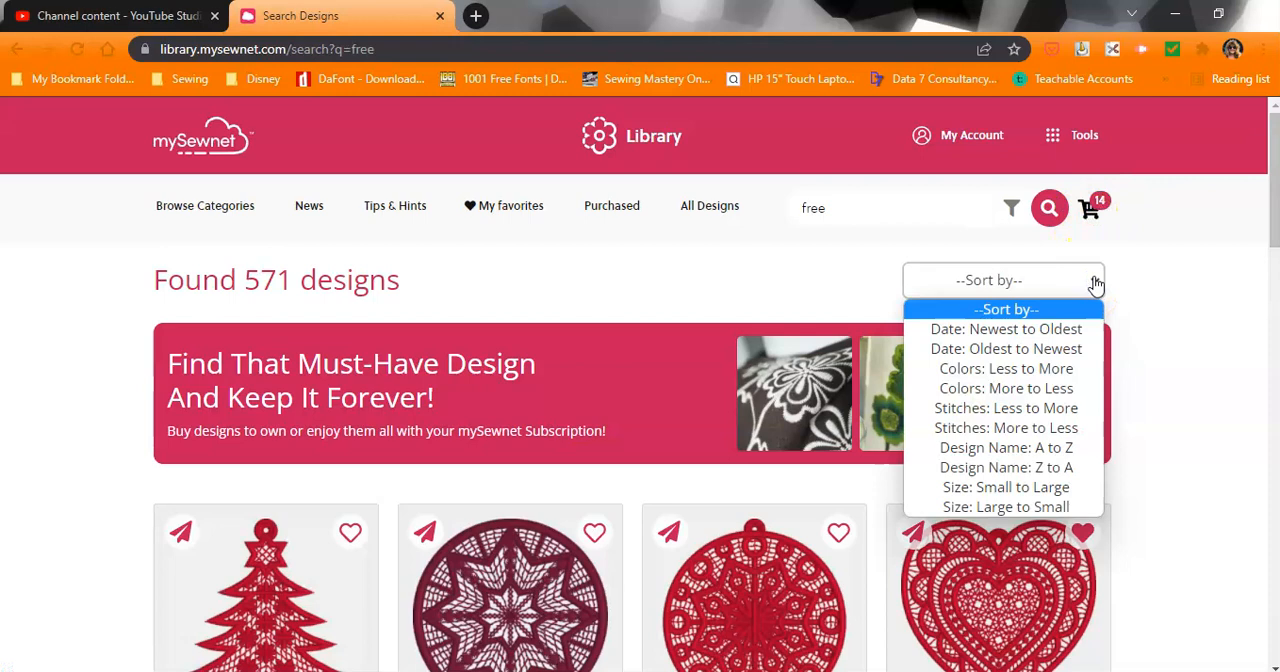
pyautogui.moveTo(1004, 408)
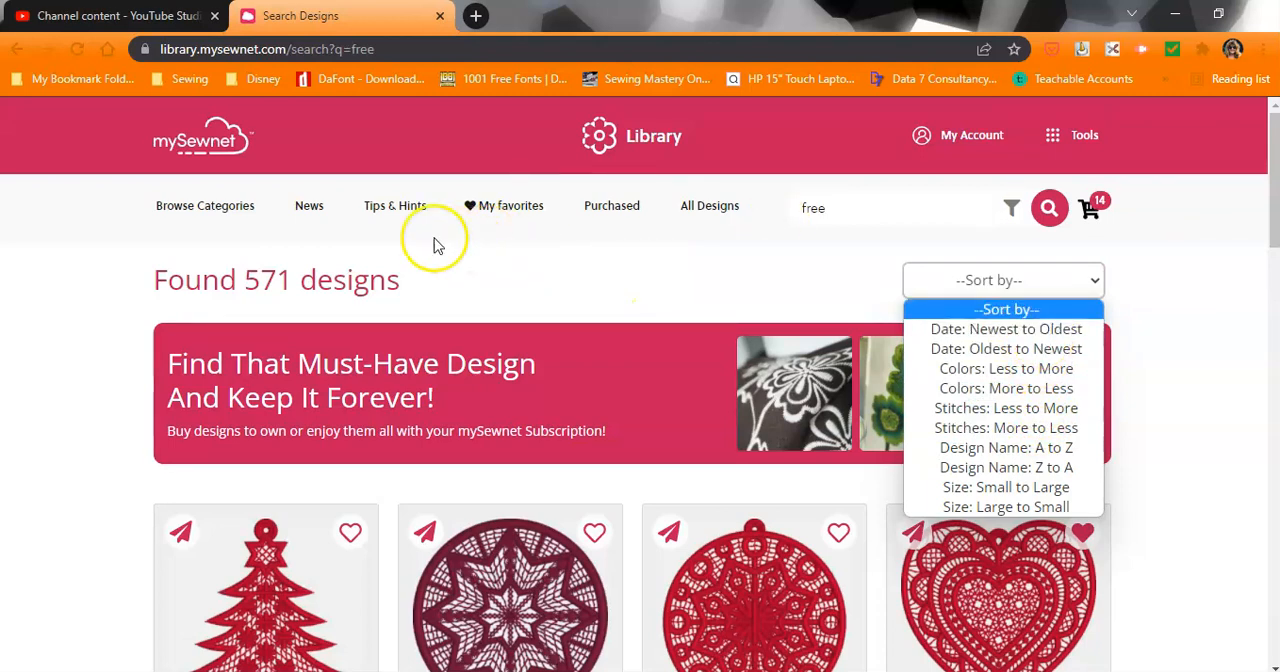
pyautogui.moveTo(228, 206)
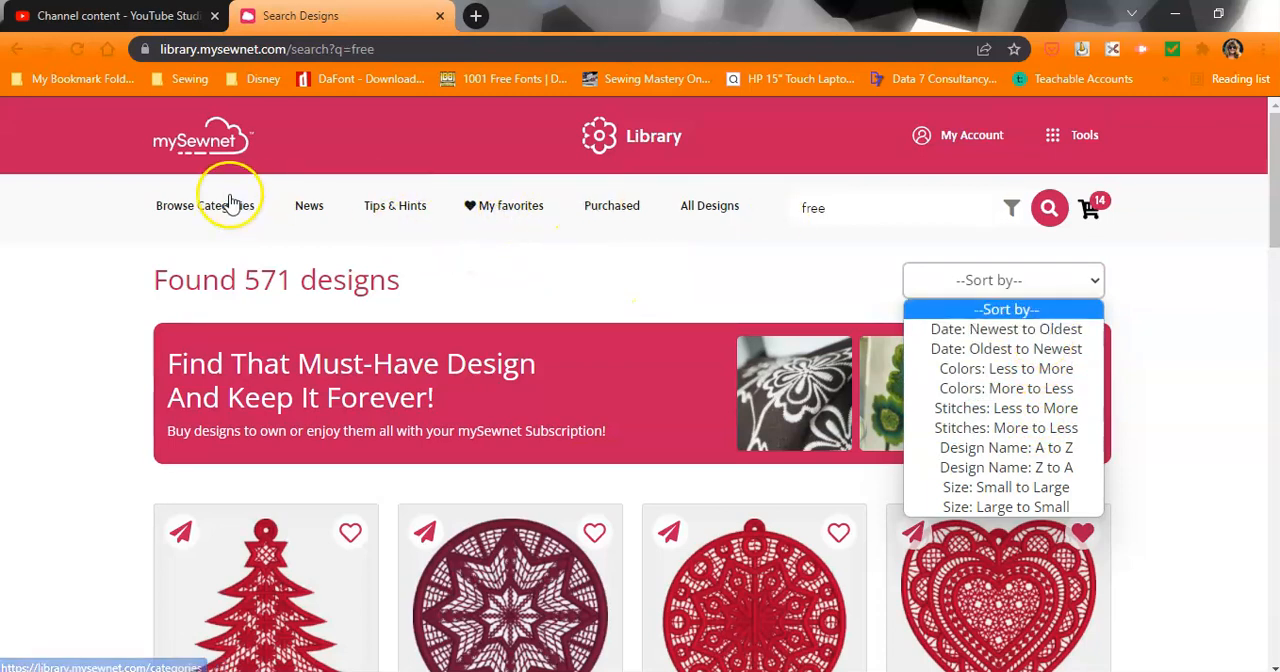
pyautogui.moveTo(710, 206)
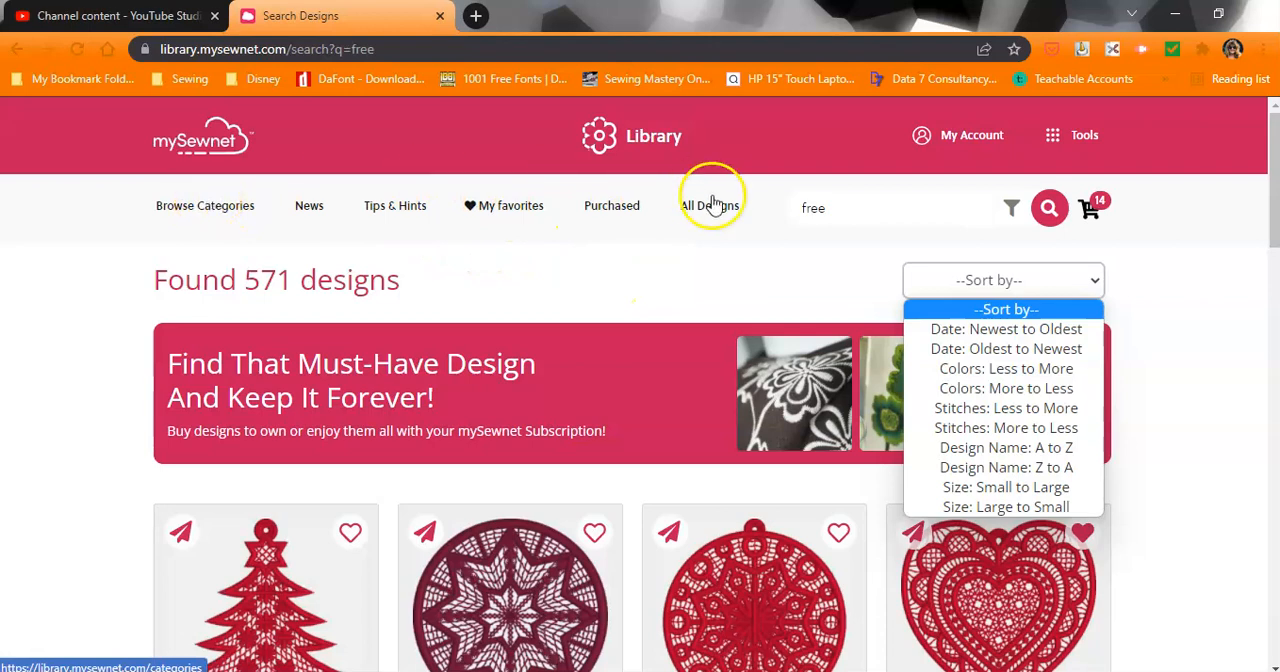
pyautogui.moveTo(464, 218)
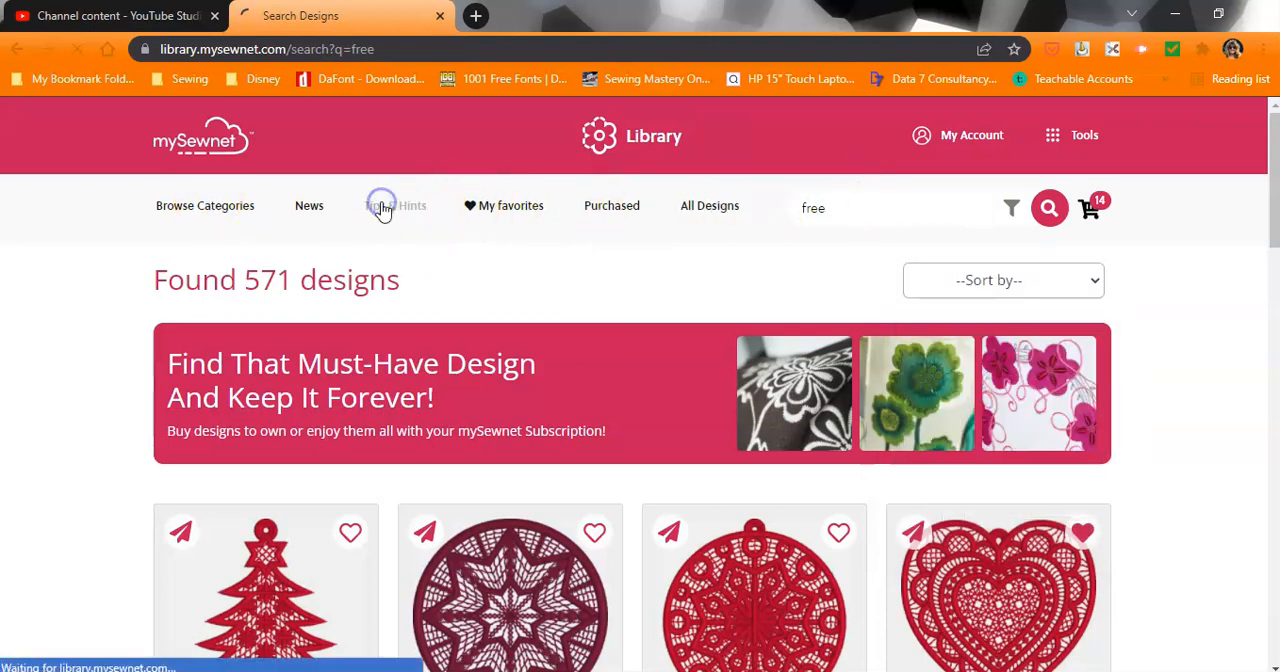
# - Browse the Tips & Hints embroidery technique articles and return to the top
pyautogui.click(394, 206)
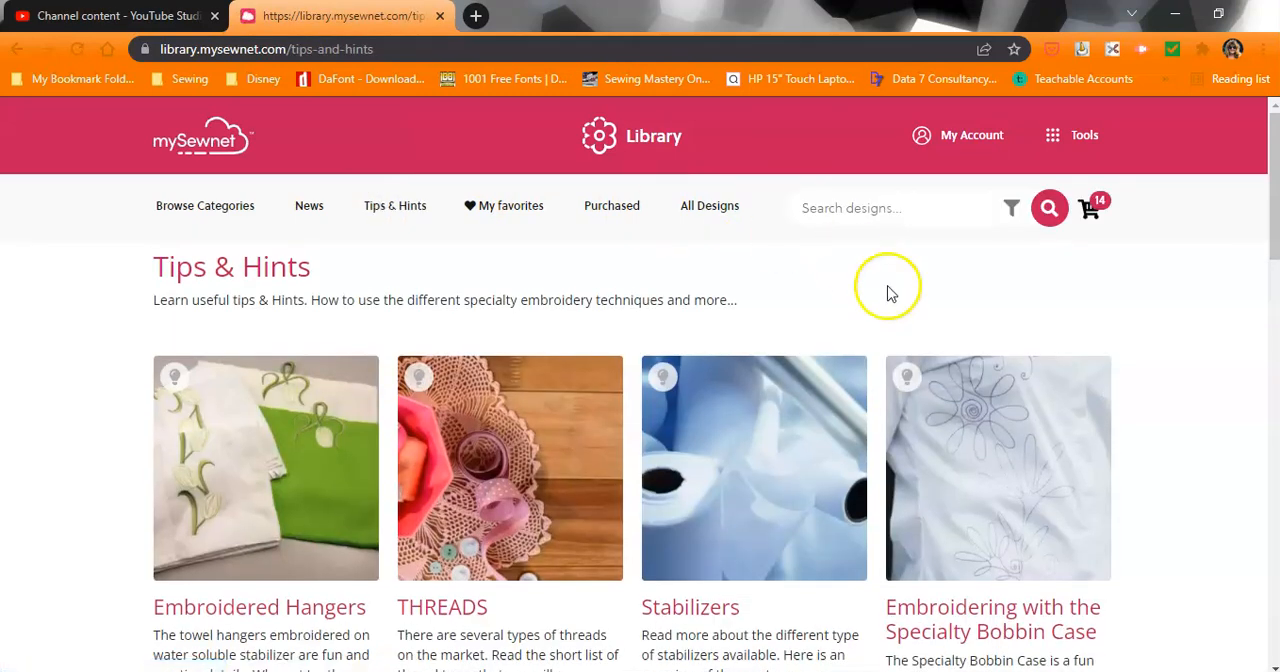
pyautogui.scroll(-3)
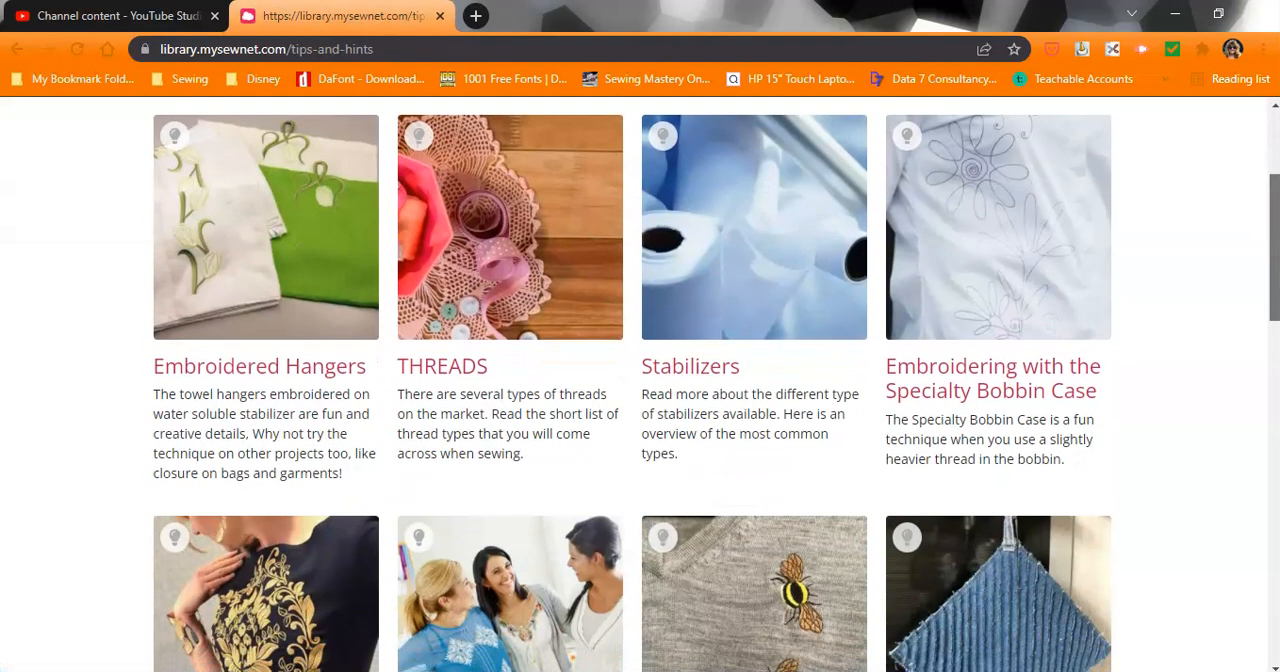
pyautogui.scroll(-3)
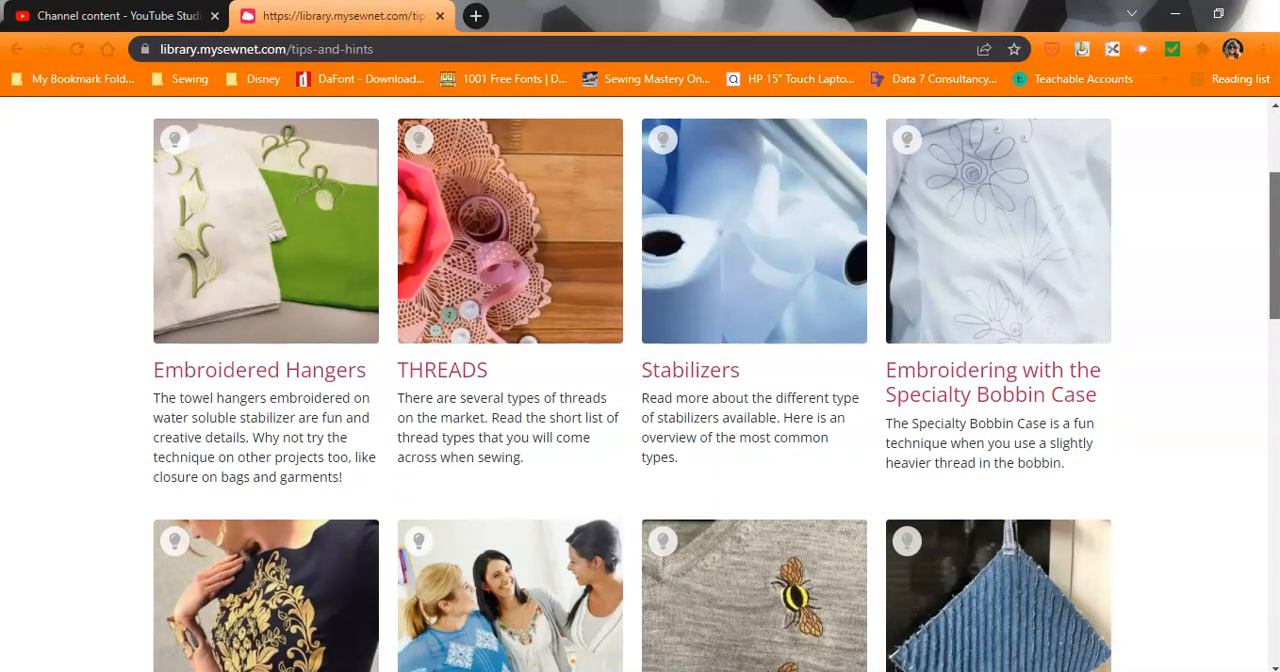
pyautogui.scroll(-3)
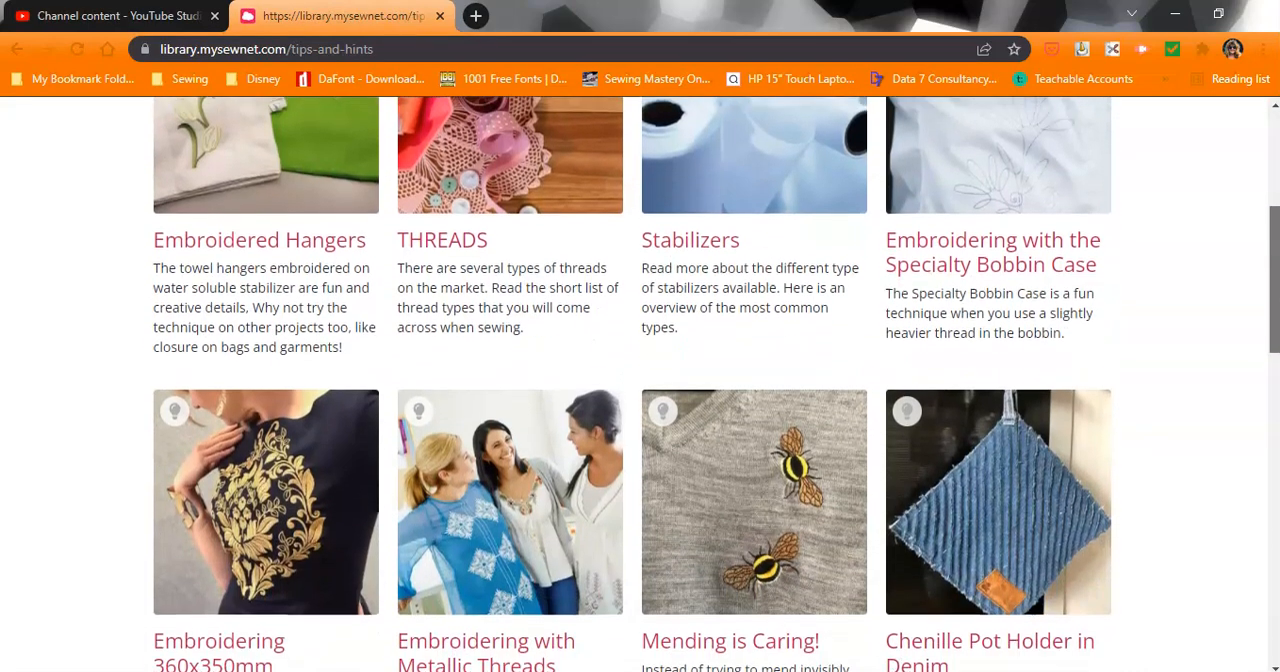
pyautogui.scroll(-3)
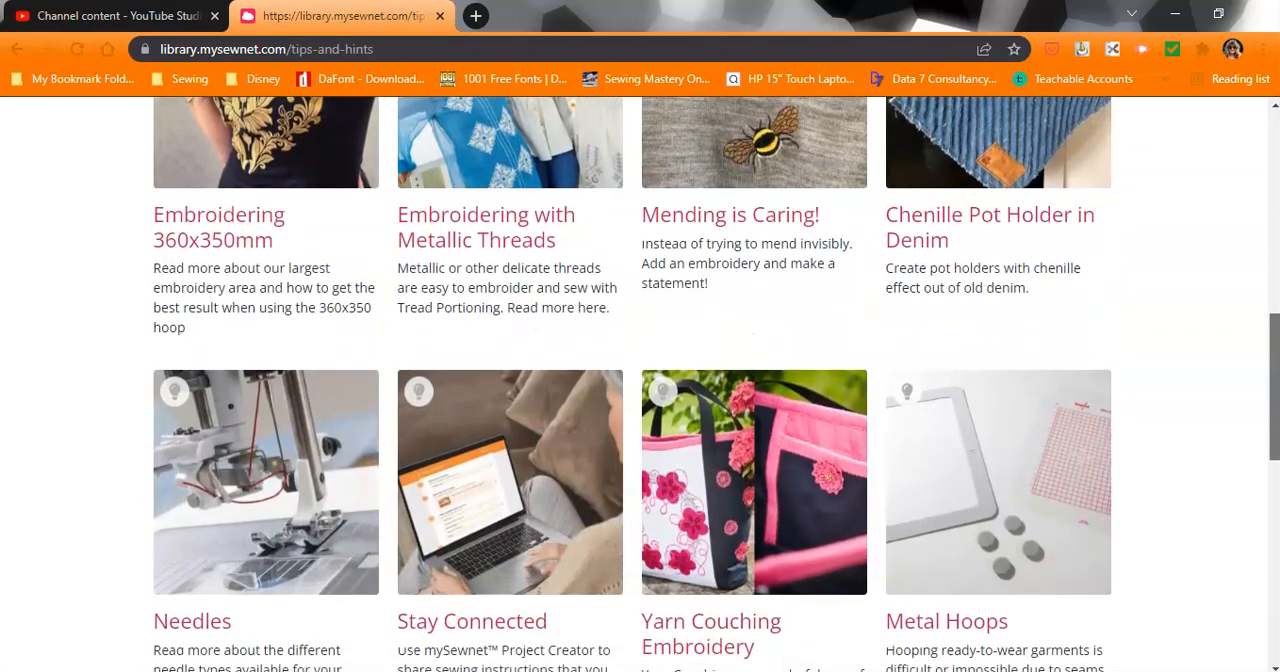
pyautogui.scroll(3)
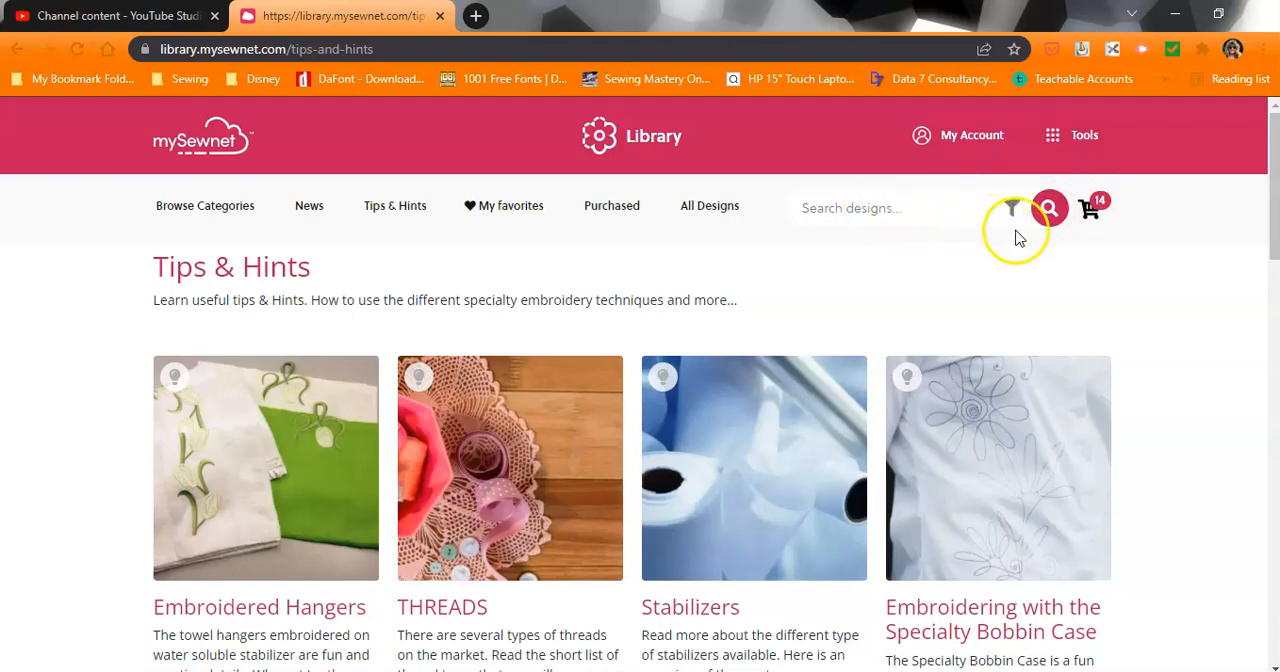
# - Review the Shopping Cart Overview of 14 designs totalling $56.14, then show the Tools panel
pyautogui.click(1088, 208)
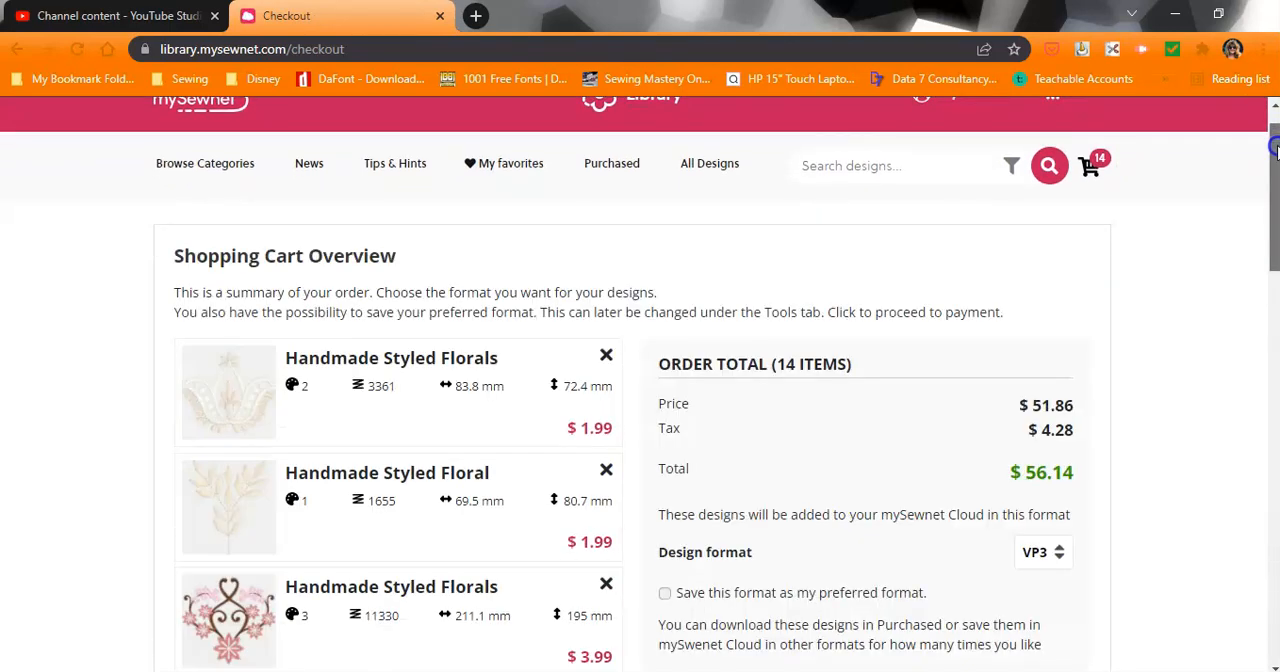
pyautogui.scroll(-3)
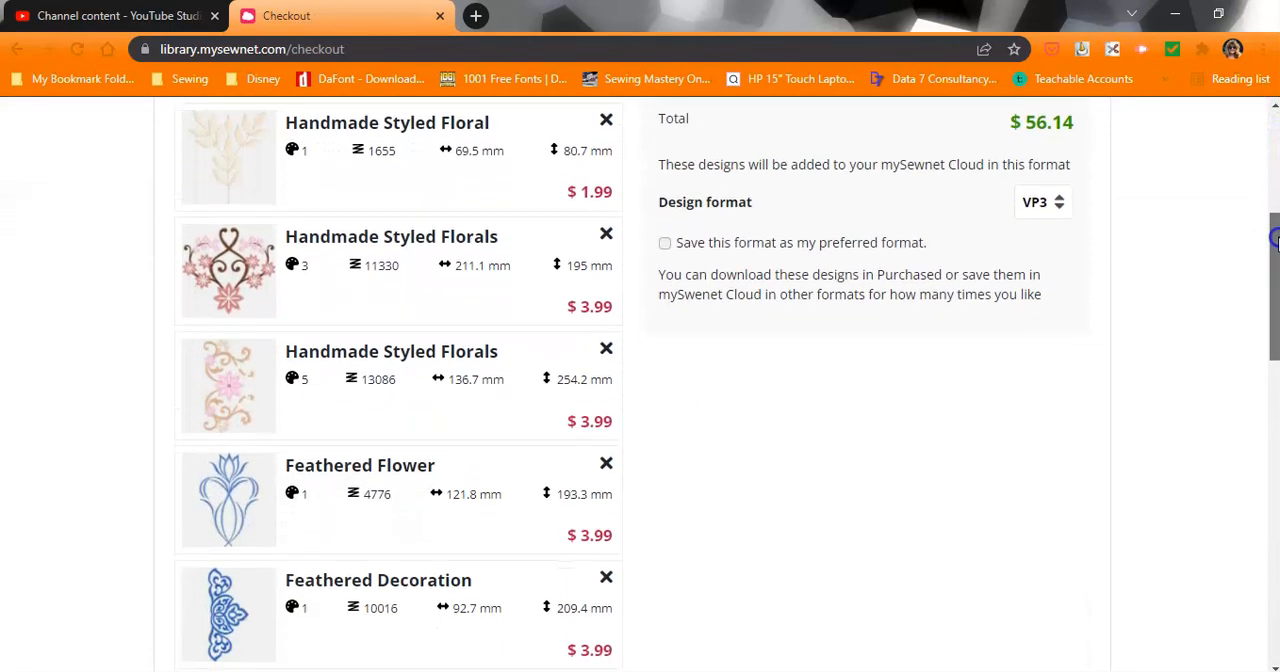
pyautogui.scroll(-3)
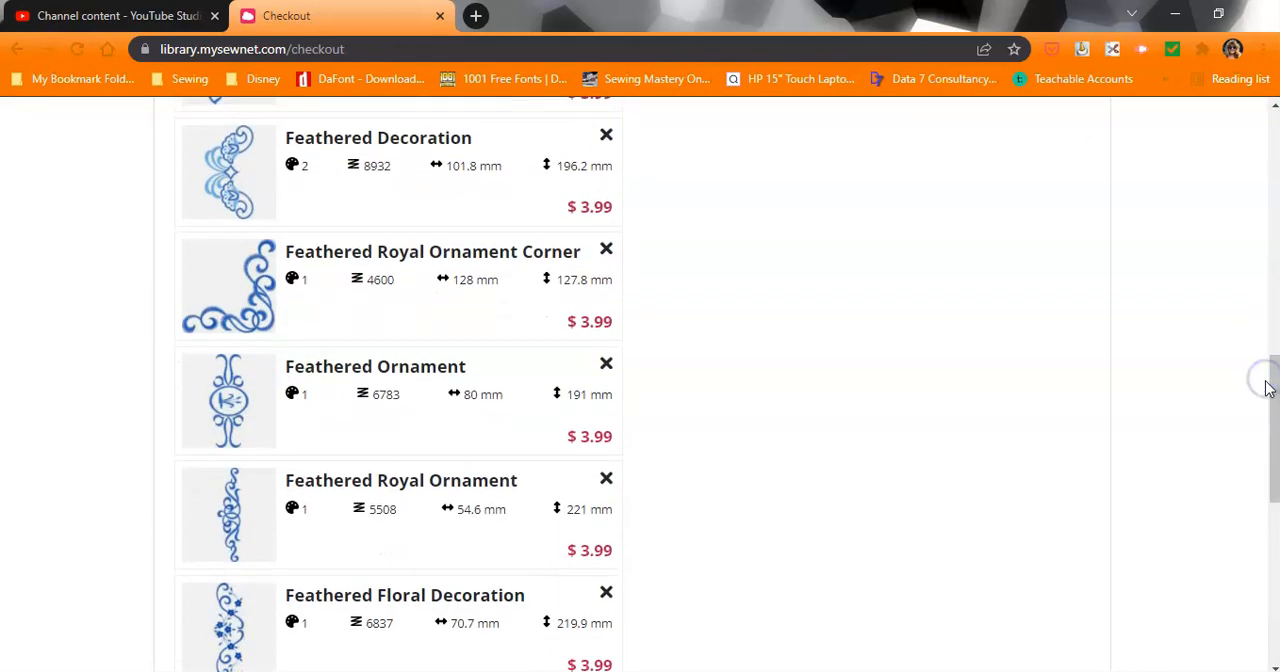
pyautogui.scroll(-3)
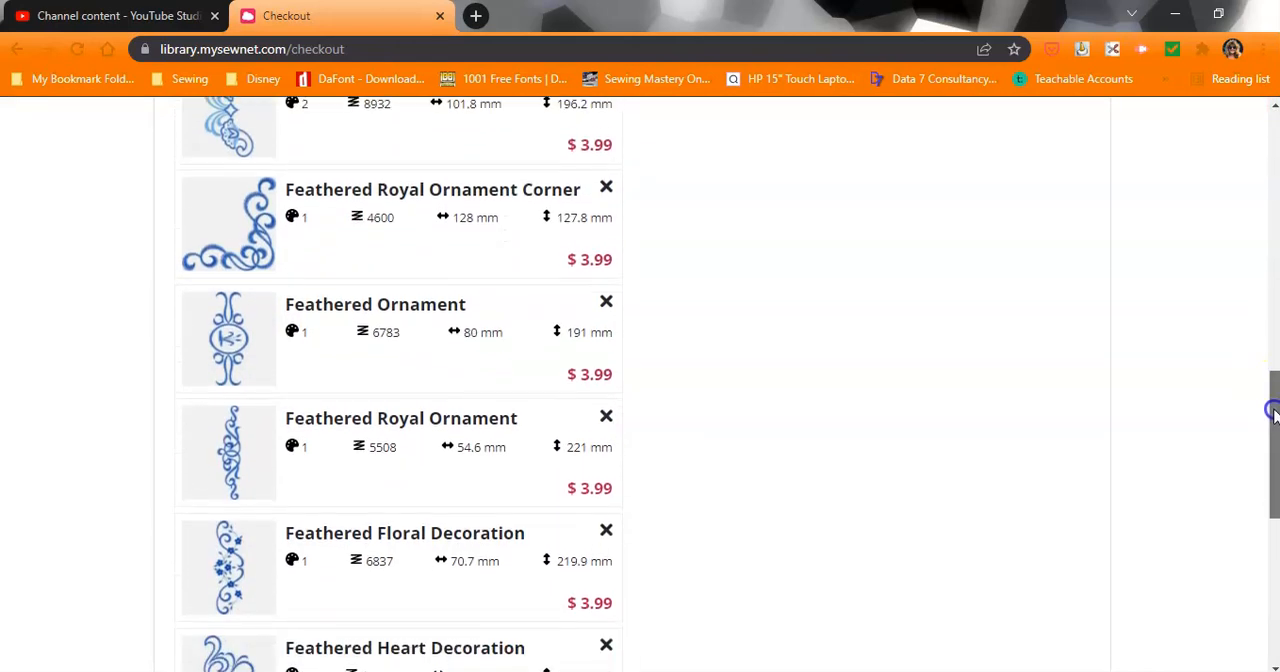
pyautogui.scroll(-3)
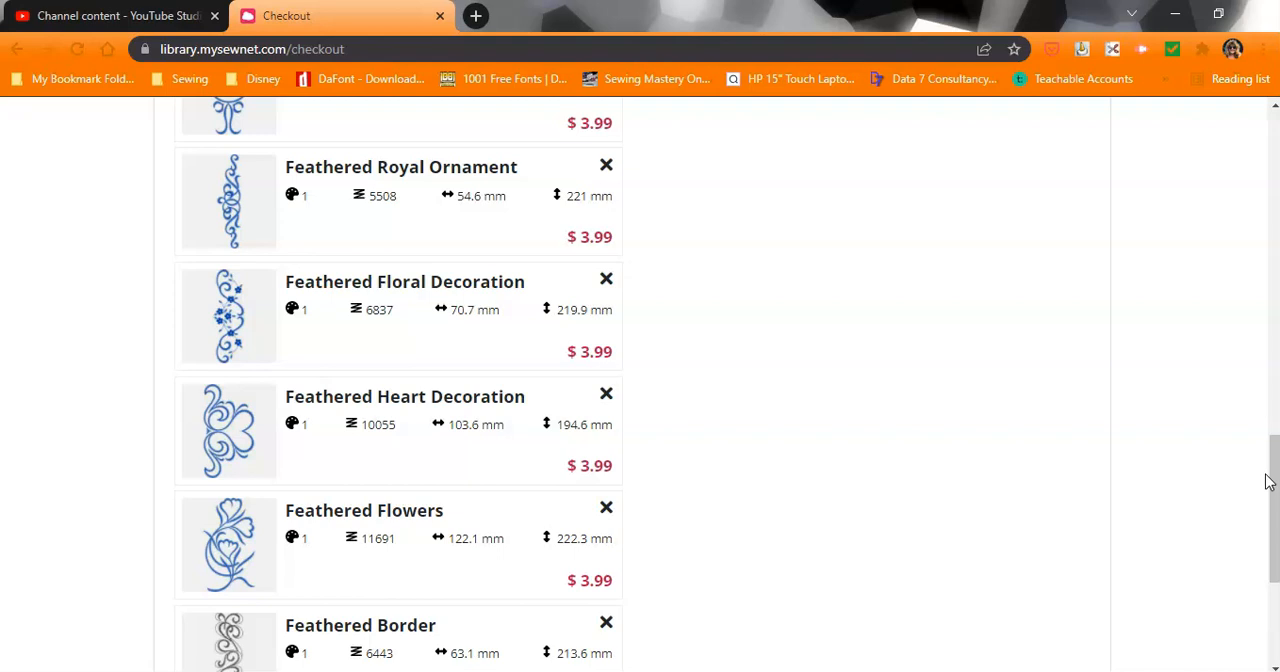
pyautogui.scroll(-3)
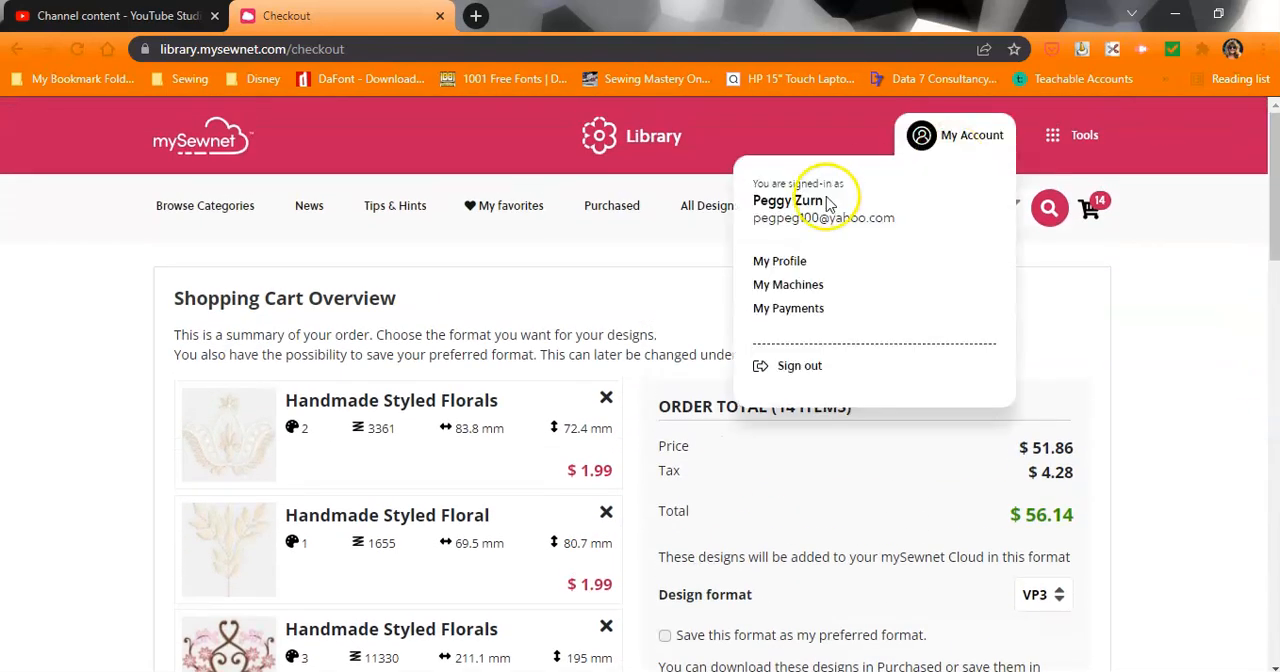
pyautogui.click(1084, 136)
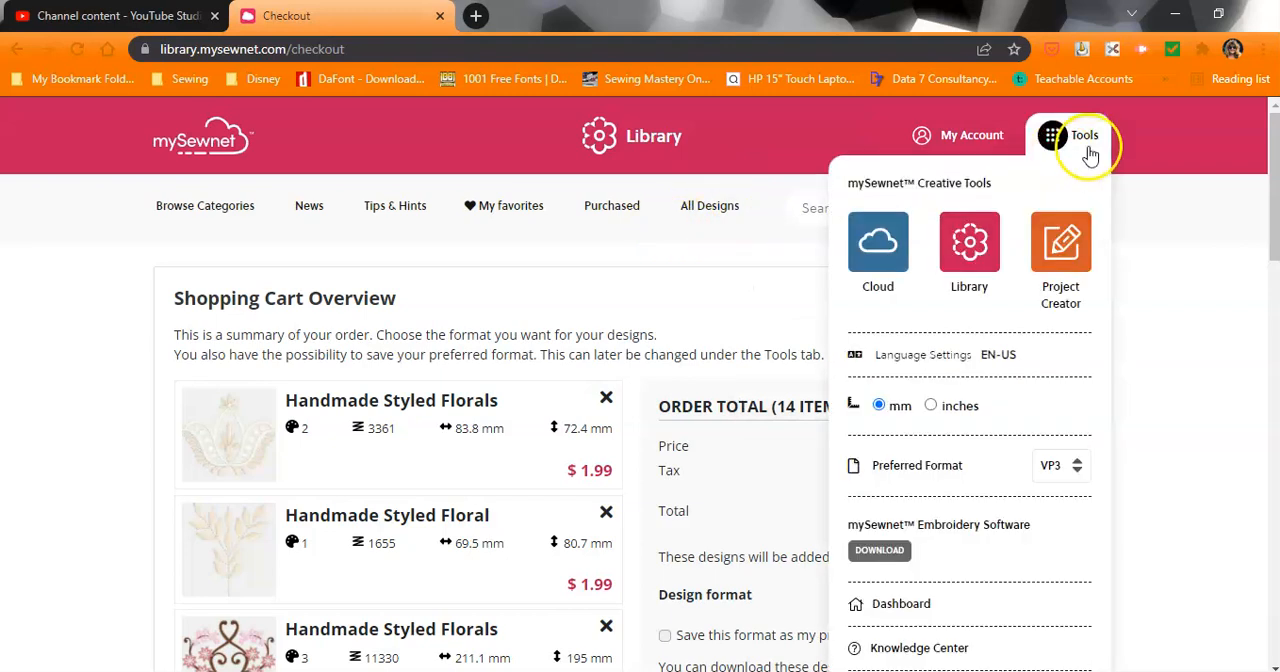
pyautogui.moveTo(904, 524)
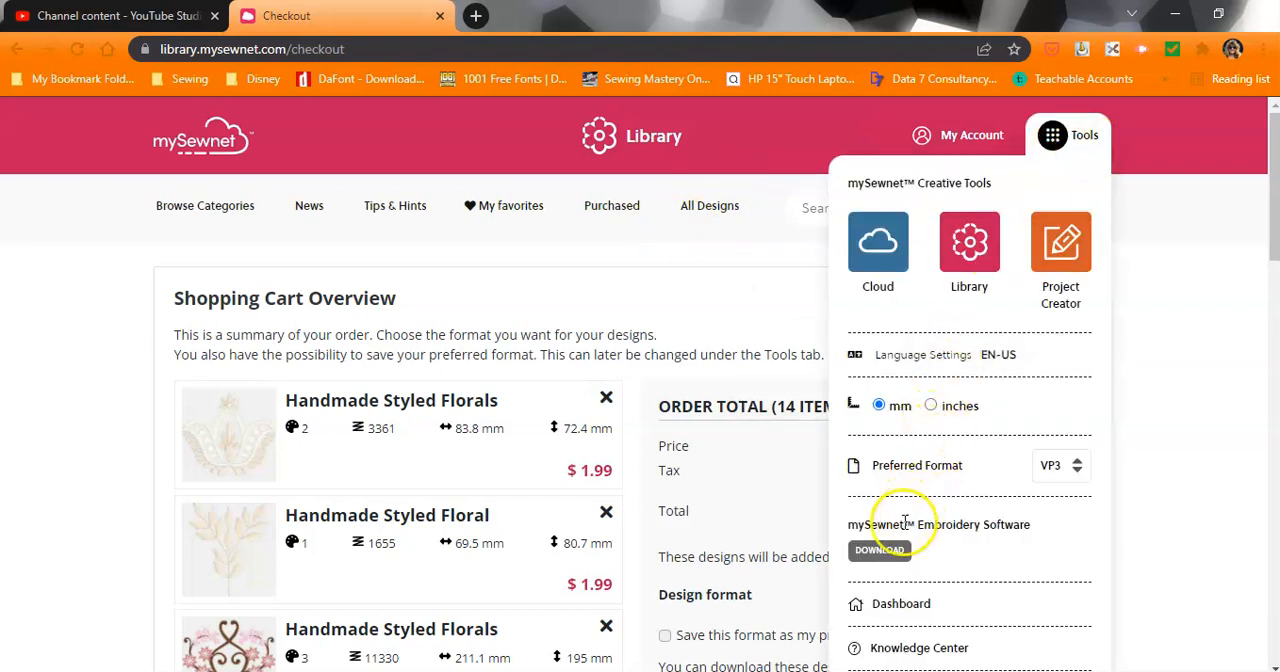
# - Go to the Embroidery Software download page and view its Windows and Mac sections
pyautogui.click(880, 550)
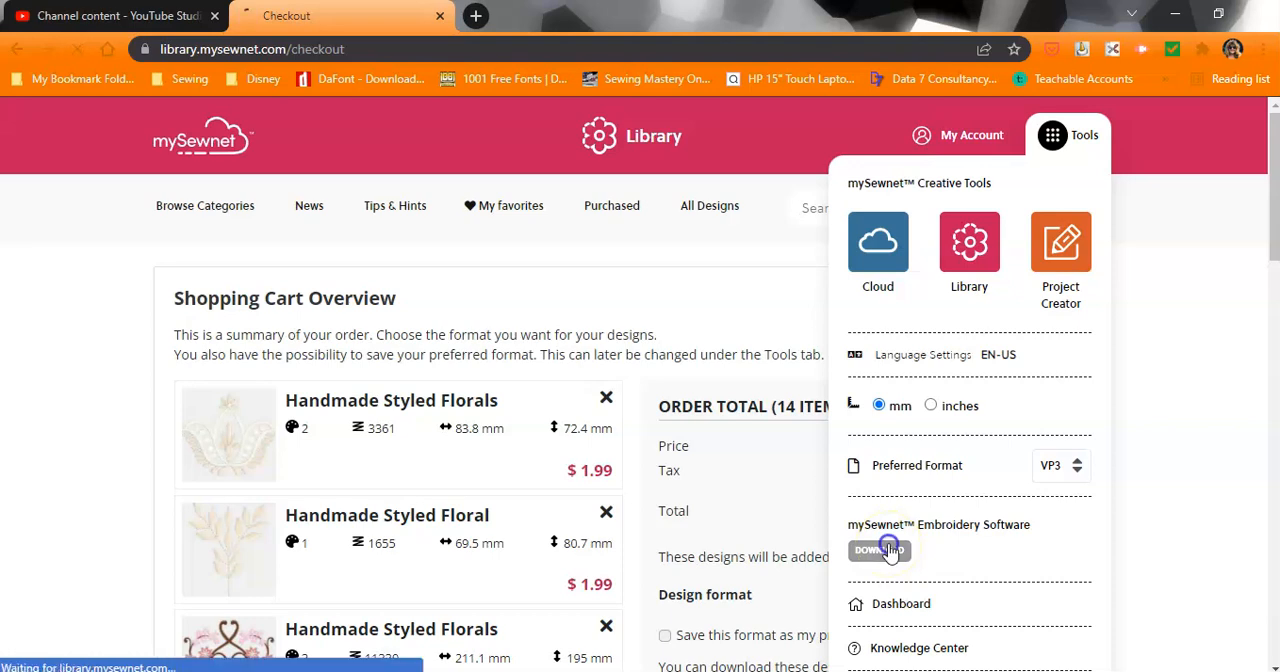
pyautogui.click(878, 550)
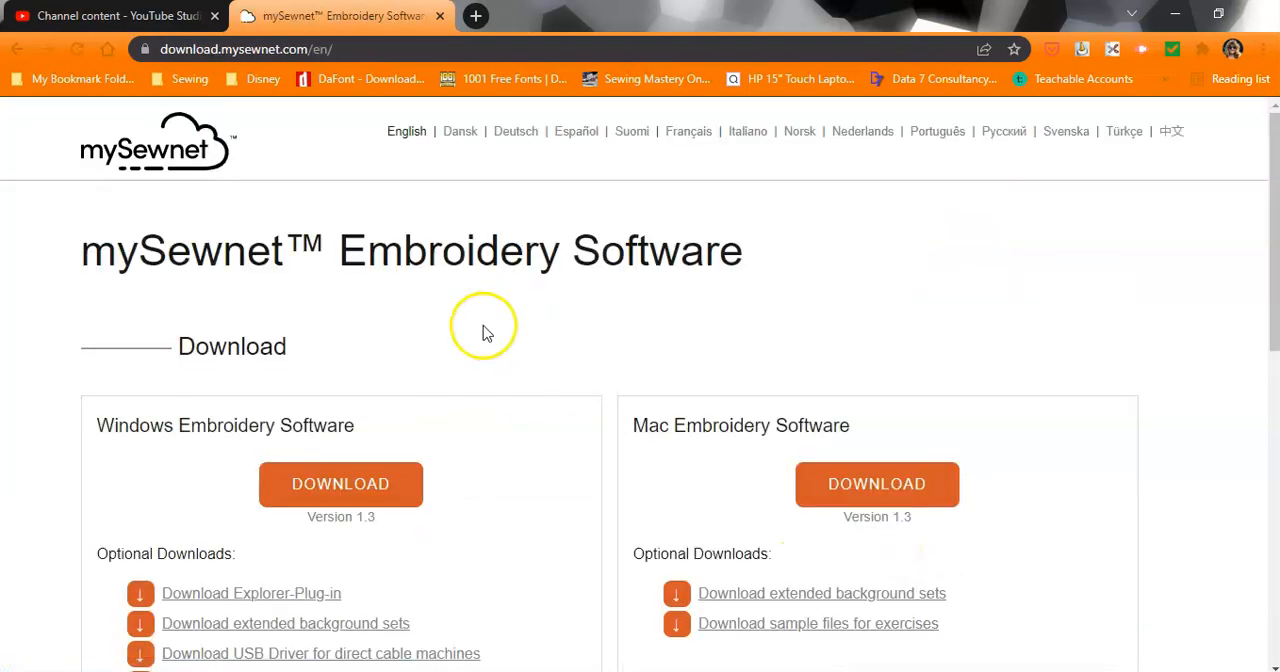
pyautogui.moveTo(352, 180)
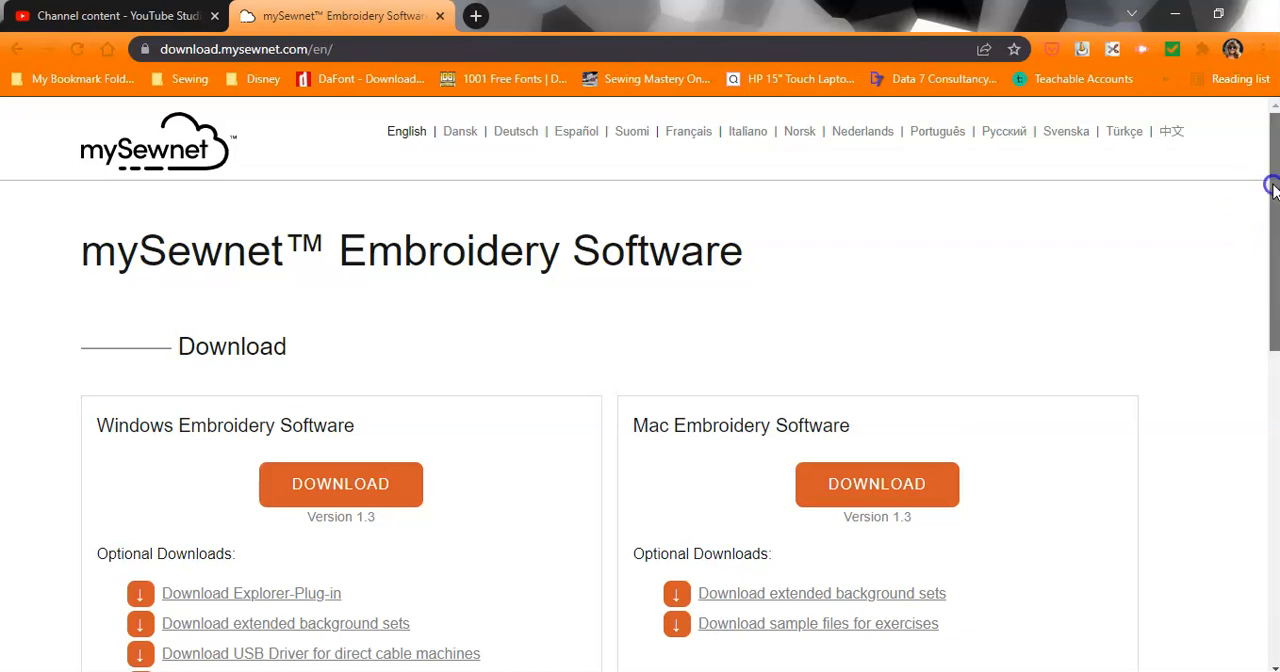
pyautogui.scroll(-3)
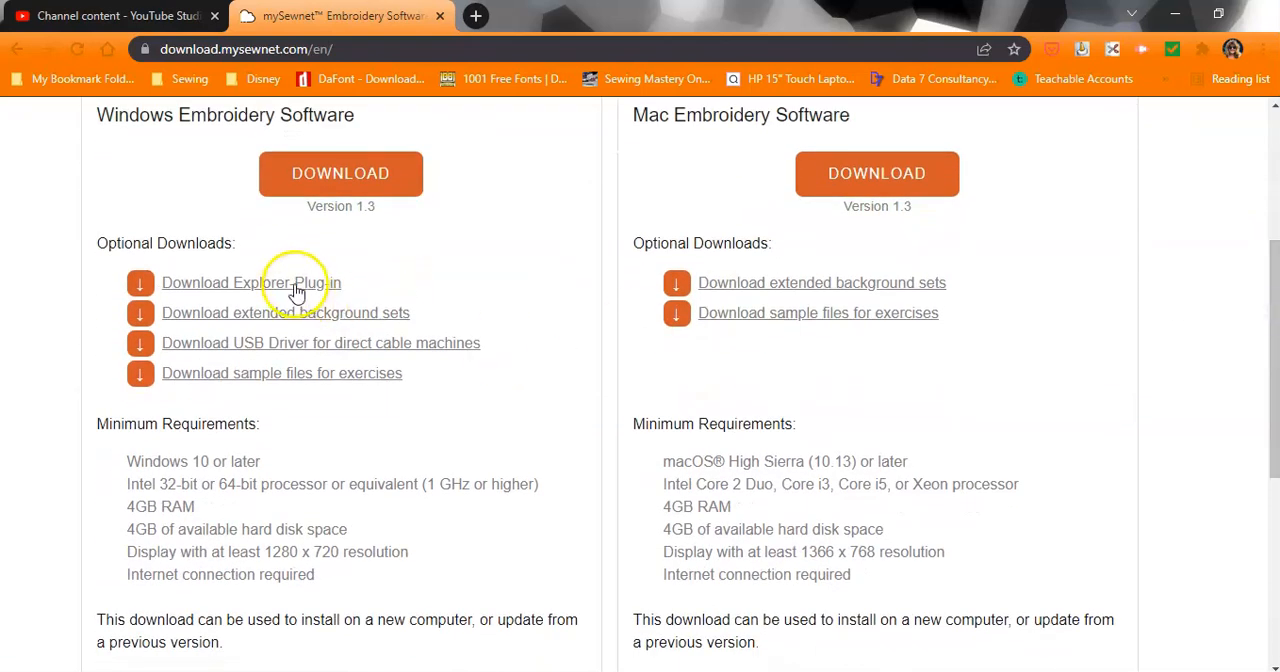
pyautogui.moveTo(340, 372)
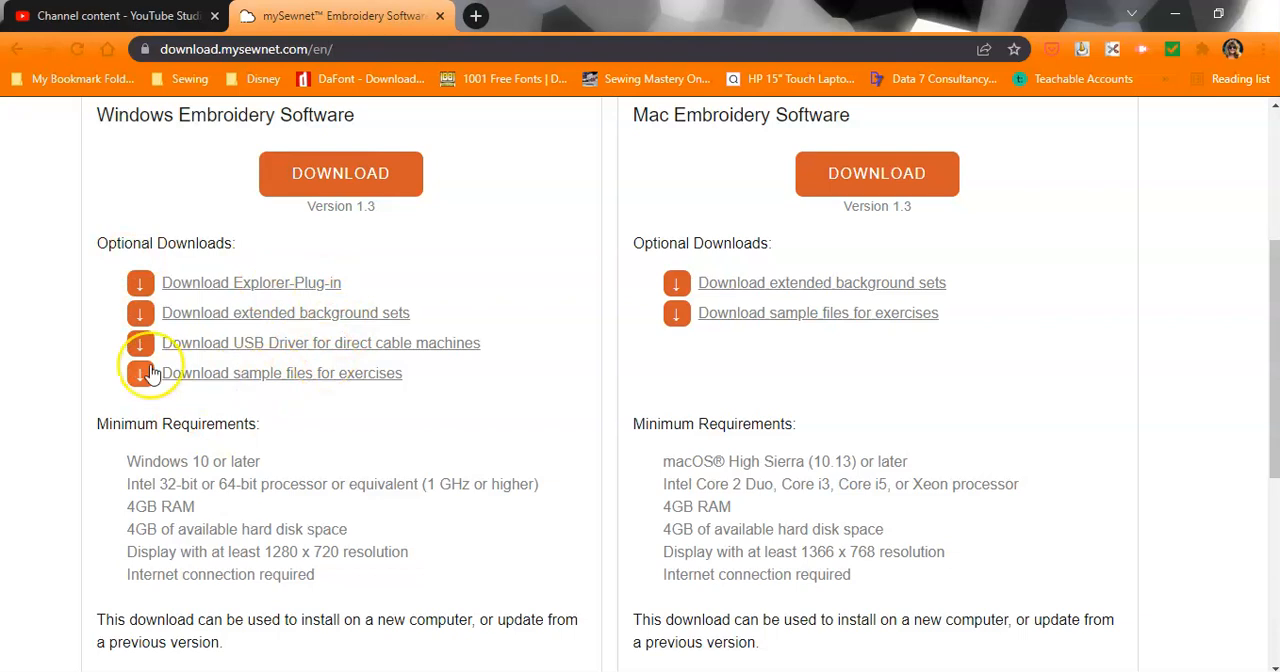
pyautogui.moveTo(208, 338)
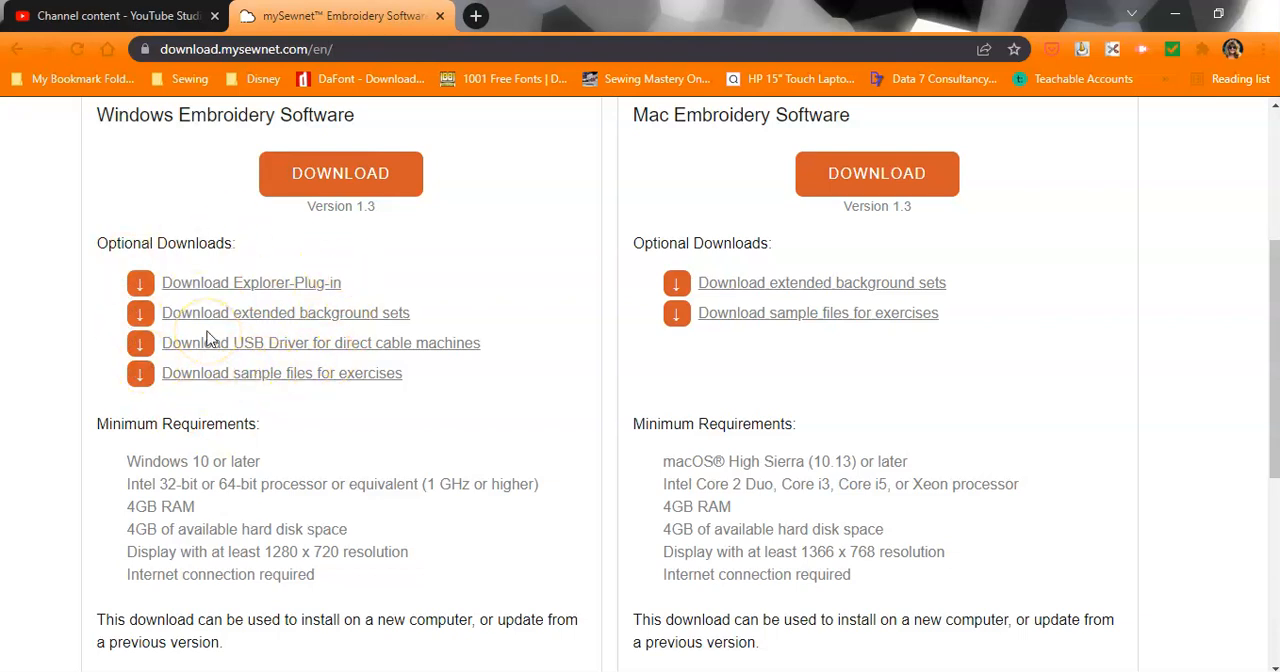
pyautogui.moveTo(236, 288)
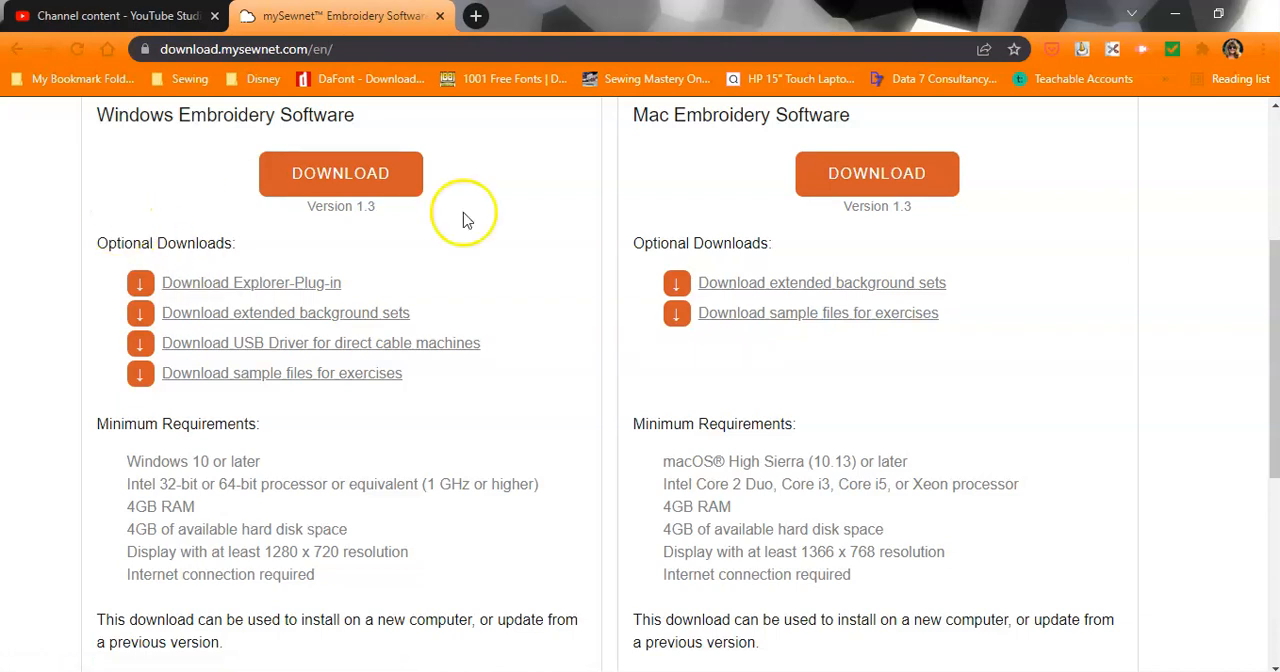
pyautogui.moveTo(464, 214)
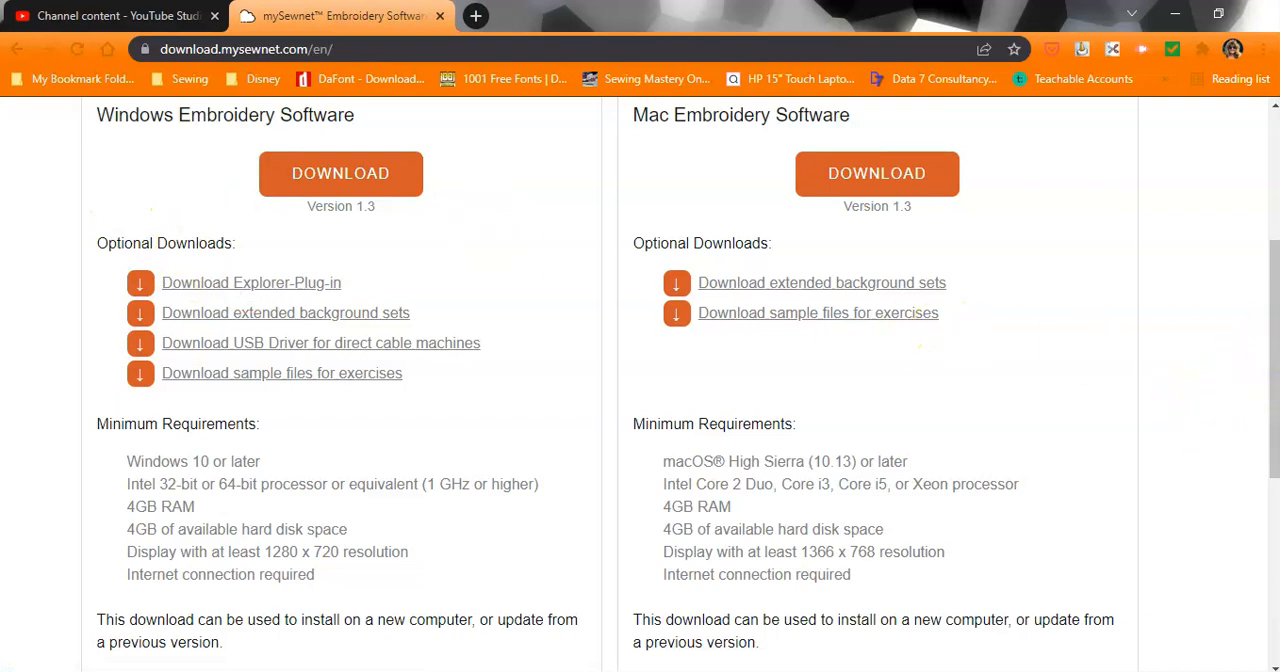
# - Scroll to the Software Help section with Quick Start Guide, Help & Guides and Release Notes
pyautogui.scroll(-3)
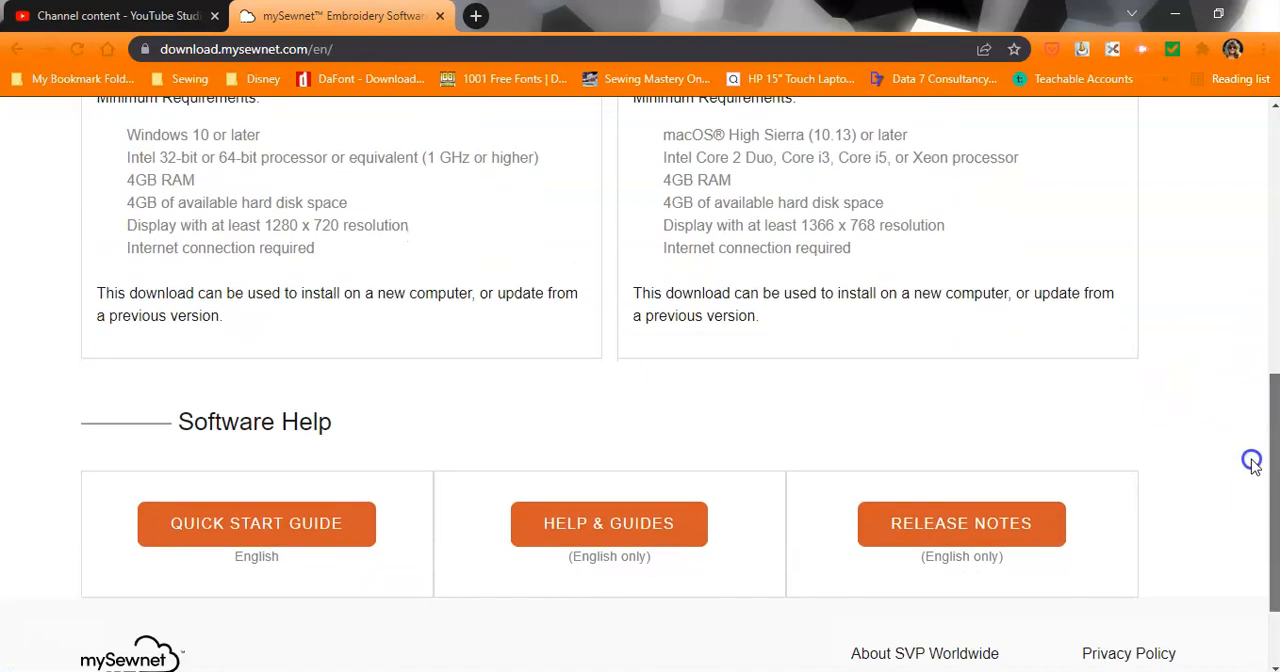
pyautogui.scroll(-3)
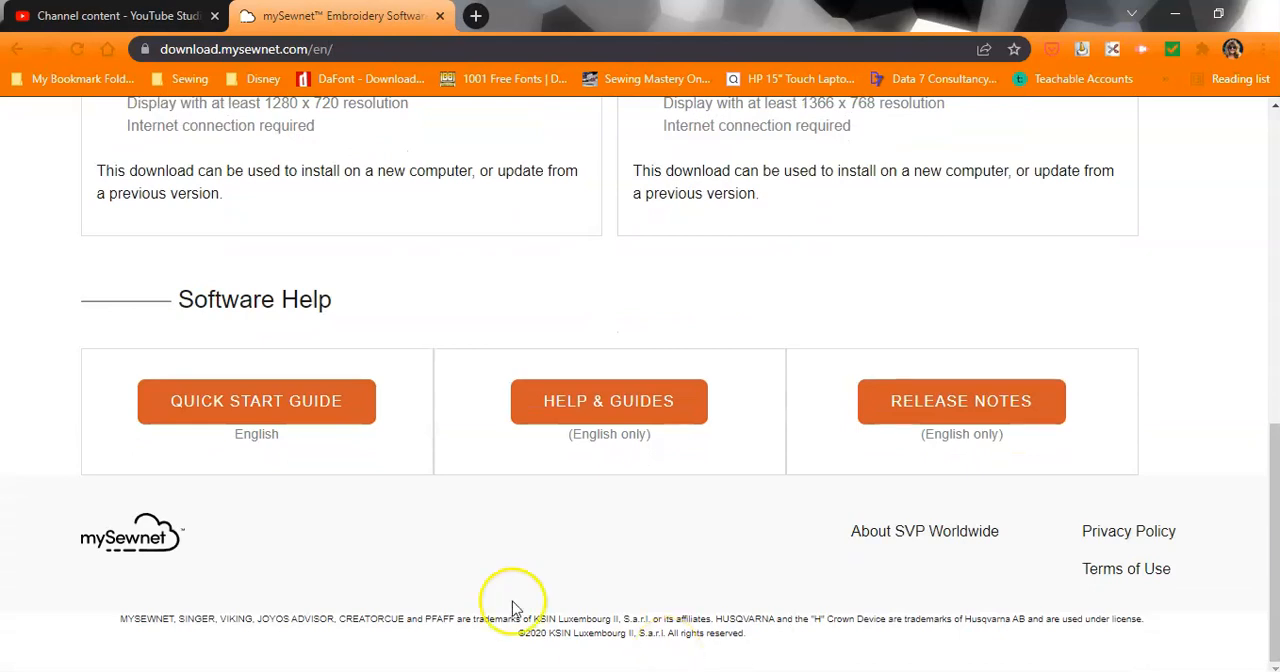
pyautogui.moveTo(728, 576)
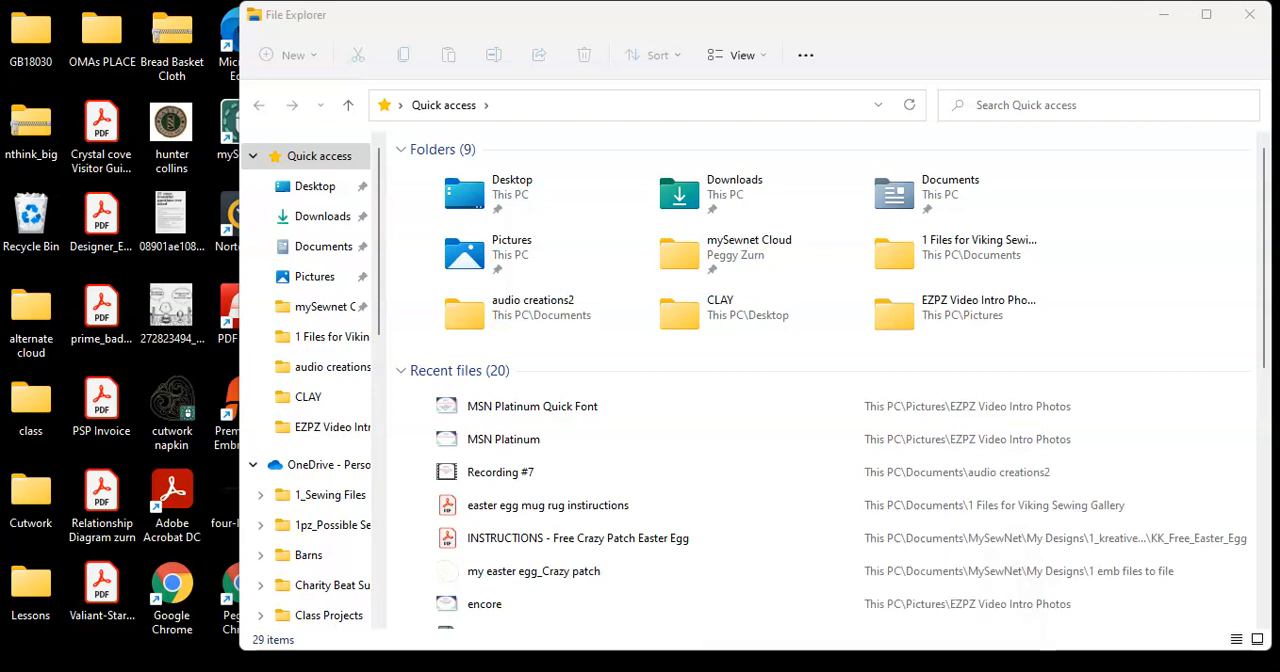
pyautogui.moveTo(720, 120)
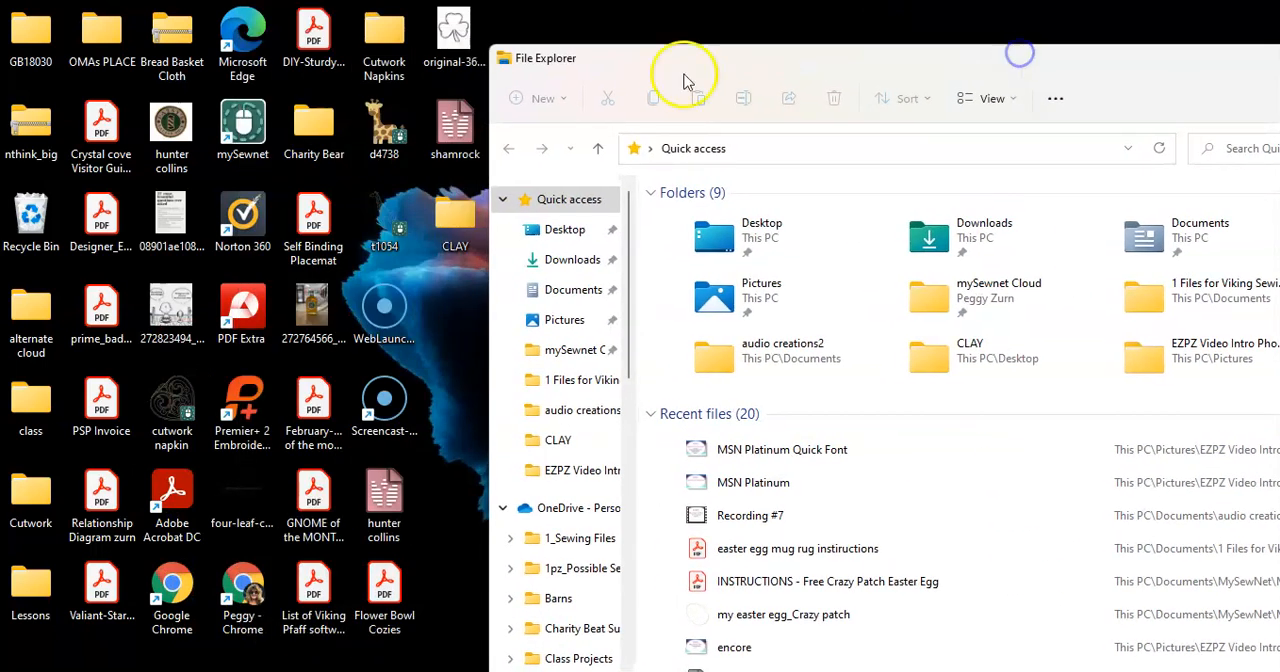
# - Launch mySewnet Embroidery from its shortcut in the Start Menu mySewnet folder
pyautogui.click(242, 124)
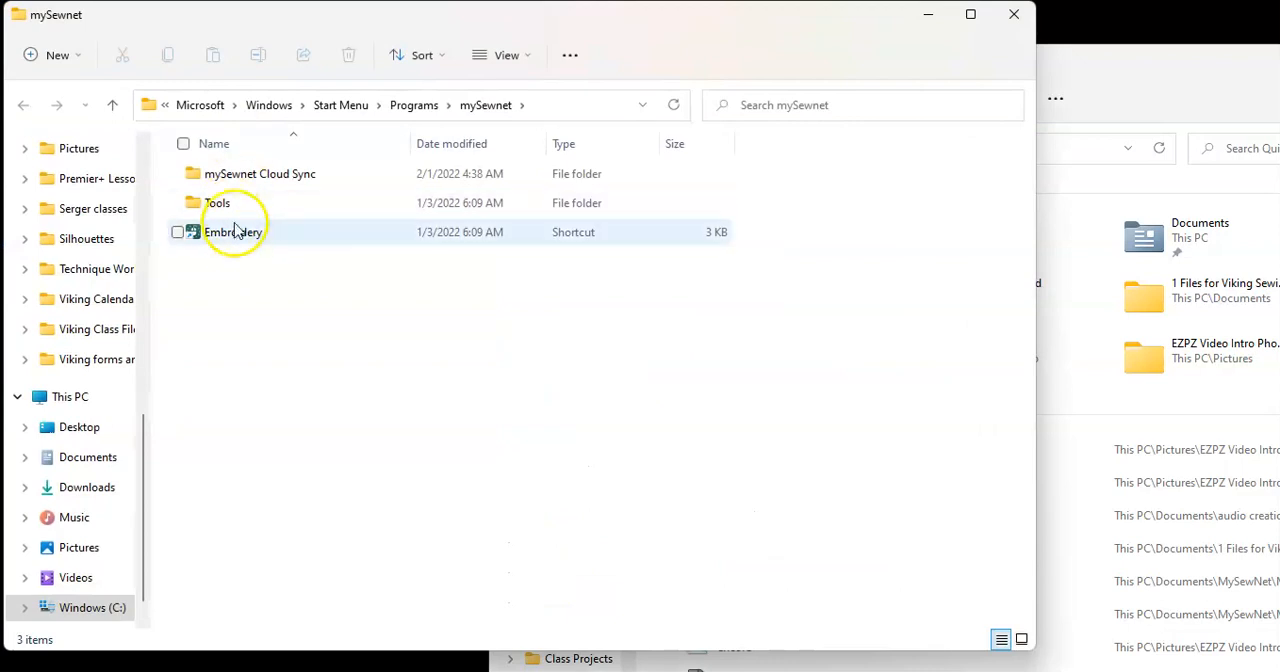
pyautogui.click(232, 232)
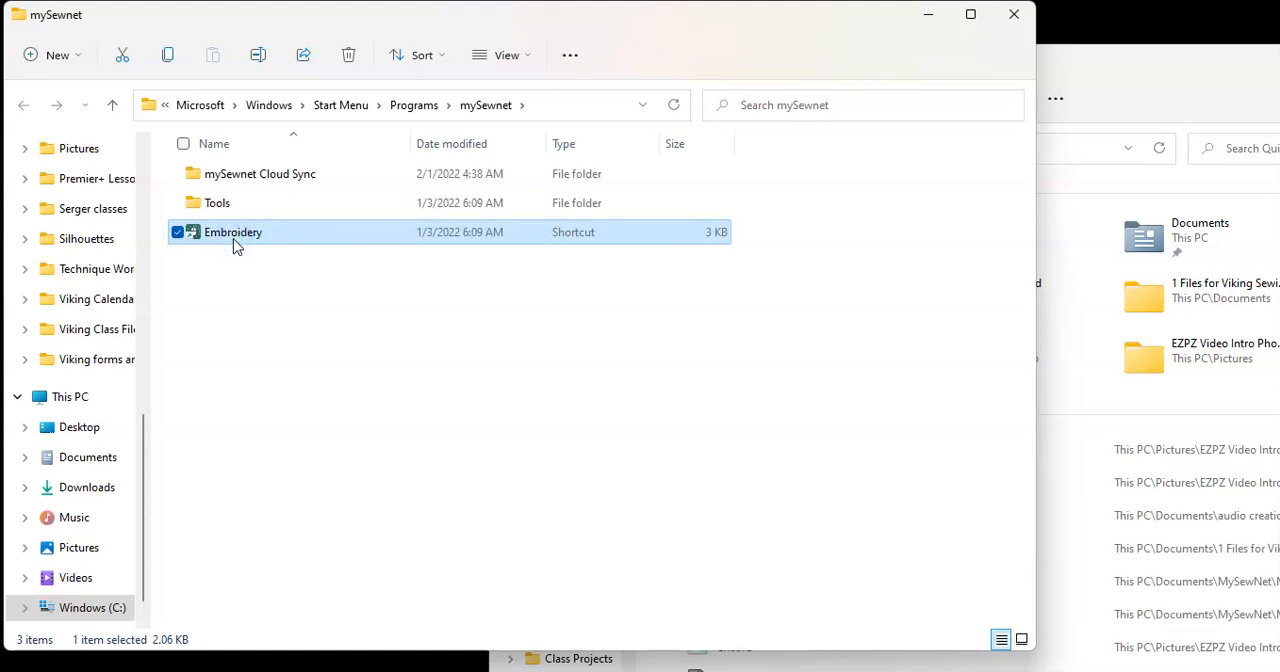
pyautogui.doubleClick(232, 232)
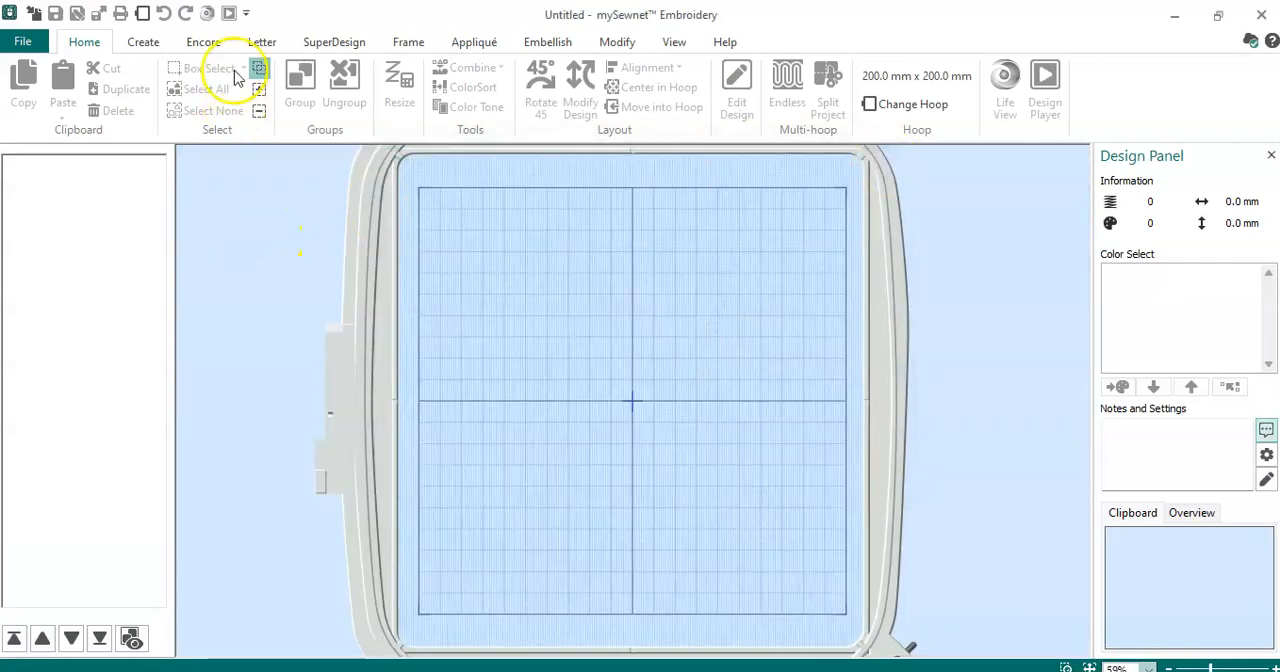
# - Look over Font Manager from the lettering features and close it
pyautogui.click(260, 40)
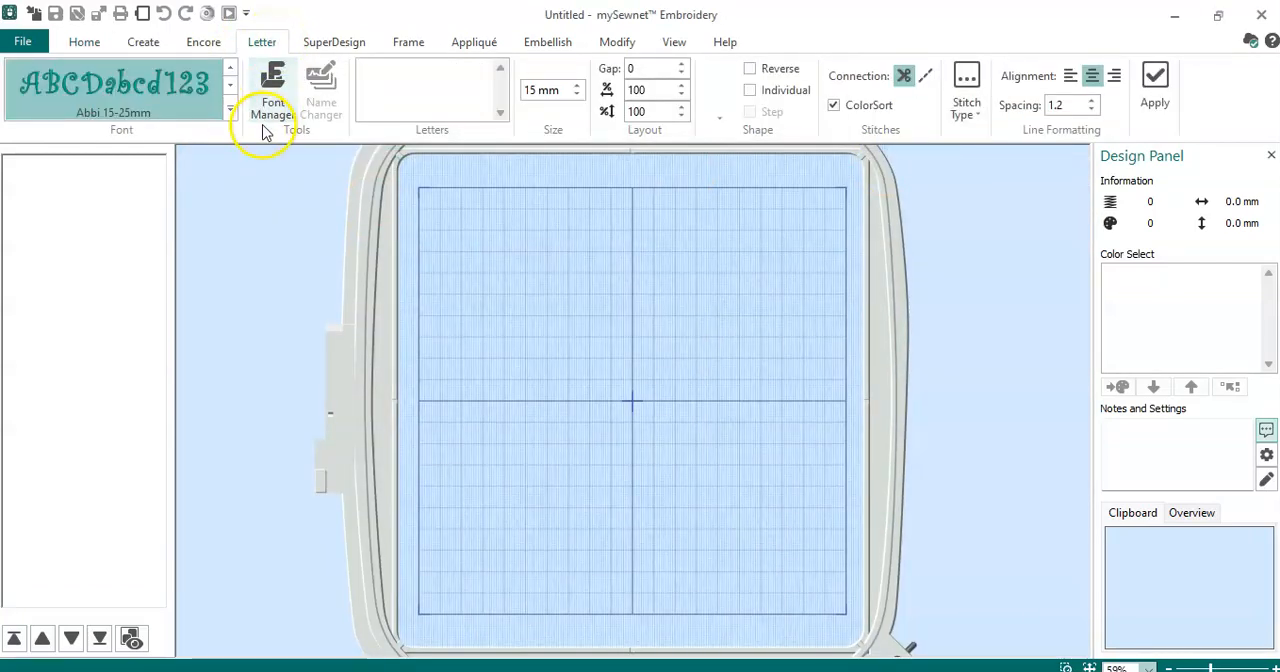
pyautogui.click(272, 90)
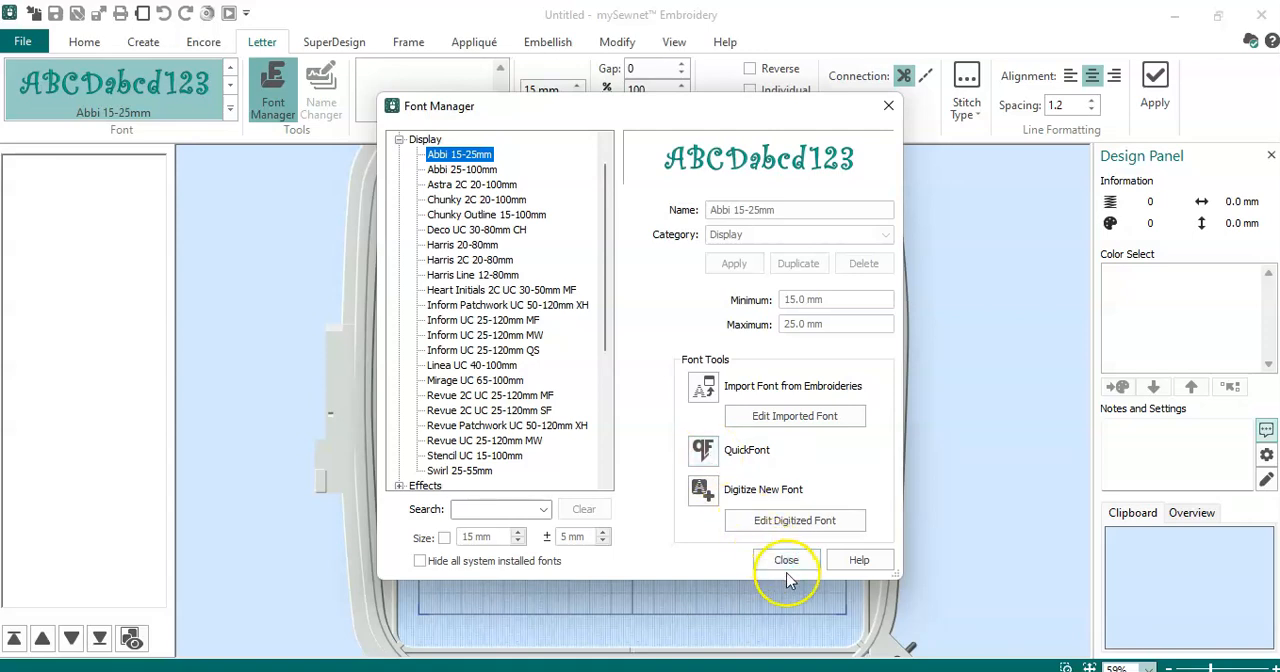
pyautogui.click(786, 560)
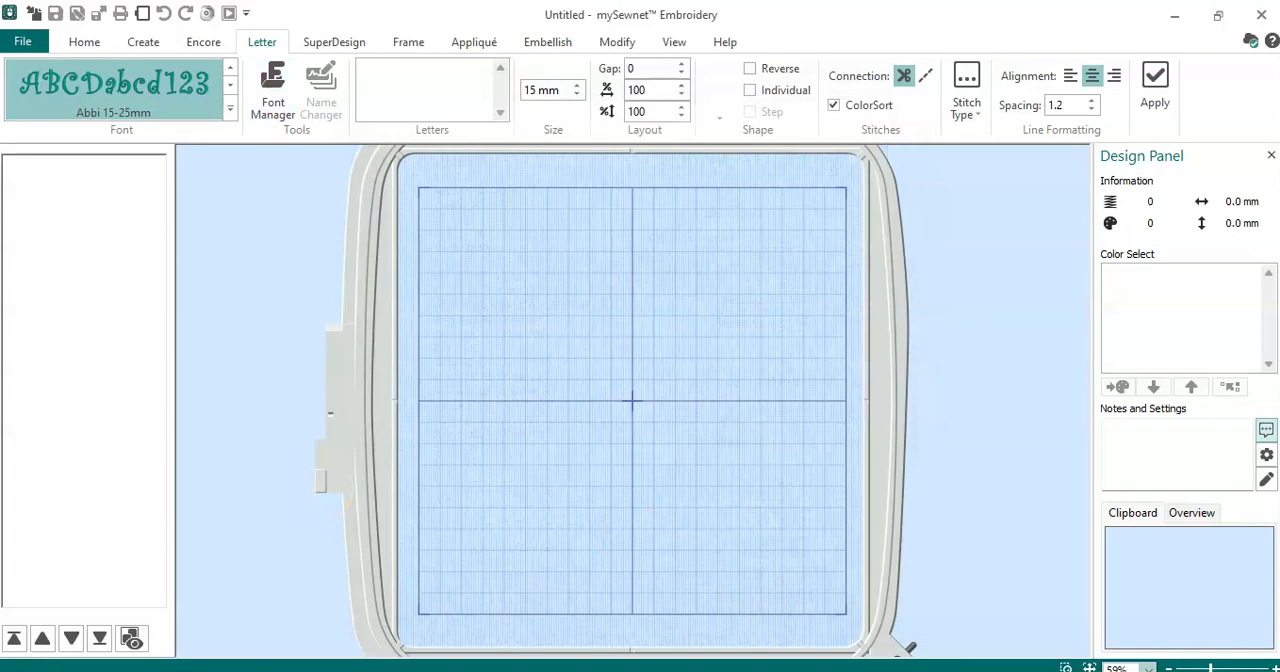
# - Start the QuickFont wizard from the Configure utilities, landing on Select Font
pyautogui.click(22, 40)
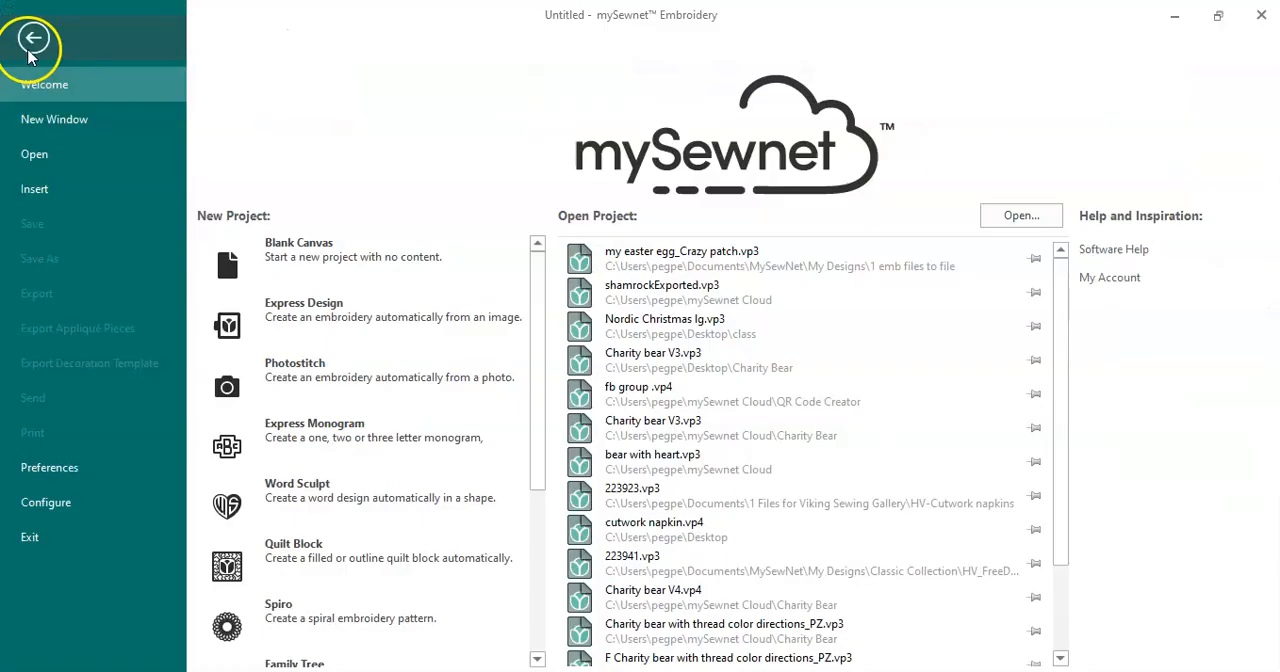
pyautogui.moveTo(46, 502)
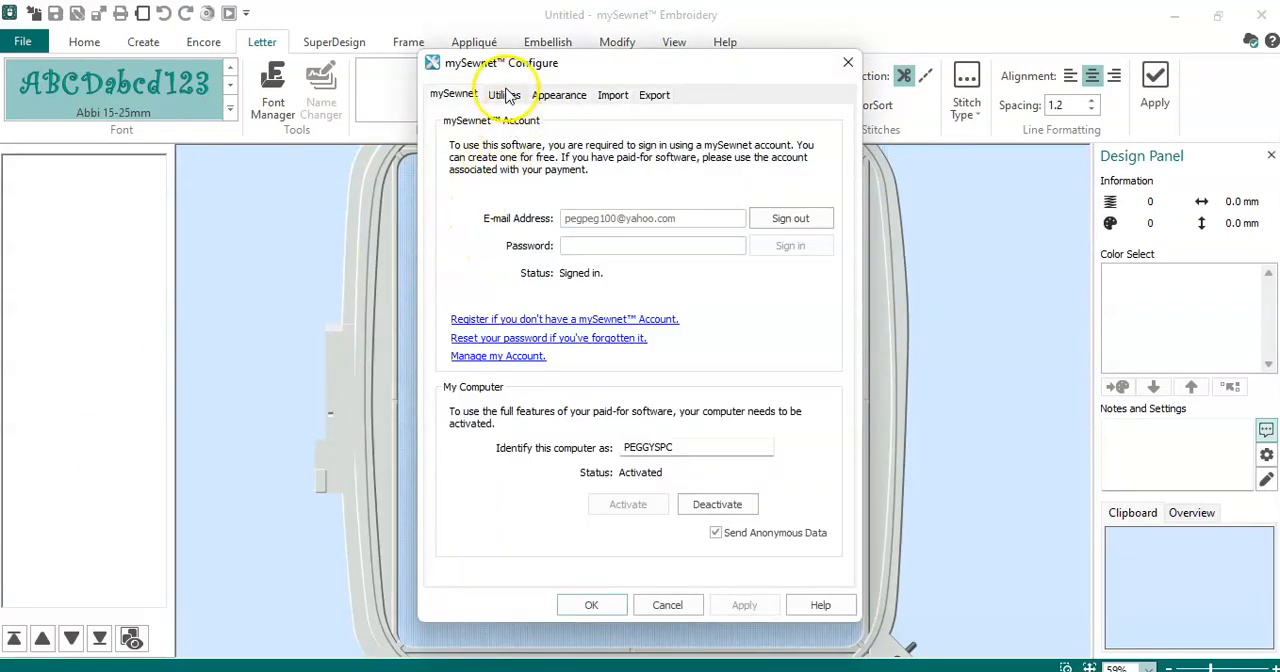
pyautogui.click(504, 96)
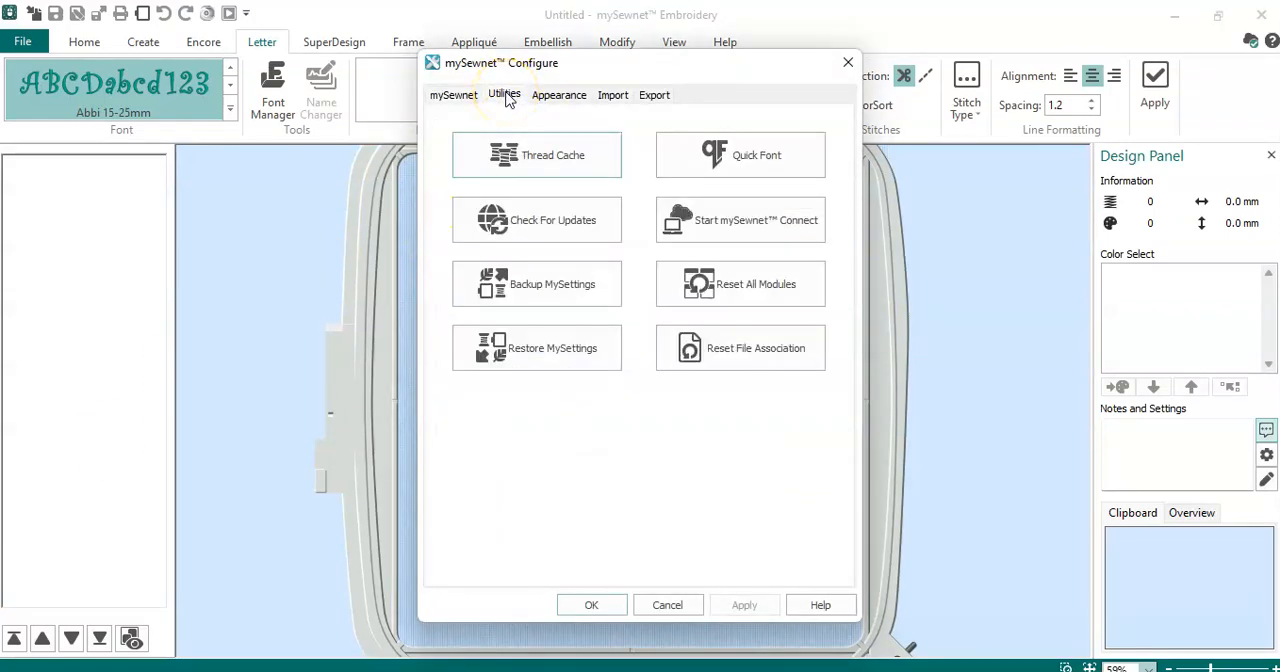
pyautogui.moveTo(756, 156)
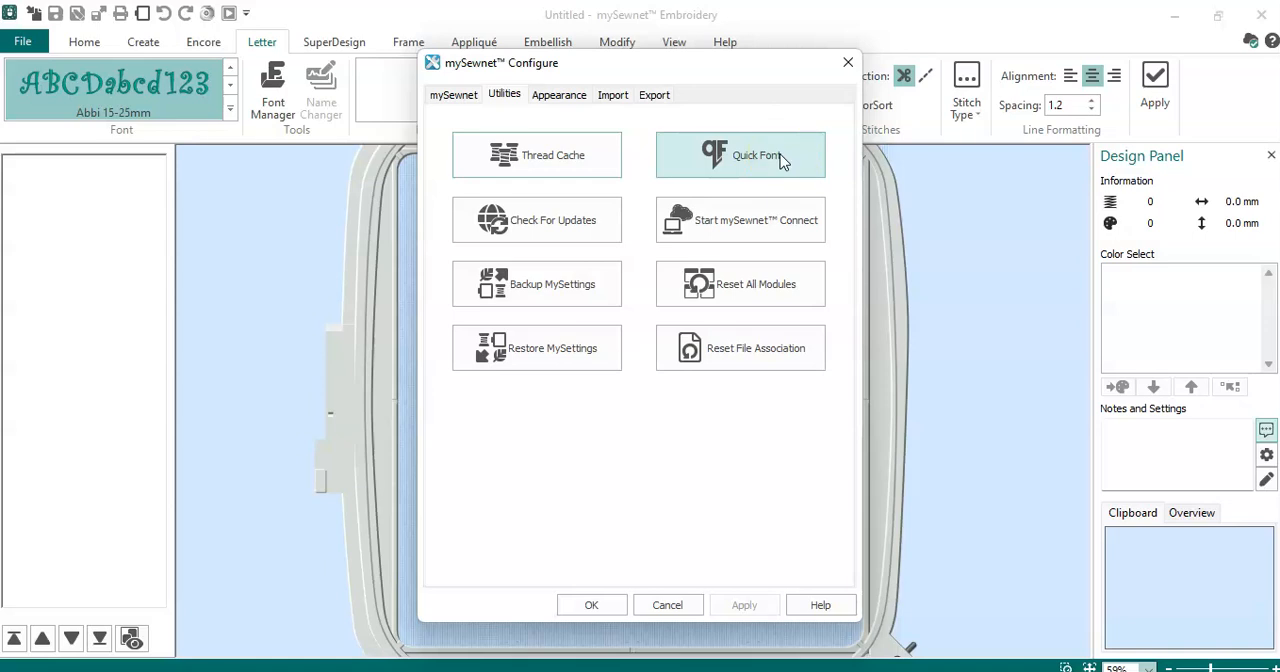
pyautogui.click(740, 156)
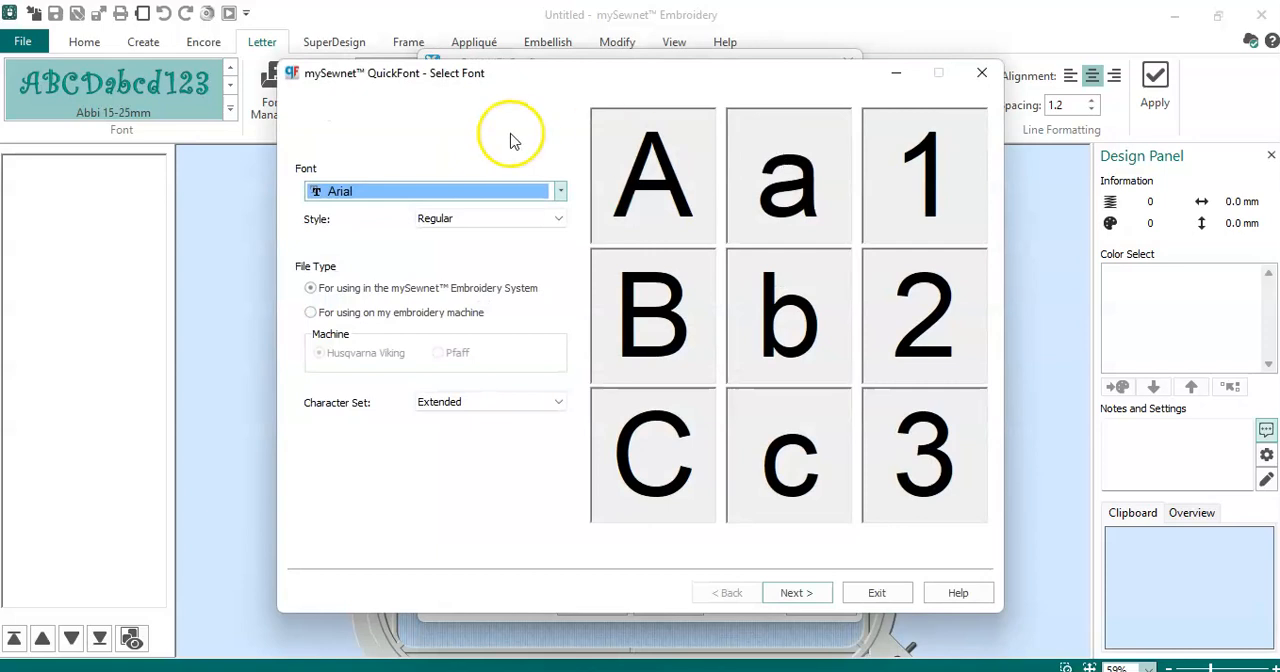
# - Browse the installed fonts list and preview a script font as the source
pyautogui.click(560, 192)
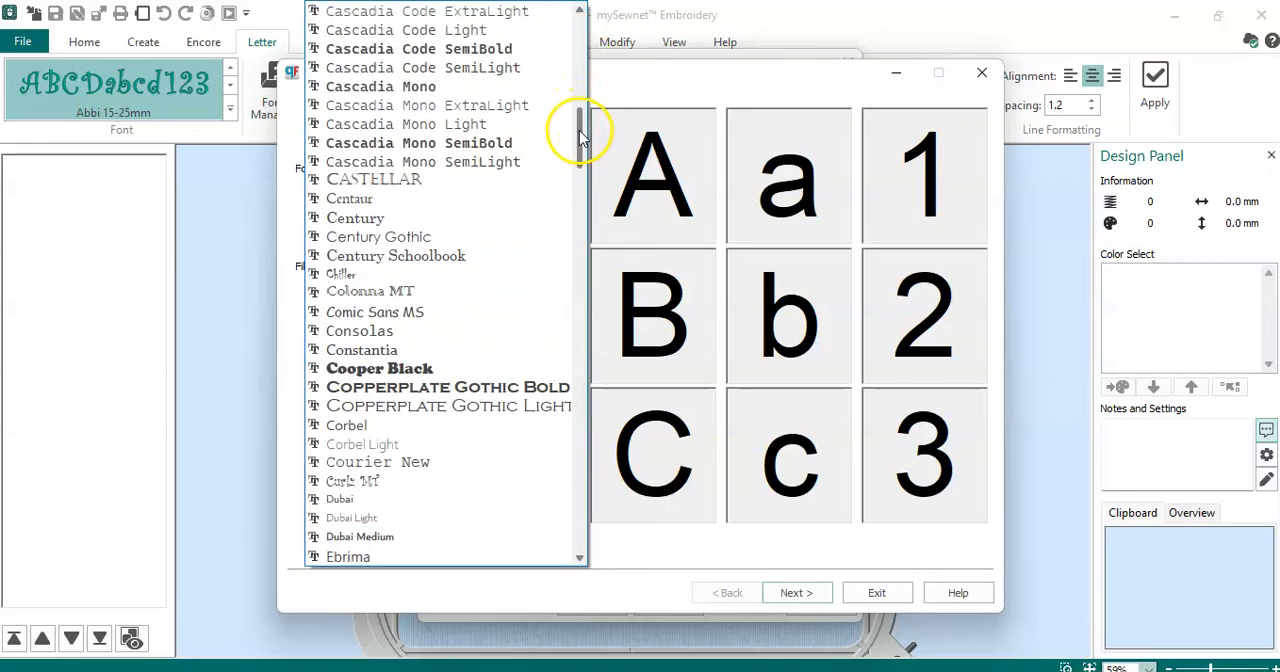
pyautogui.moveTo(580, 130); pyautogui.dragTo(580, 164)
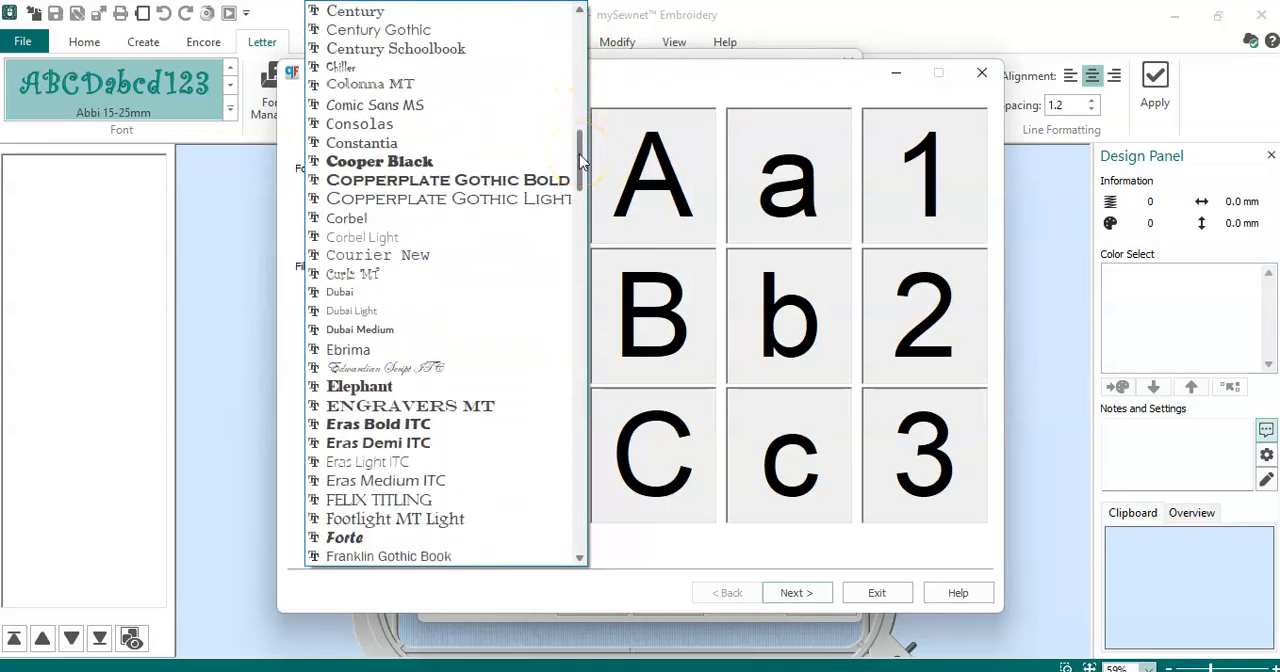
pyautogui.scroll(-3)
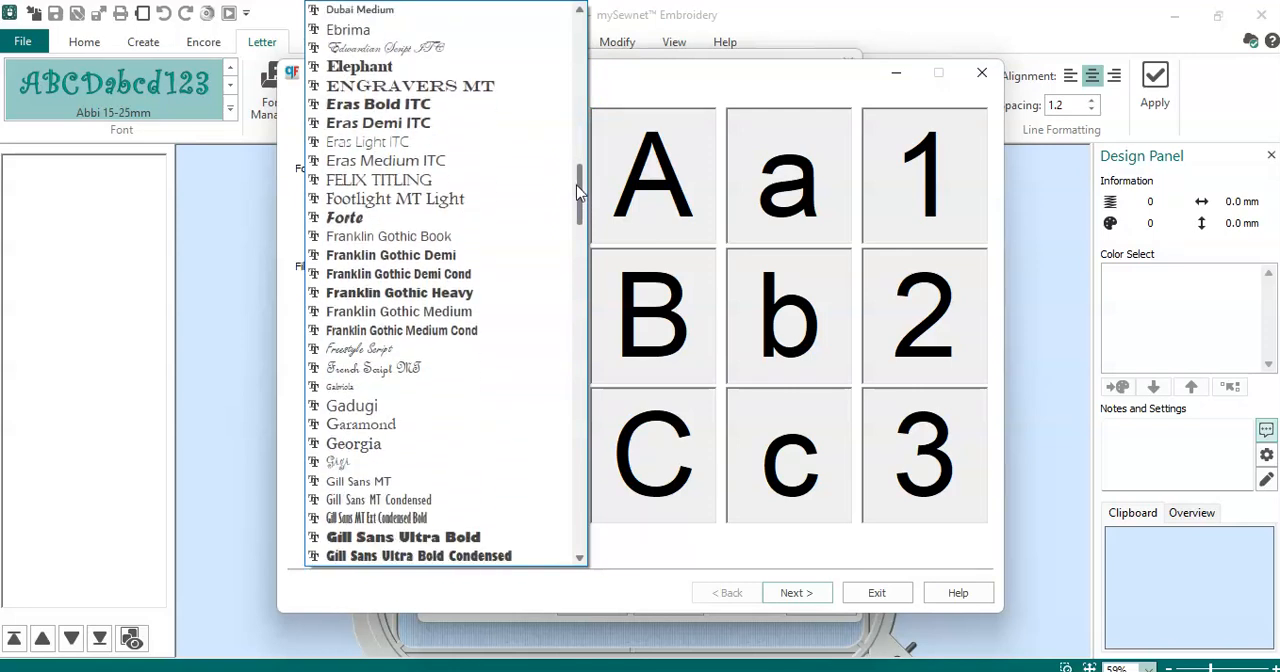
pyautogui.scroll(-3)
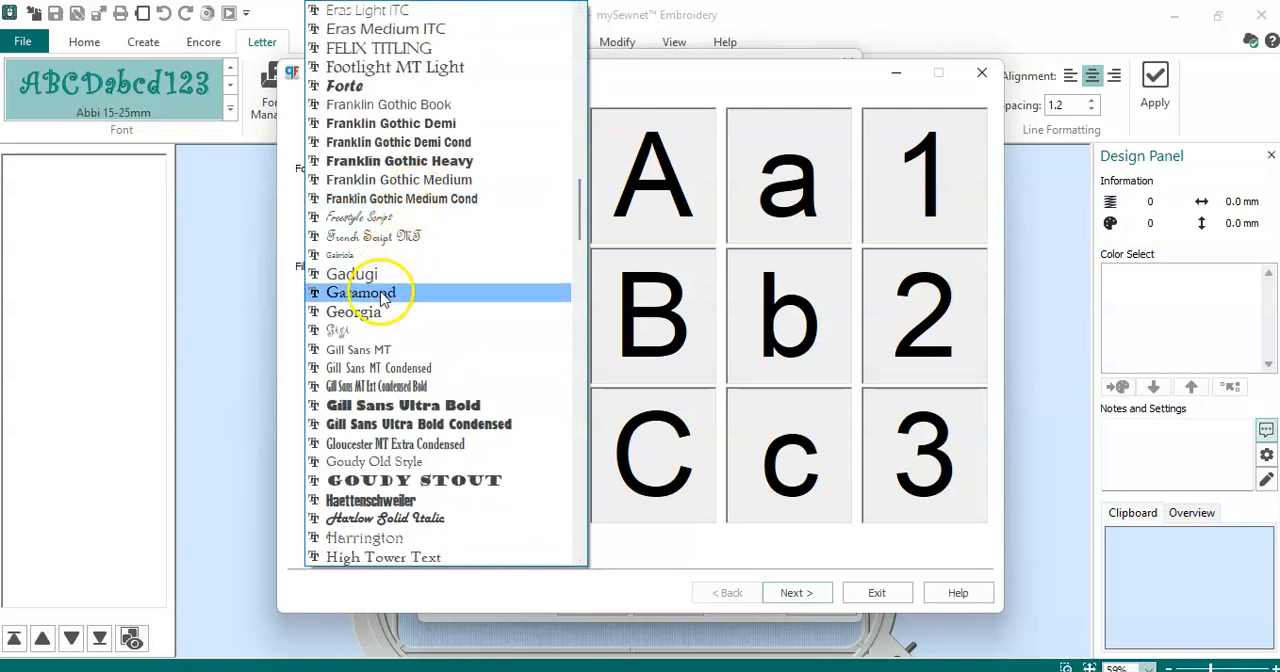
pyautogui.click(352, 330)
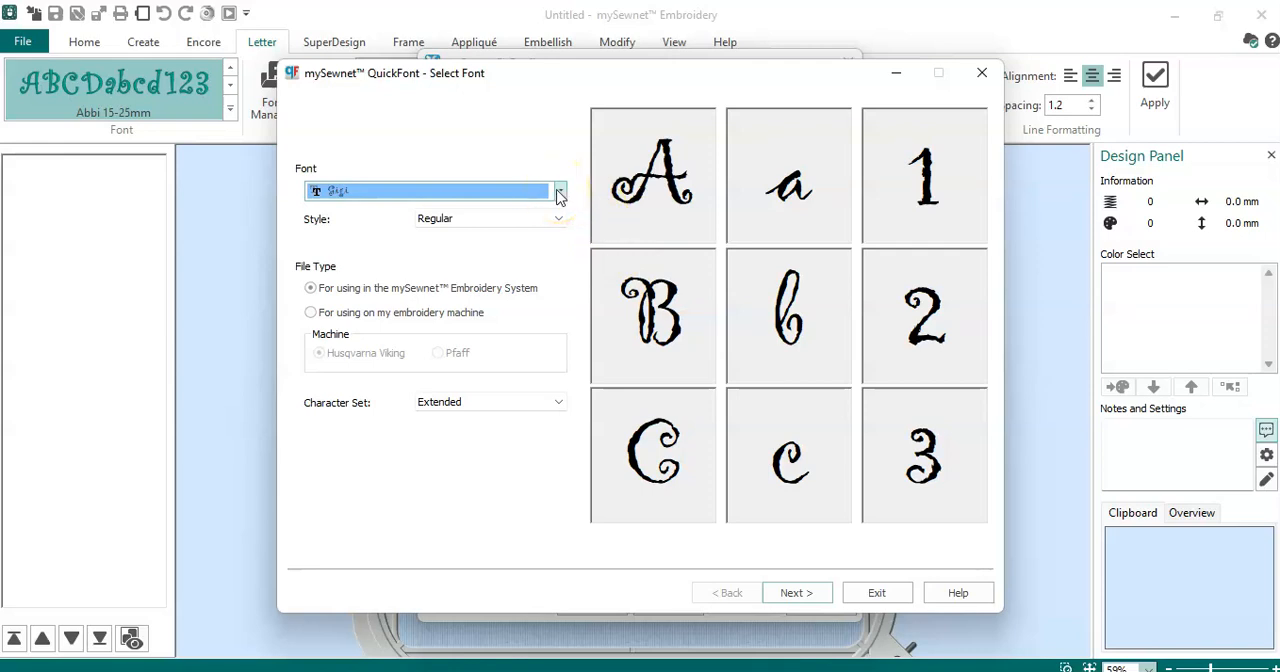
# - Choose Harrington as the source font with its Bold style
pyautogui.click(558, 192)
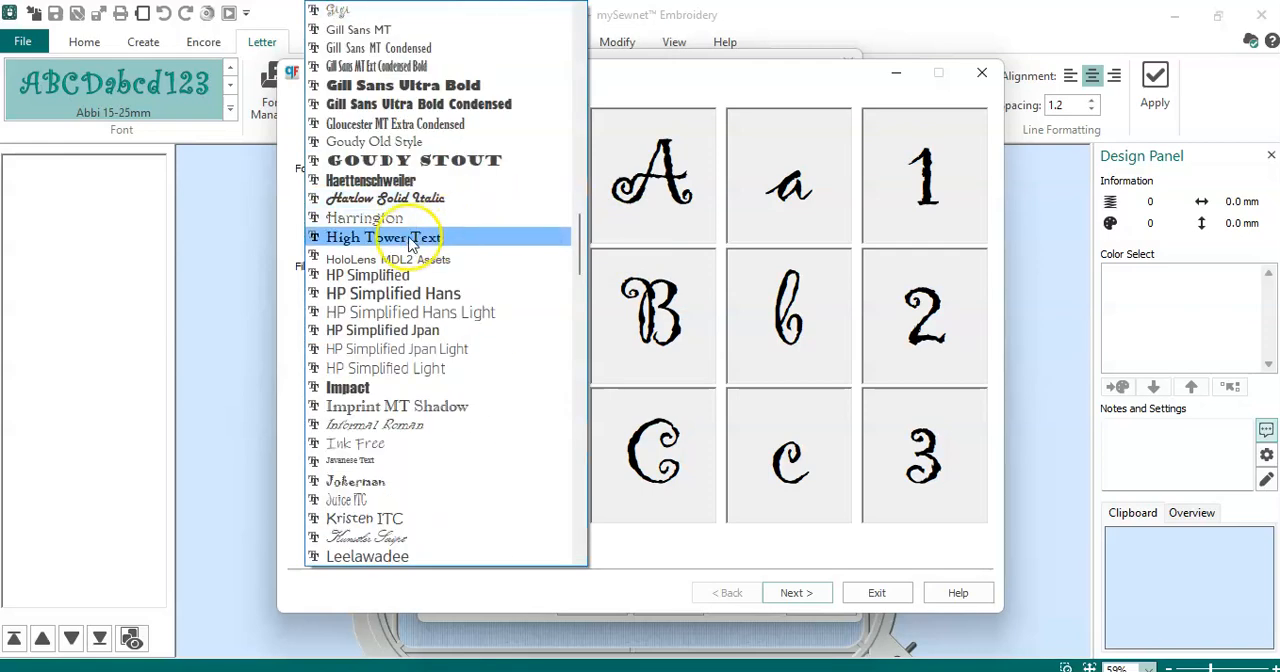
pyautogui.click(364, 218)
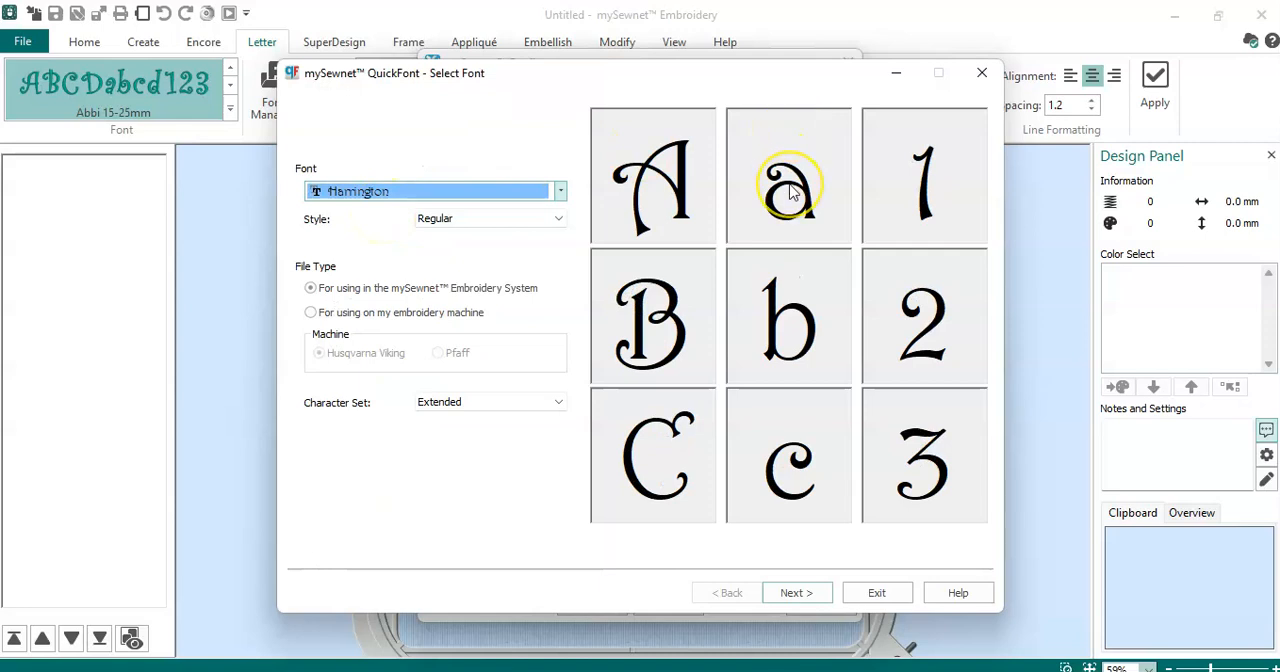
pyautogui.moveTo(576, 216)
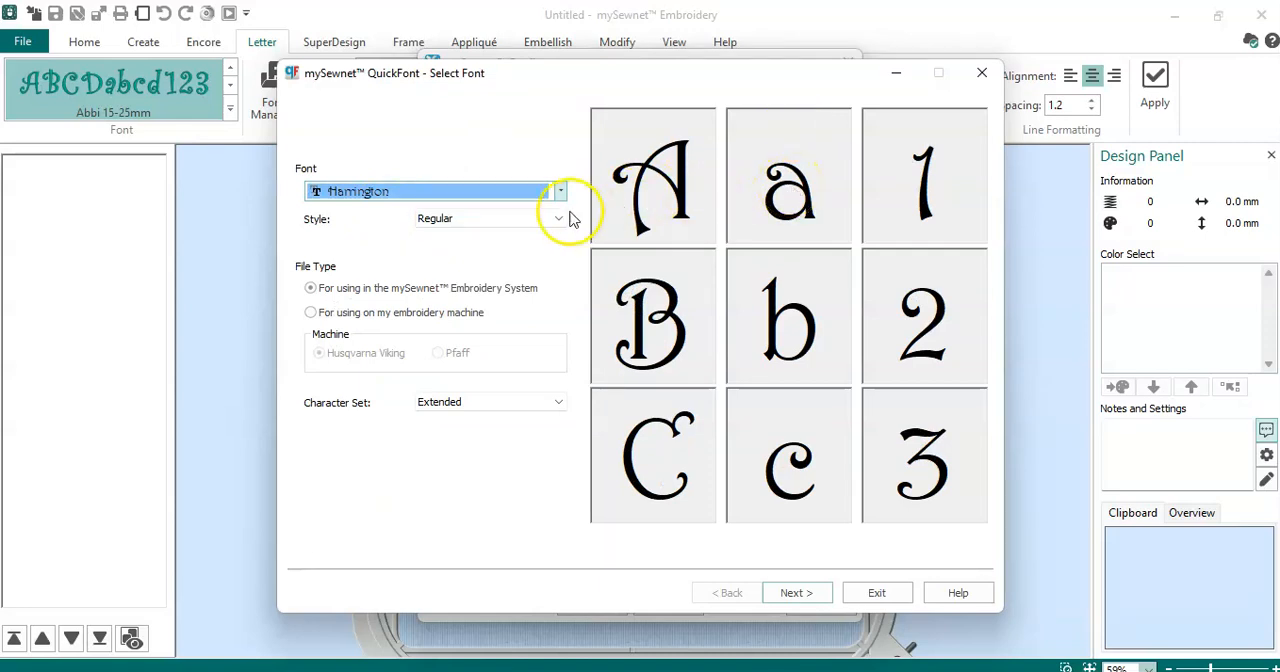
pyautogui.click(558, 218)
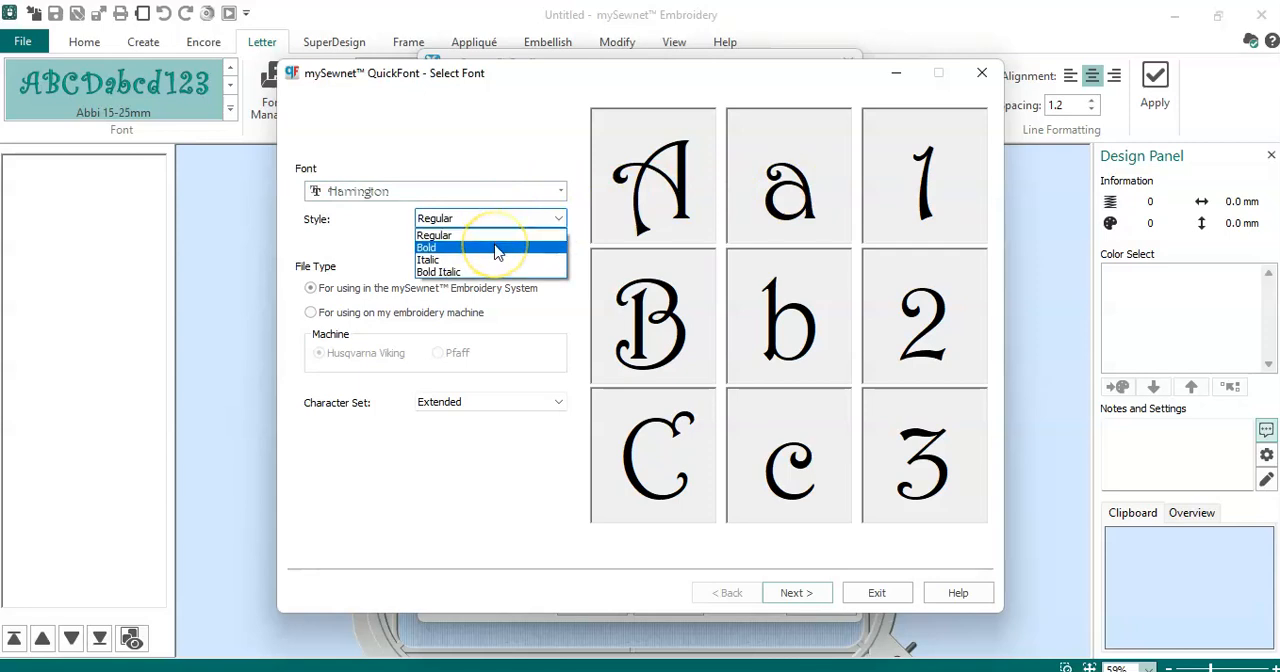
pyautogui.click(428, 248)
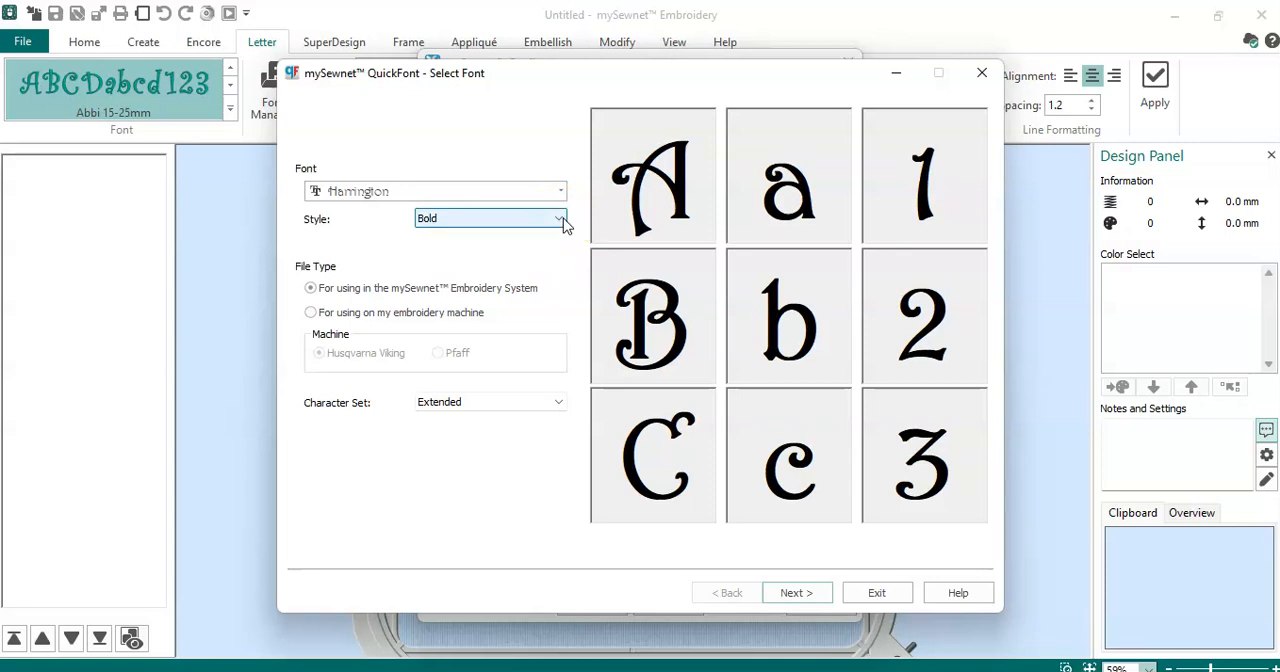
pyautogui.moveTo(350, 240)
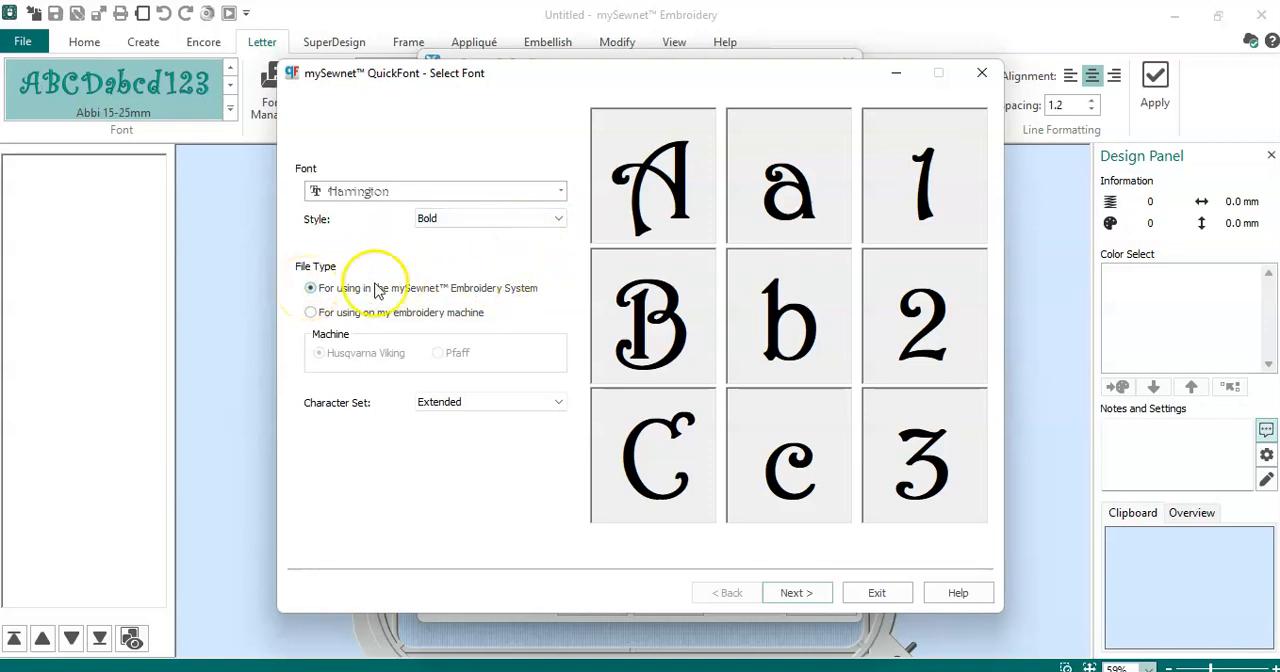
pyautogui.moveTo(420, 322)
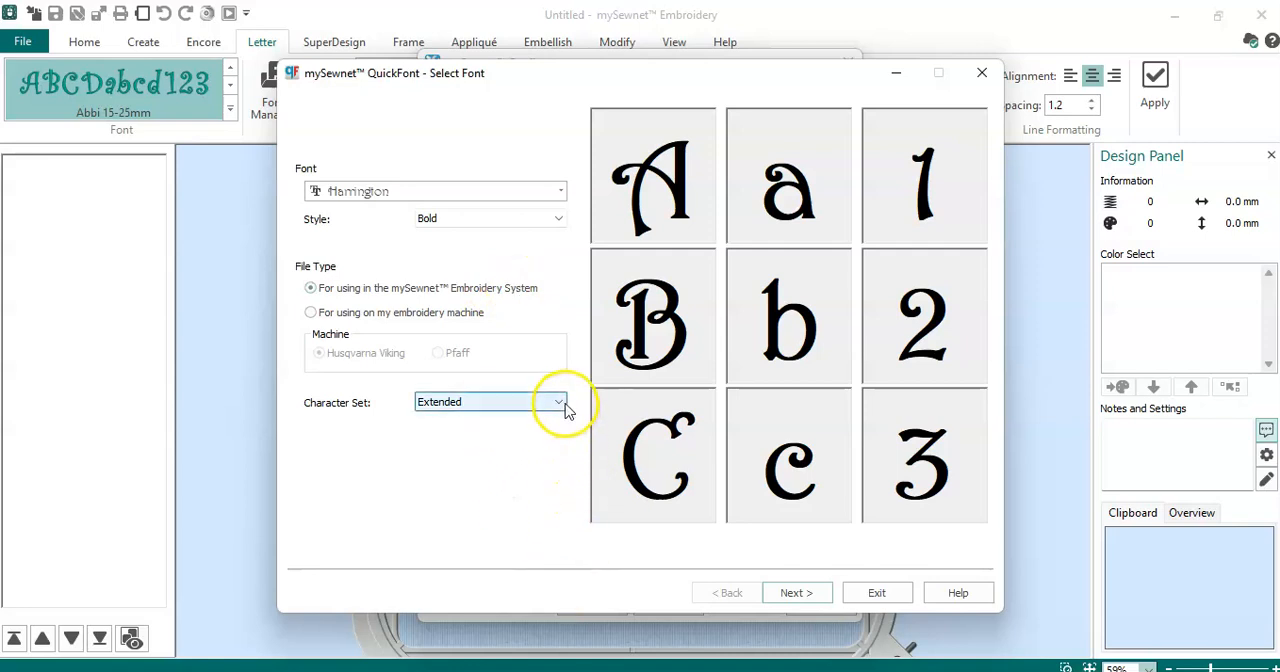
pyautogui.click(556, 400)
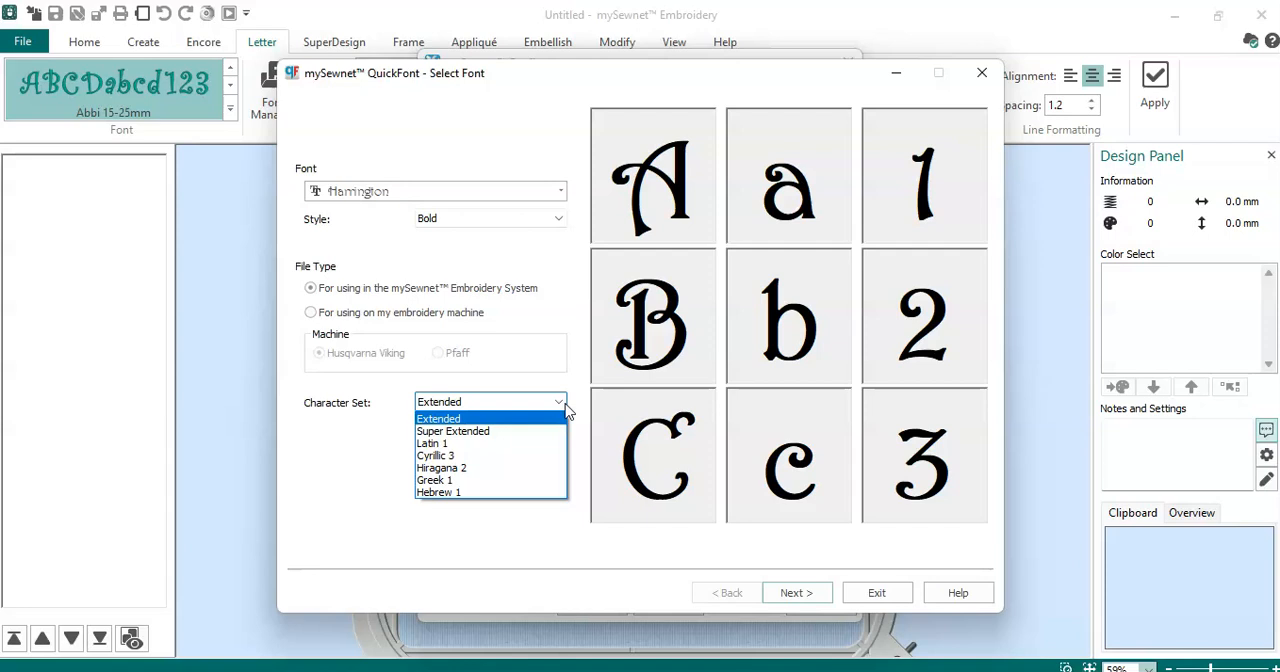
pyautogui.moveTo(516, 428)
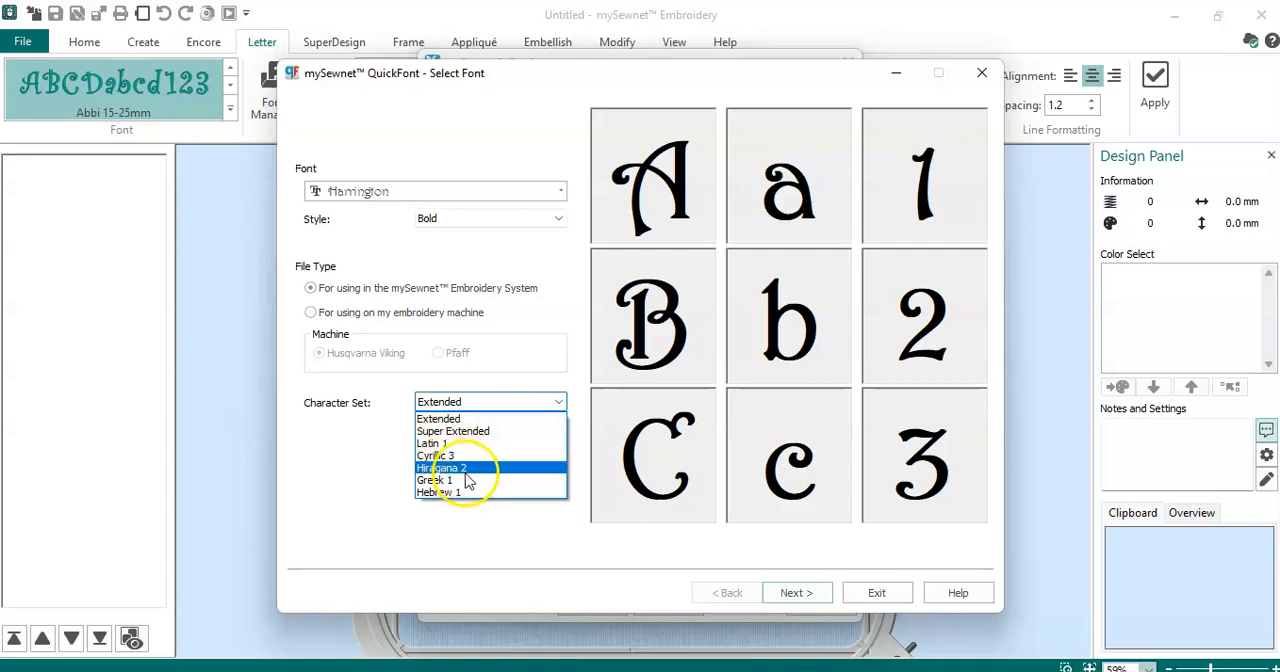
pyautogui.moveTo(496, 418)
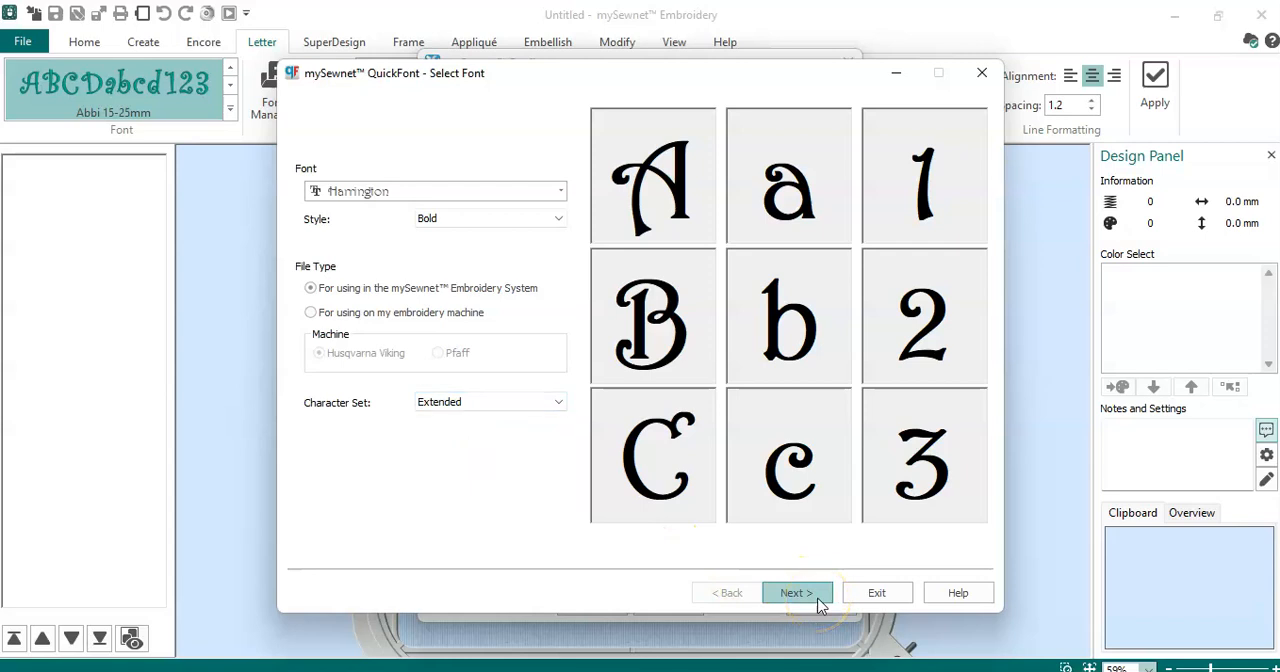
pyautogui.moveTo(440, 288)
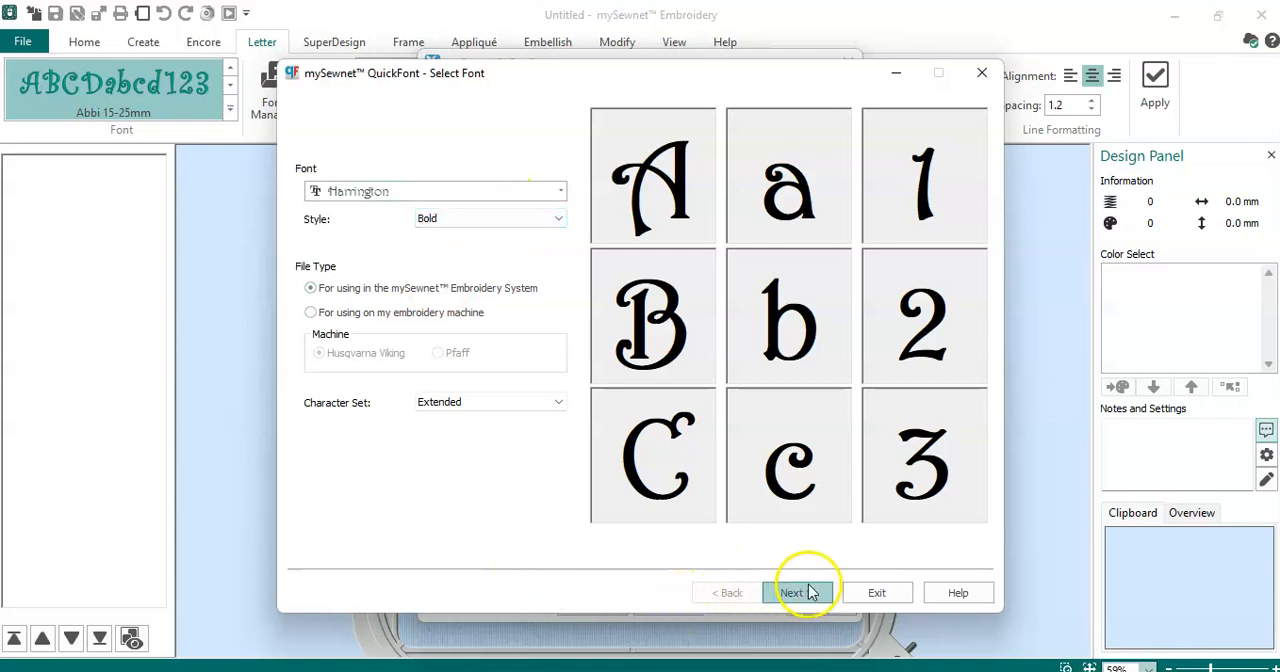
# - Advance to Set Stitch Options and choose satin fill pattern 41 in the Column settings
pyautogui.click(792, 592)
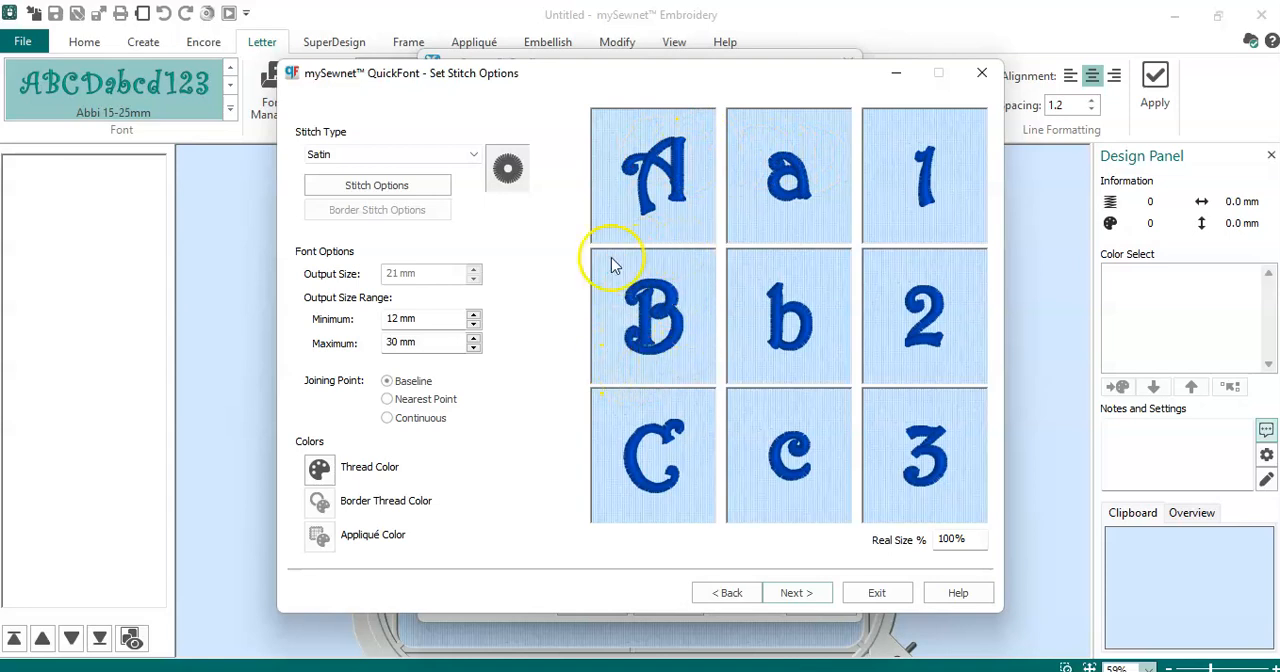
pyautogui.click(376, 184)
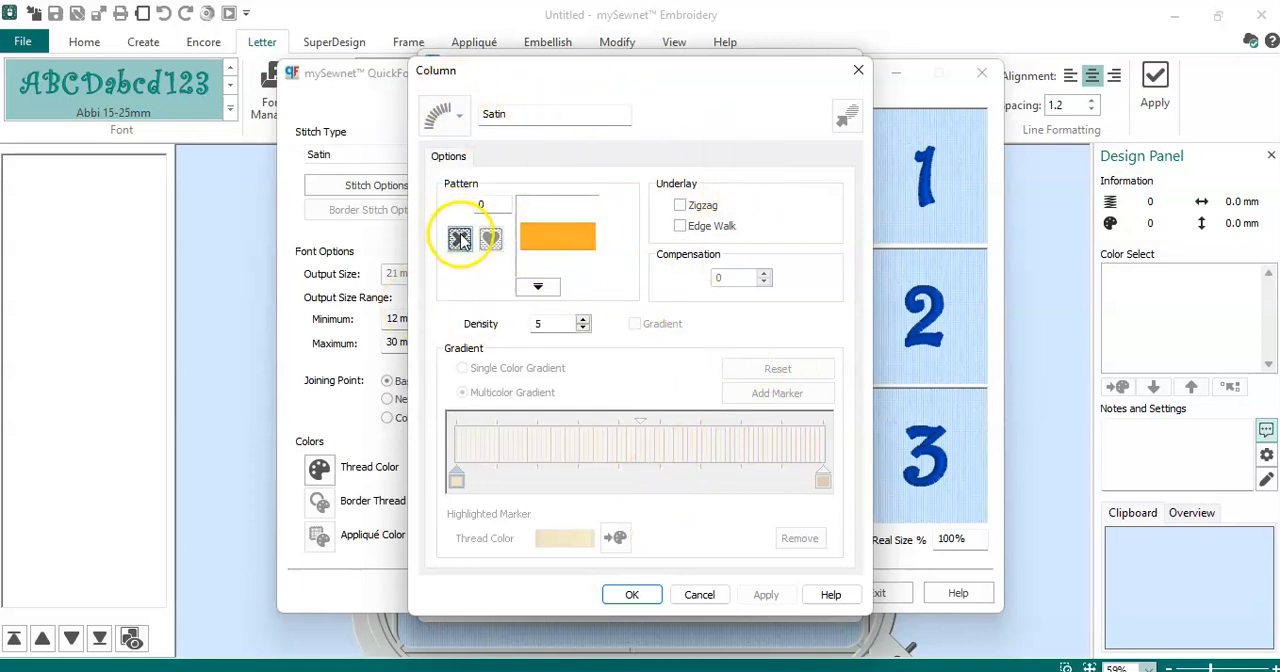
pyautogui.moveTo(492, 240)
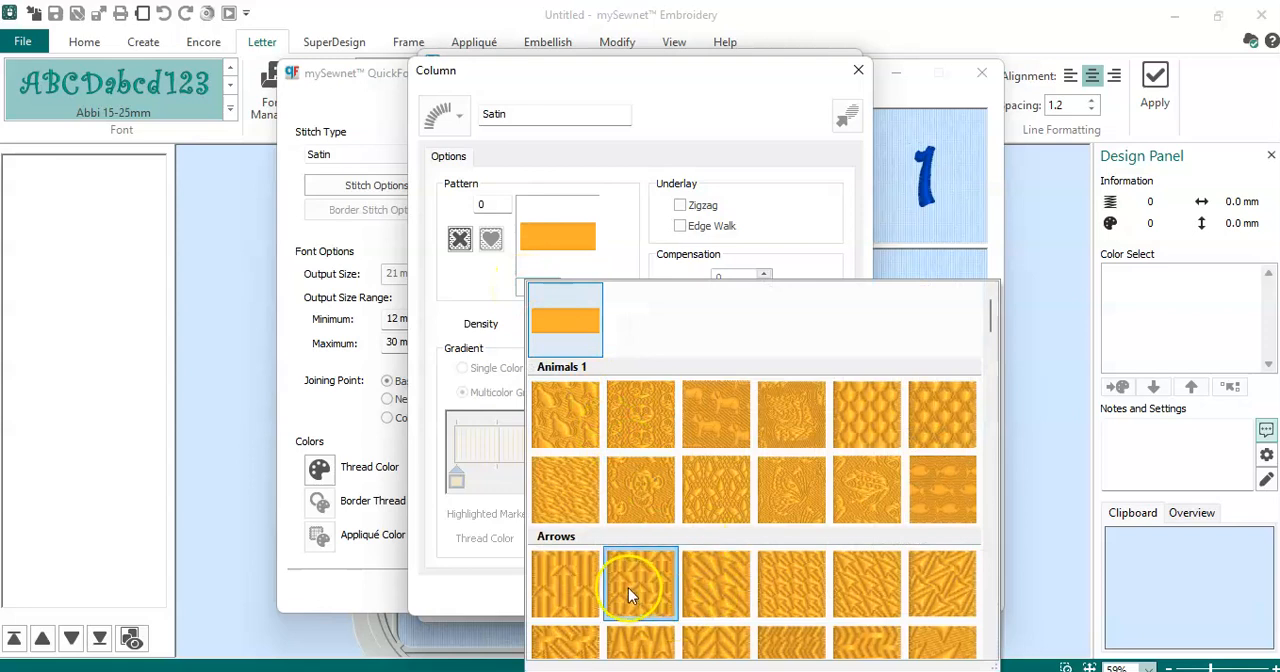
pyautogui.click(640, 584)
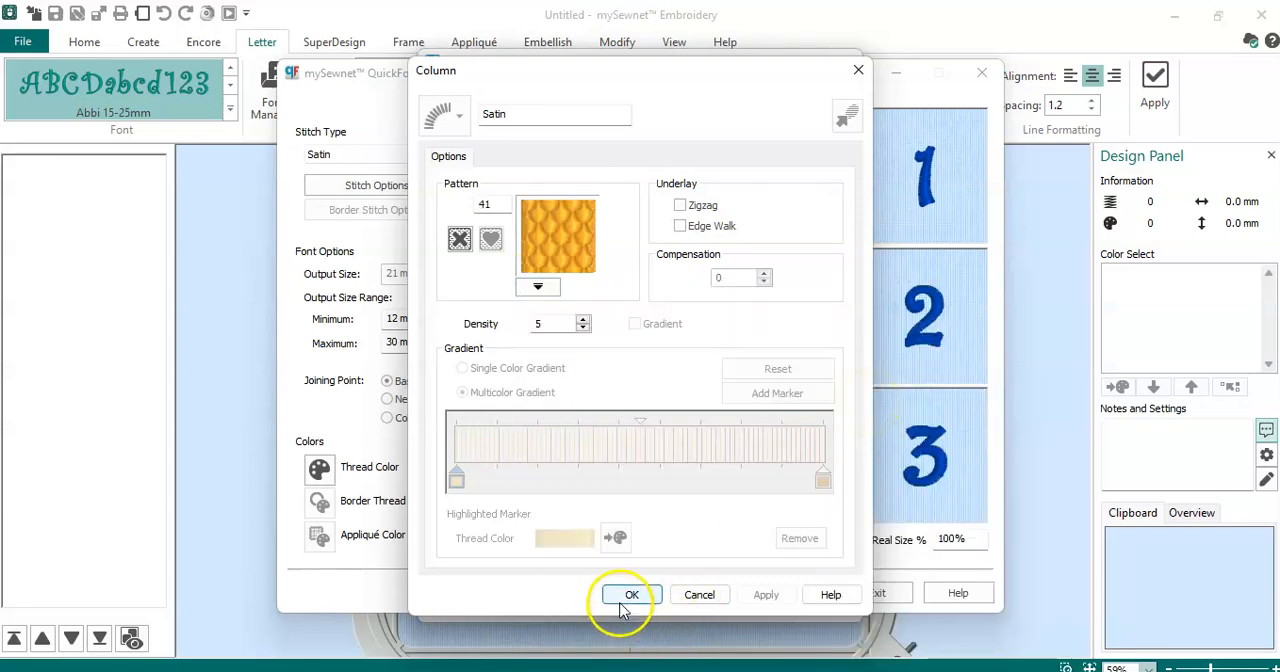
# - Confirm pattern 41 and set the letters' Joining Point to Continuous
pyautogui.click(632, 594)
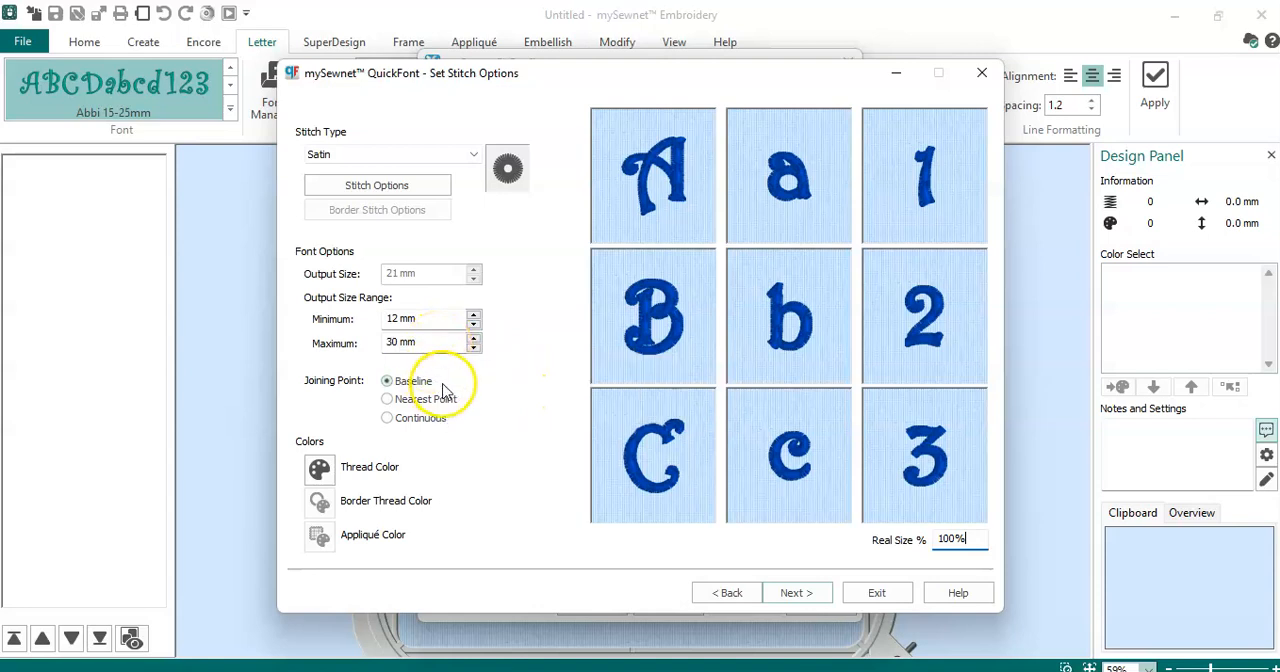
pyautogui.moveTo(436, 342)
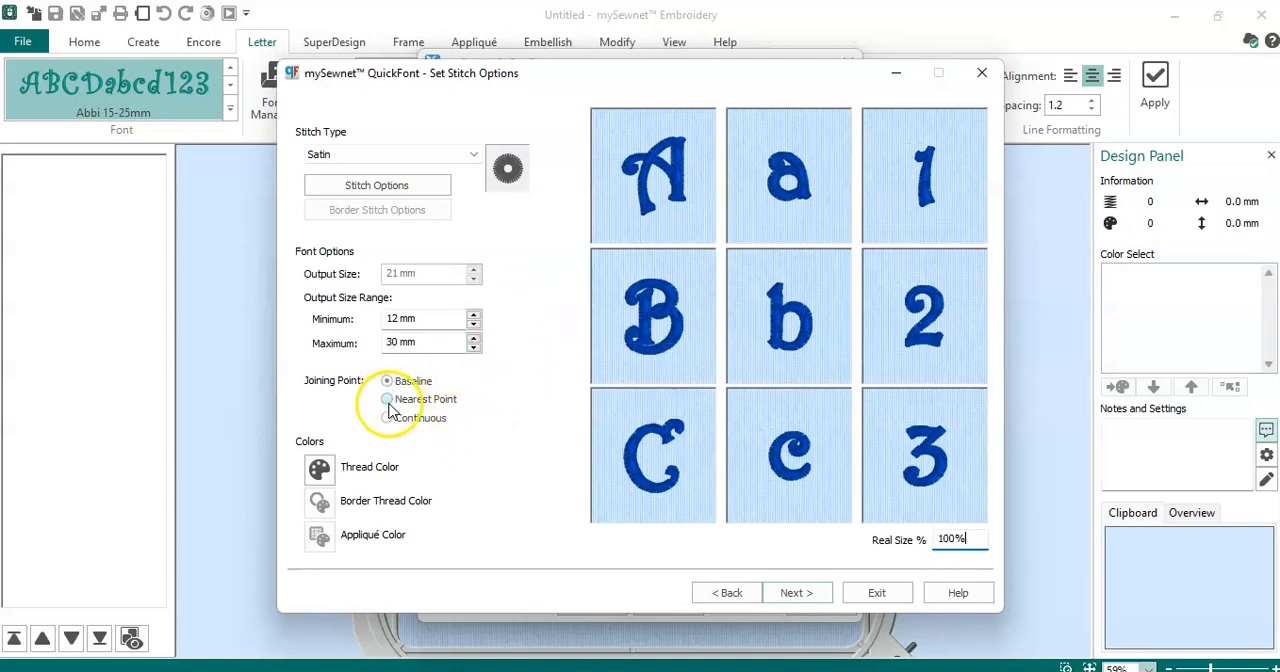
pyautogui.click(388, 418)
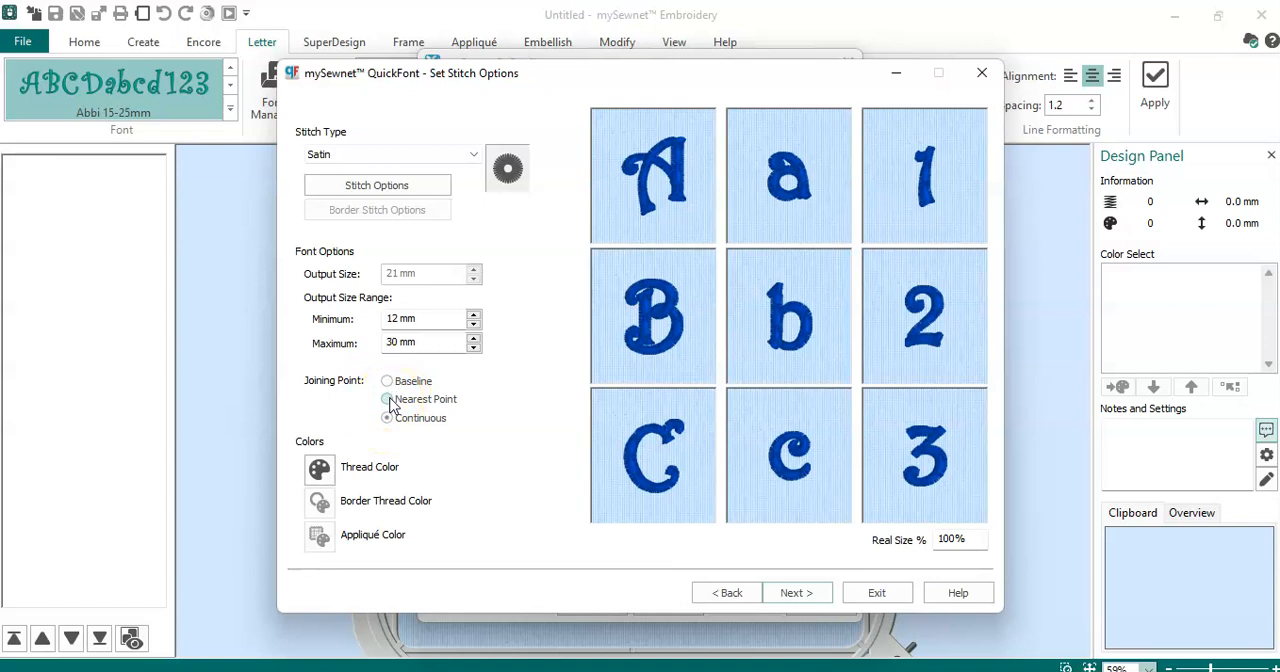
pyautogui.click(388, 416)
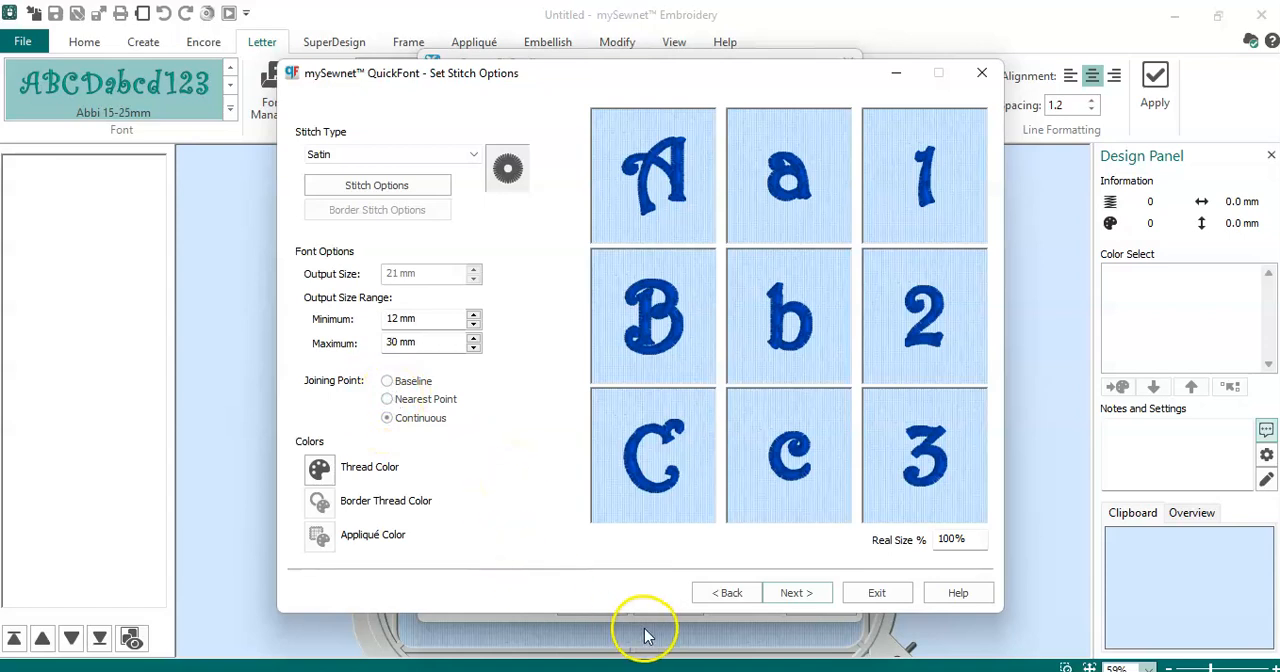
pyautogui.moveTo(540, 504)
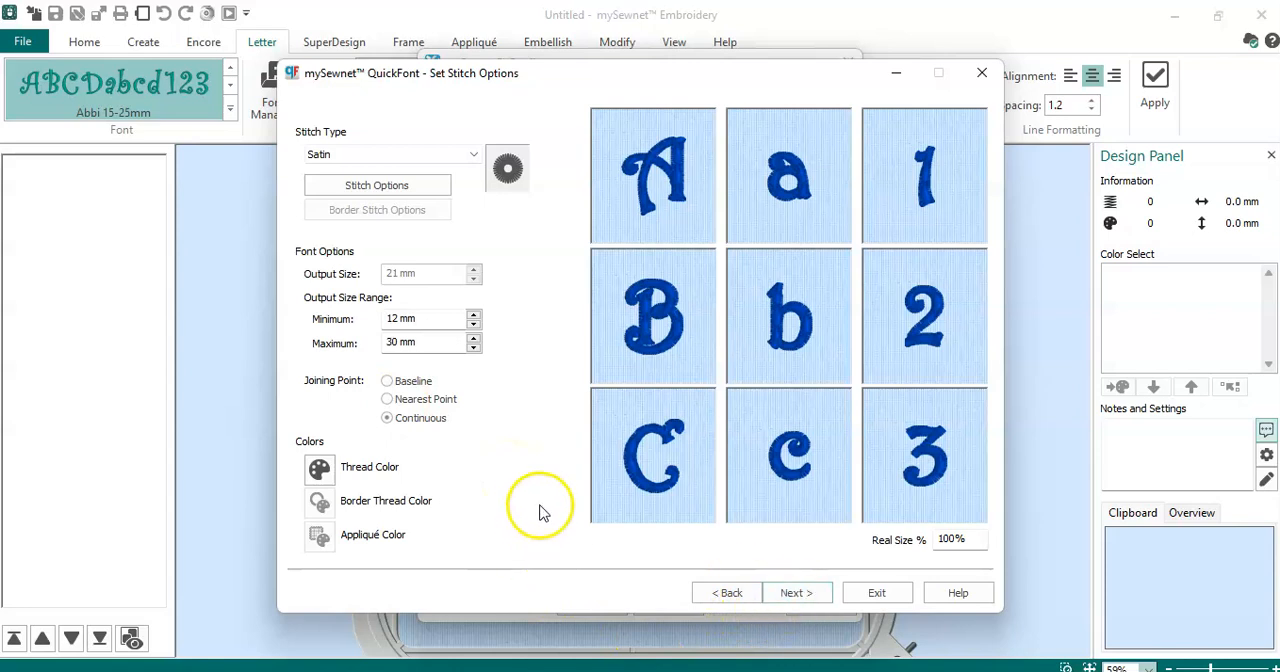
pyautogui.moveTo(796, 592)
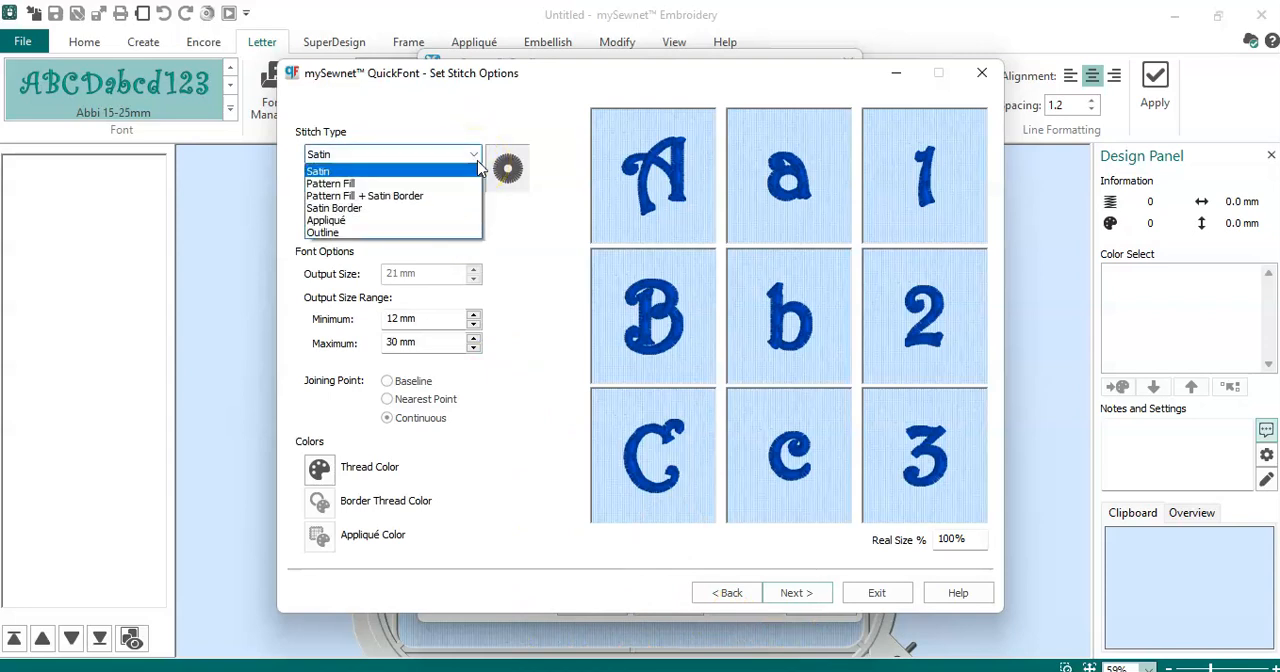
# - Set Stitch Type to Pattern Fill + Satin Border with a 3 mm border width
pyautogui.click(330, 182)
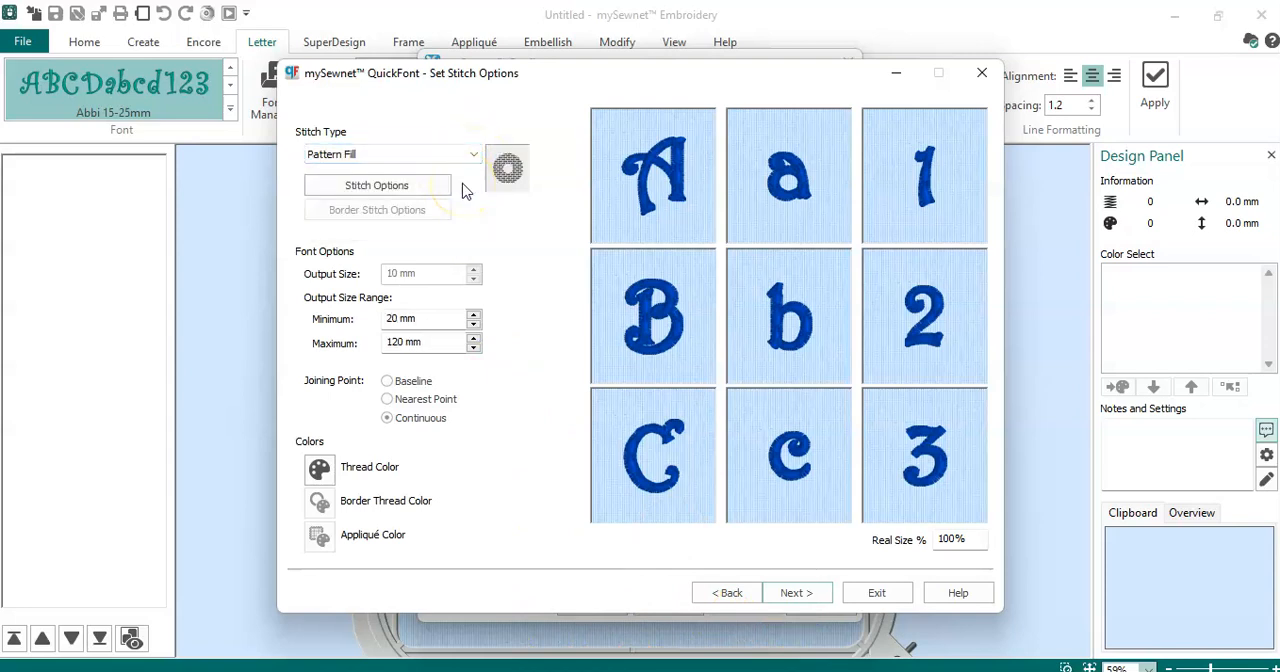
pyautogui.click(652, 176)
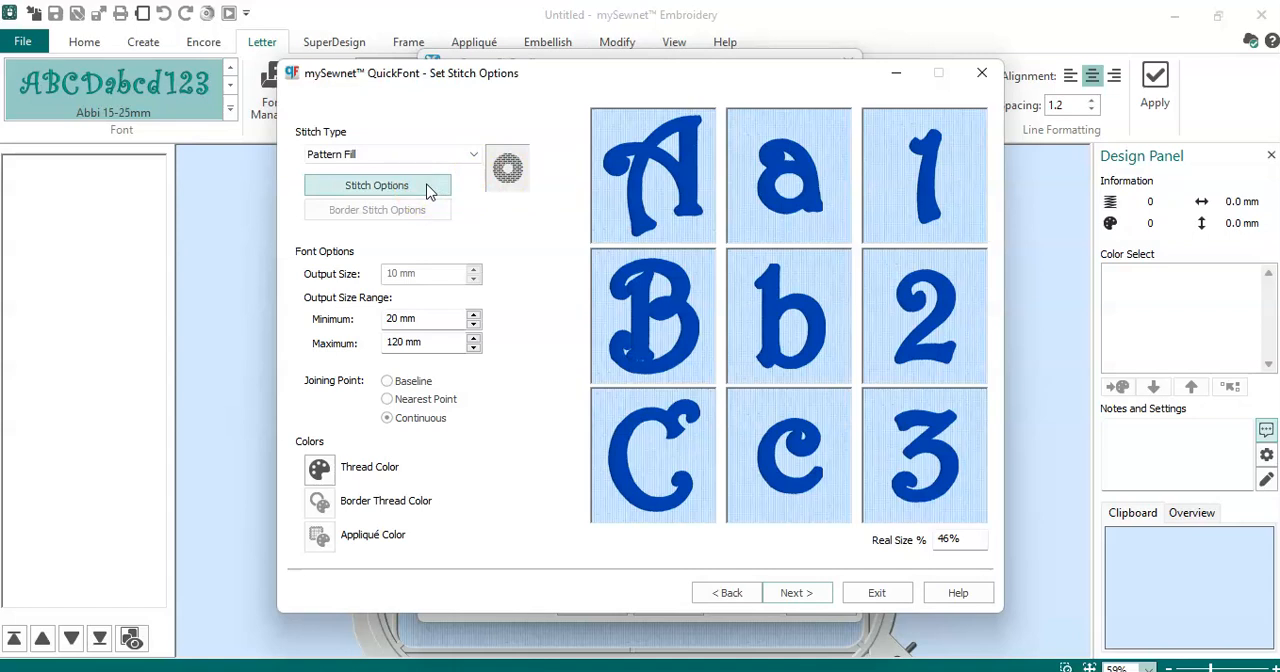
pyautogui.click(390, 152)
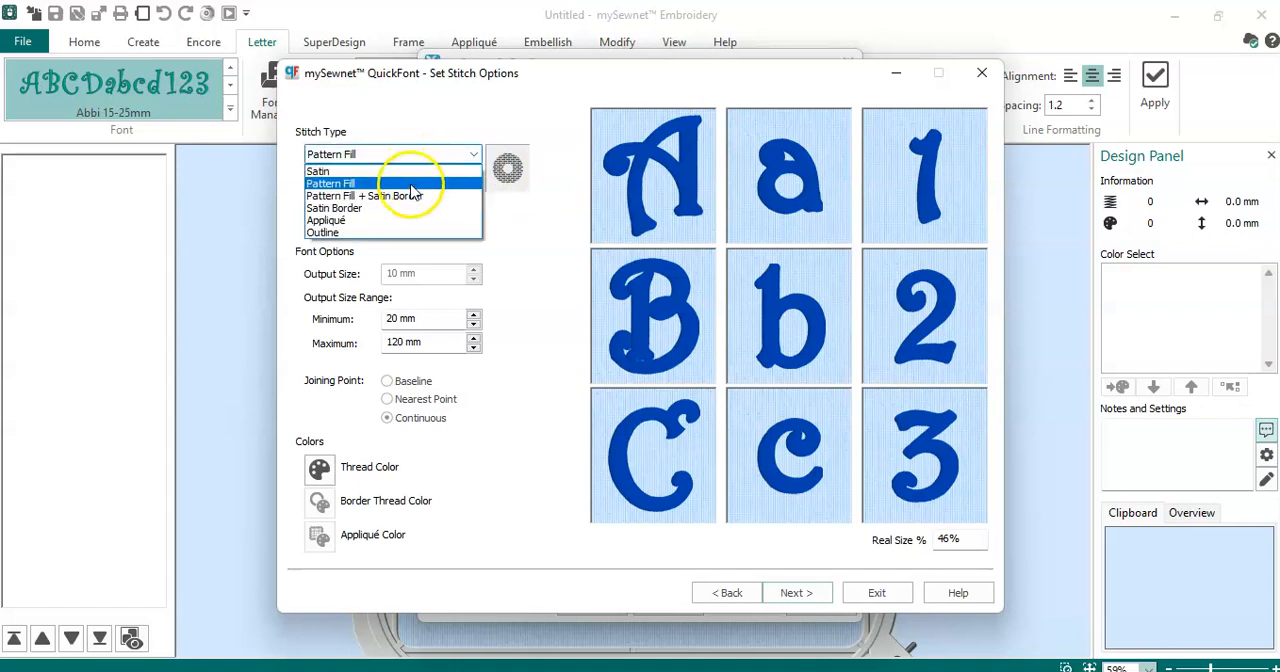
pyautogui.click(364, 196)
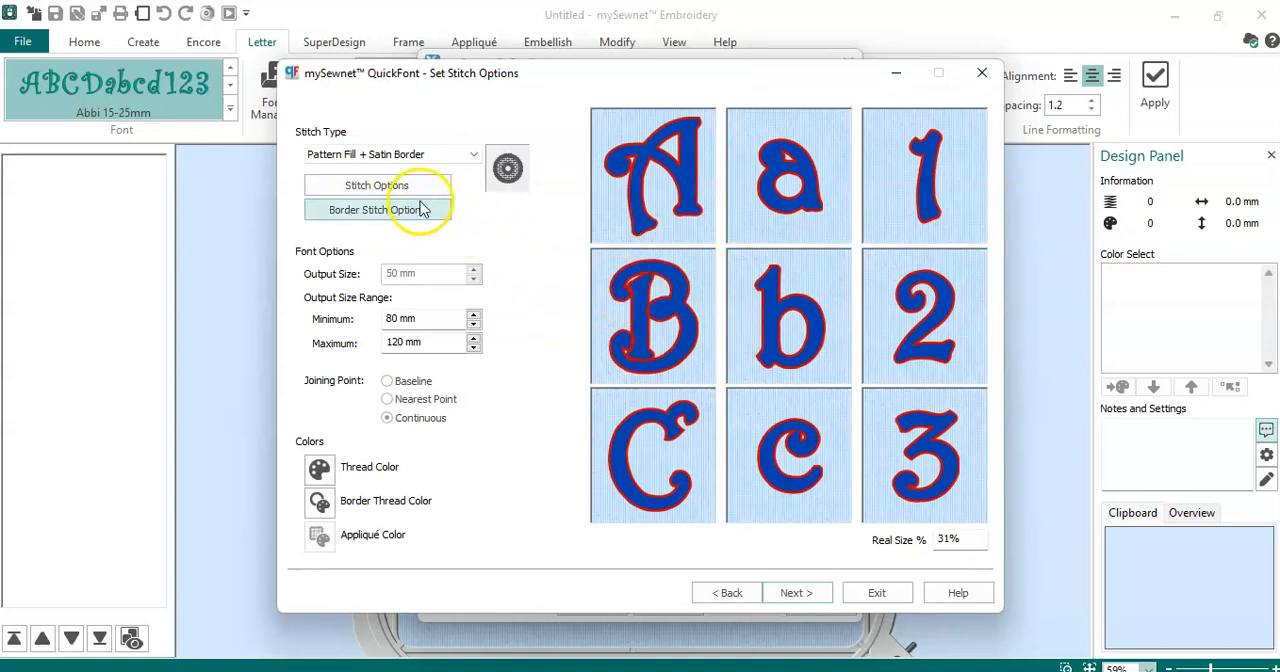
pyautogui.click(376, 208)
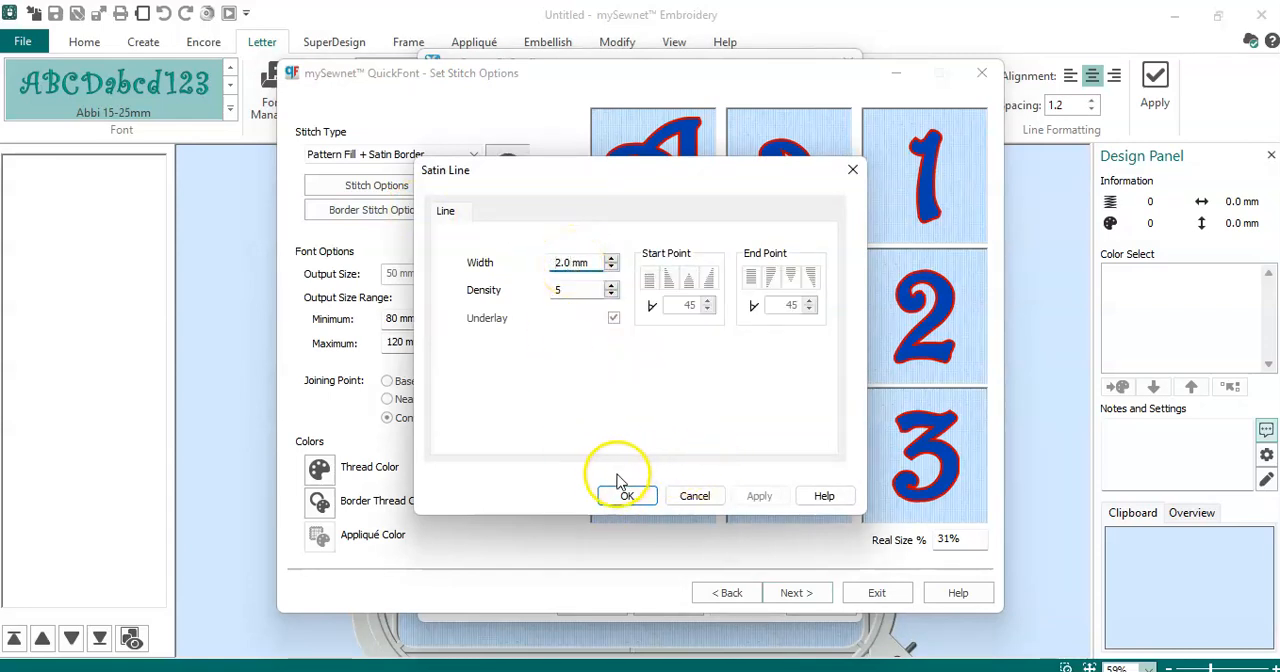
pyautogui.click(580, 262)
pyautogui.write('3')
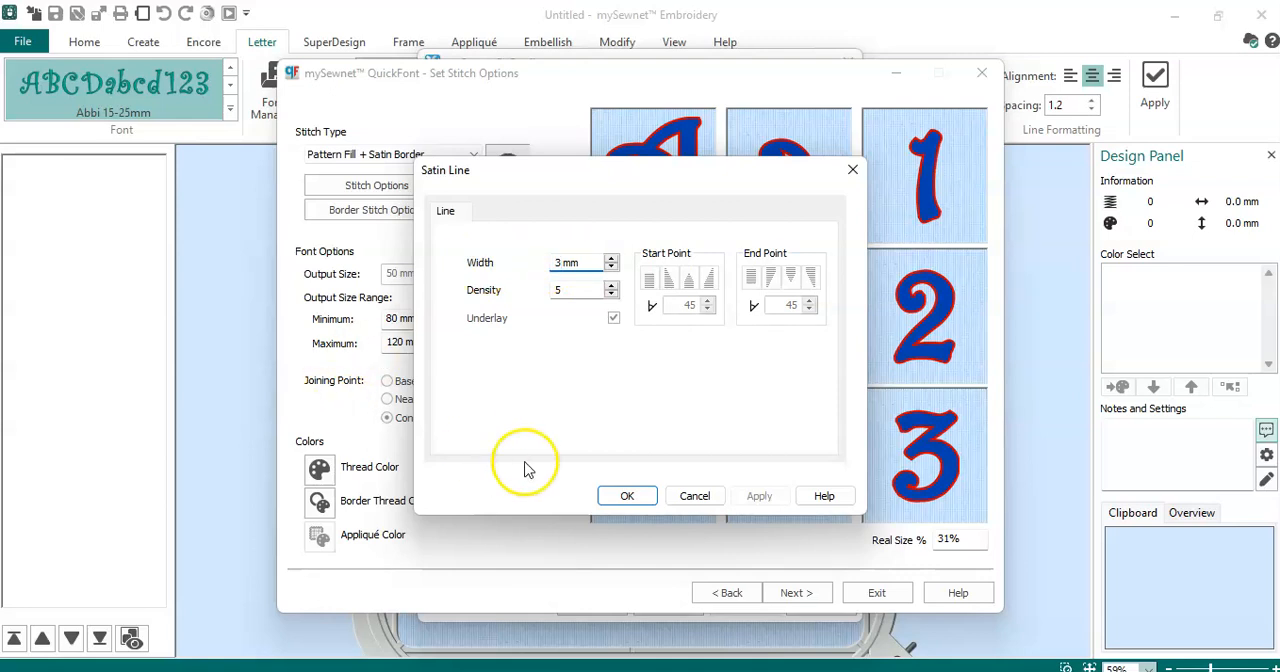
pyautogui.click(628, 496)
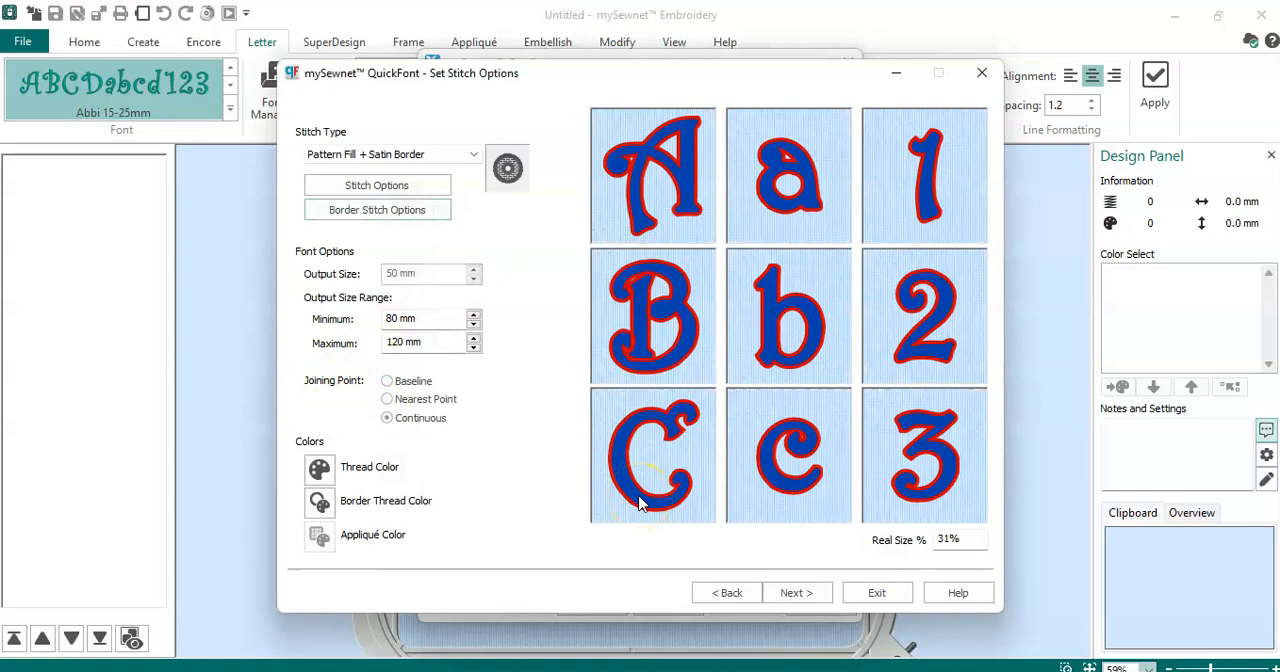
pyautogui.moveTo(500, 408)
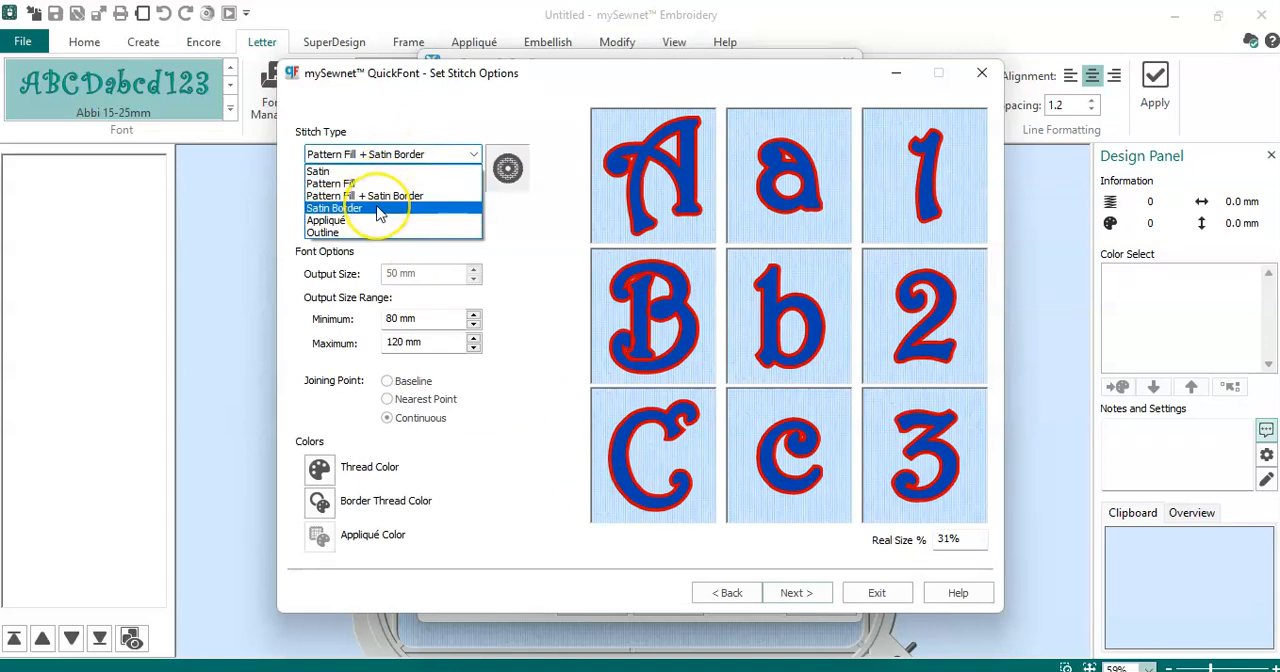
# - Try Satin Border, then set the Stitch Type to Appliqué
pyautogui.click(332, 208)
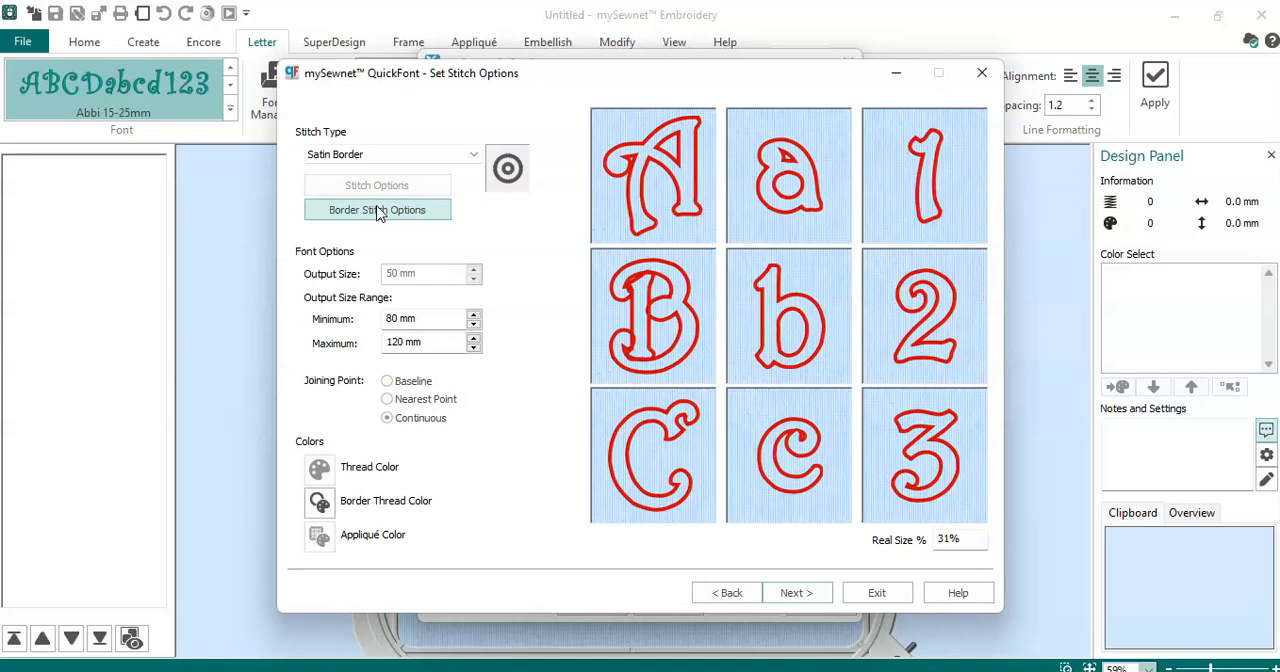
pyautogui.click(390, 154)
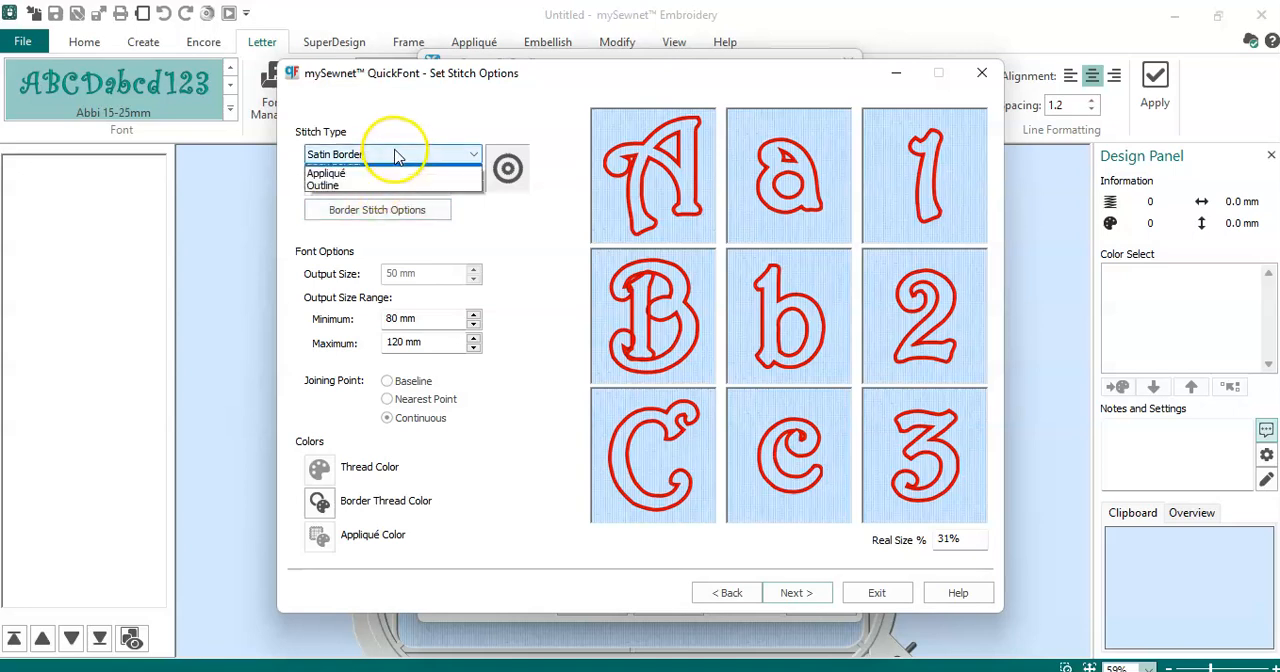
pyautogui.click(326, 172)
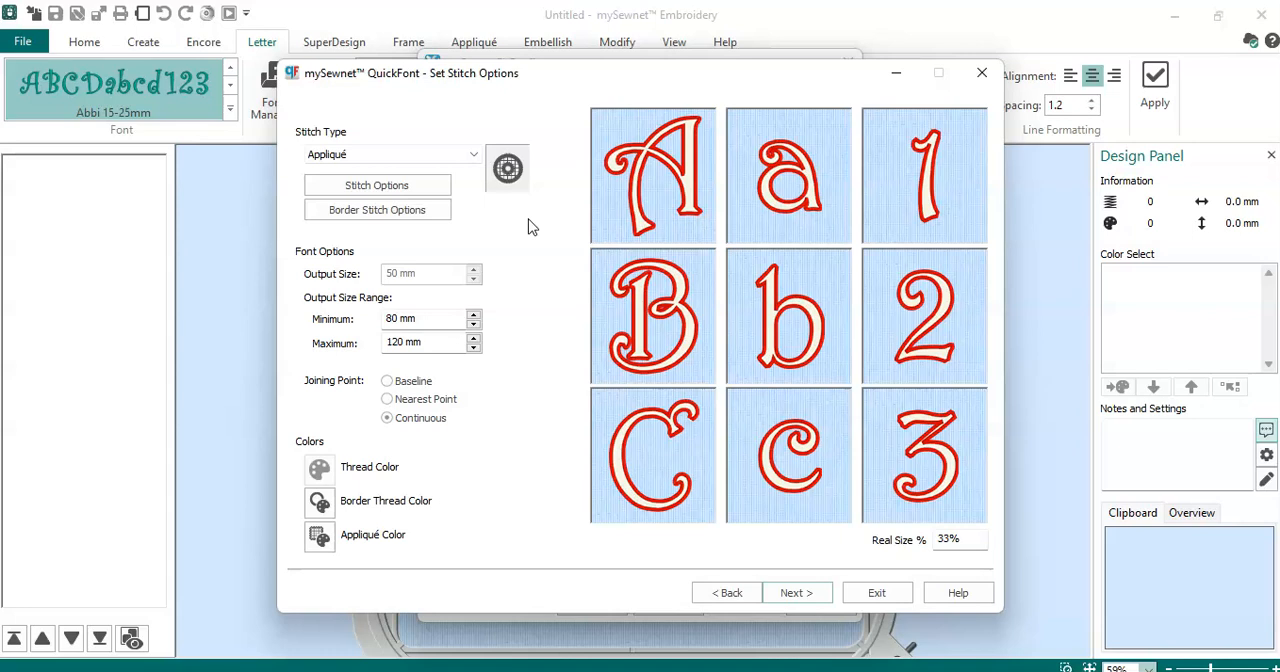
pyautogui.moveTo(476, 210)
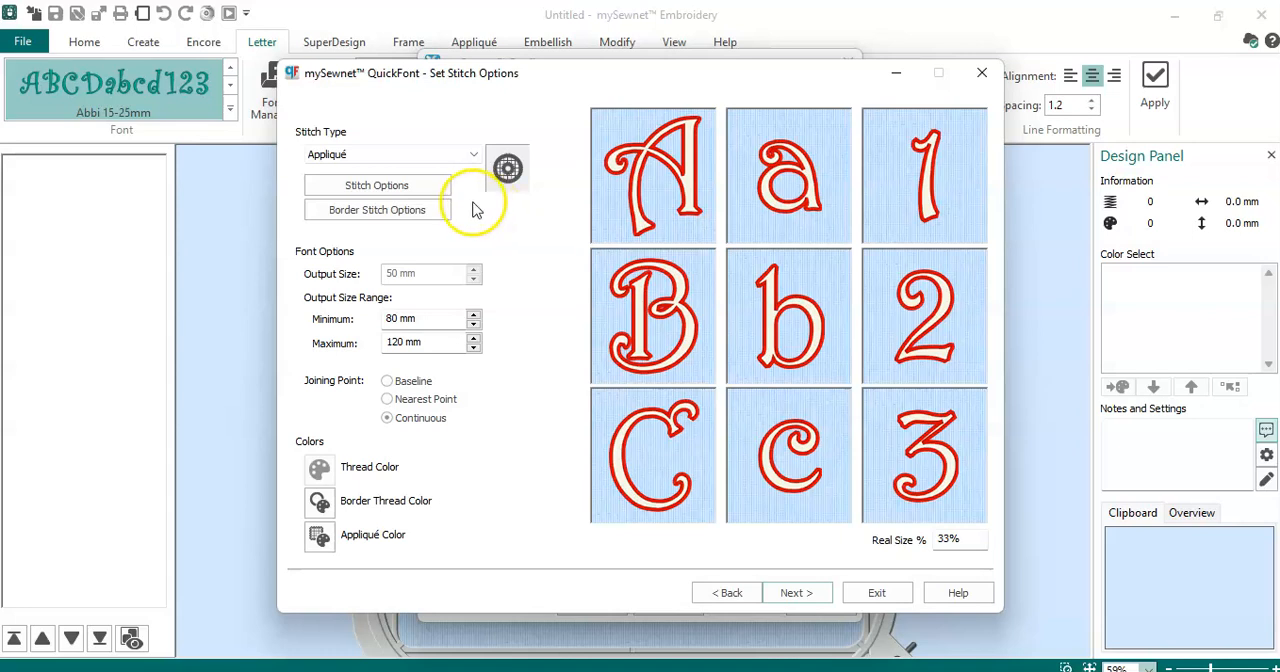
pyautogui.moveTo(704, 292)
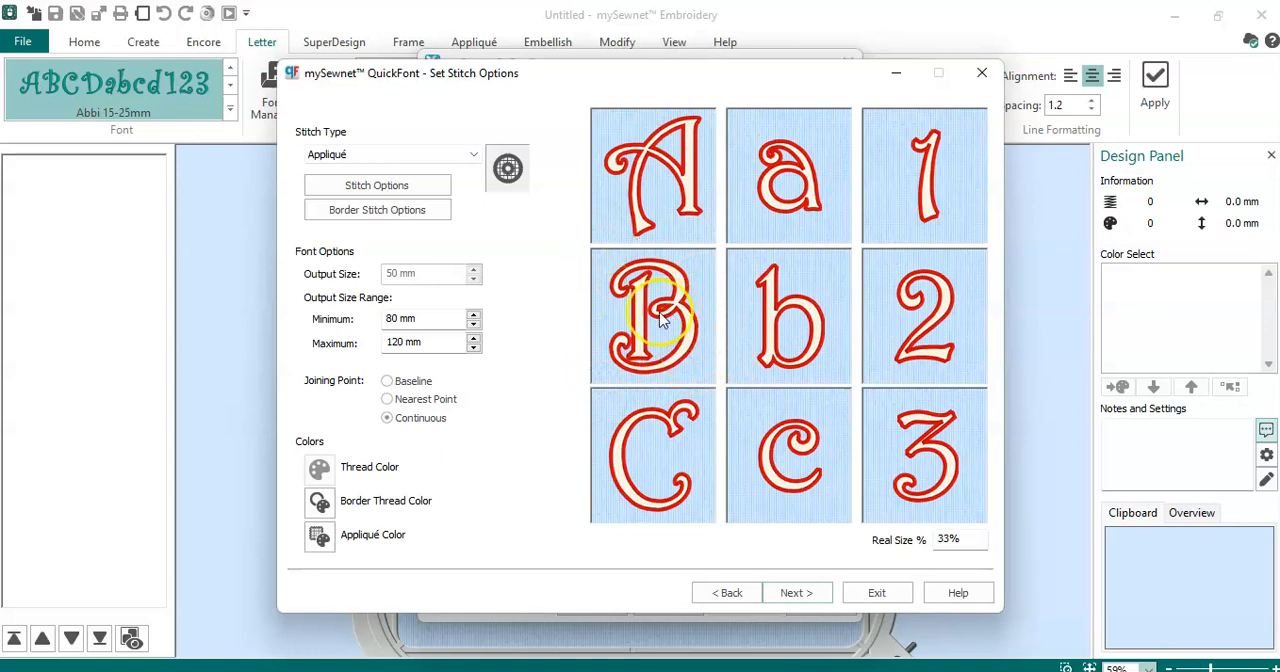
pyautogui.moveTo(664, 270)
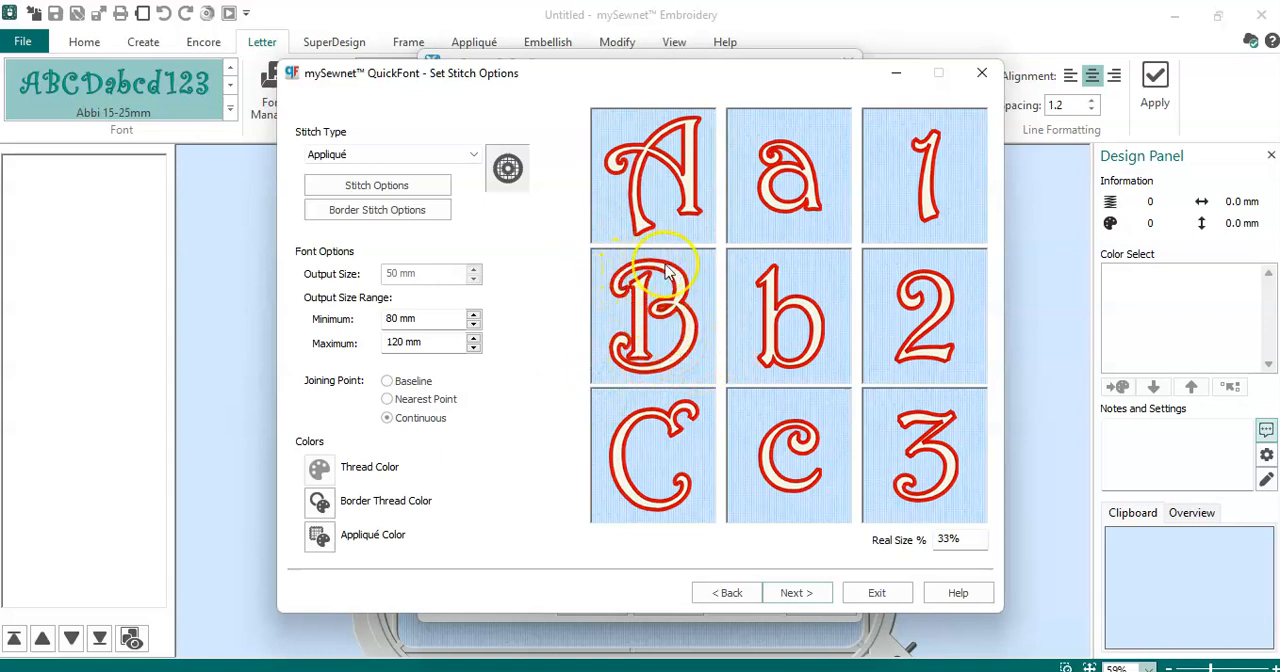
pyautogui.moveTo(460, 256)
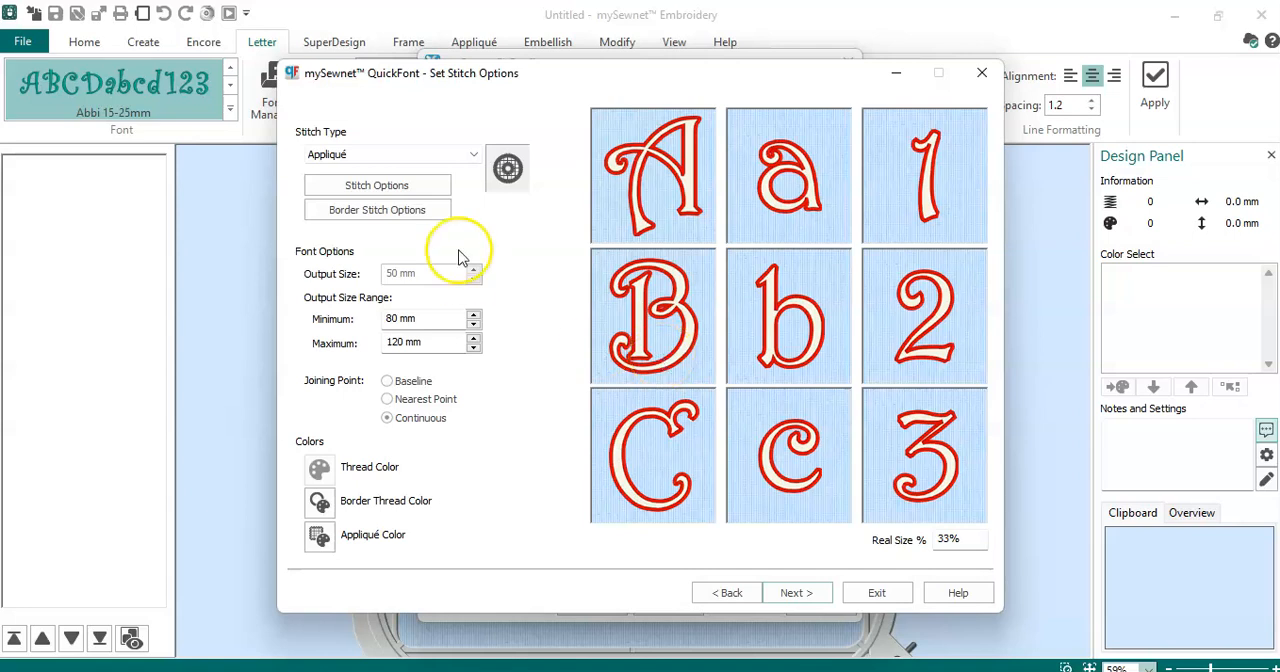
pyautogui.moveTo(472, 248)
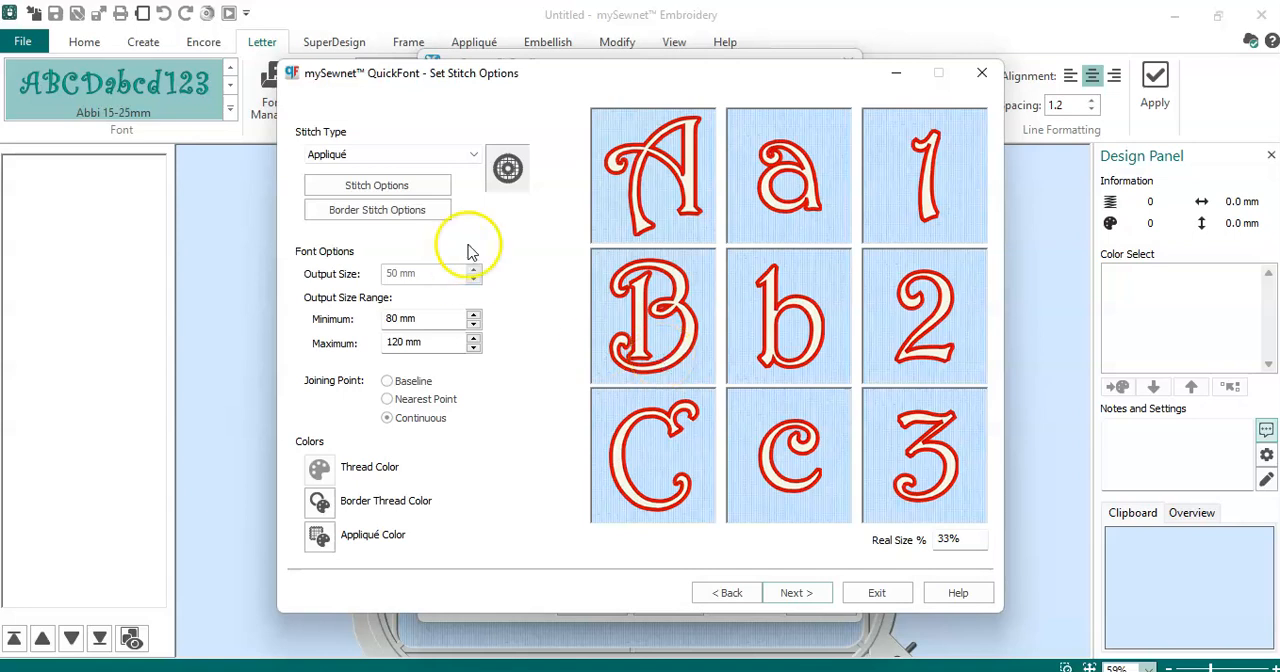
pyautogui.moveTo(490, 240)
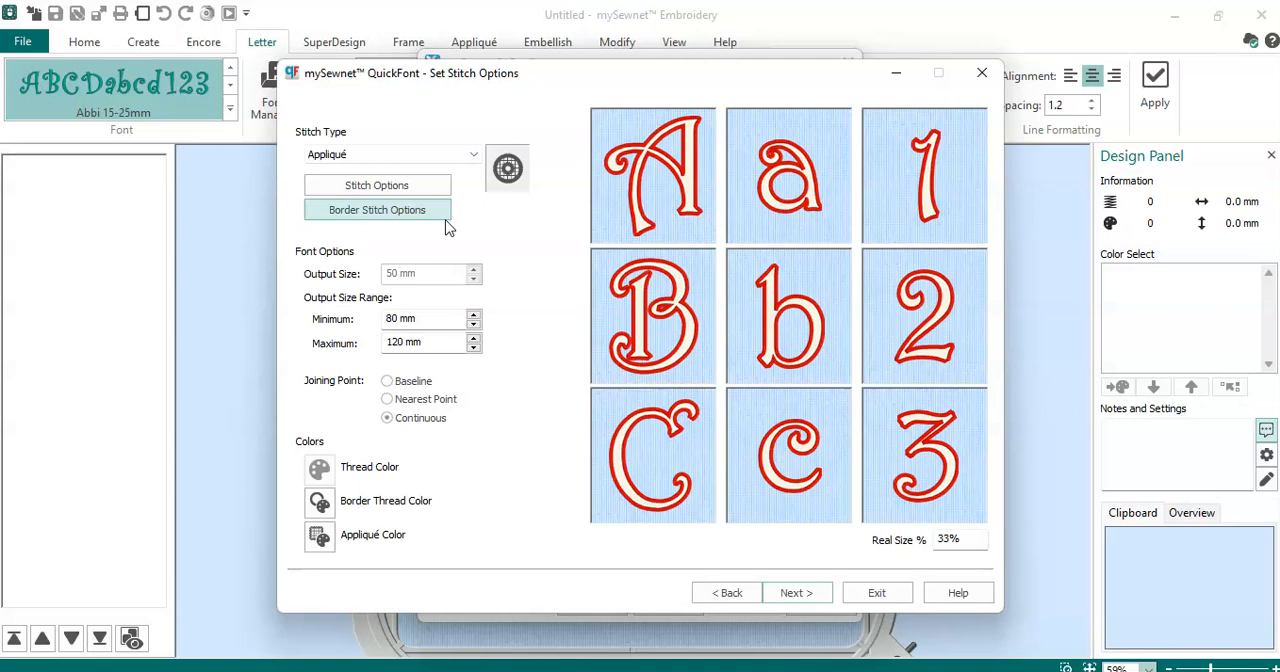
# - Set Stitch Type to Outline with a 25 mm minimum size and advance to Output Options
pyautogui.click(392, 154)
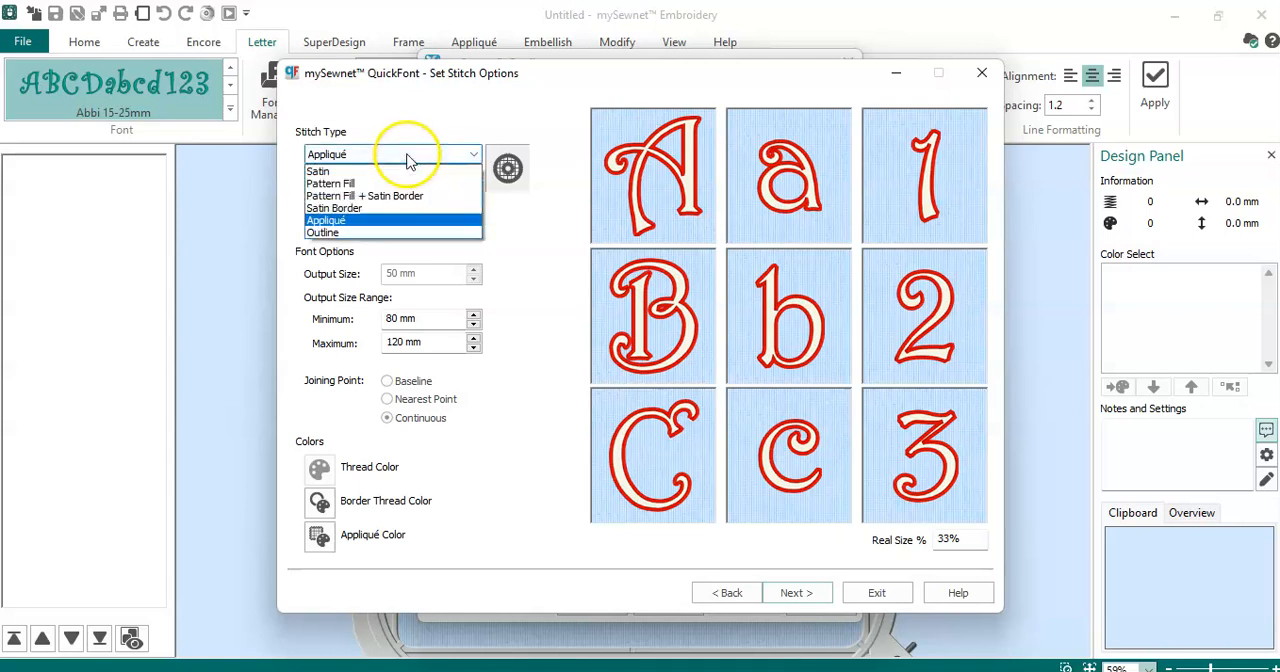
pyautogui.click(324, 232)
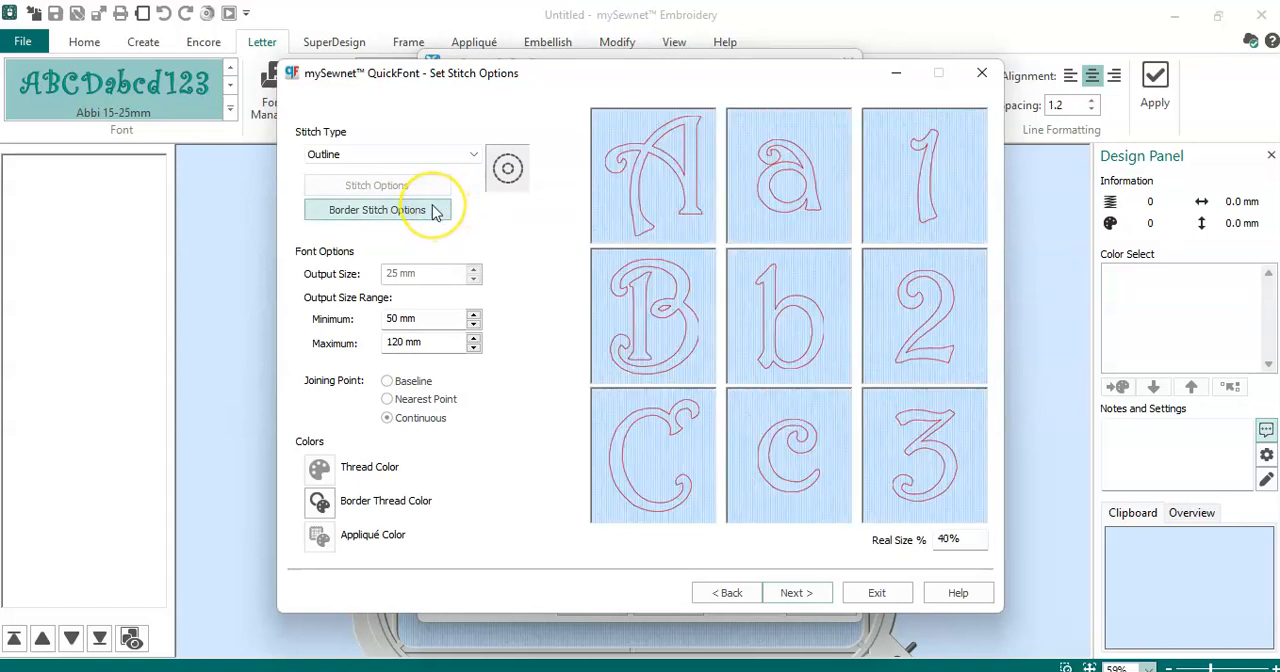
pyautogui.click(376, 208)
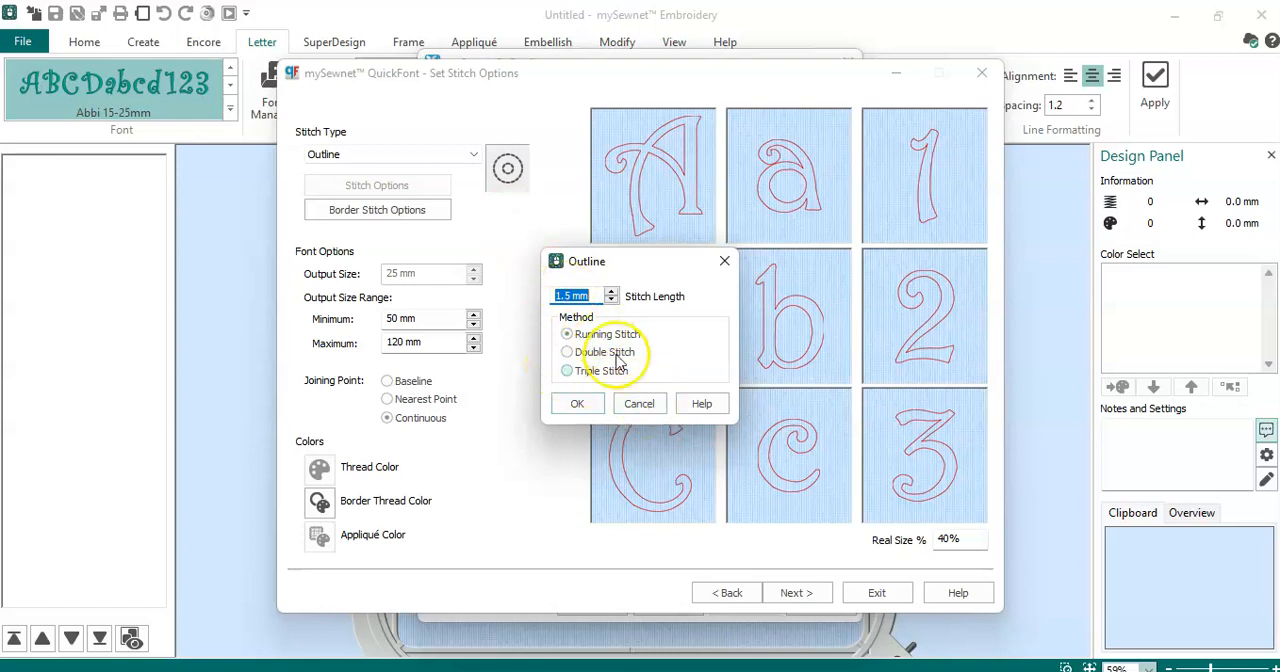
pyautogui.click(576, 404)
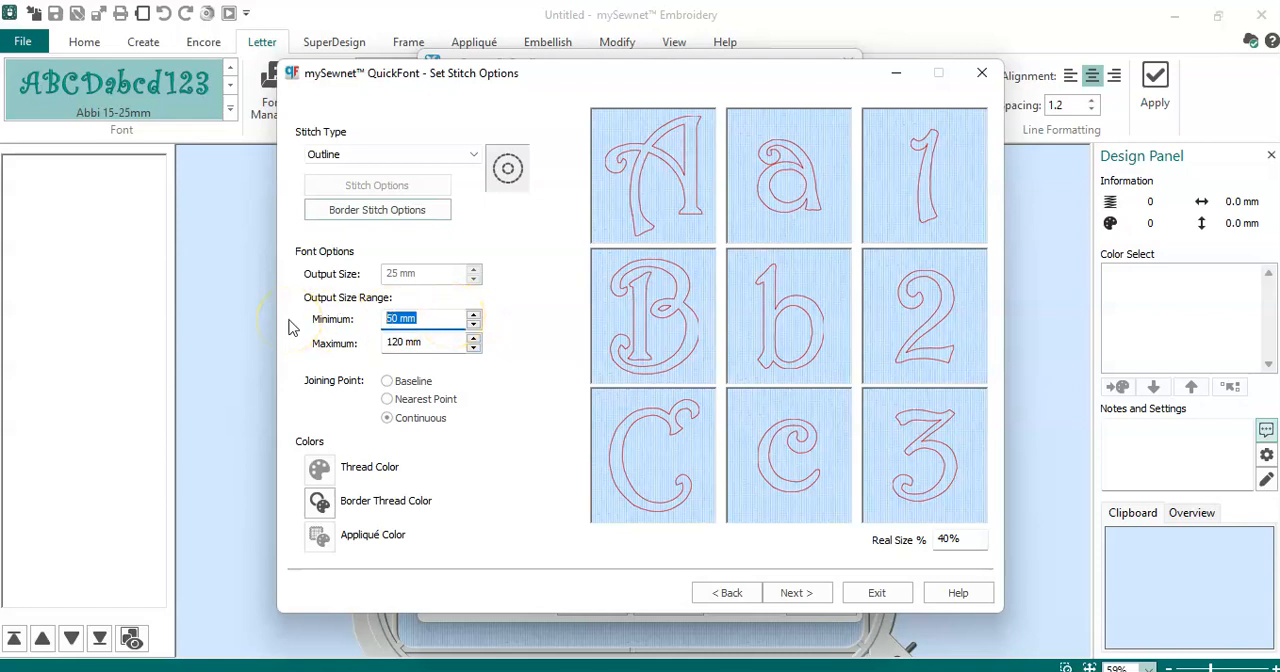
pyautogui.write('25')
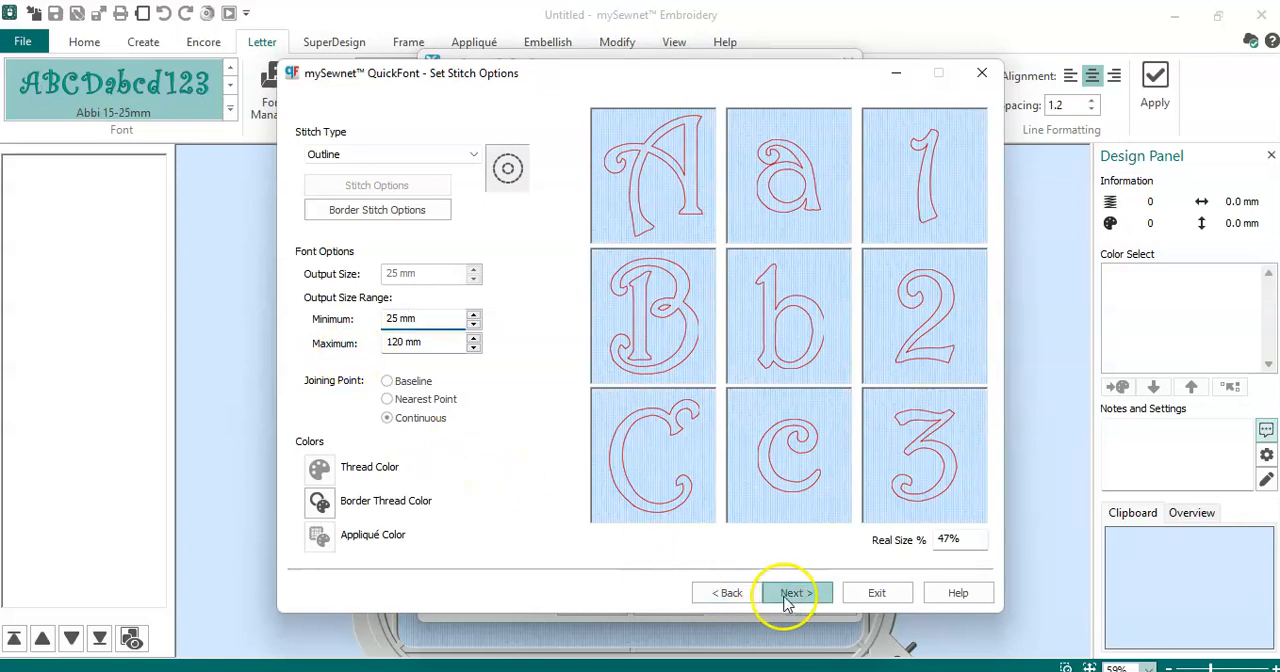
pyautogui.click(792, 592)
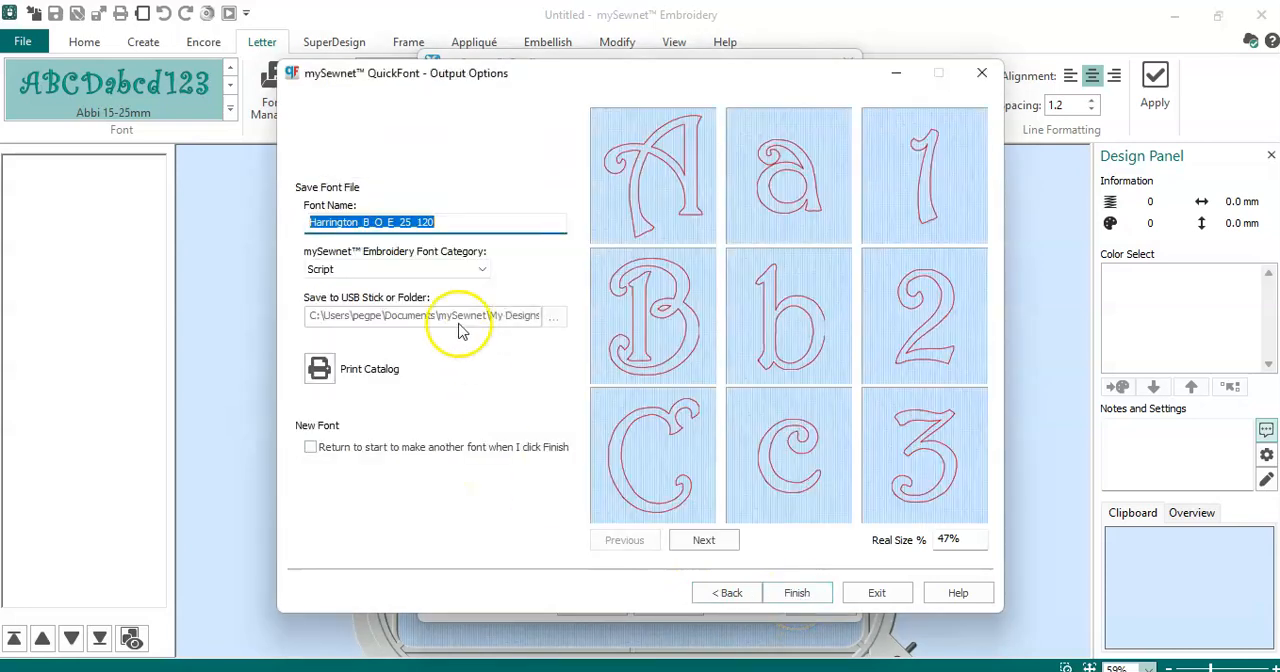
# - Rename the font to Harrington_25mm-100
pyautogui.click(454, 222)
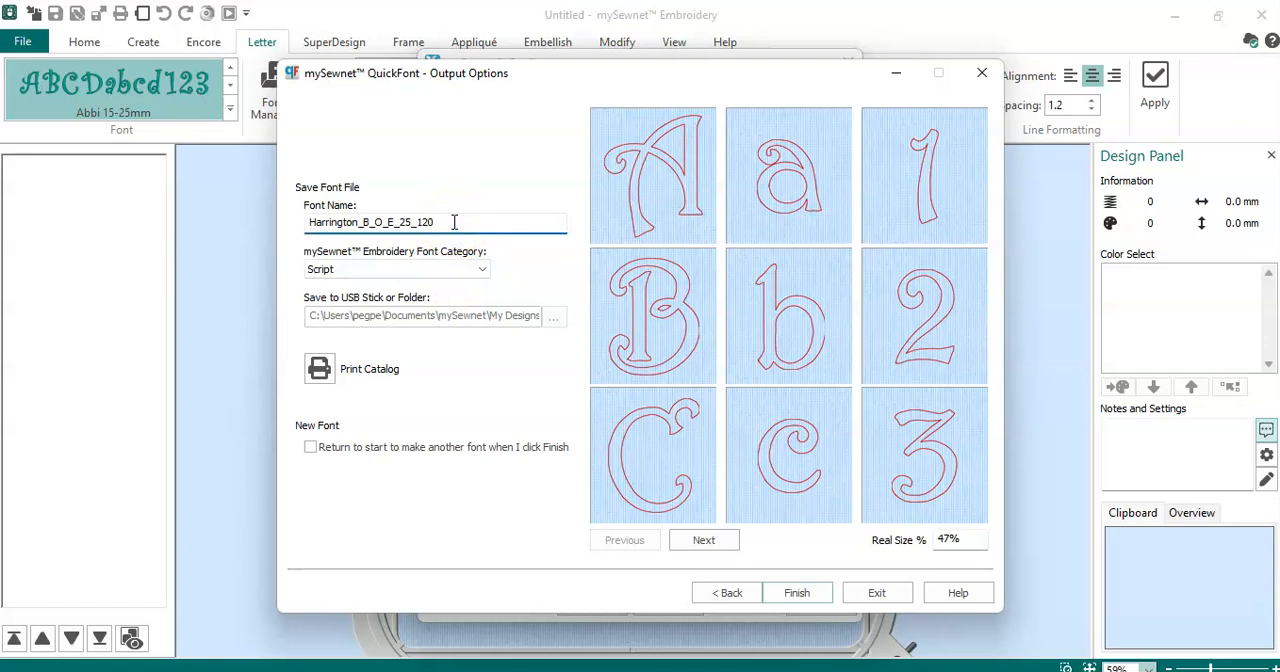
pyautogui.doubleClick(390, 222)
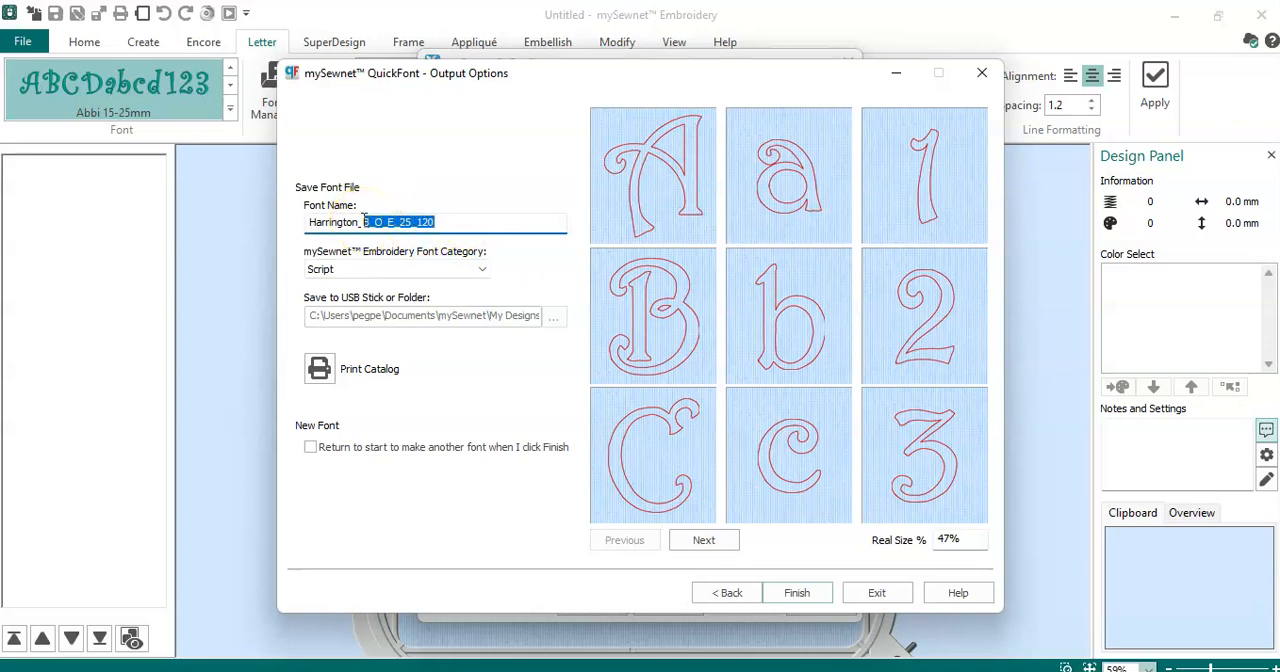
pyautogui.write('Harrington_2')
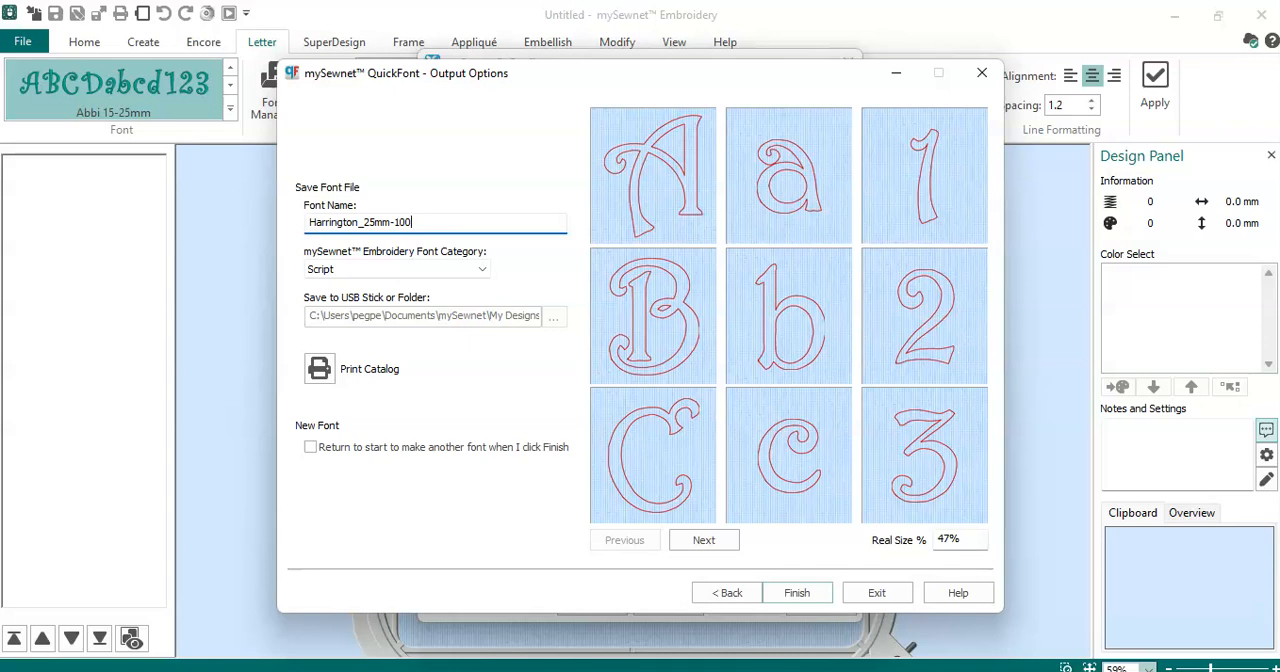
pyautogui.moveTo(562, 560)
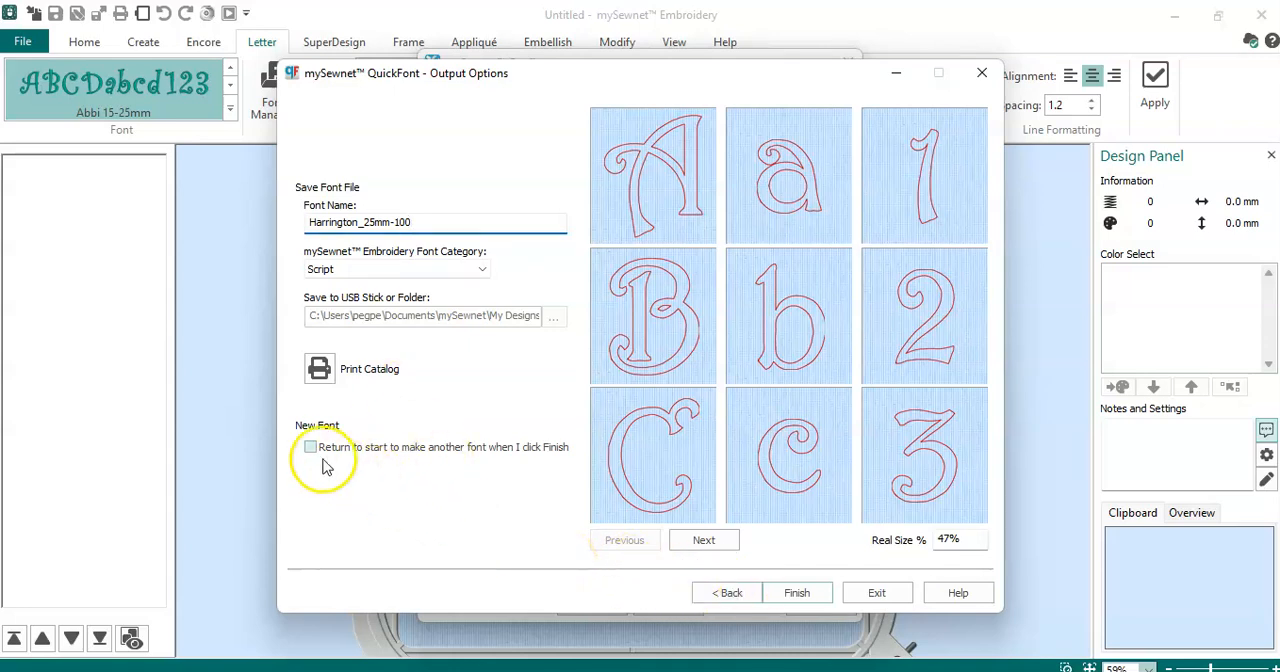
# - Tick Return to start, finish the font and close the Configure dialog
pyautogui.click(310, 448)
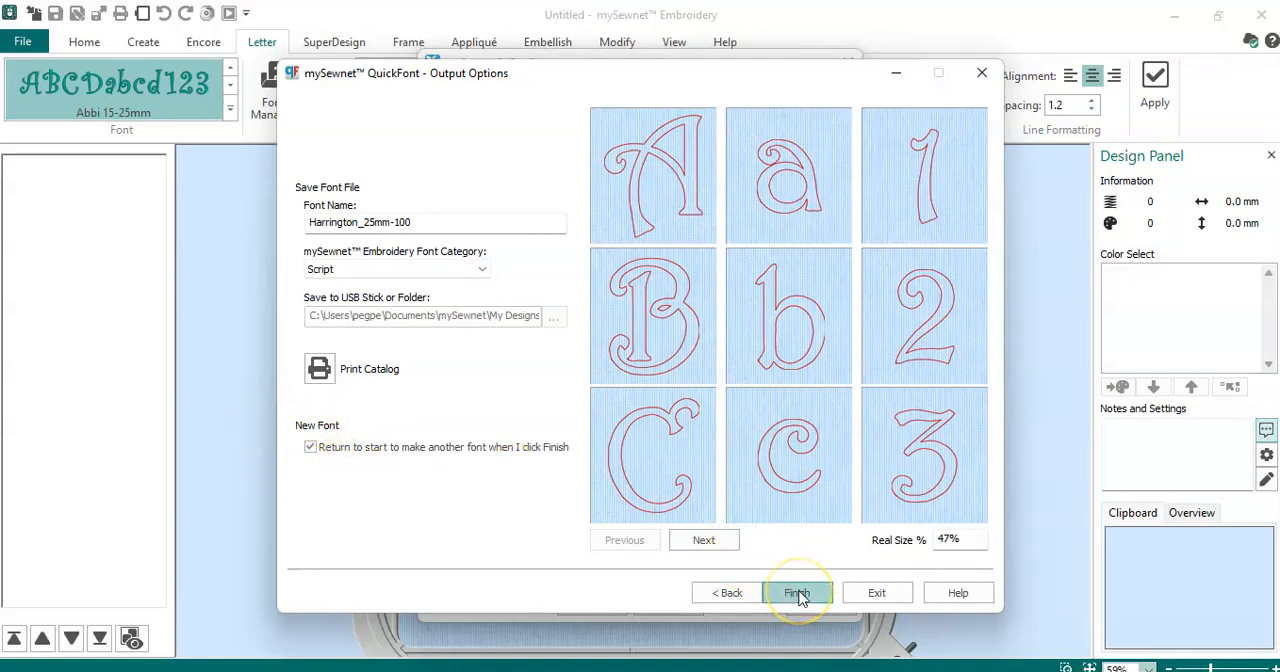
pyautogui.click(796, 592)
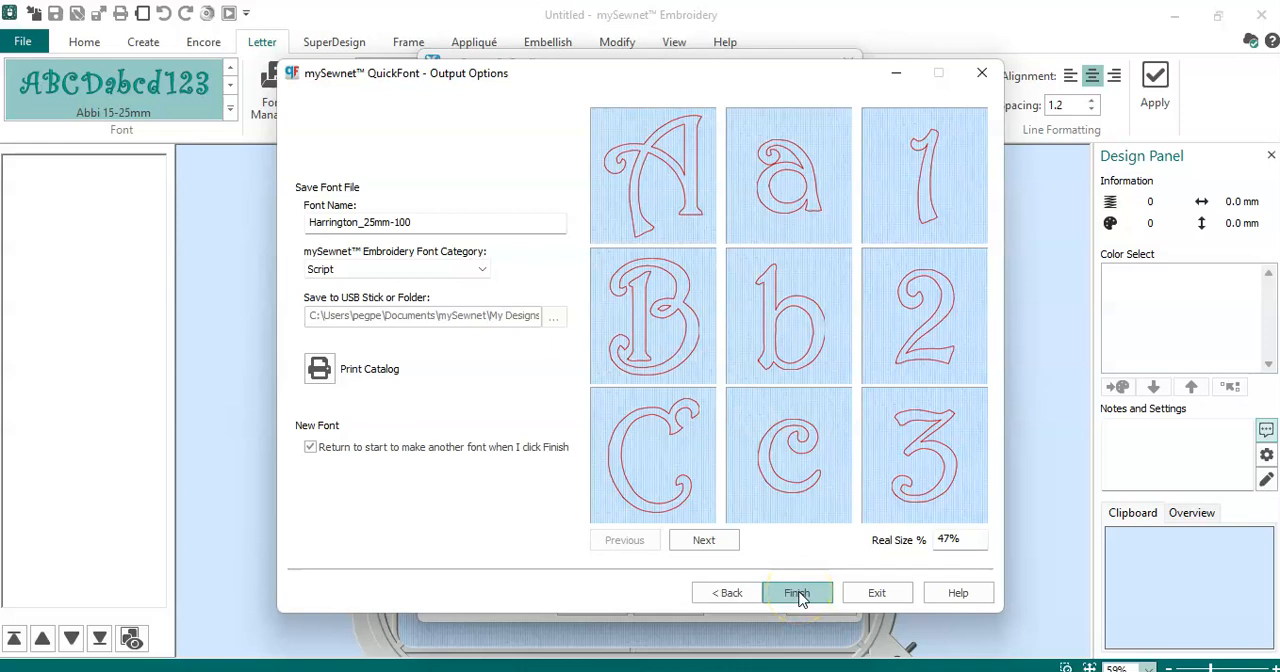
pyautogui.click(796, 592)
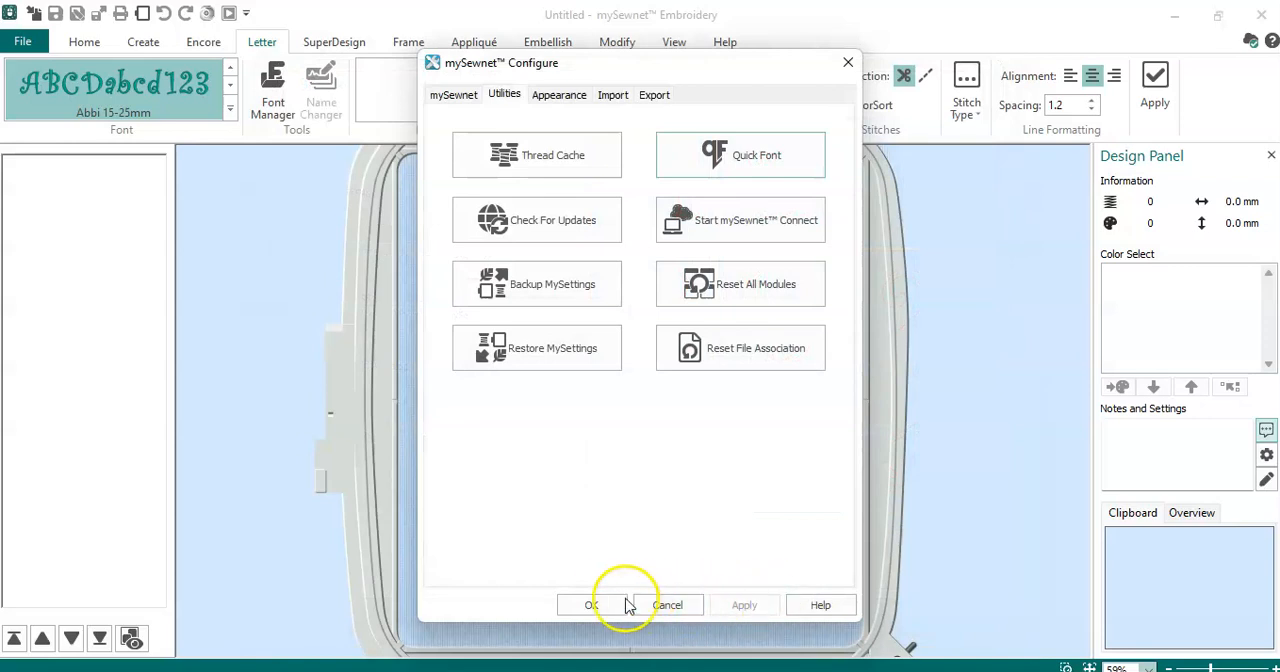
pyautogui.click(590, 604)
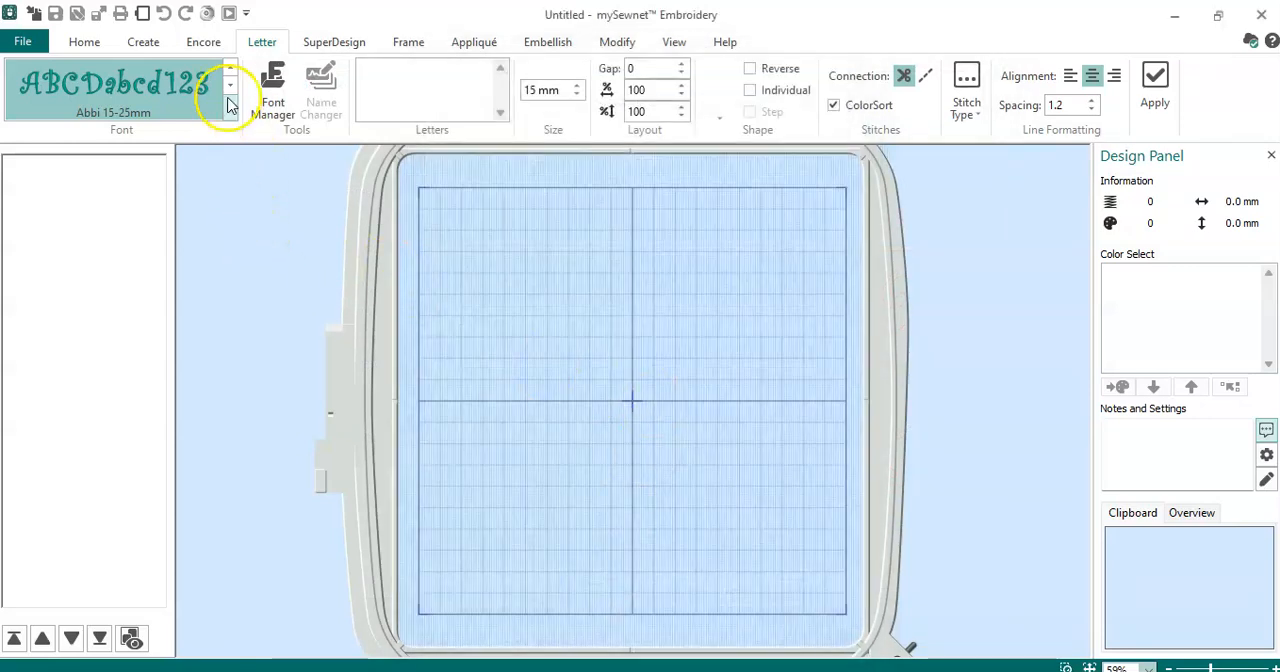
pyautogui.click(230, 84)
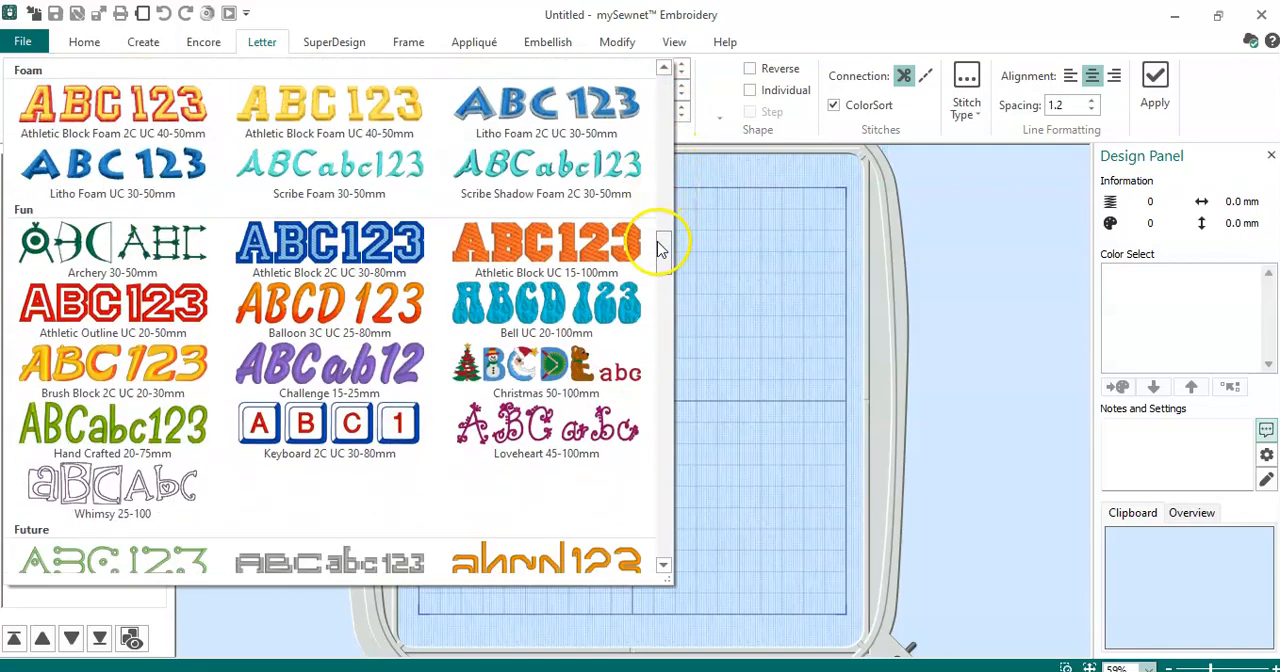
pyautogui.scroll(-3)
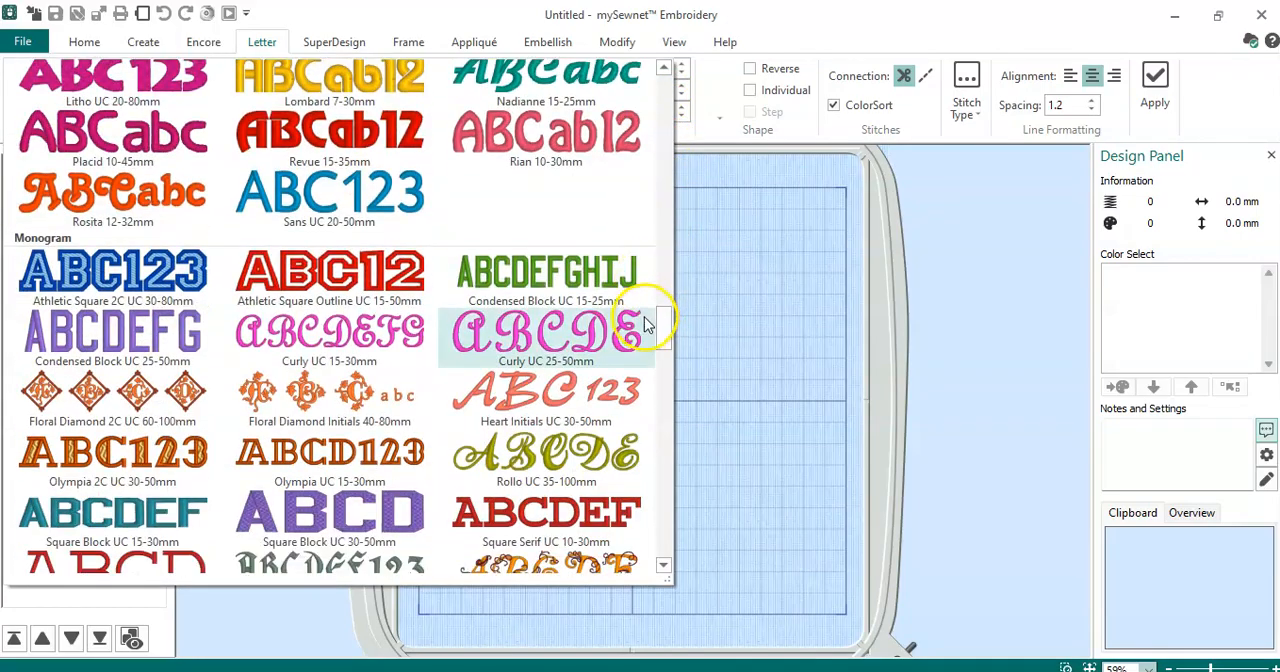
pyautogui.scroll(-3)
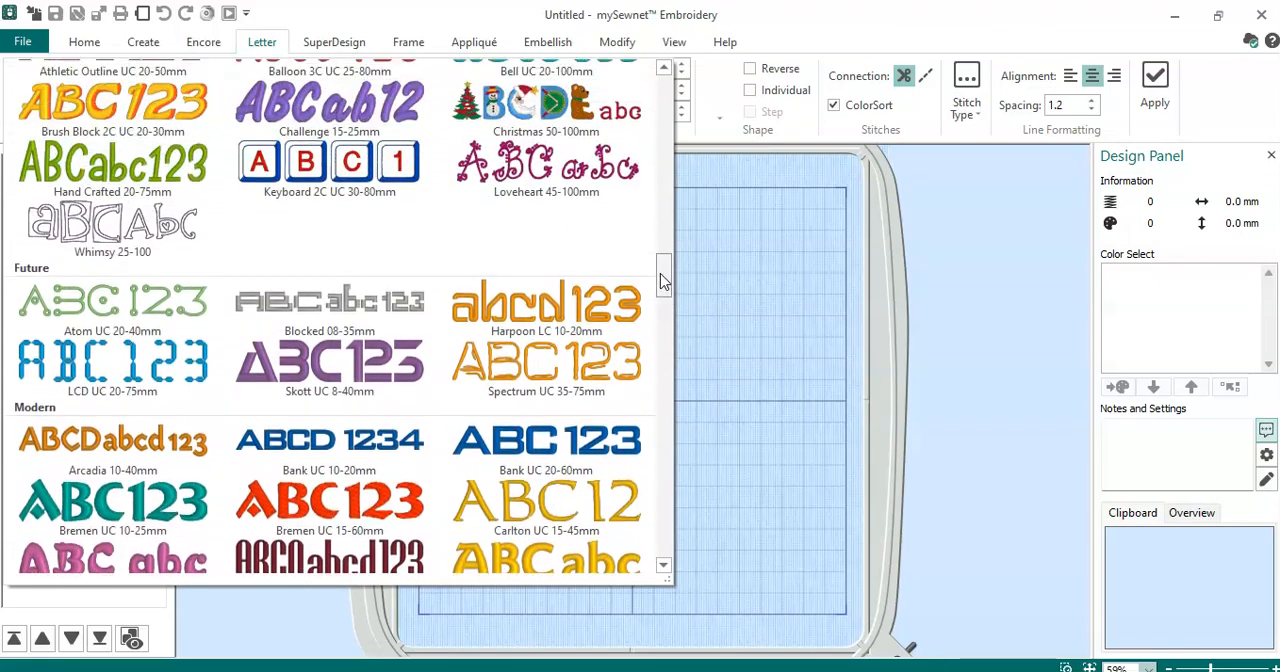
pyautogui.scroll(-3)
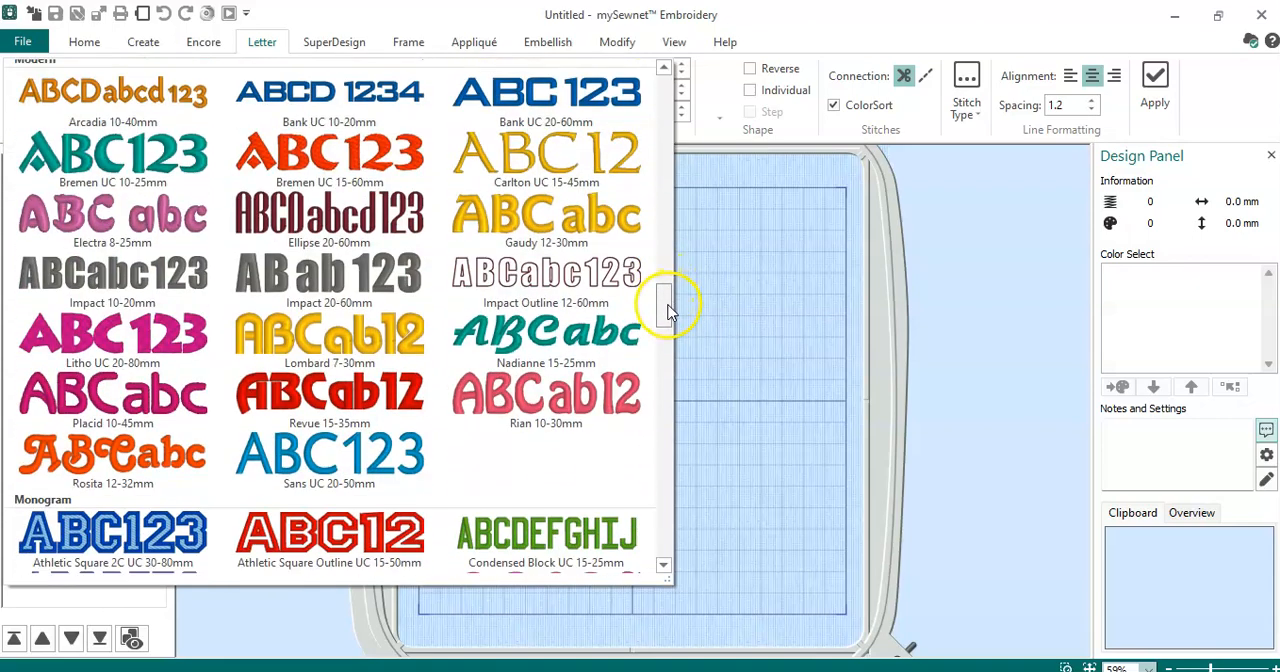
pyautogui.scroll(-3)
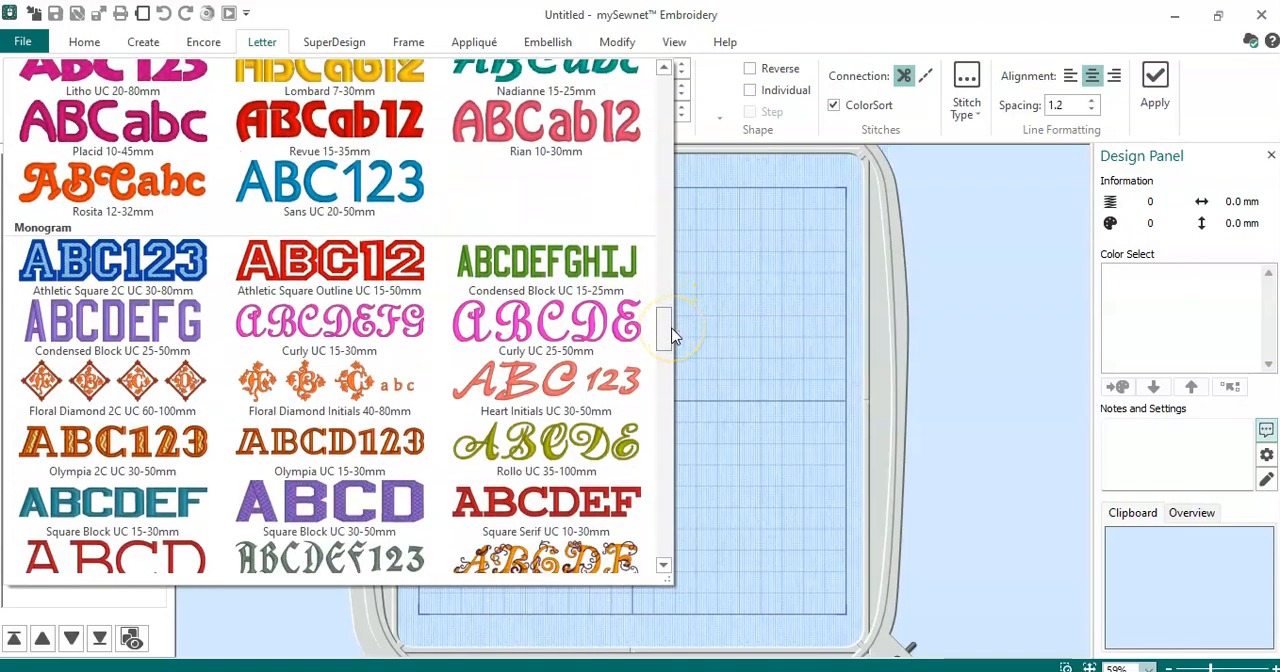
pyautogui.scroll(-3)
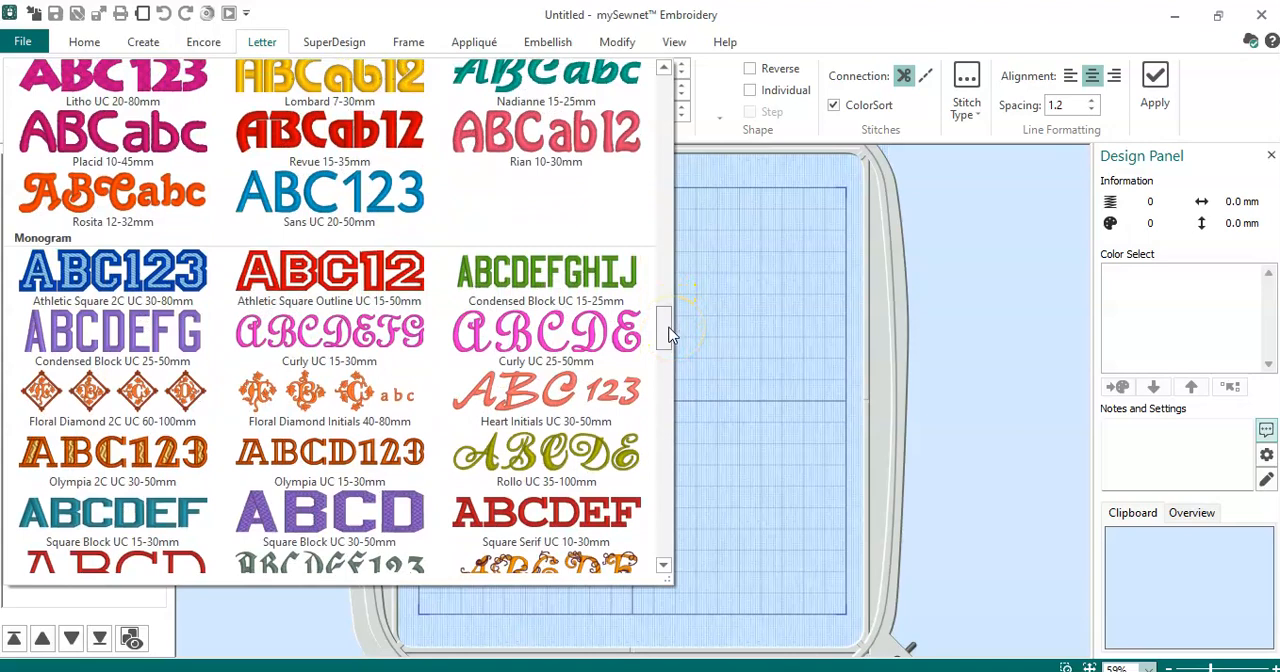
pyautogui.scroll(-3)
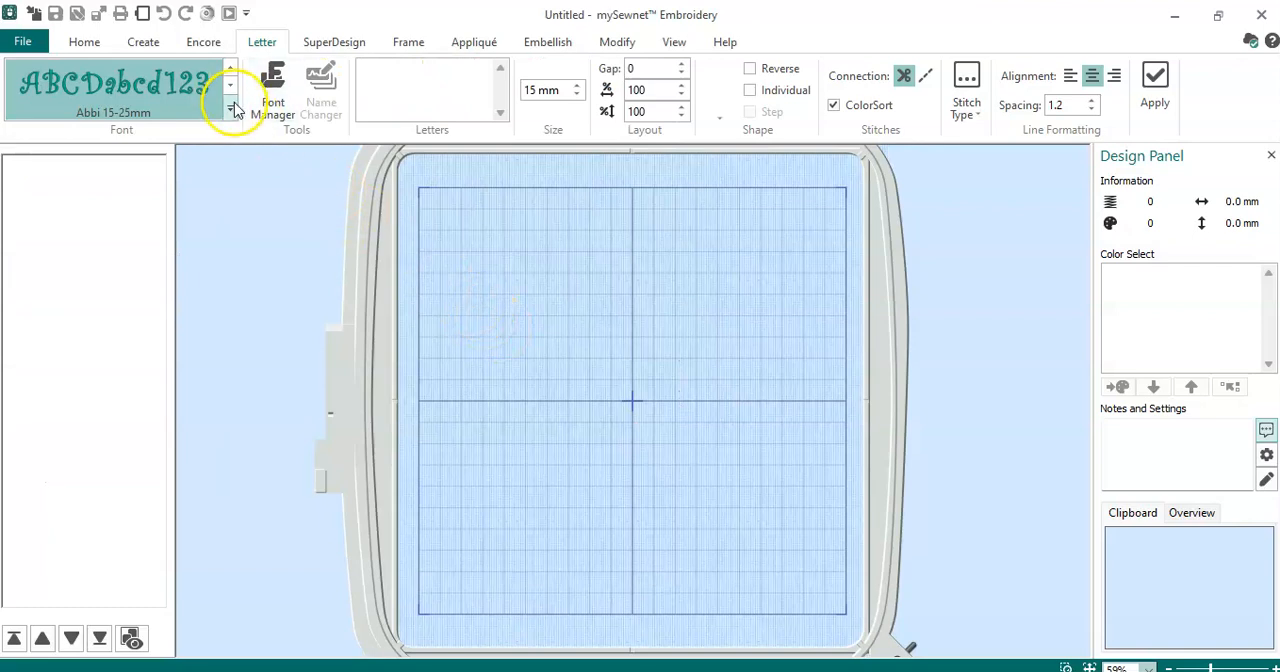
pyautogui.click(230, 96)
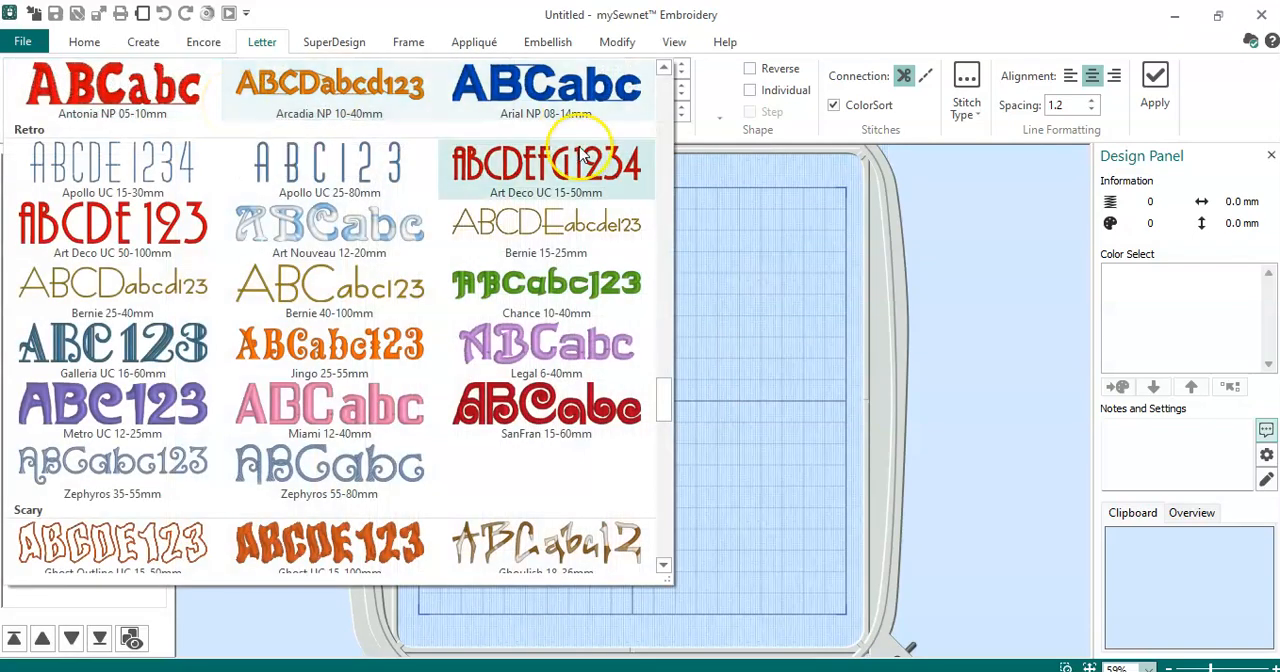
pyautogui.scroll(-3)
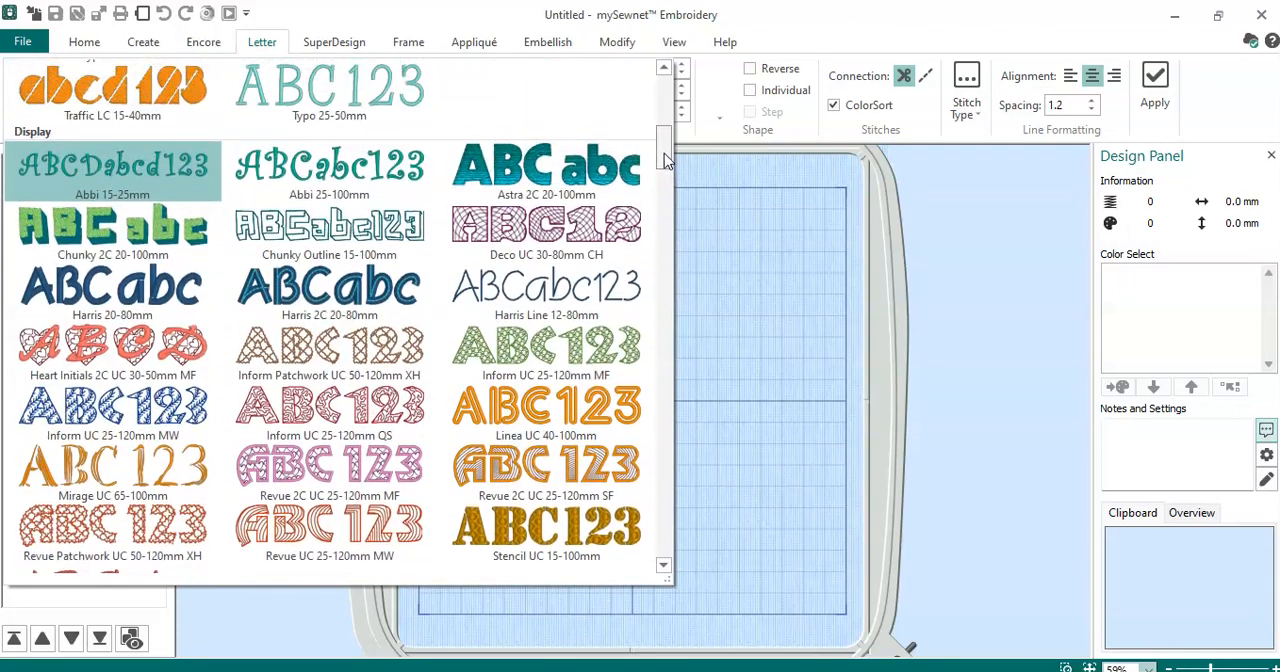
pyautogui.scroll(-3)
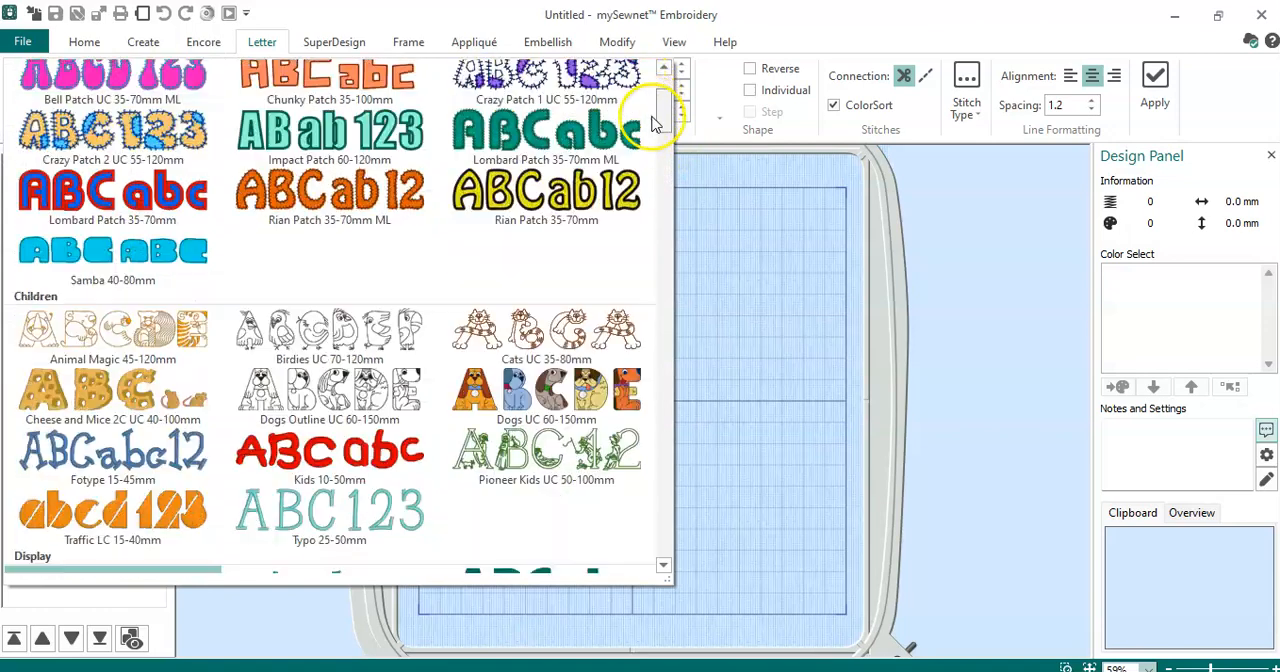
pyautogui.scroll(-3)
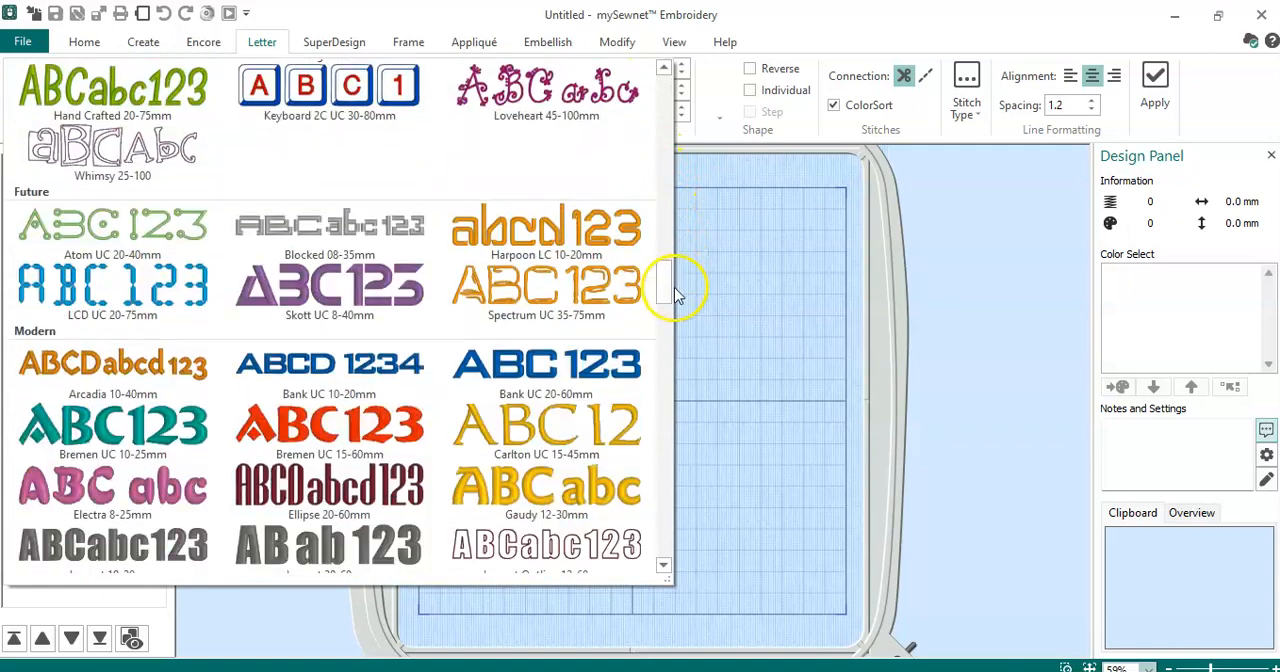
pyautogui.scroll(-3)
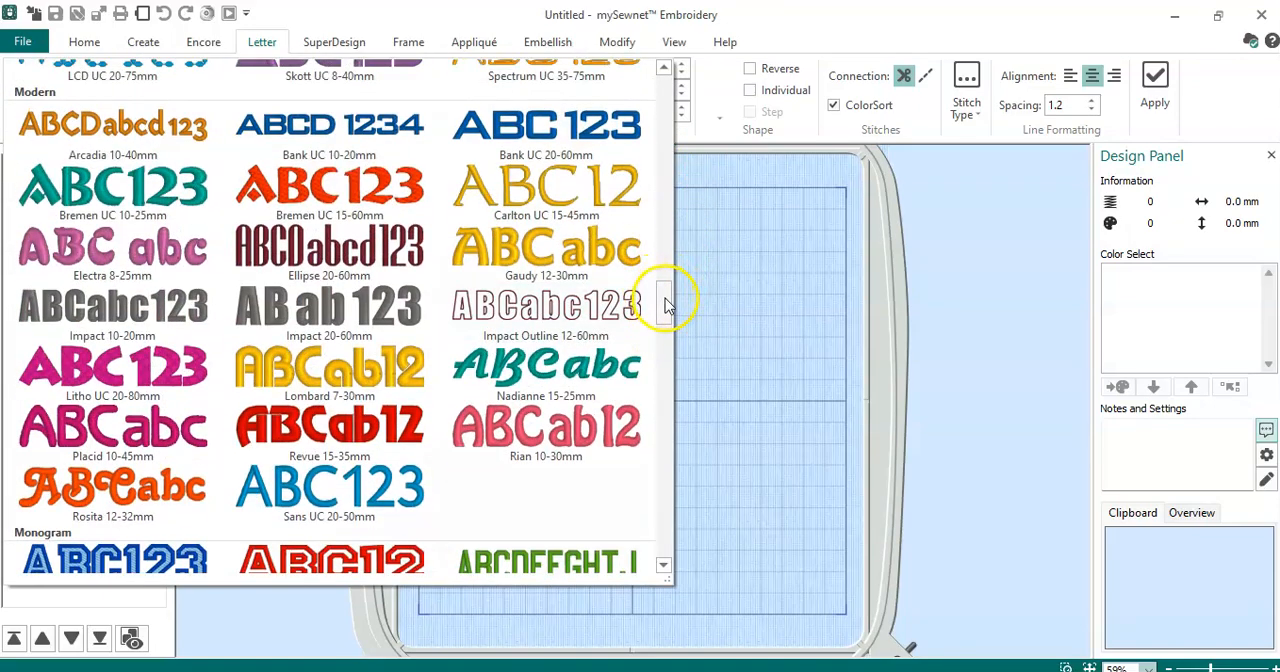
pyautogui.scroll(-3)
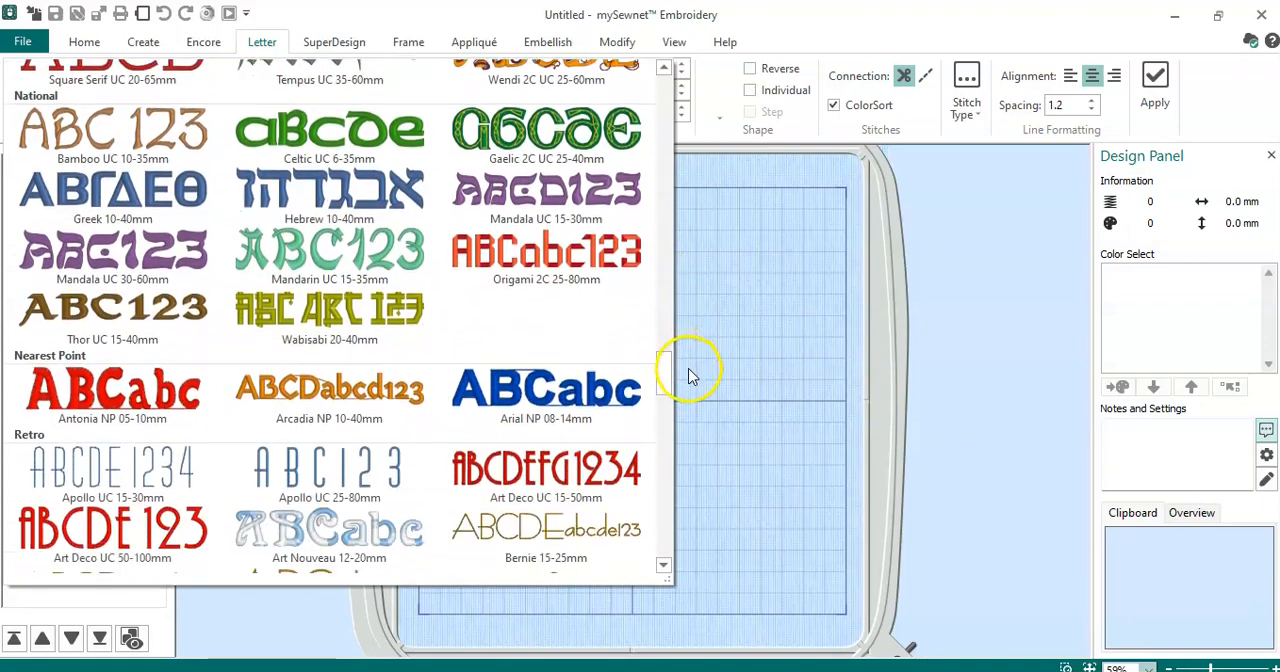
pyautogui.scroll(-3)
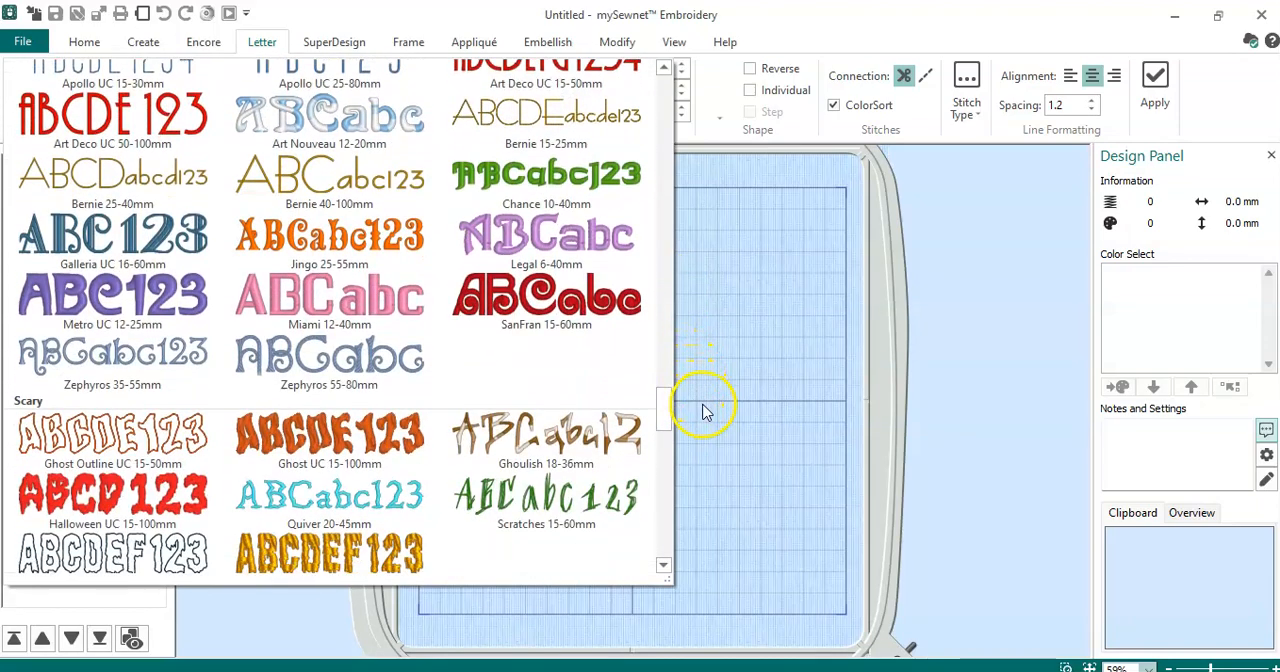
pyautogui.scroll(-3)
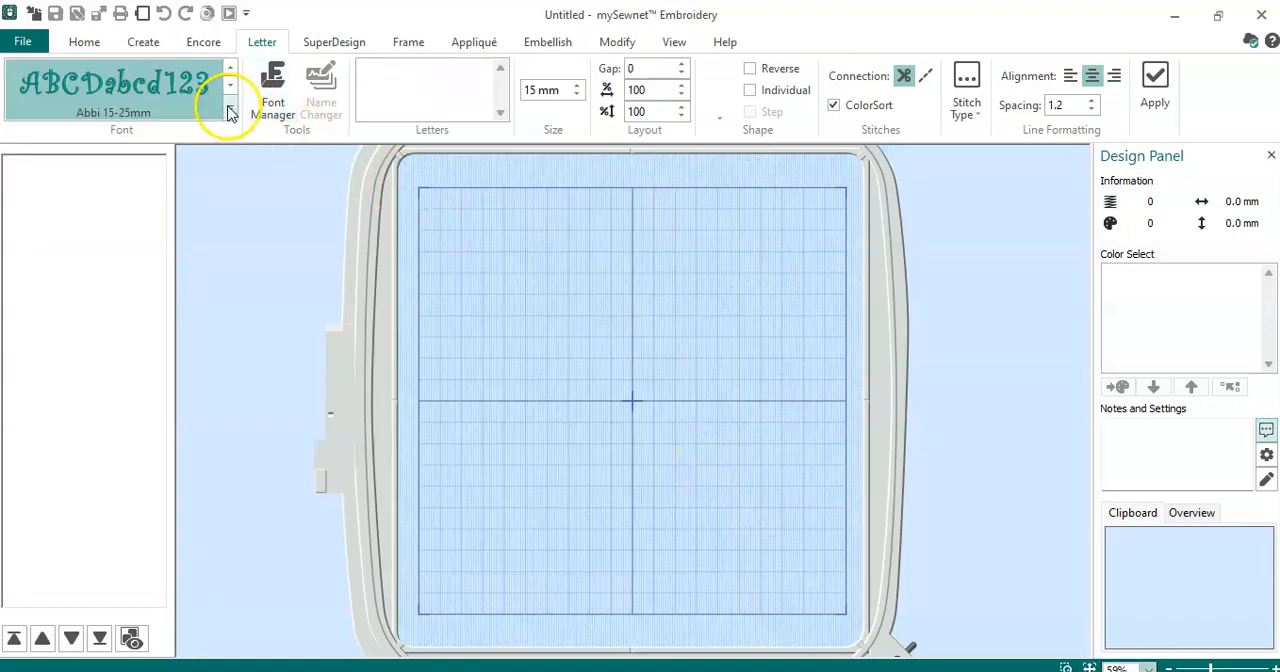
pyautogui.click(230, 108)
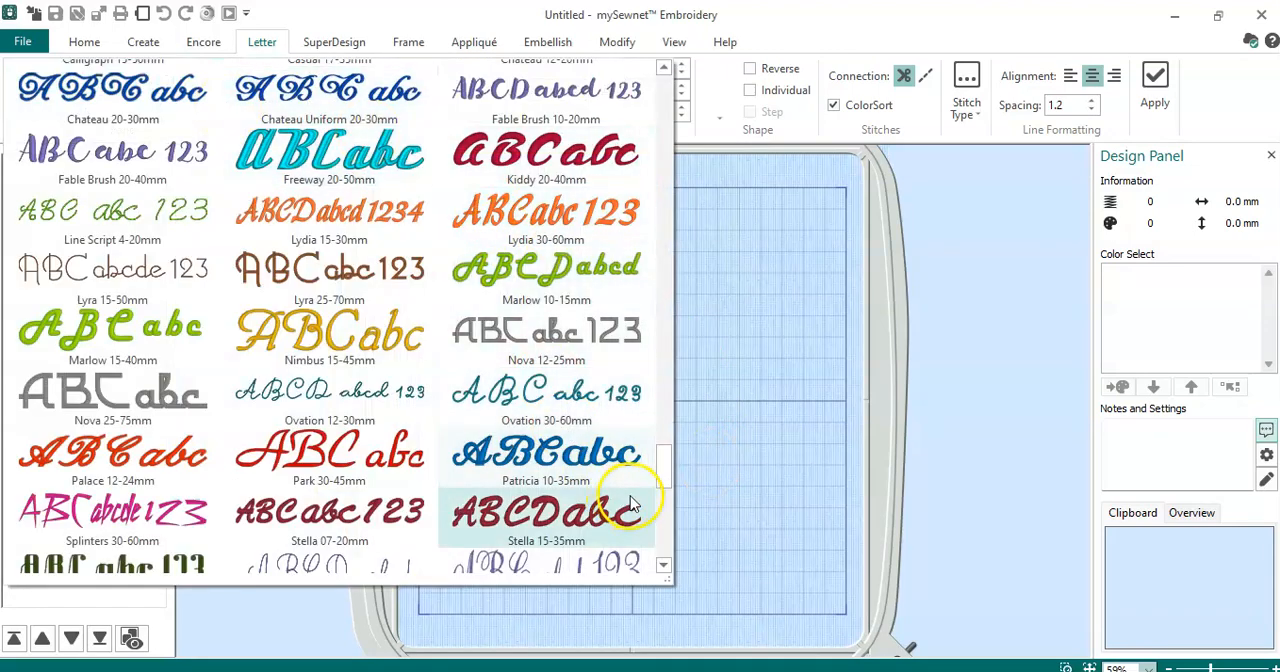
pyautogui.scroll(-3)
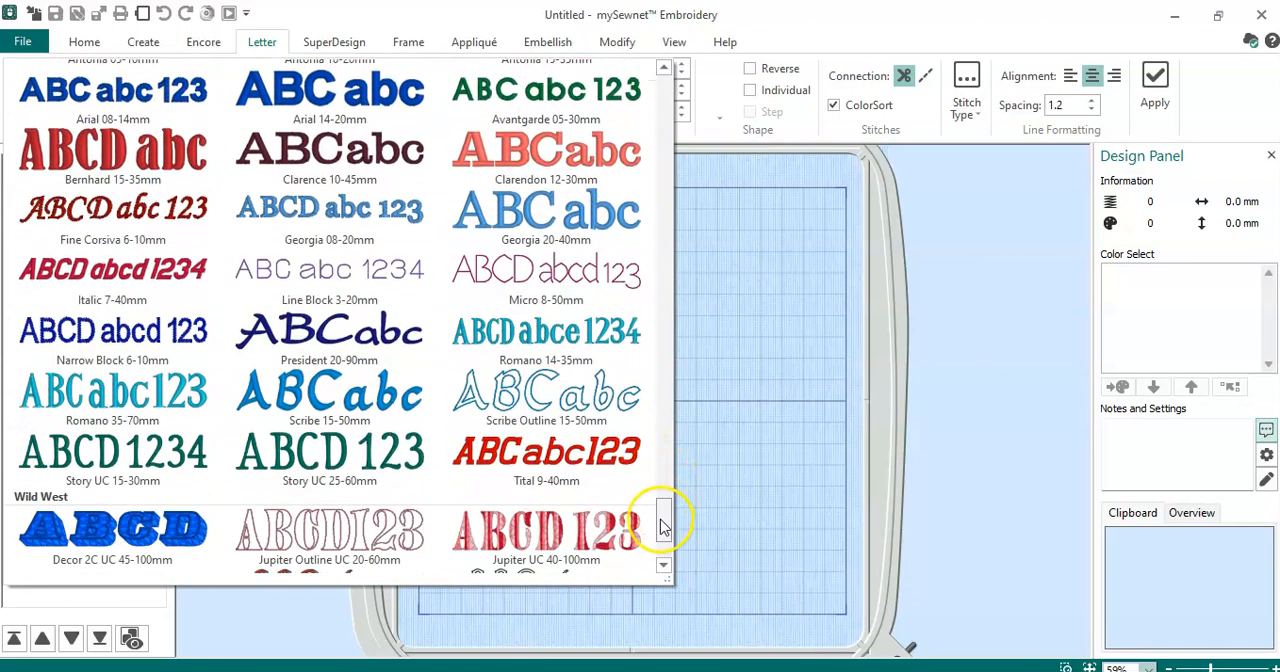
# - Scroll the font gallery once more without choosing a new font
pyautogui.scroll(-3)
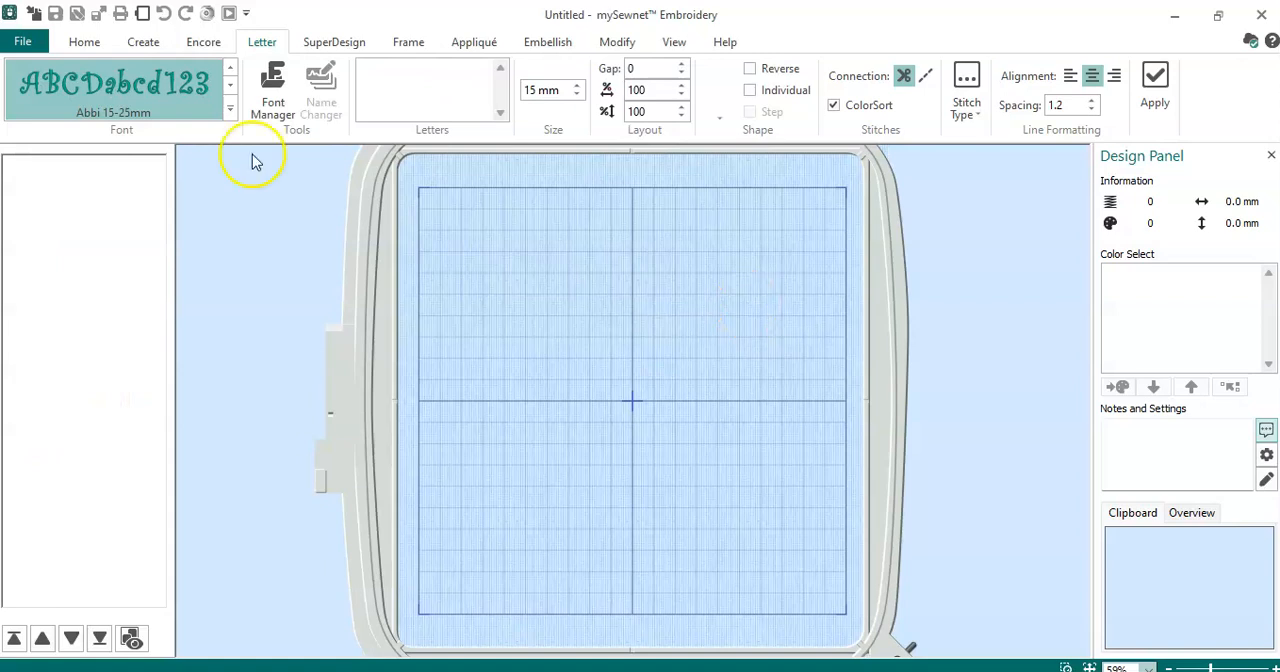
# - Bring up Font Manager and browse its font category tree
pyautogui.click(272, 90)
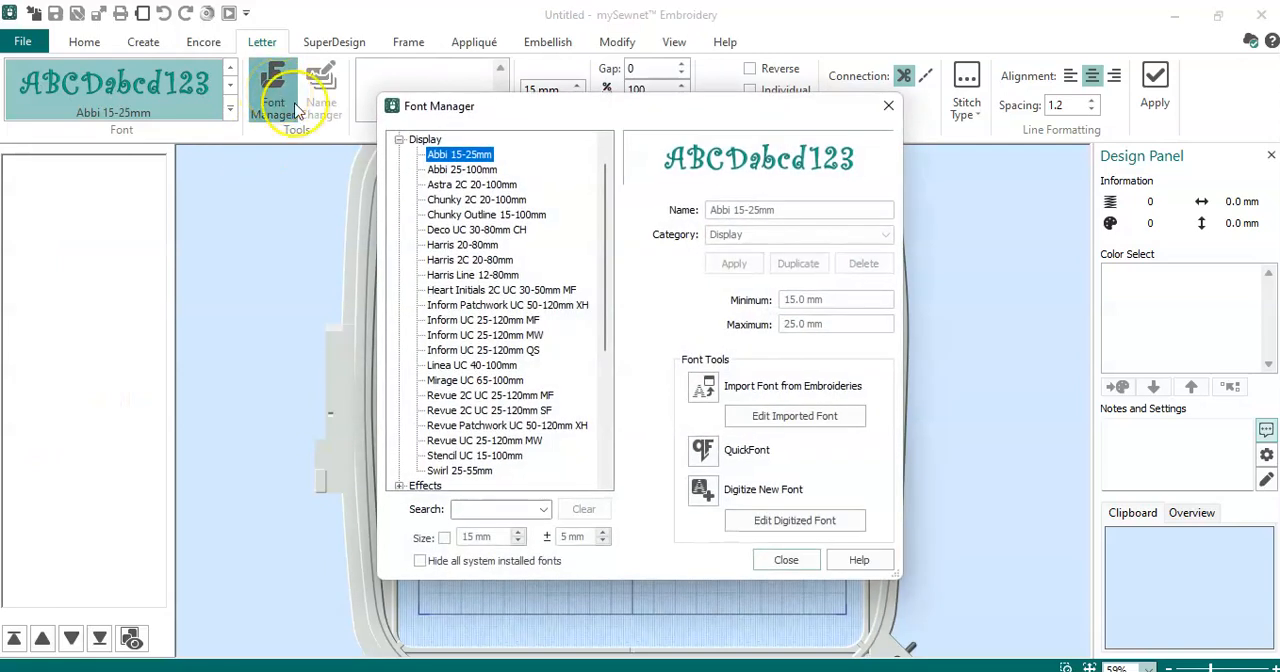
pyautogui.moveTo(470, 264)
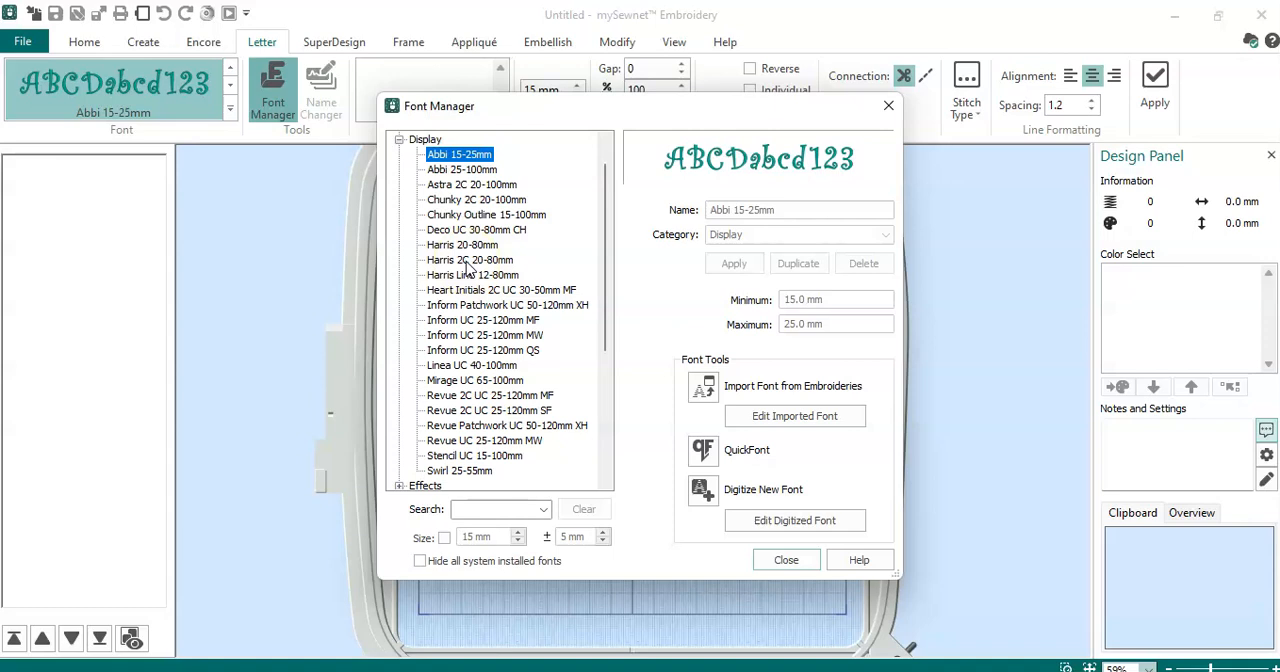
pyautogui.moveTo(640, 330)
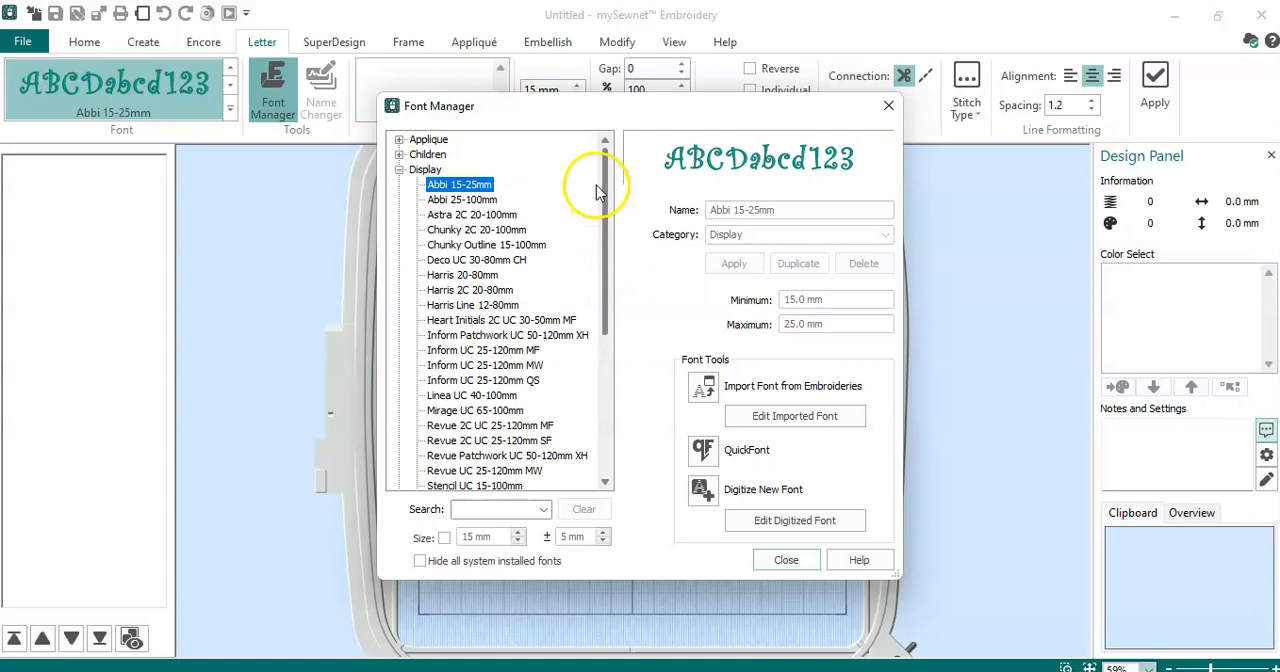
pyautogui.scroll(-3)
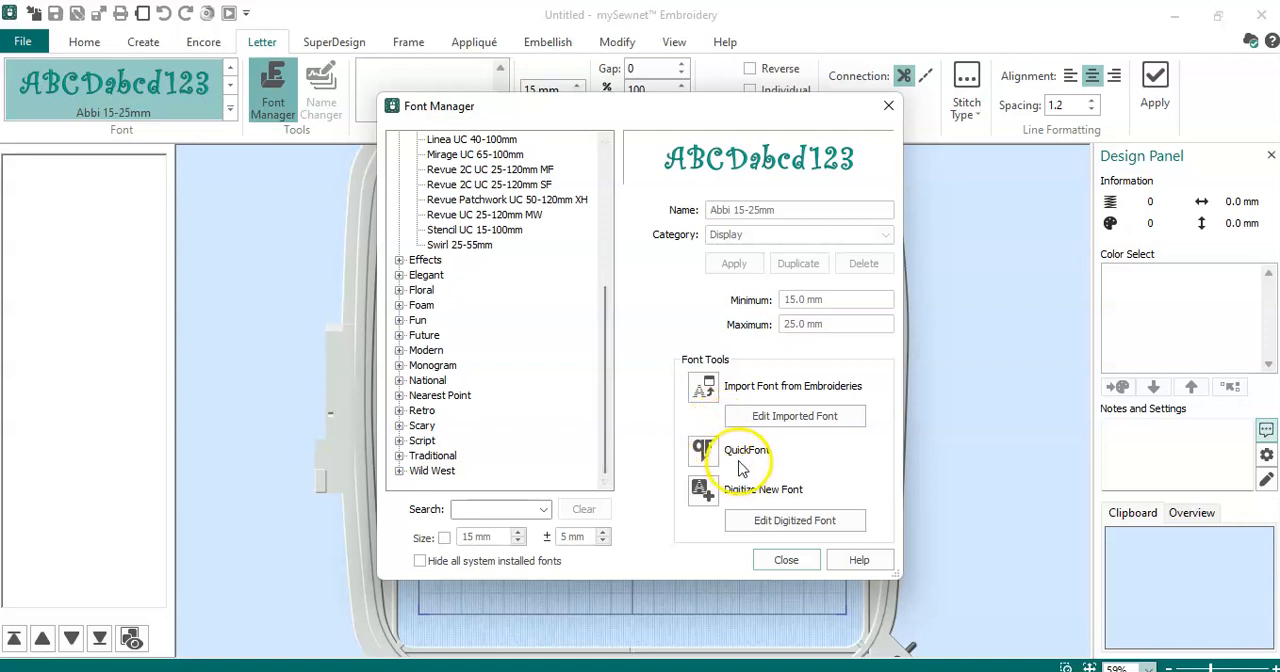
# - Start QuickFont from Font Manager and select Harrington as the source font
pyautogui.click(744, 448)
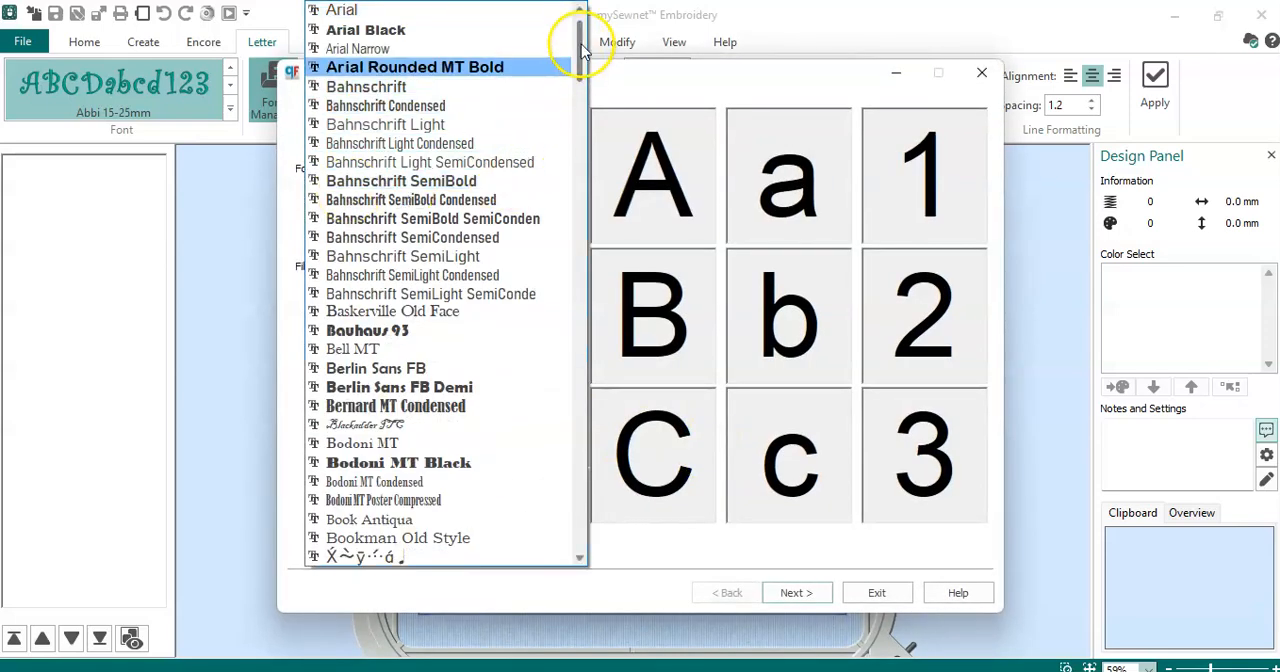
pyautogui.moveTo(580, 50); pyautogui.dragTo(580, 280)
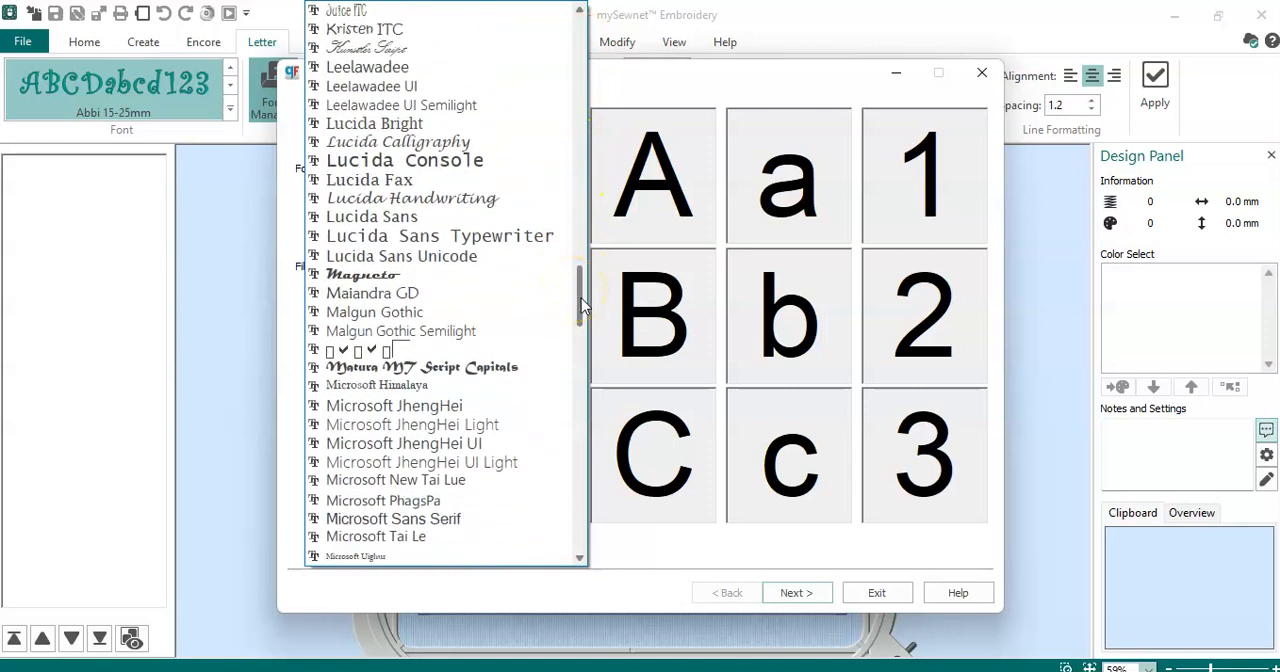
pyautogui.moveTo(578, 300); pyautogui.dragTo(576, 250)
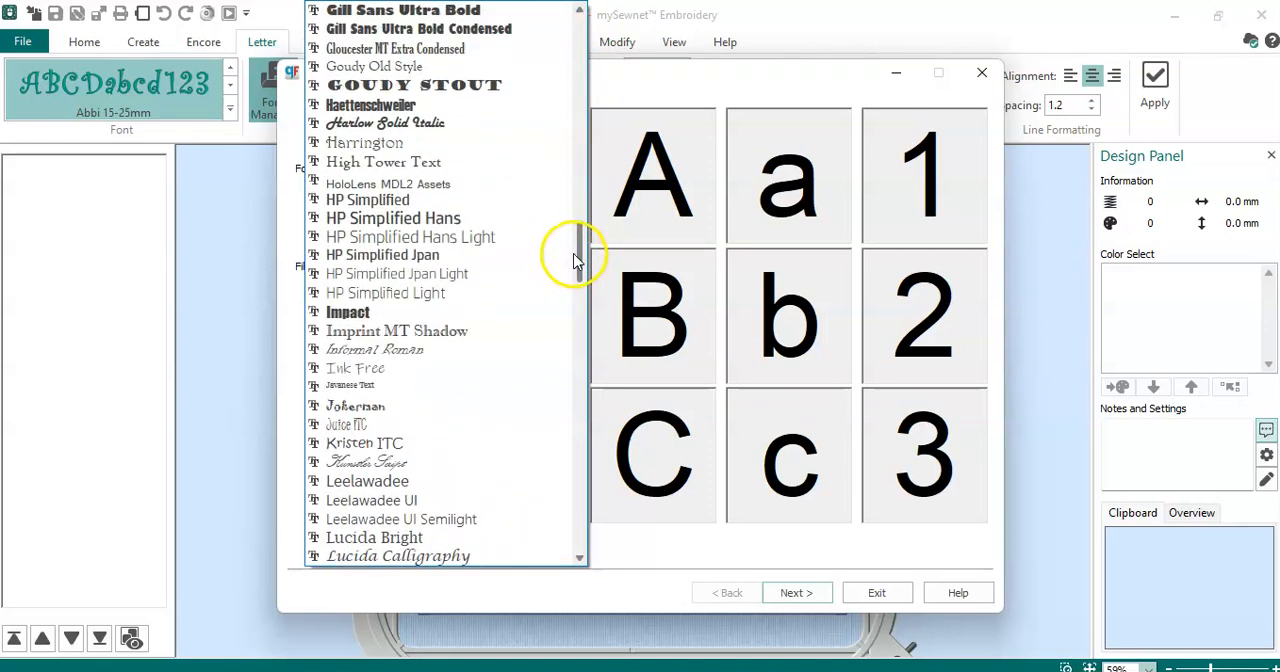
pyautogui.click(364, 142)
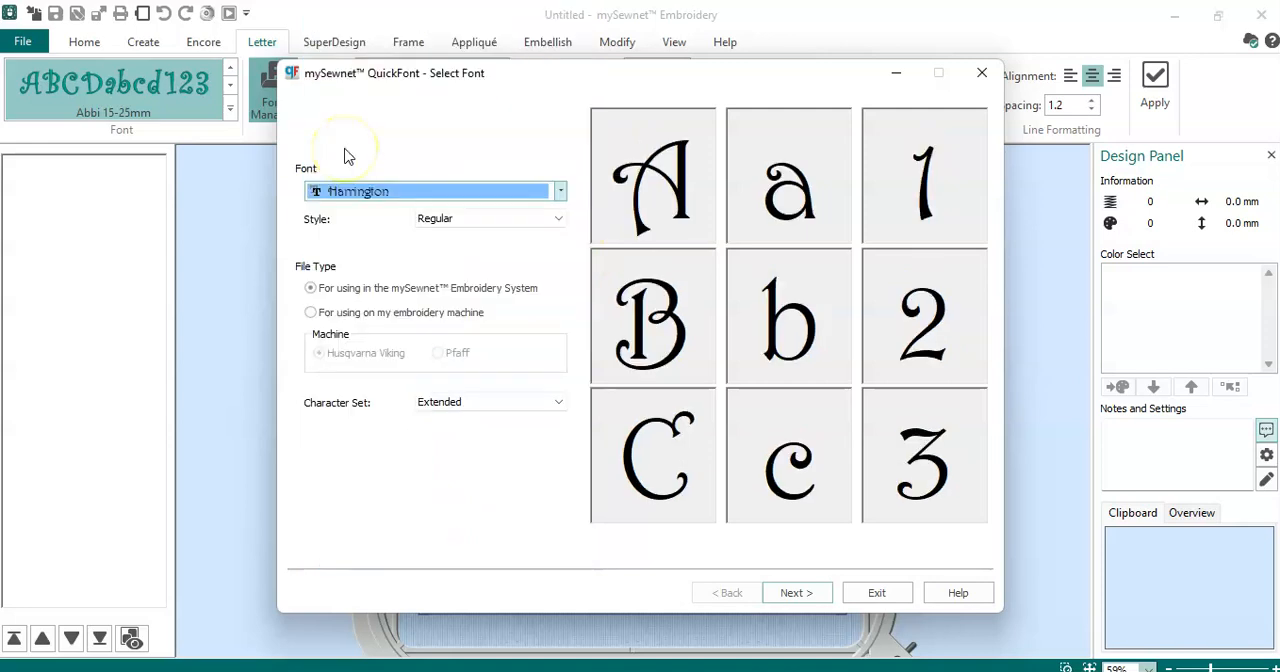
pyautogui.moveTo(556, 208)
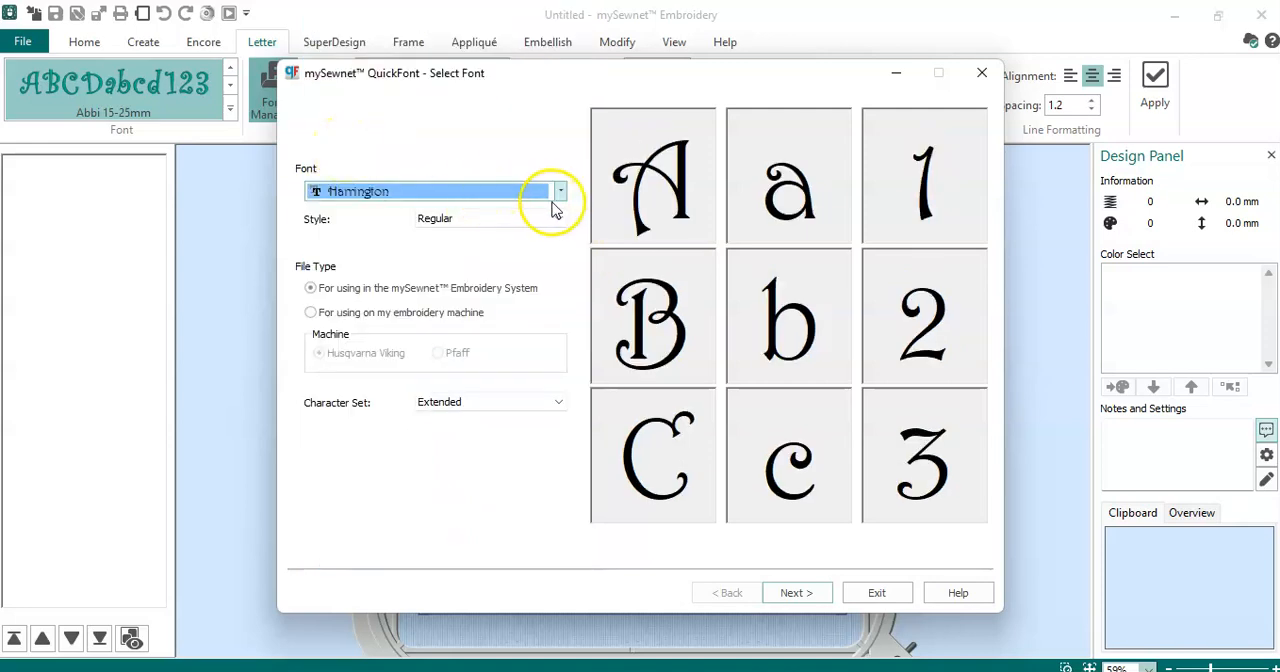
pyautogui.moveTo(716, 430)
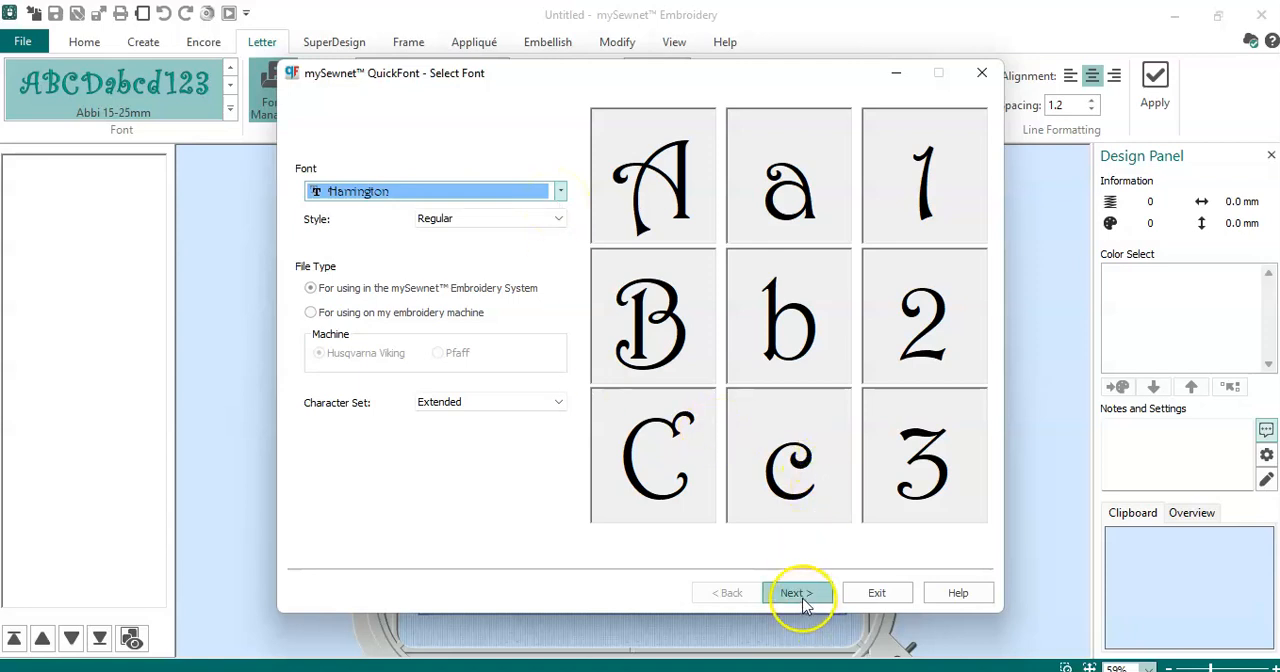
# - Keep Satin stitch at 12–30 mm, generate the font and reach Output Options
pyautogui.click(796, 592)
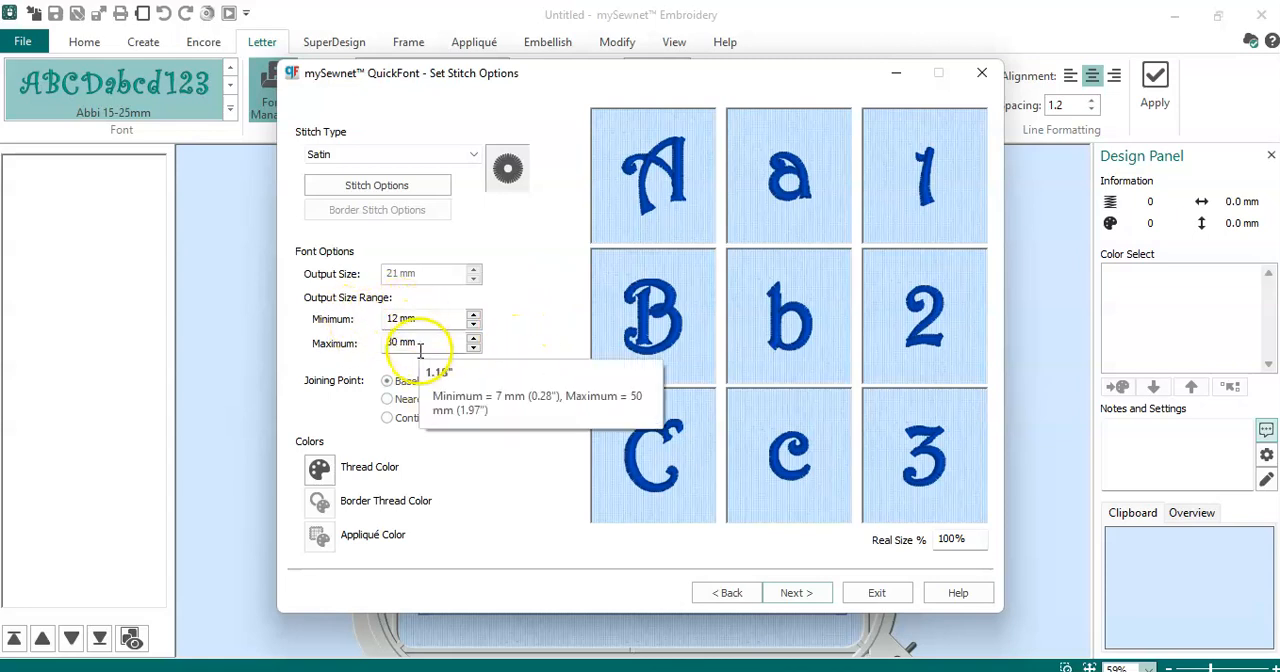
pyautogui.click(796, 592)
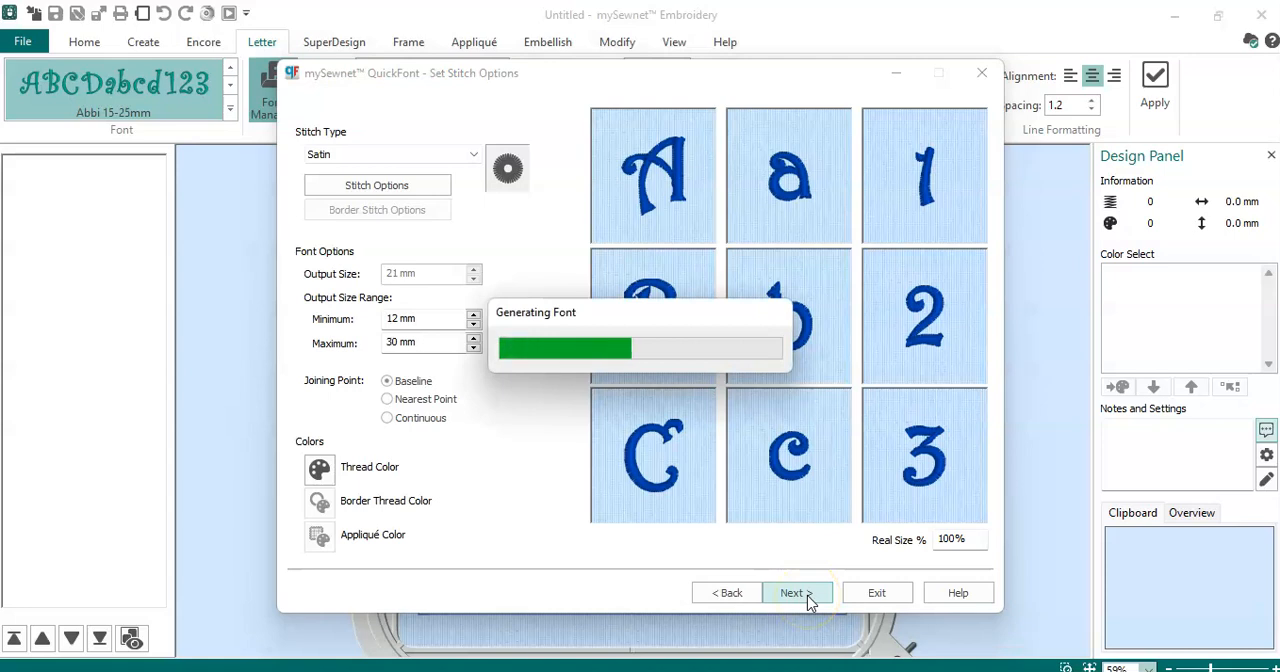
pyautogui.click(792, 592)
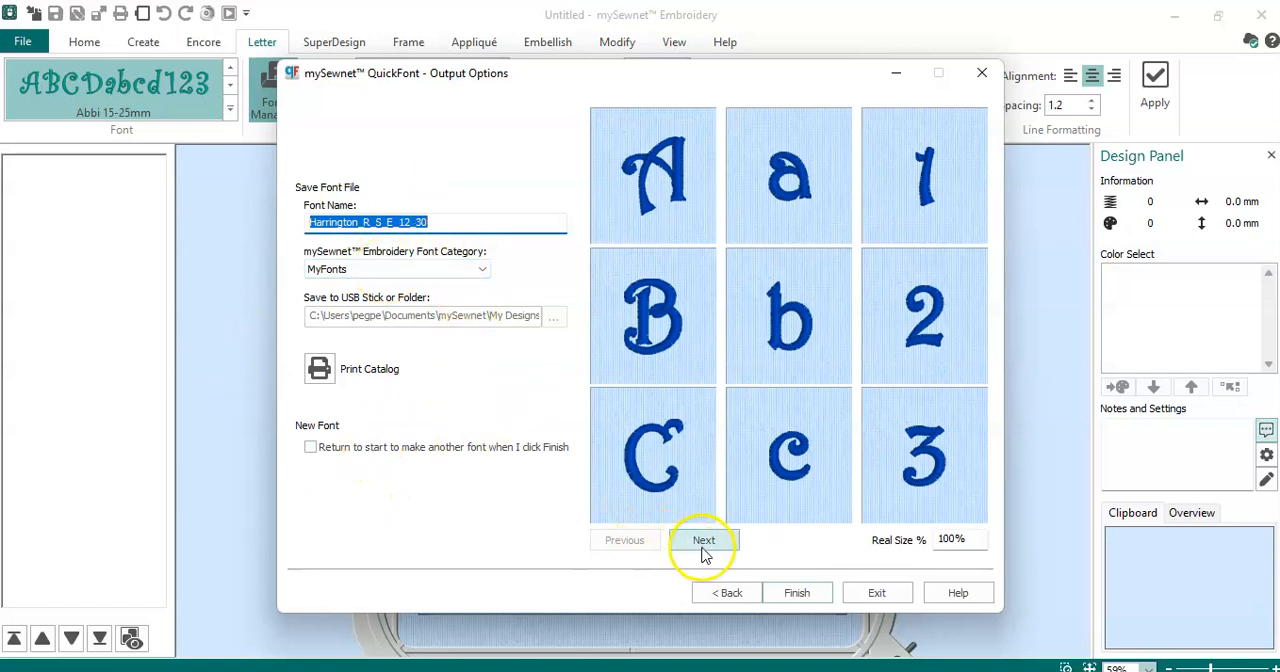
# - Review the letter previews, name the font Harrington12 under MyFonts, and finish the QuickFont wizard
pyautogui.click(704, 540)
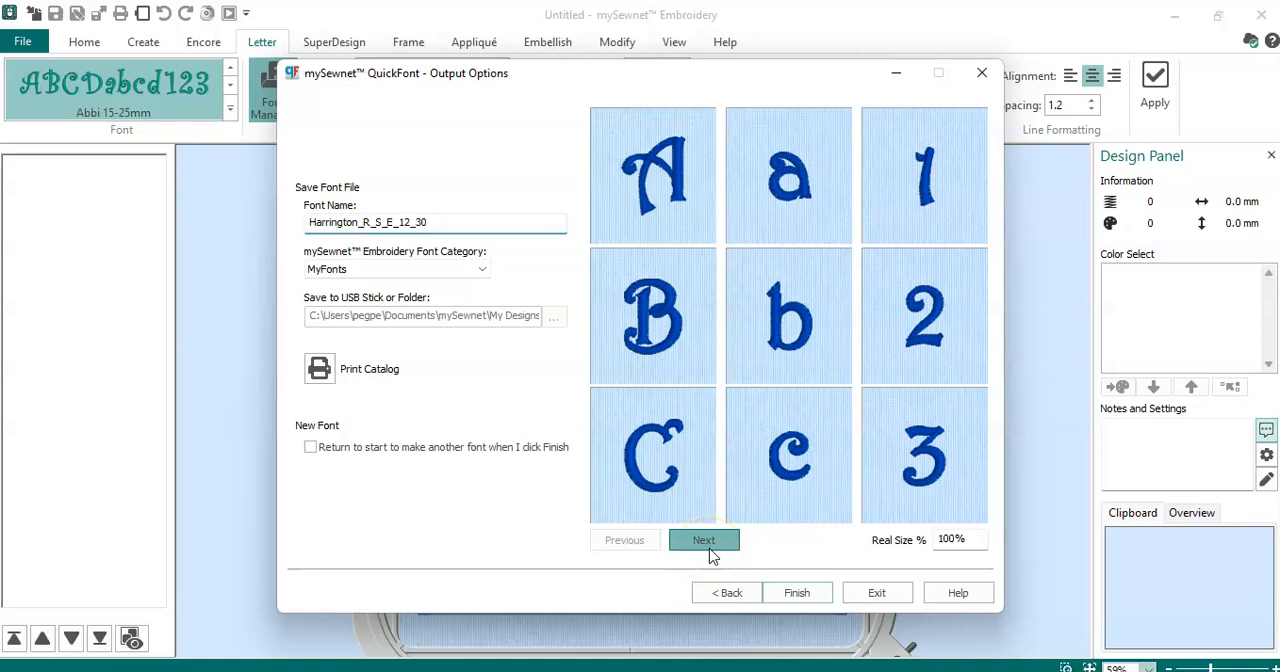
pyautogui.click(704, 540)
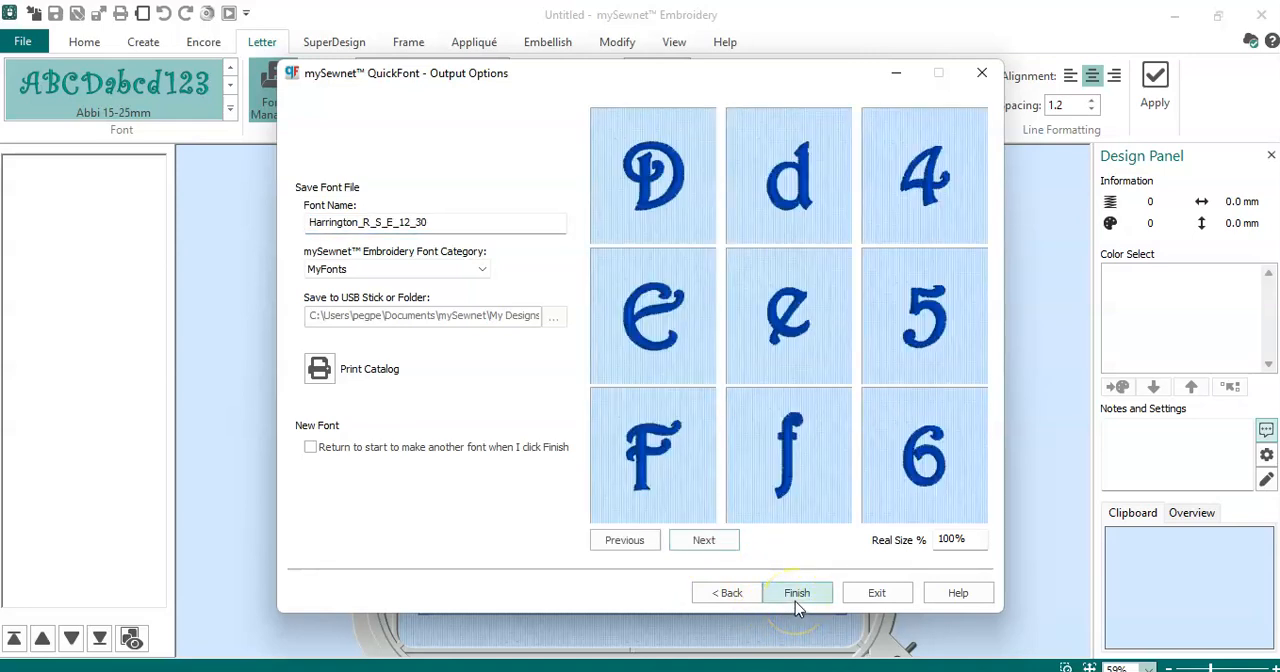
pyautogui.click(420, 222)
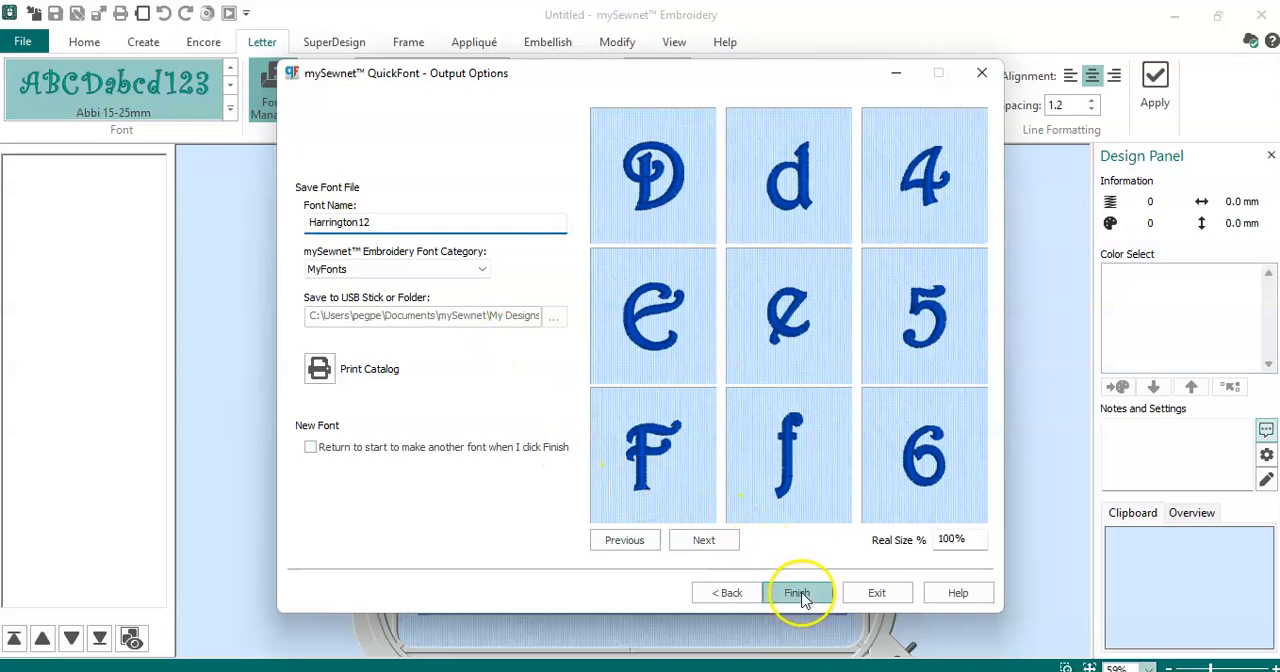
pyautogui.click(796, 592)
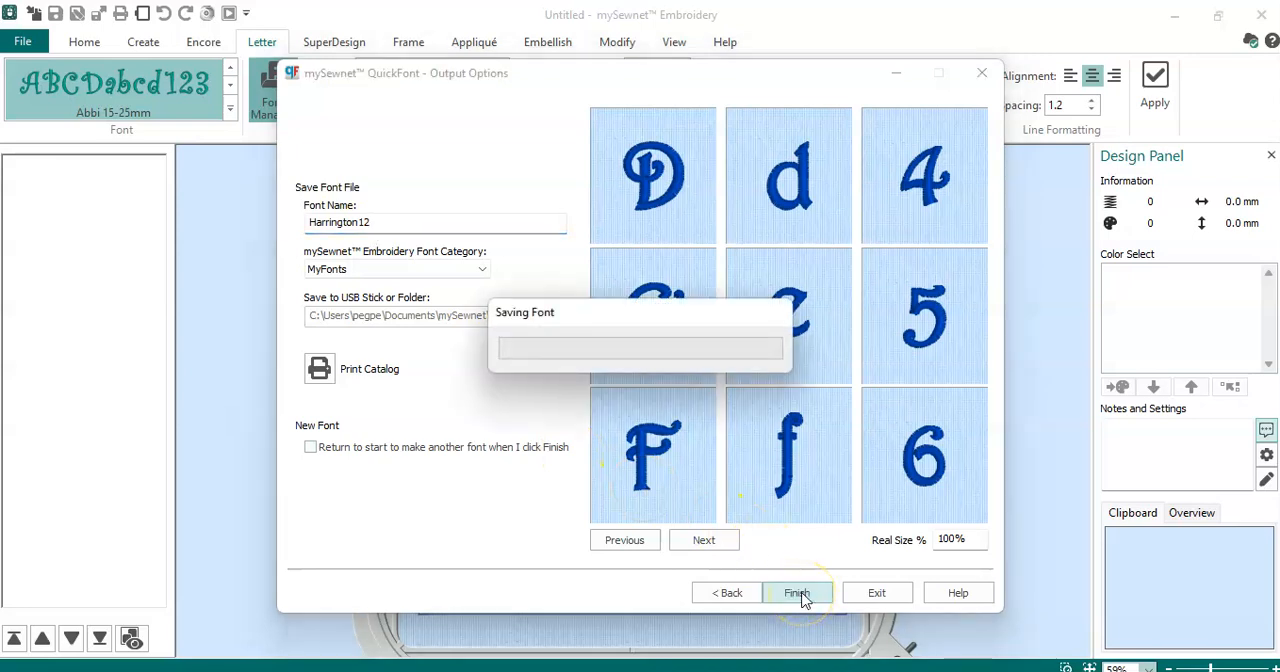
pyautogui.click(796, 592)
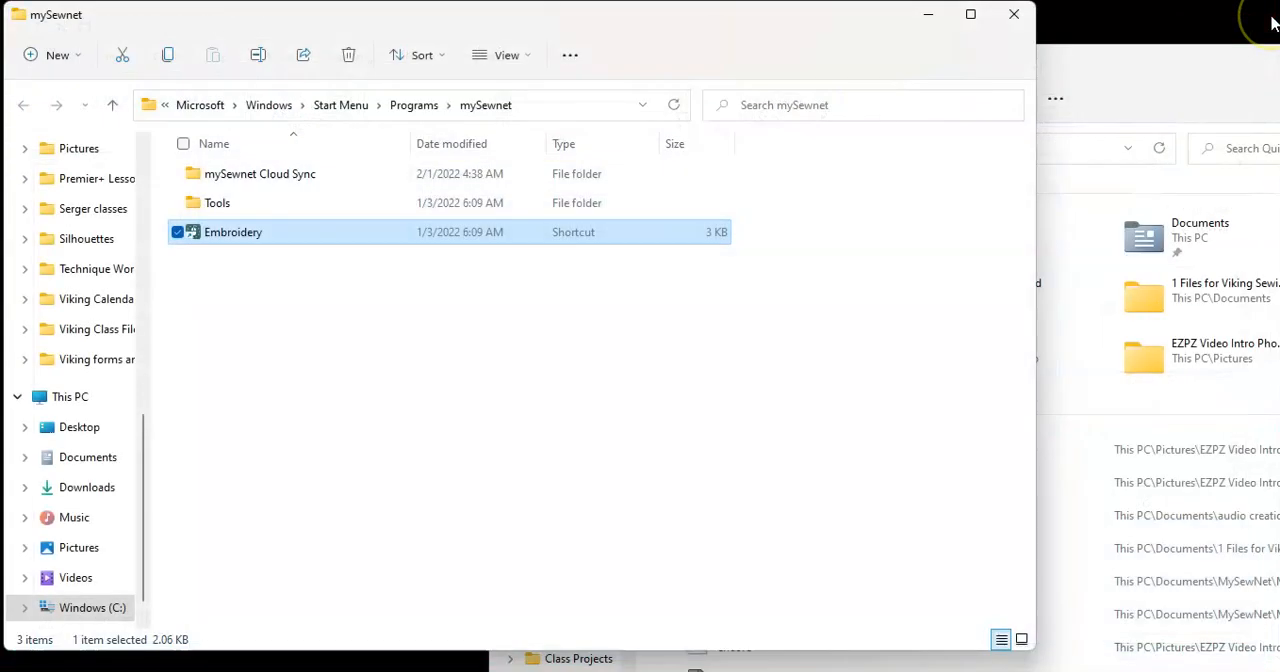
pyautogui.moveTo(220, 434)
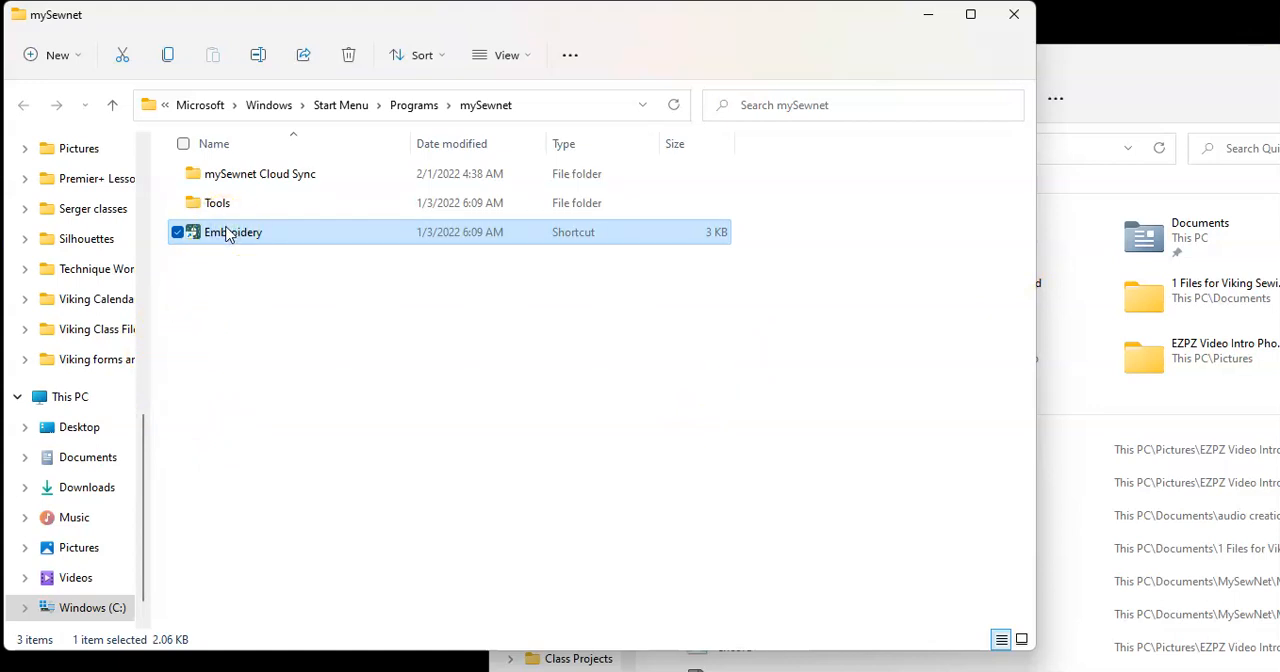
# - Relaunch Embroidery from its shortcut and accept the 200 x 200 mm hoop
pyautogui.doubleClick(232, 232)
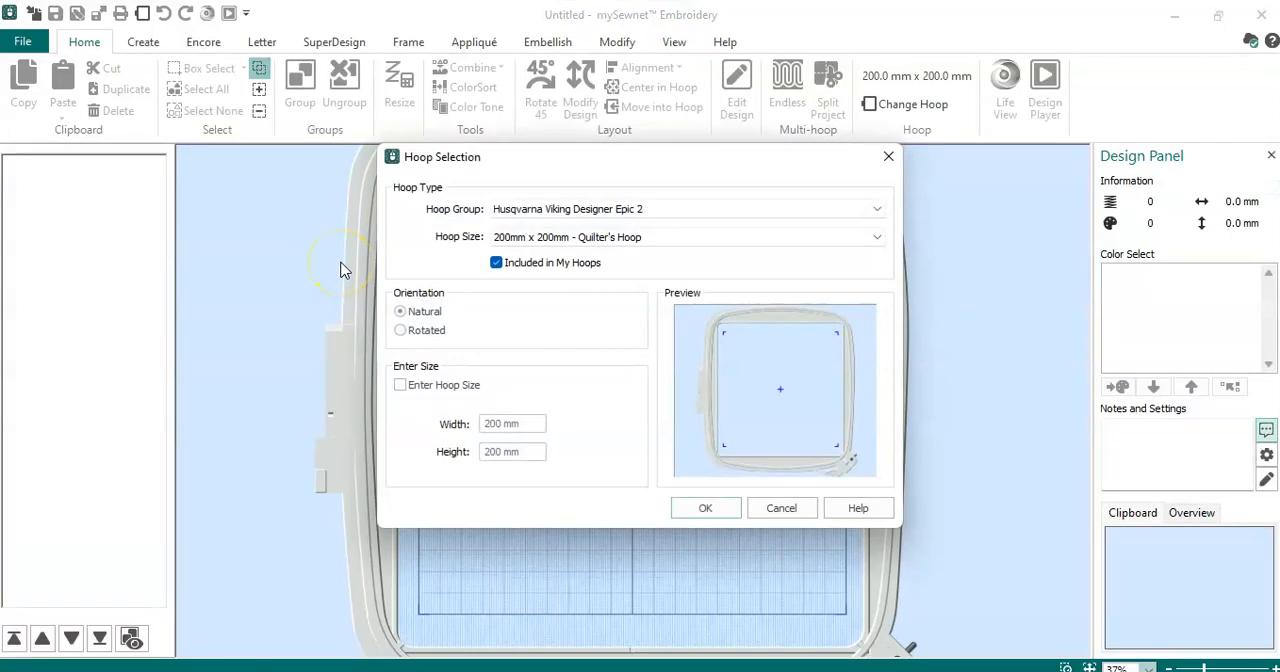
pyautogui.click(704, 508)
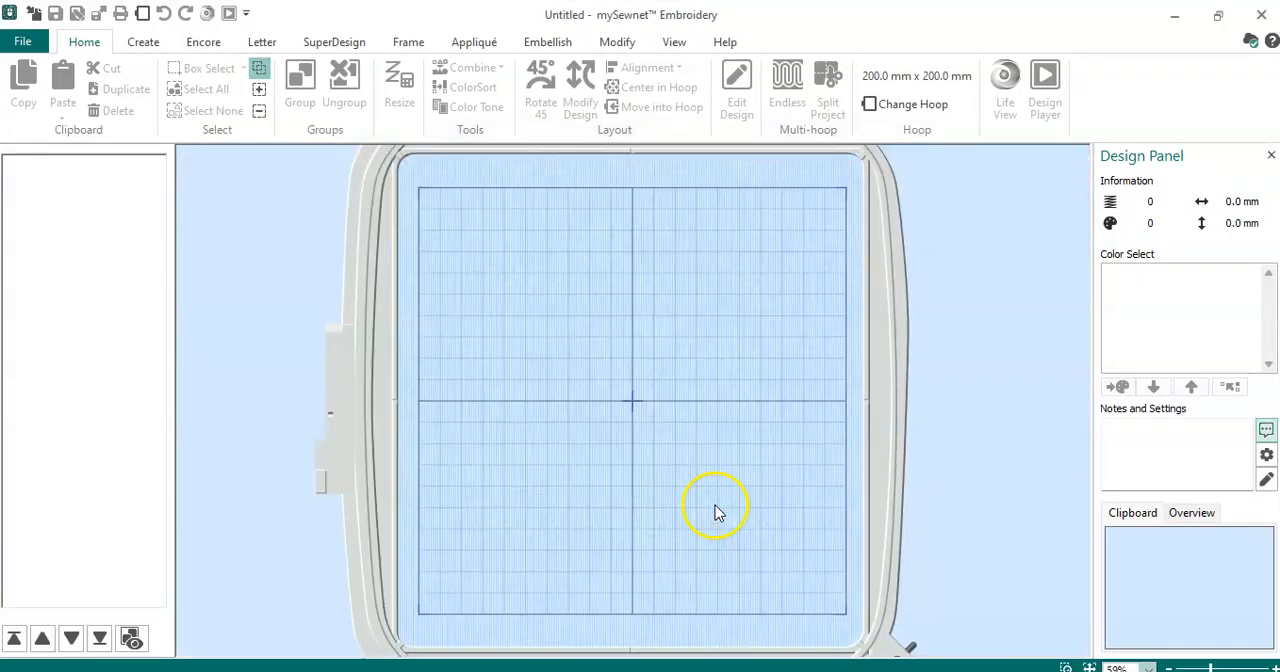
# - Show the Letter font gallery scrolled to MyFonts, where Harrington12 is listed
pyautogui.click(262, 40)
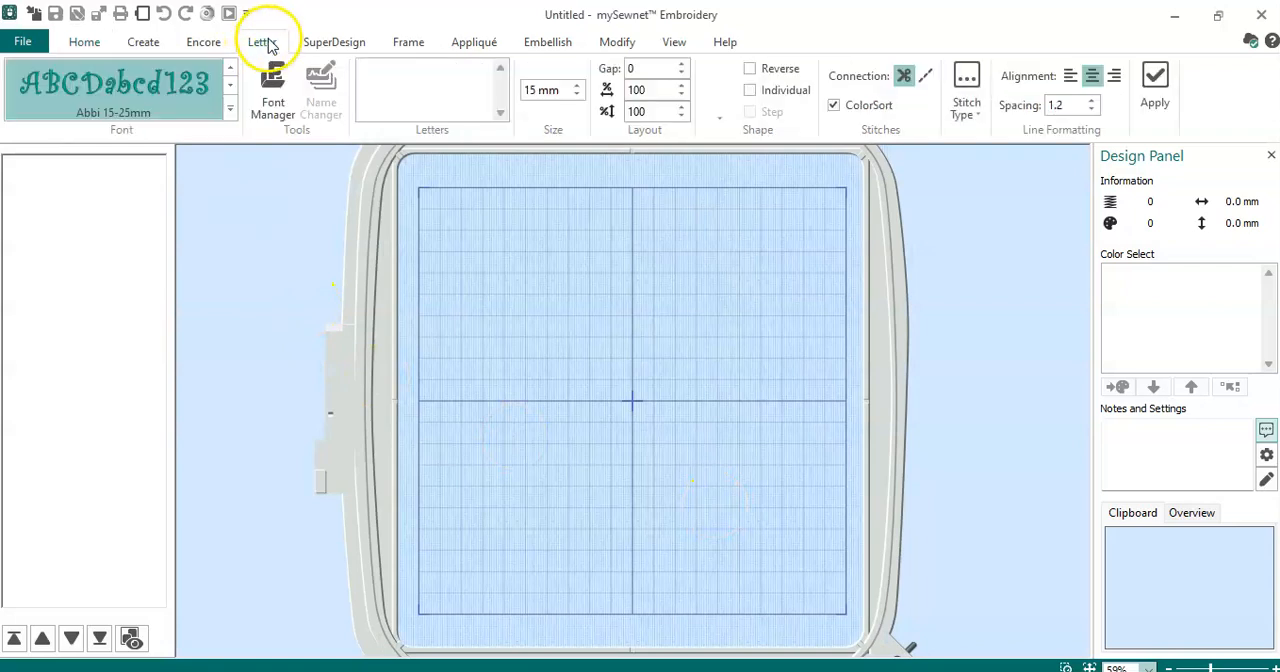
pyautogui.click(262, 40)
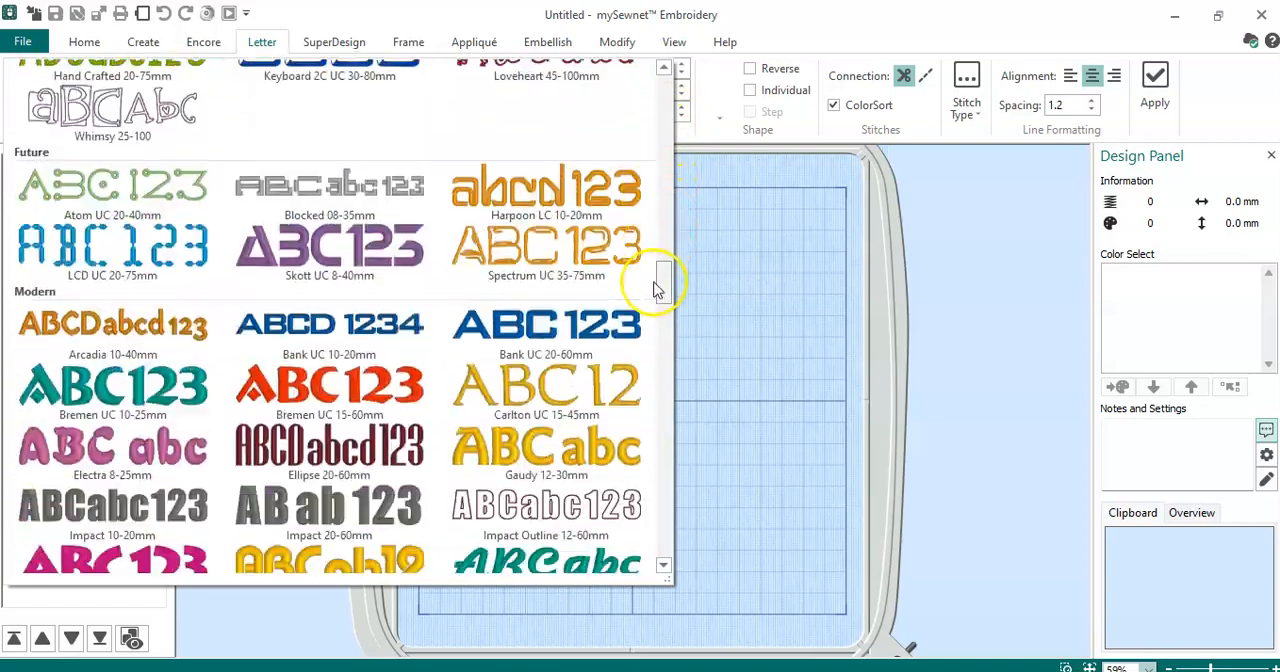
pyautogui.scroll(-3)
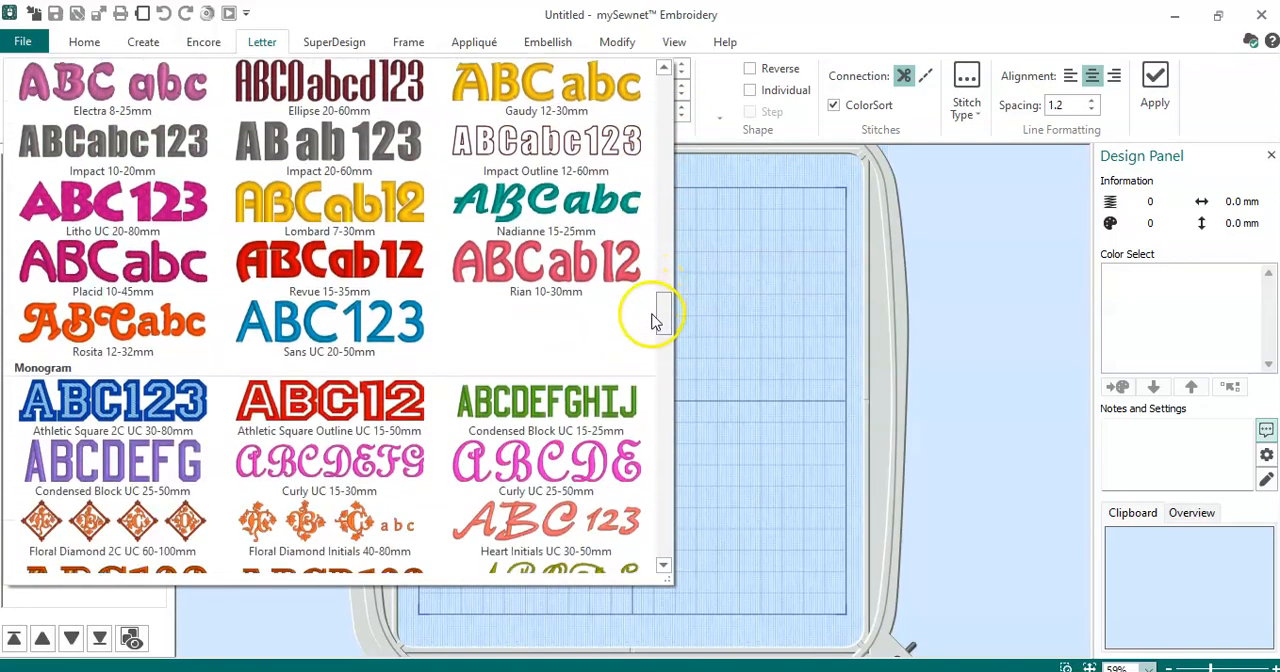
pyautogui.scroll(-3)
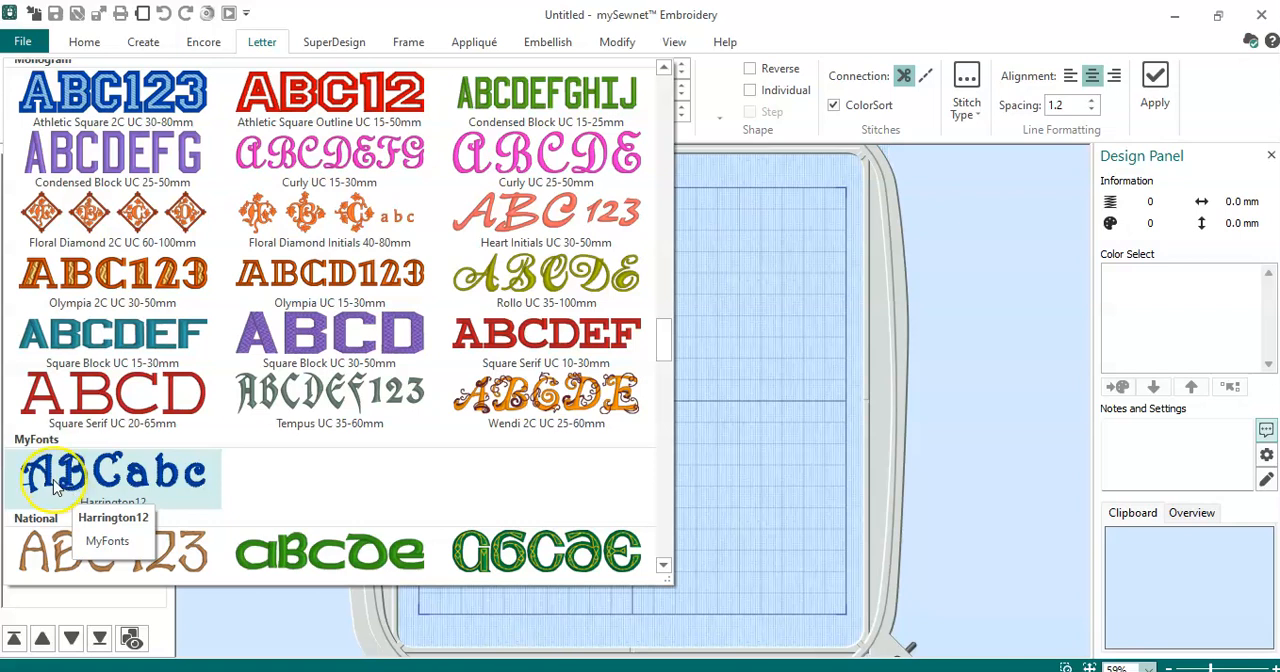
pyautogui.moveTo(252, 484)
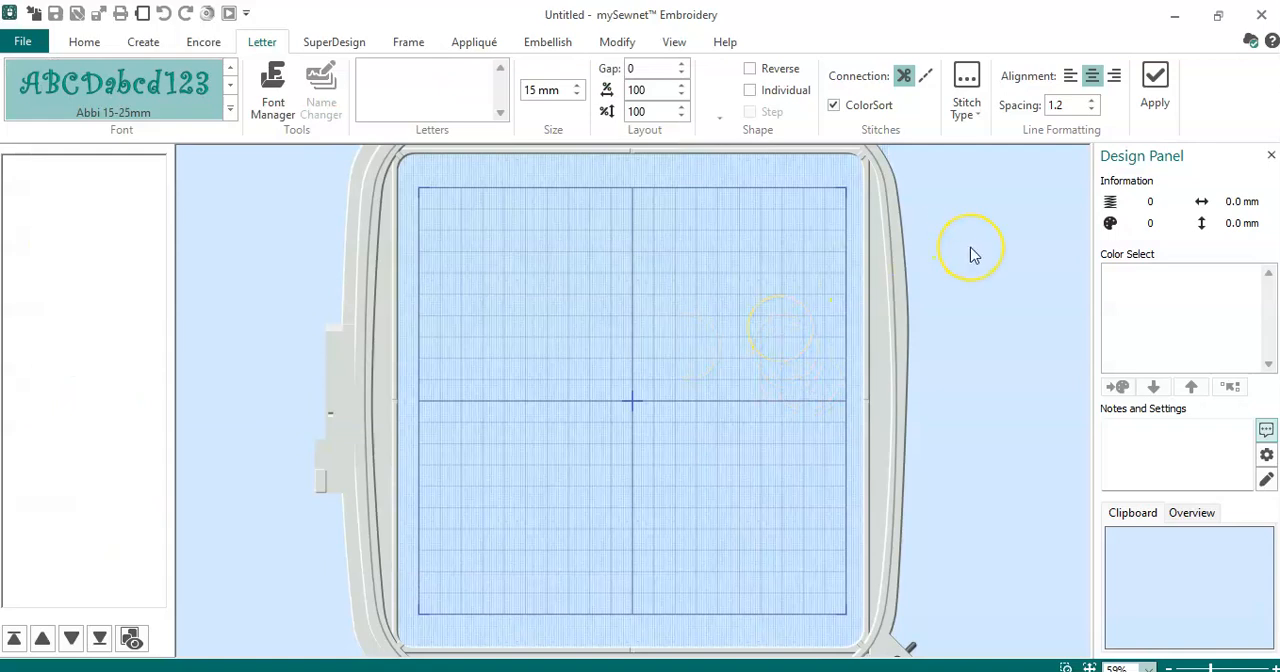
pyautogui.moveTo(970, 250)
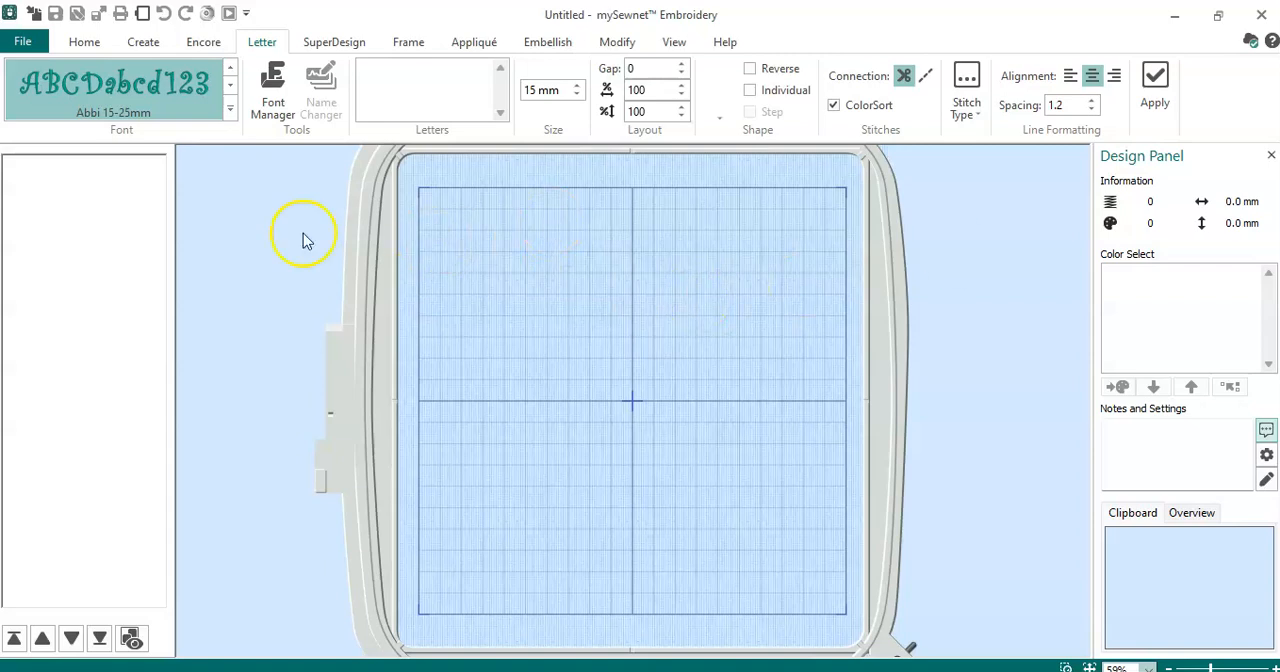
pyautogui.moveTo(278, 230)
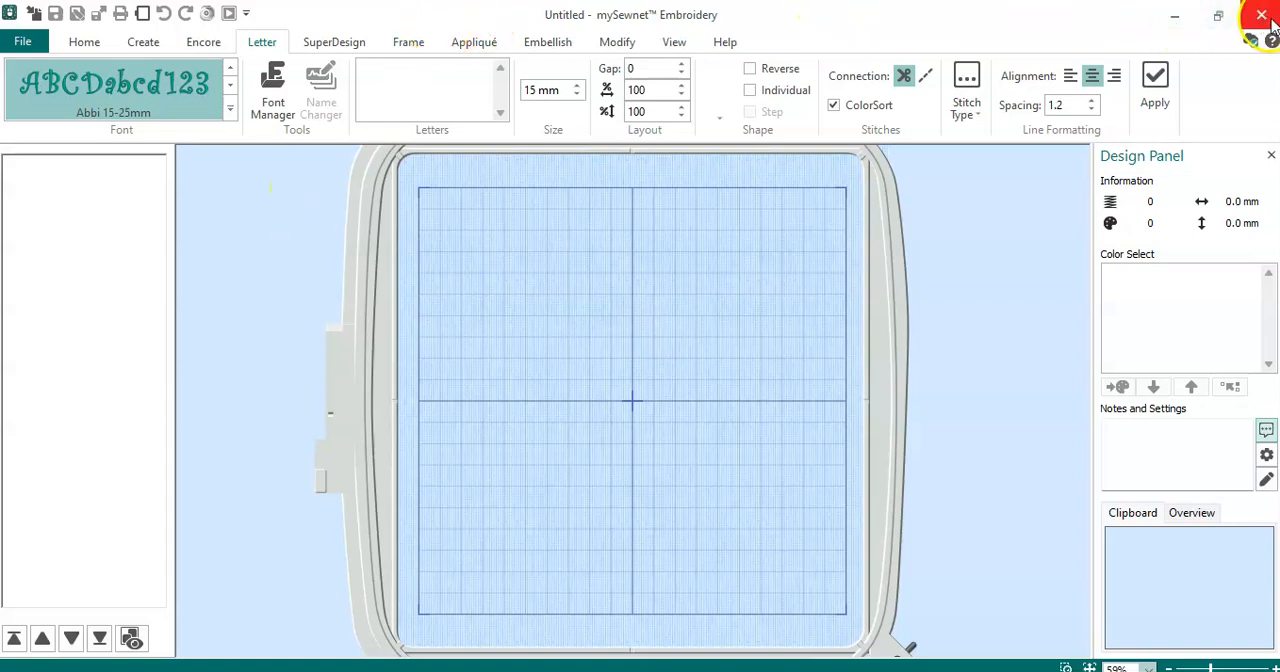
pyautogui.moveTo(1262, 16)
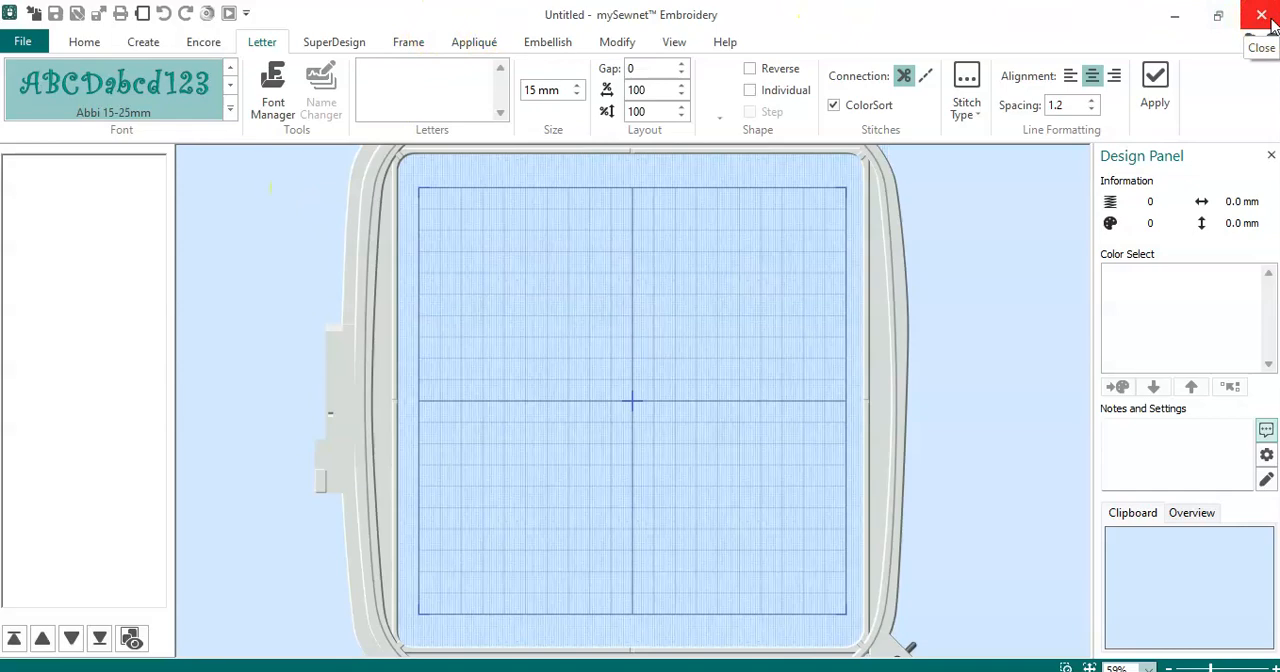
# - Close the embroidery software and show This PC with its drives in File Explorer
pyautogui.click(1260, 16)
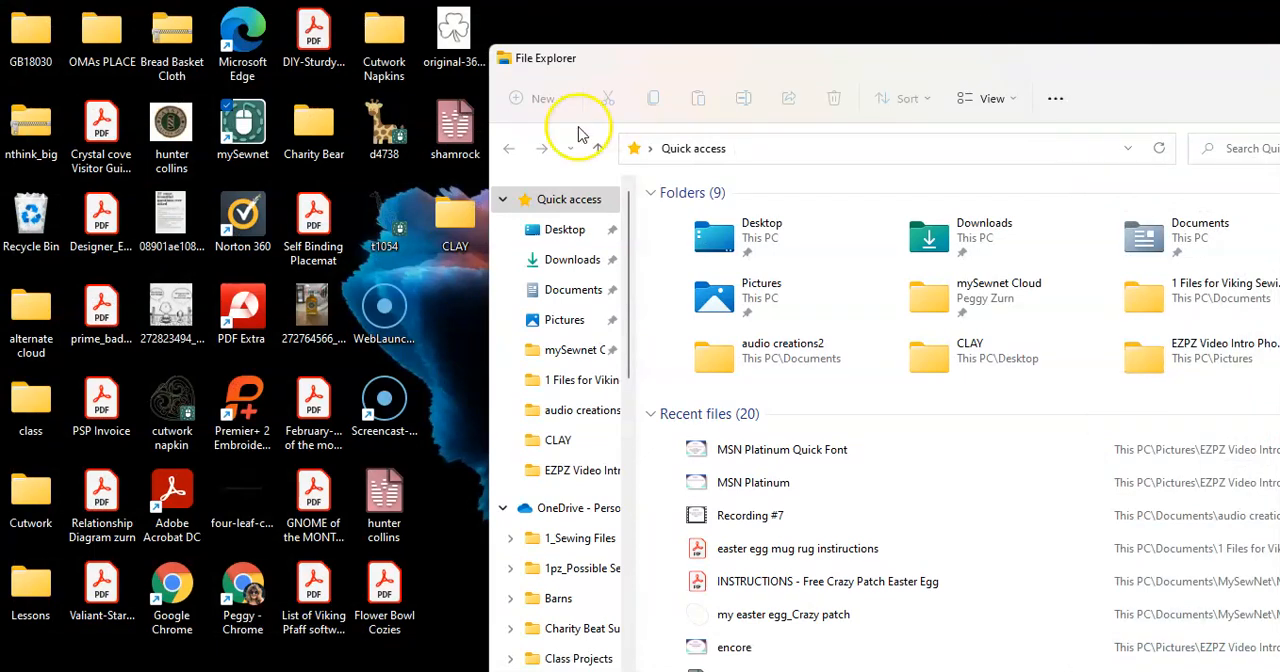
pyautogui.moveTo(856, 348)
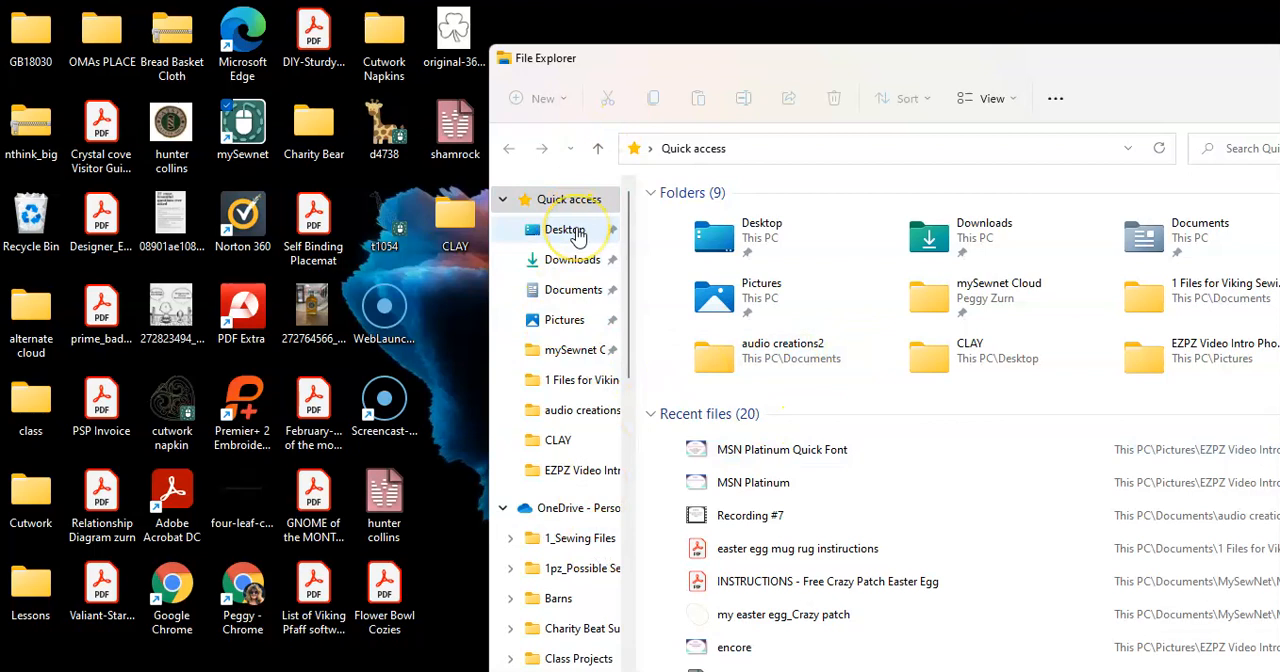
pyautogui.moveTo(572, 260)
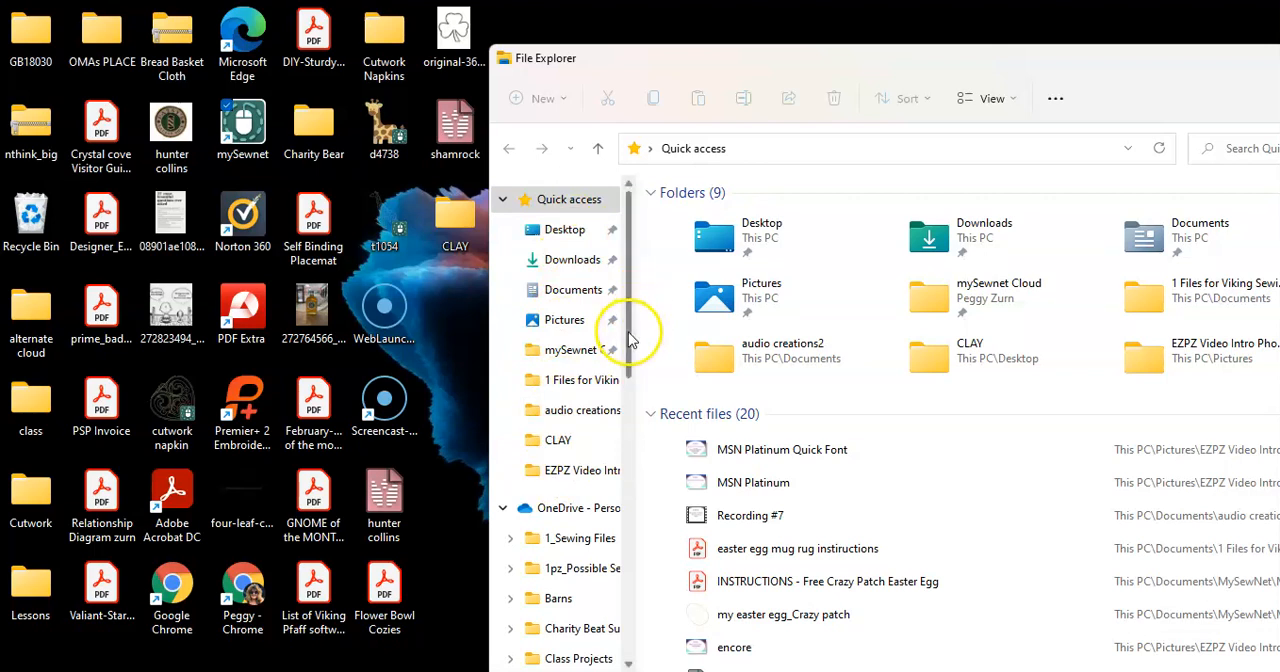
pyautogui.scroll(-3)
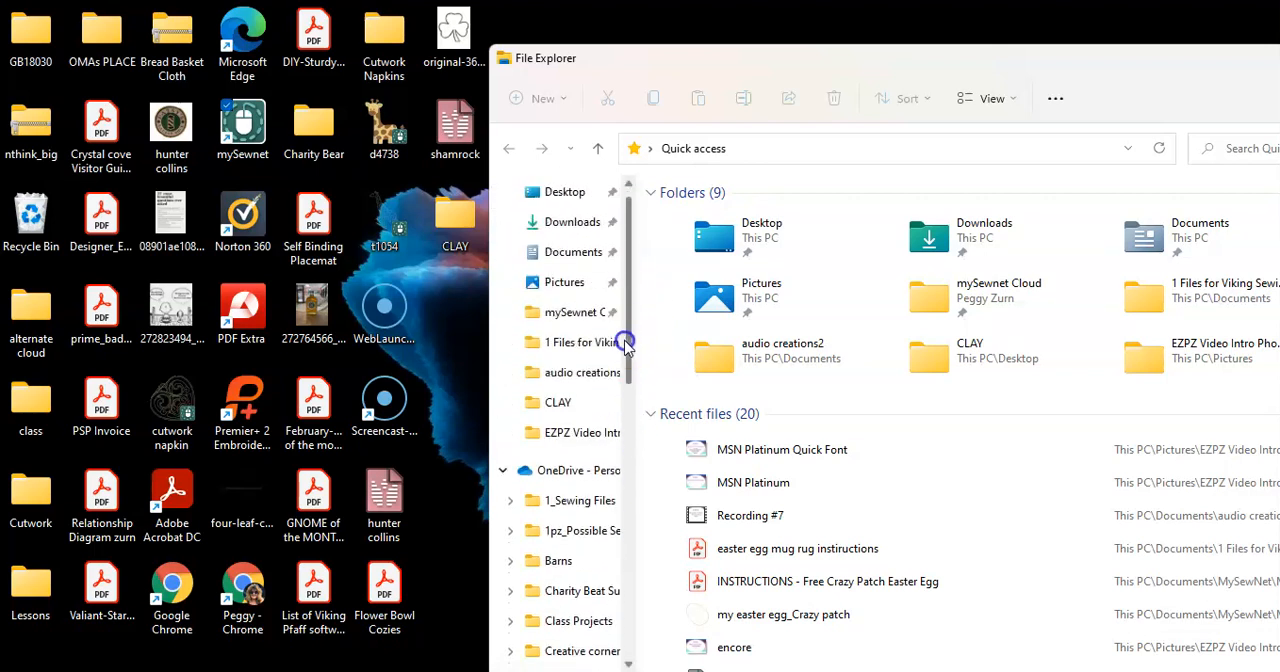
pyautogui.scroll(-3)
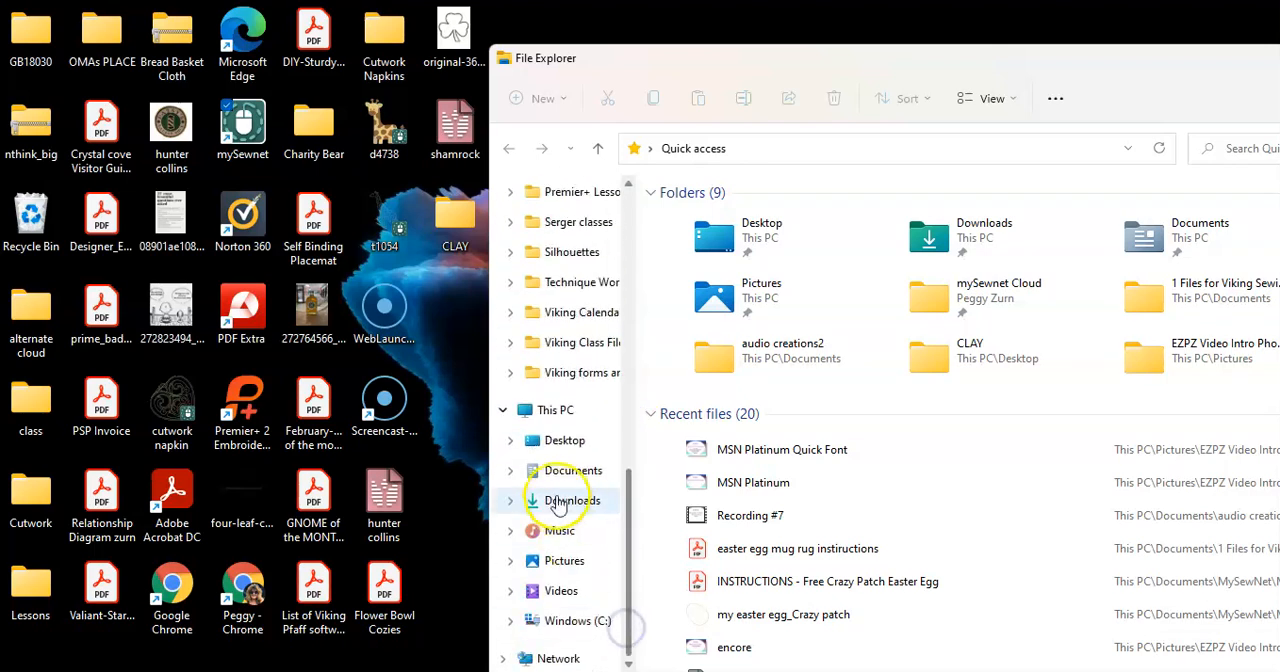
pyautogui.click(556, 410)
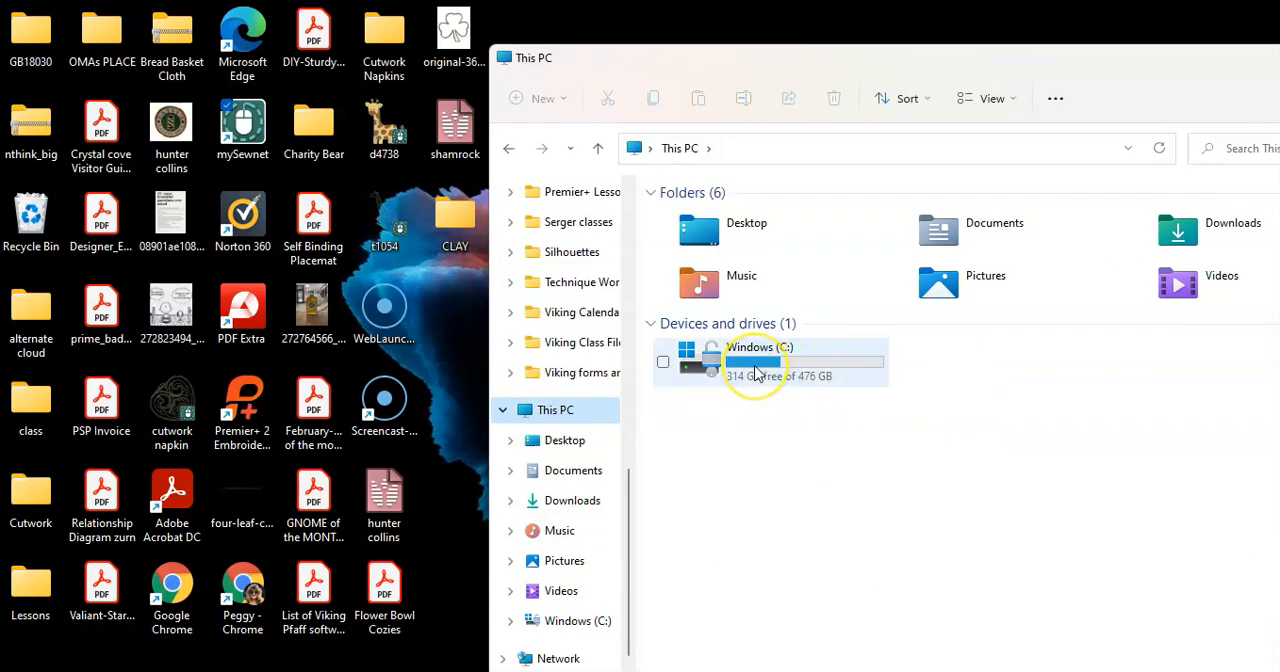
# - Navigate into C:\Windows\Fonts to list the installed system fonts
pyautogui.doubleClick(756, 362)
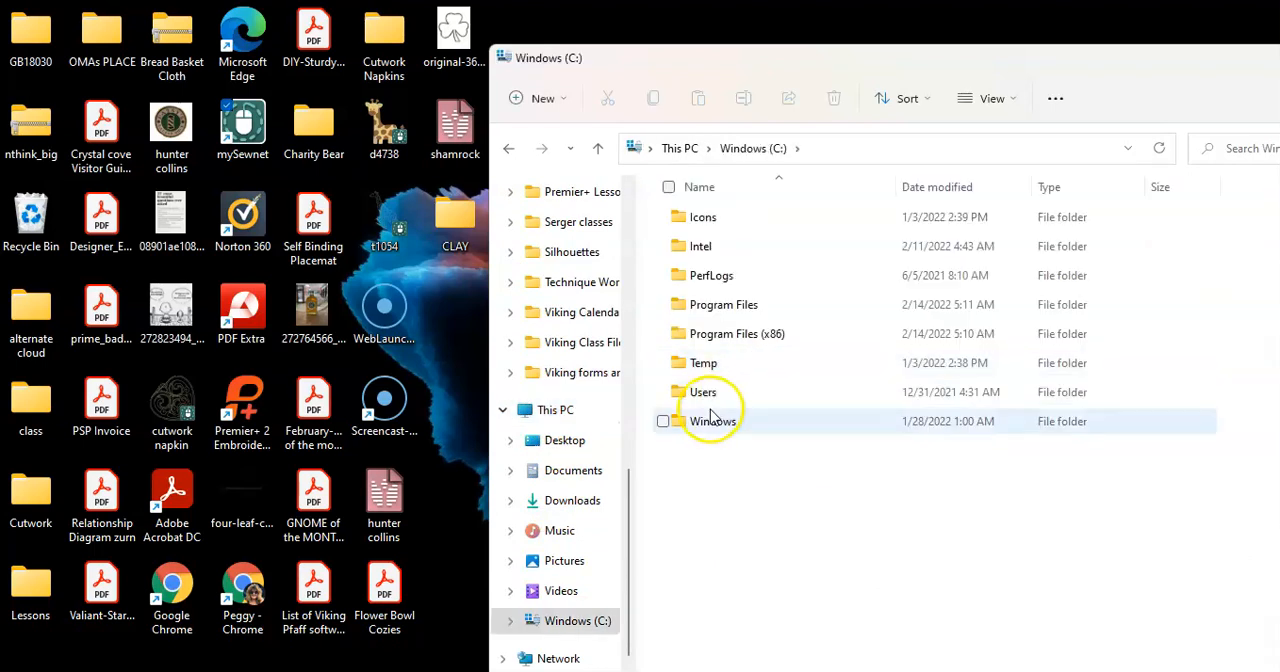
pyautogui.doubleClick(712, 420)
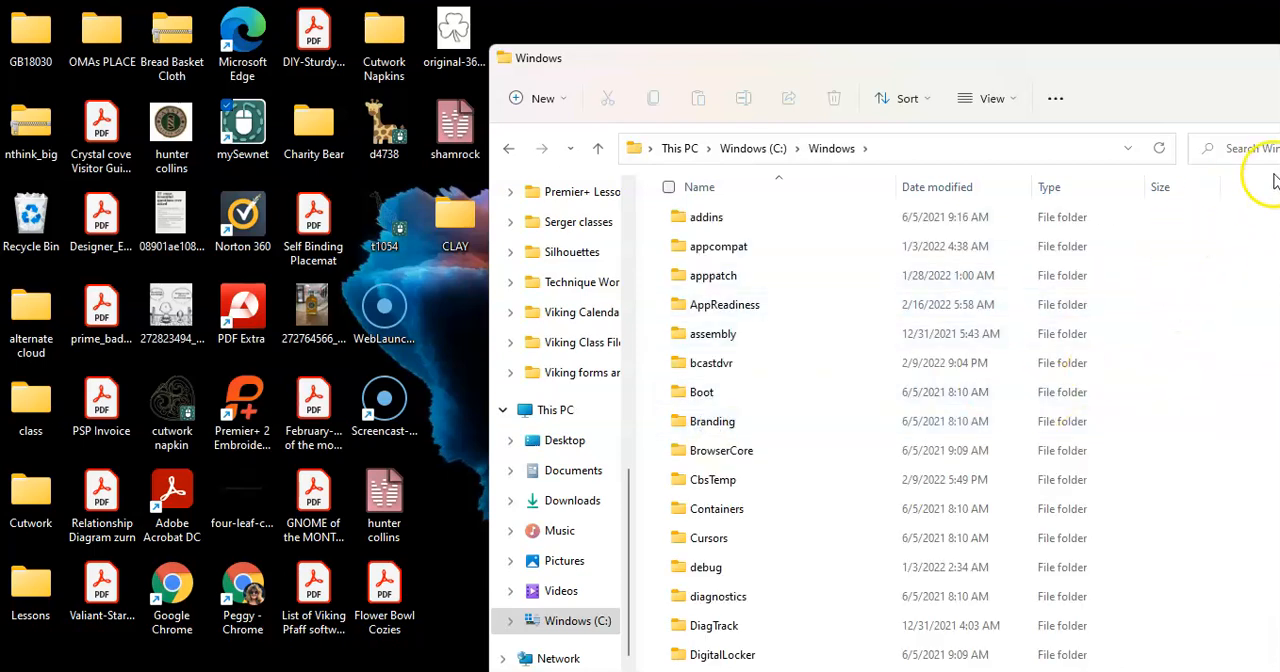
pyautogui.click(718, 246)
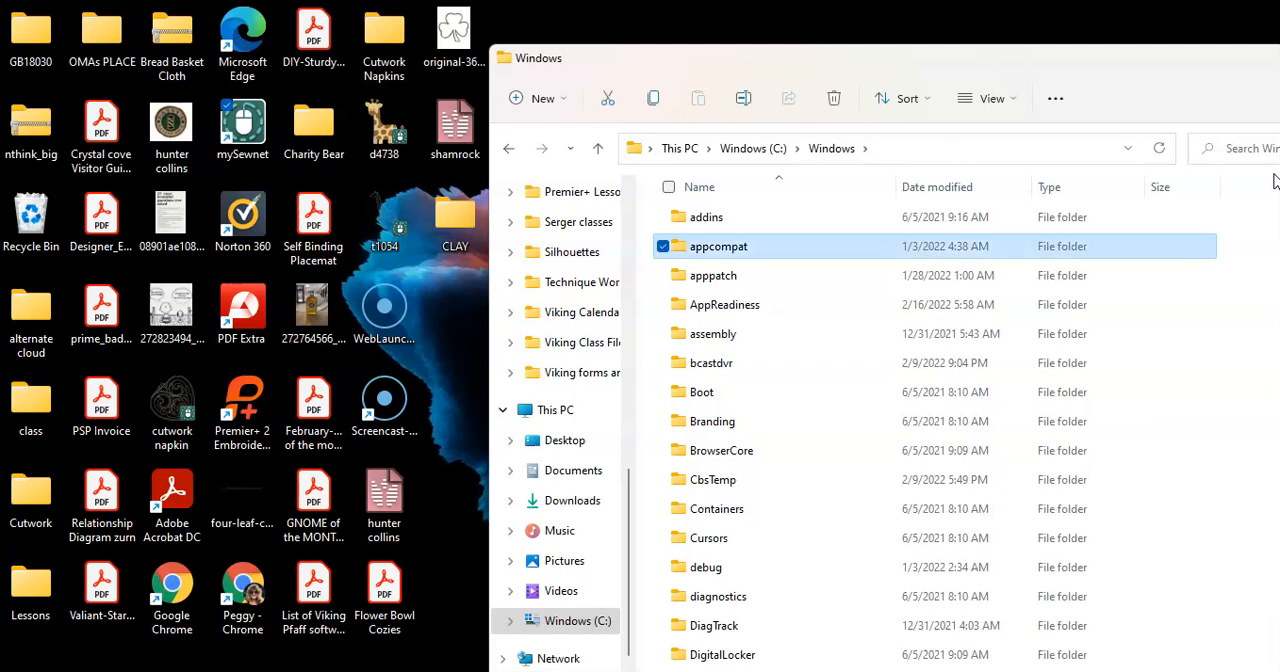
pyautogui.scroll(-3)
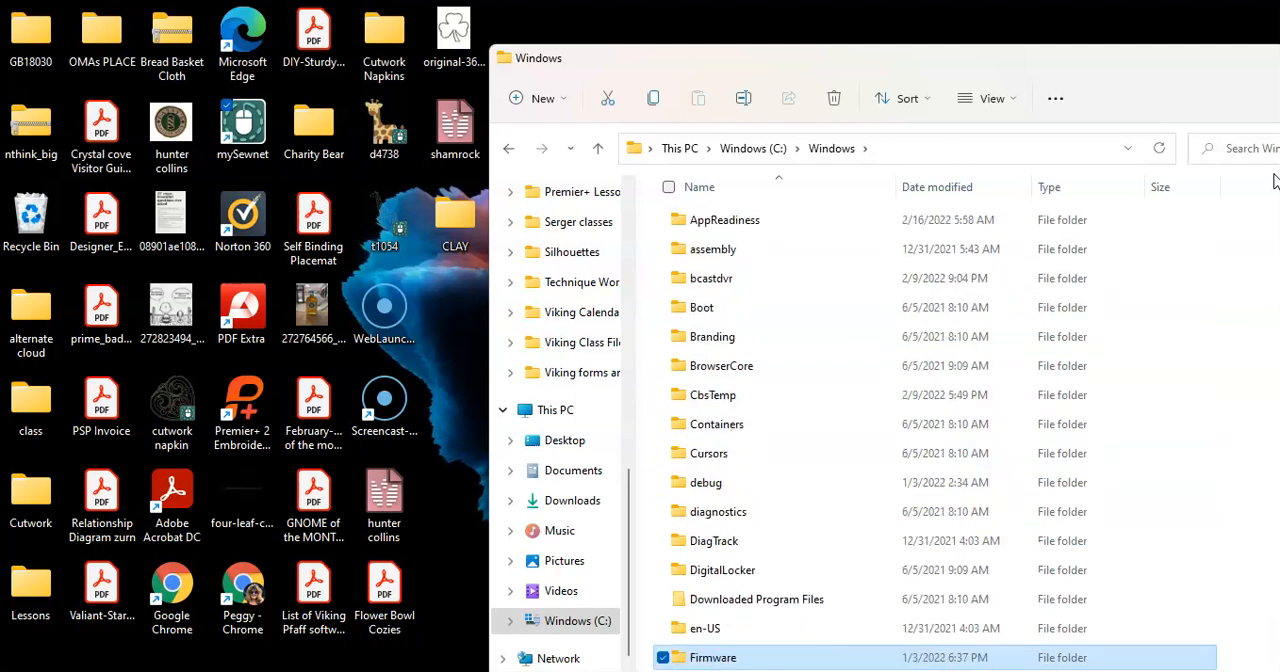
pyautogui.scroll(-3)
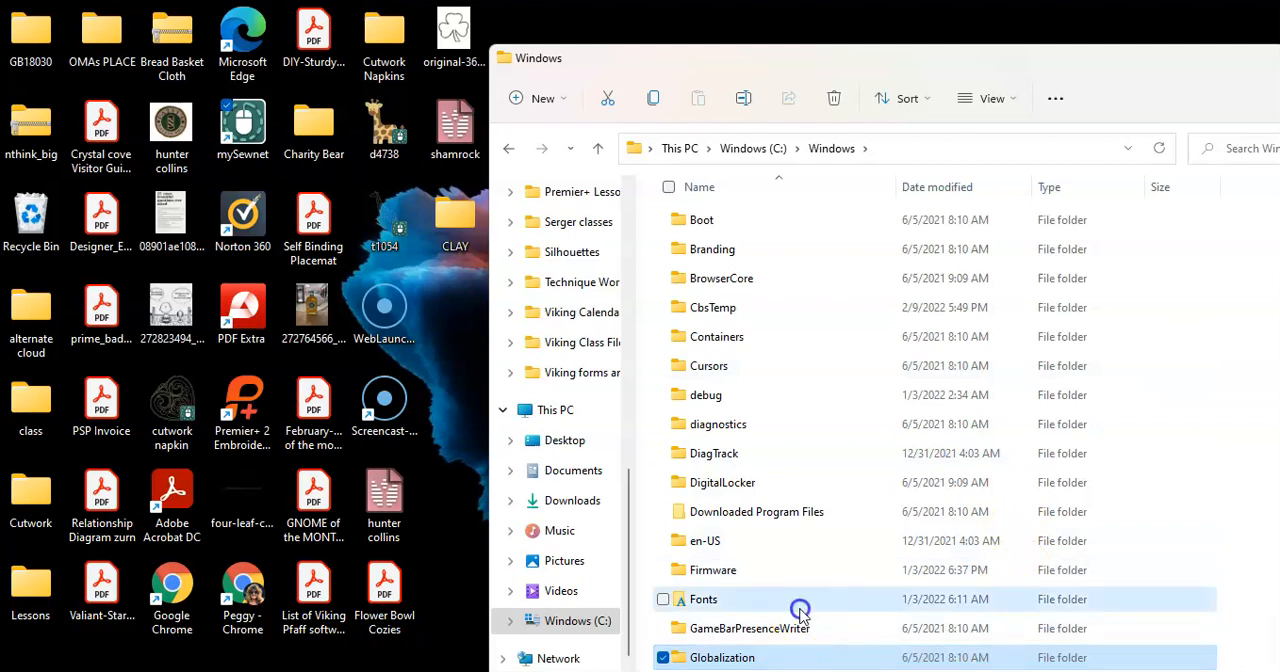
pyautogui.doubleClick(704, 600)
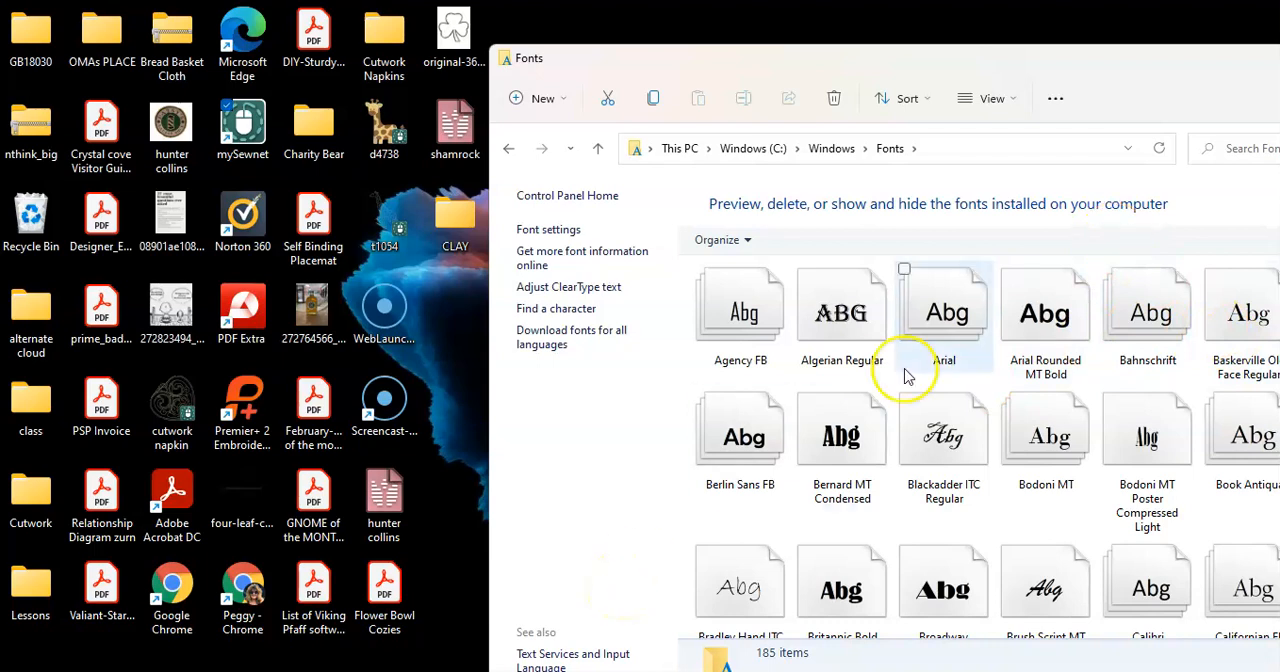
pyautogui.moveTo(1080, 196)
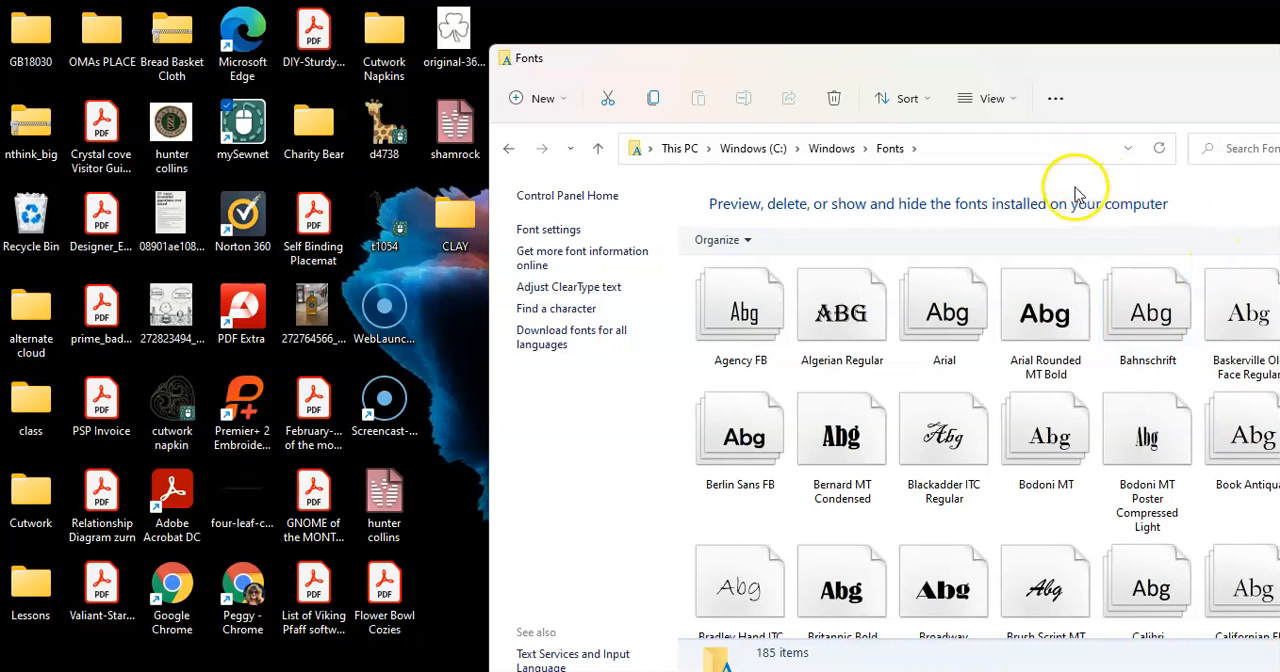
pyautogui.moveTo(908, 178)
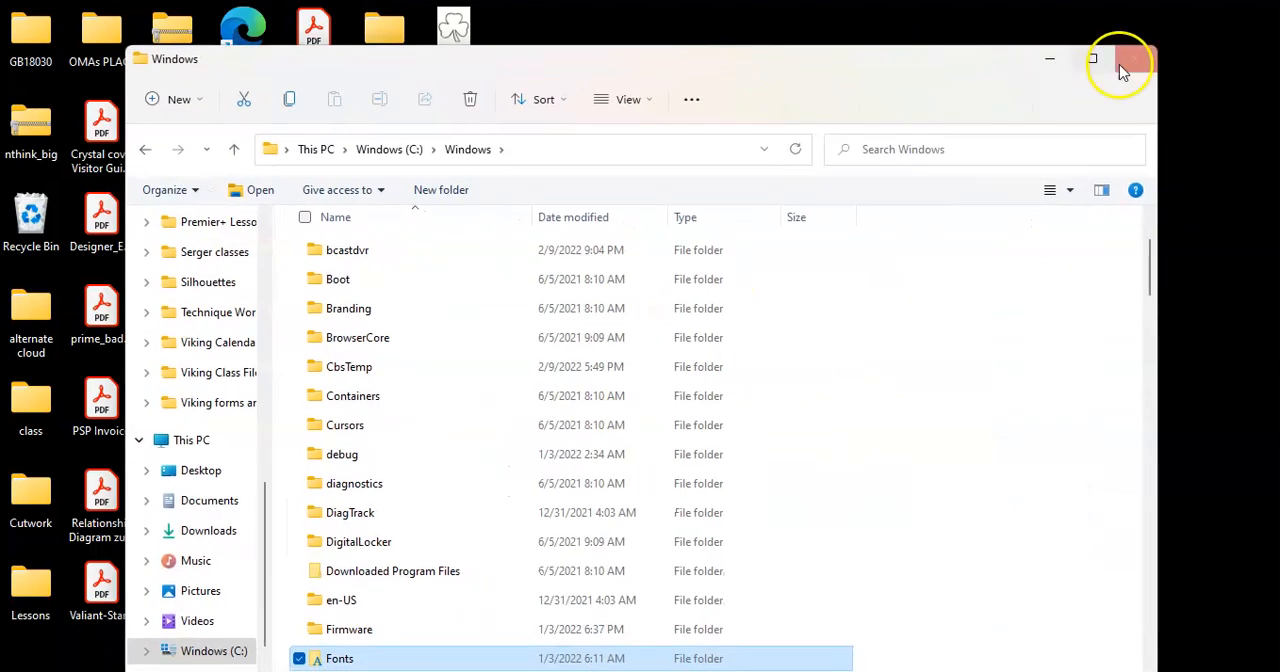
pyautogui.moveTo(1136, 58)
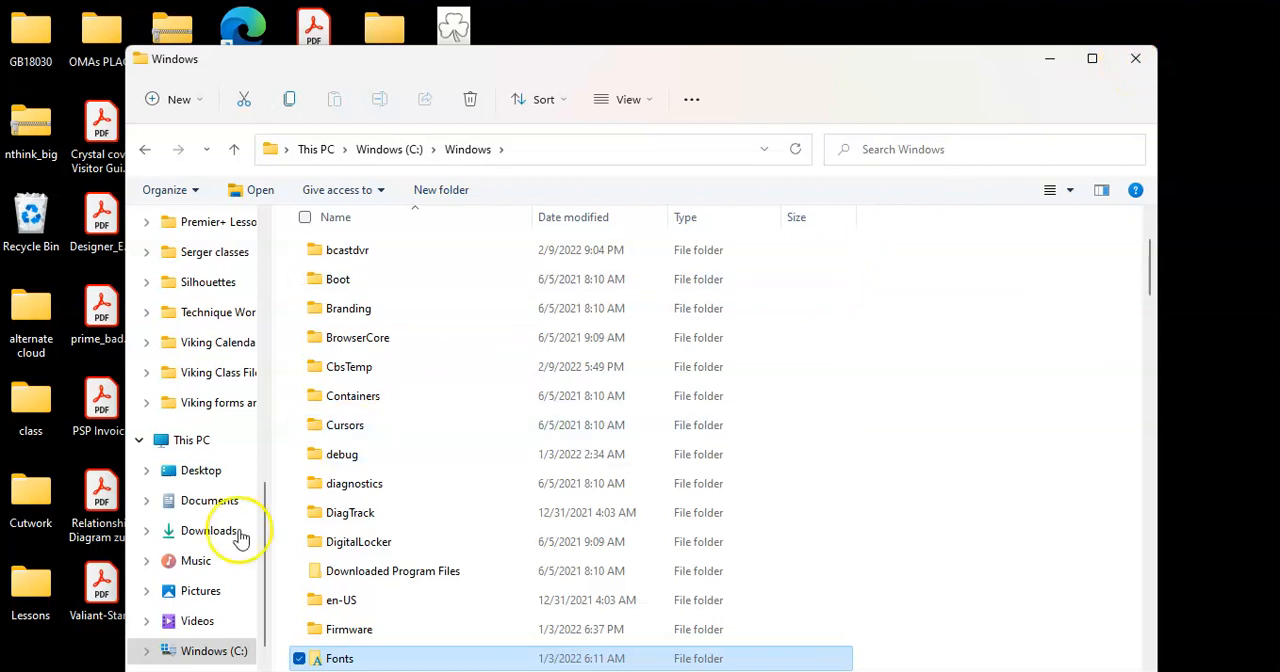
pyautogui.moveTo(500, 300)
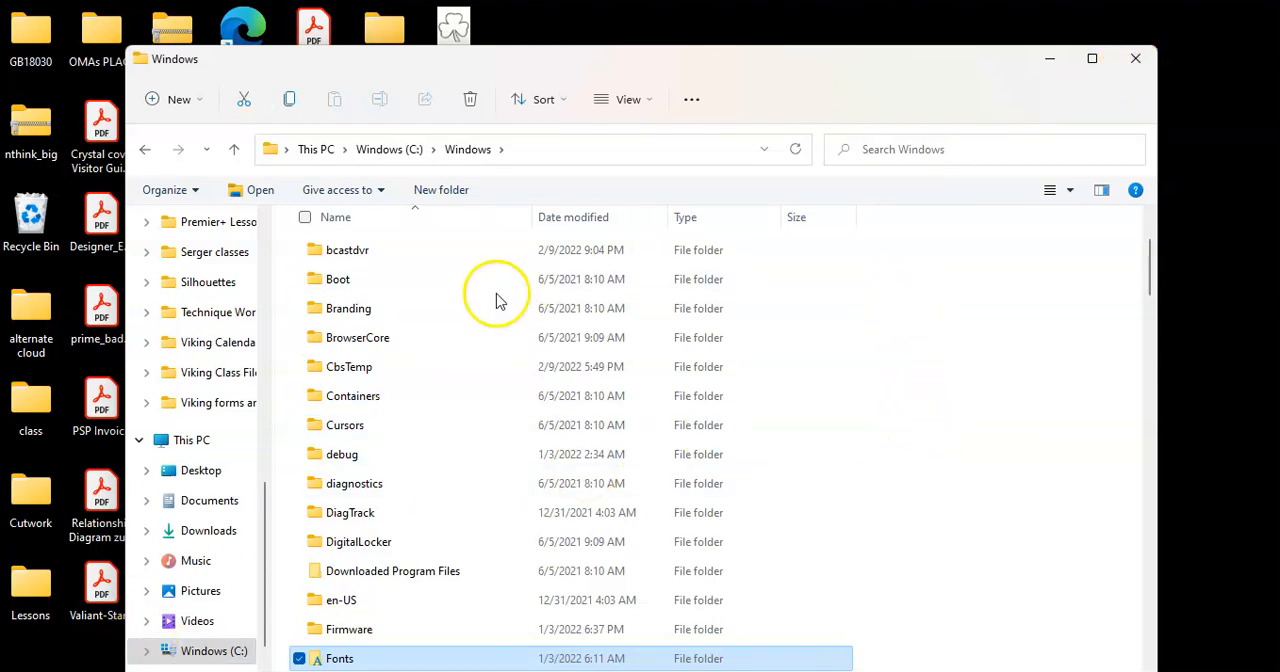